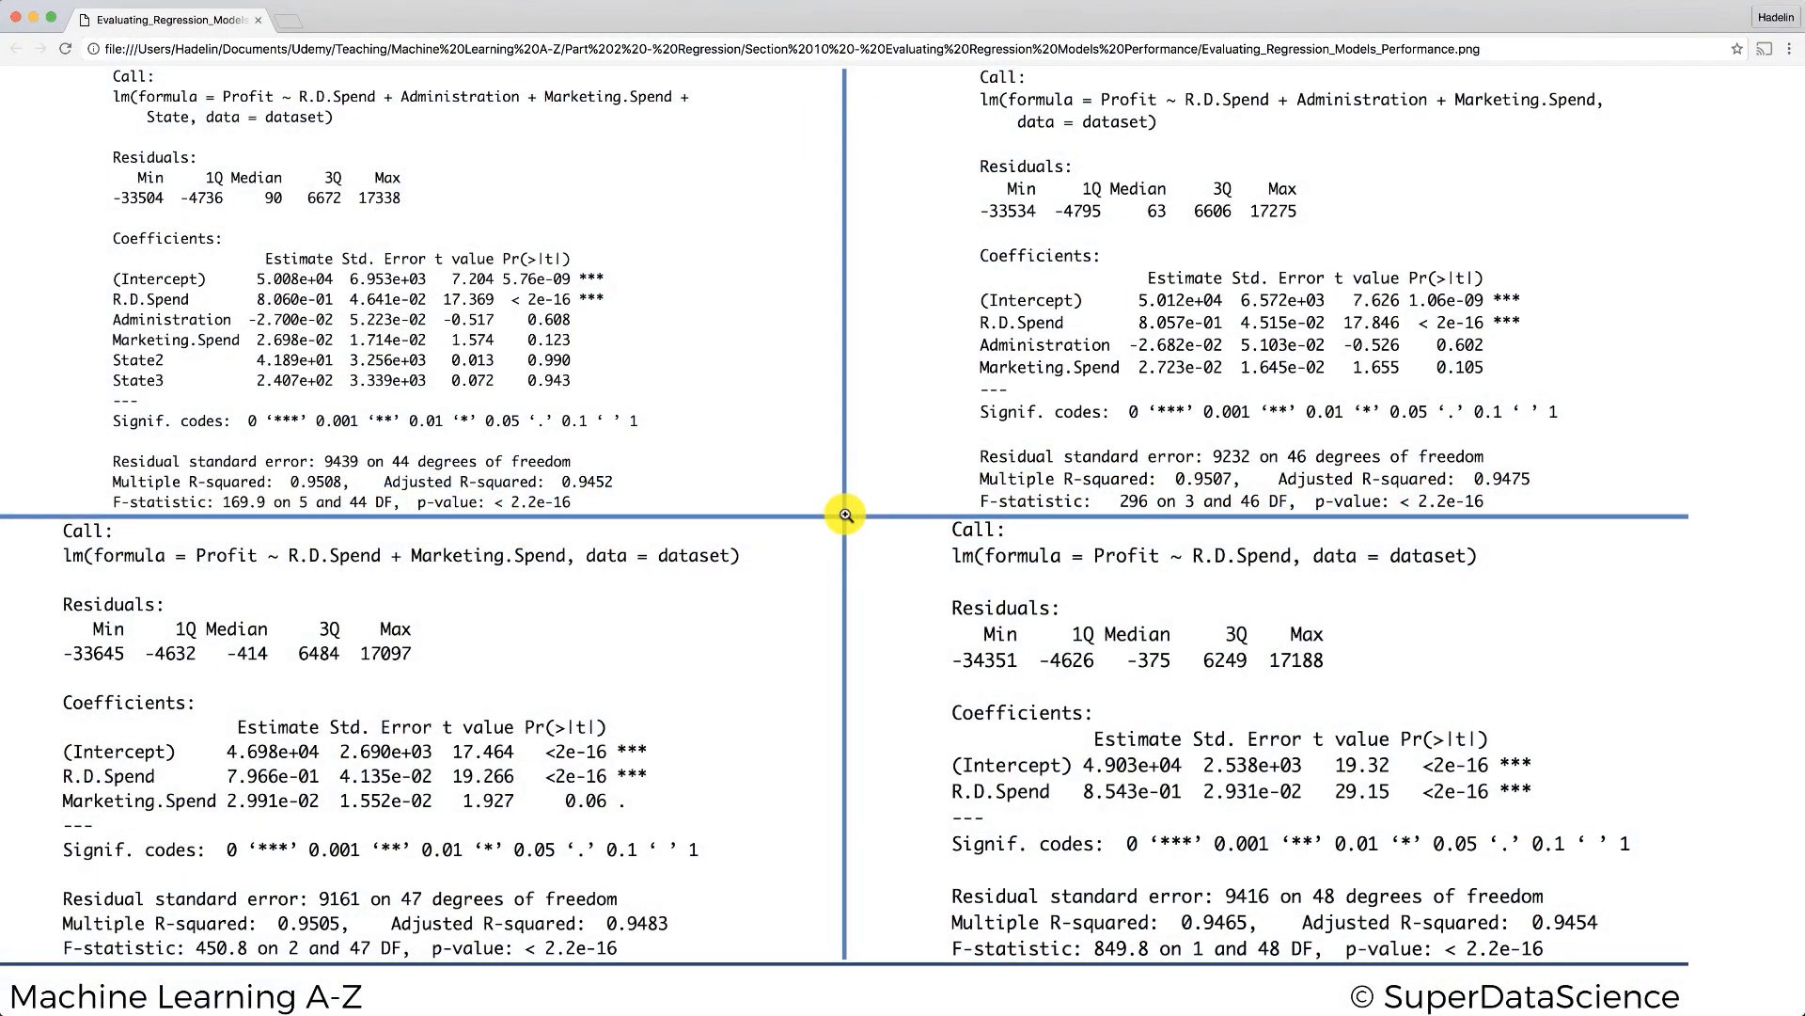
pyautogui.moveTo(910, 391)
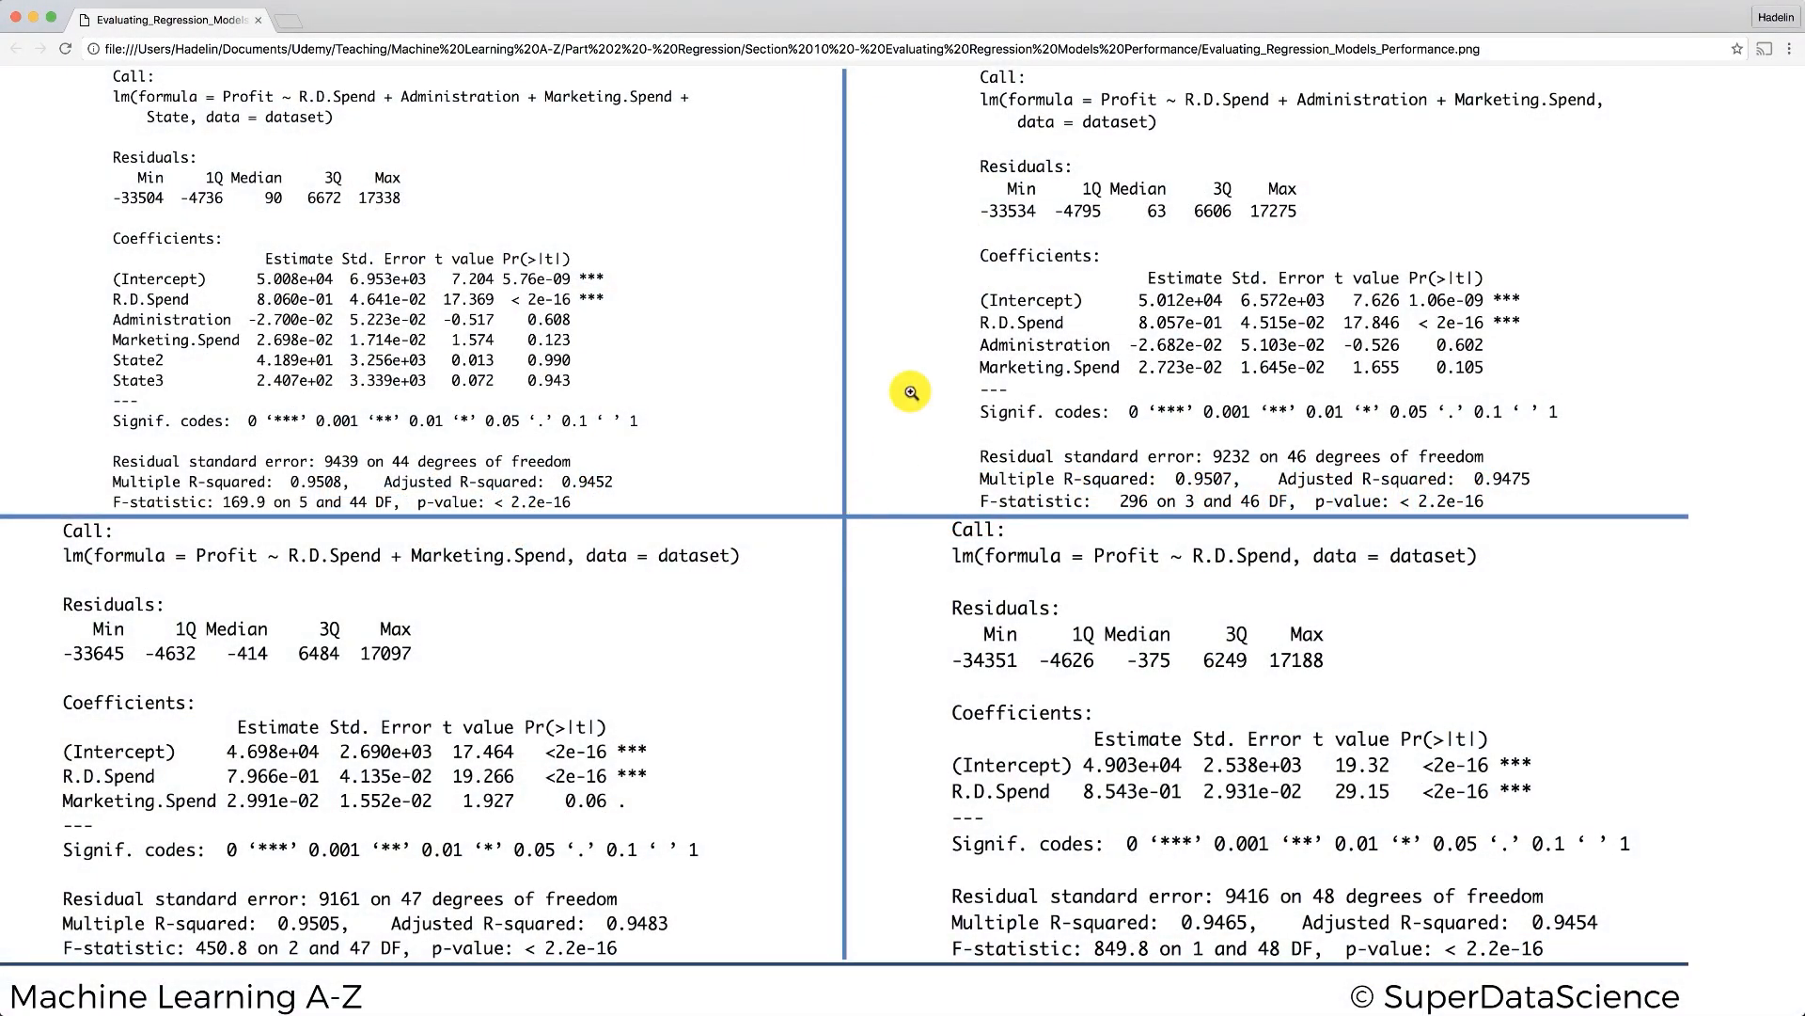
pyautogui.moveTo(764, 694)
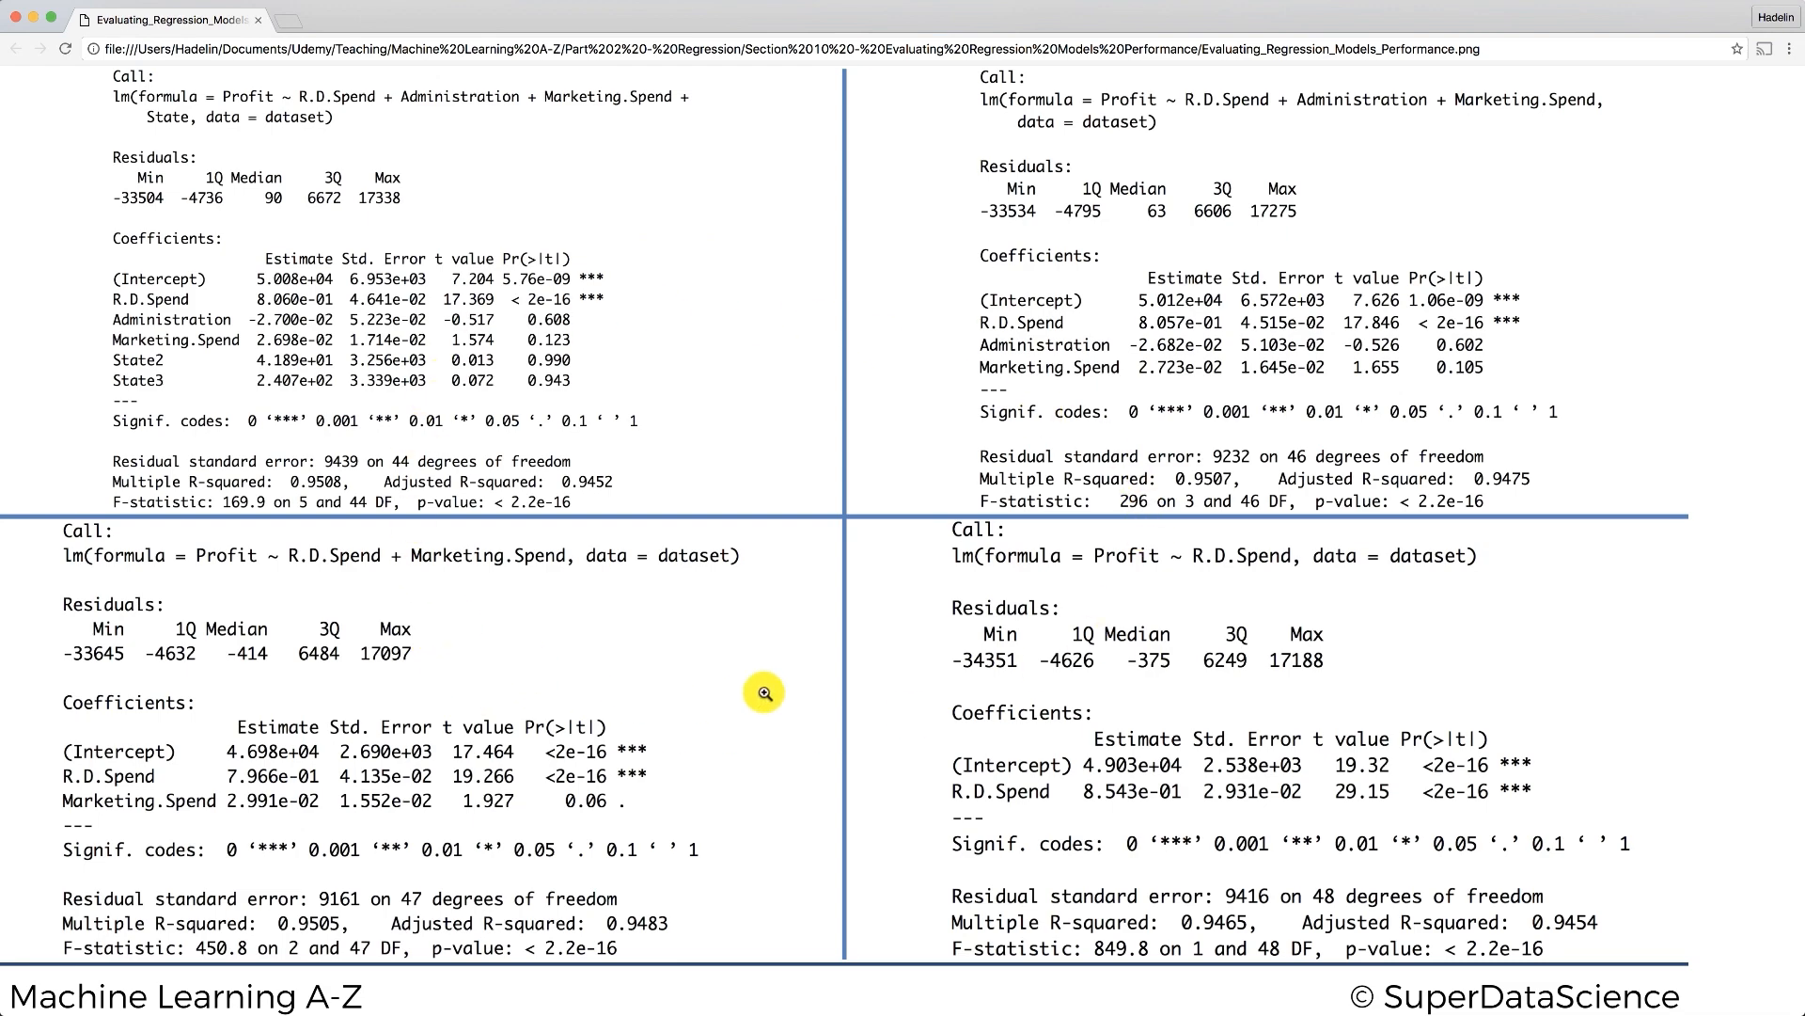
pyautogui.moveTo(809, 684)
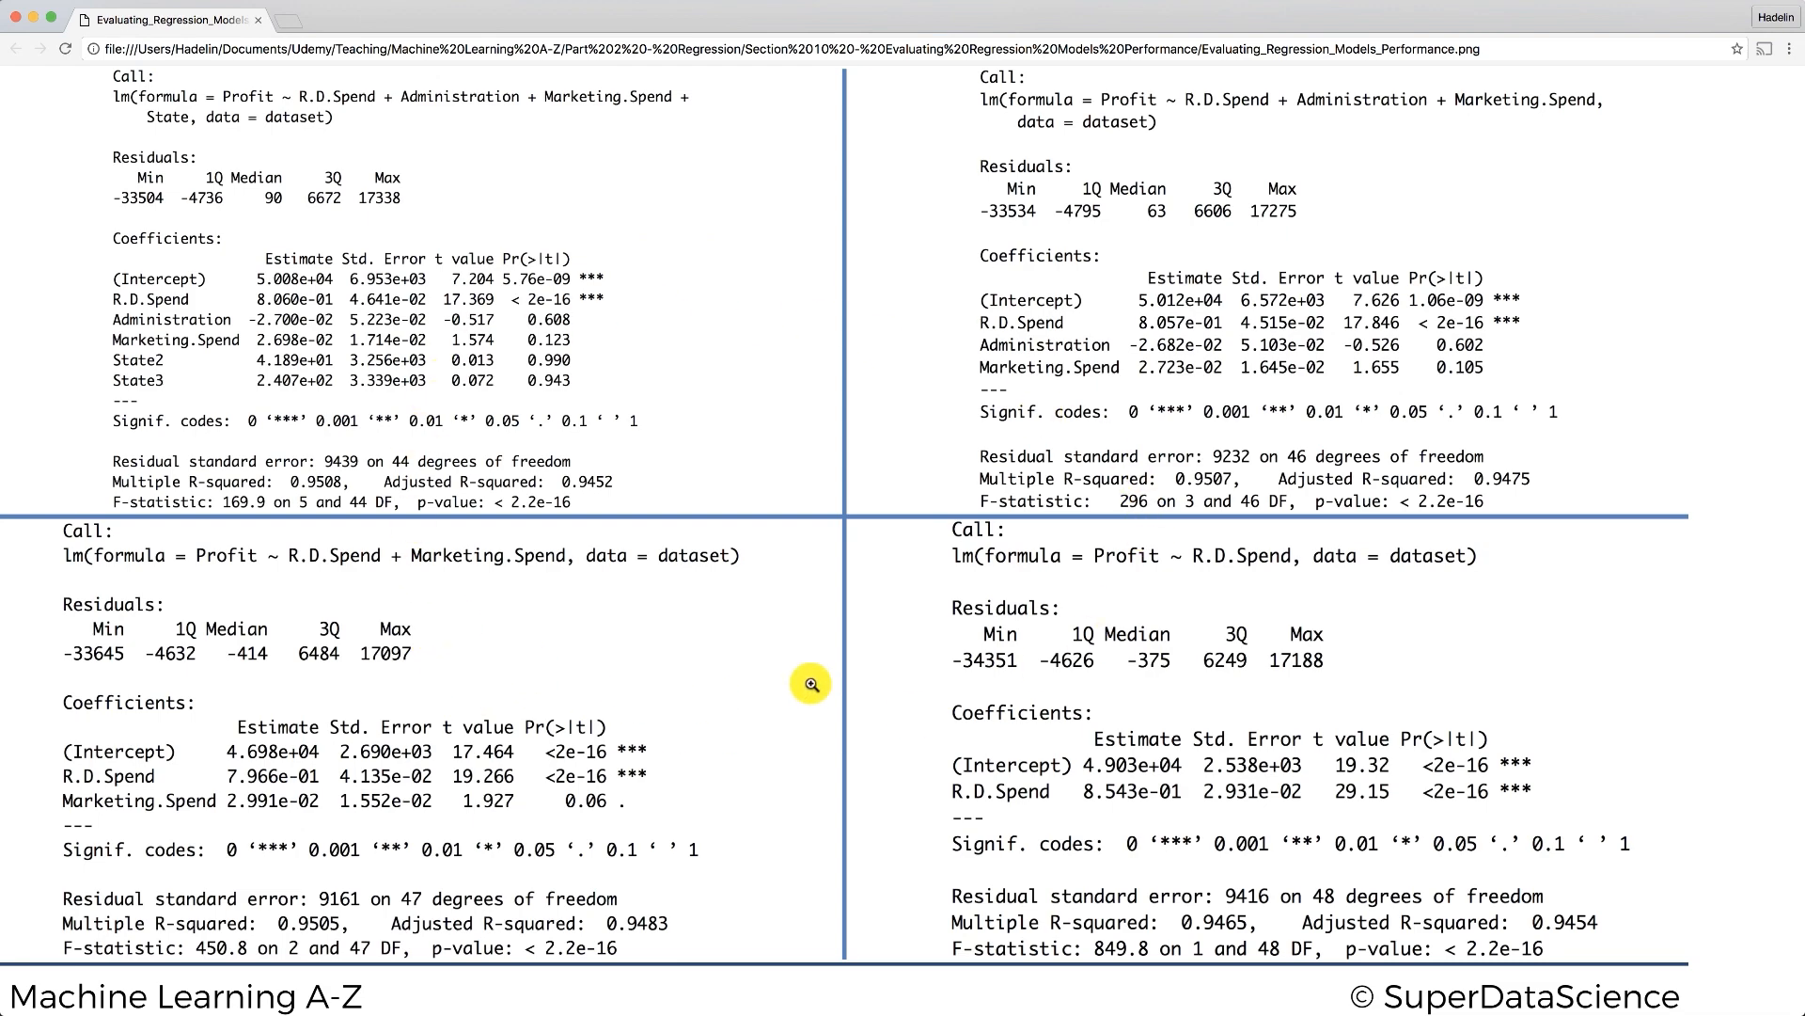
pyautogui.moveTo(239, 727)
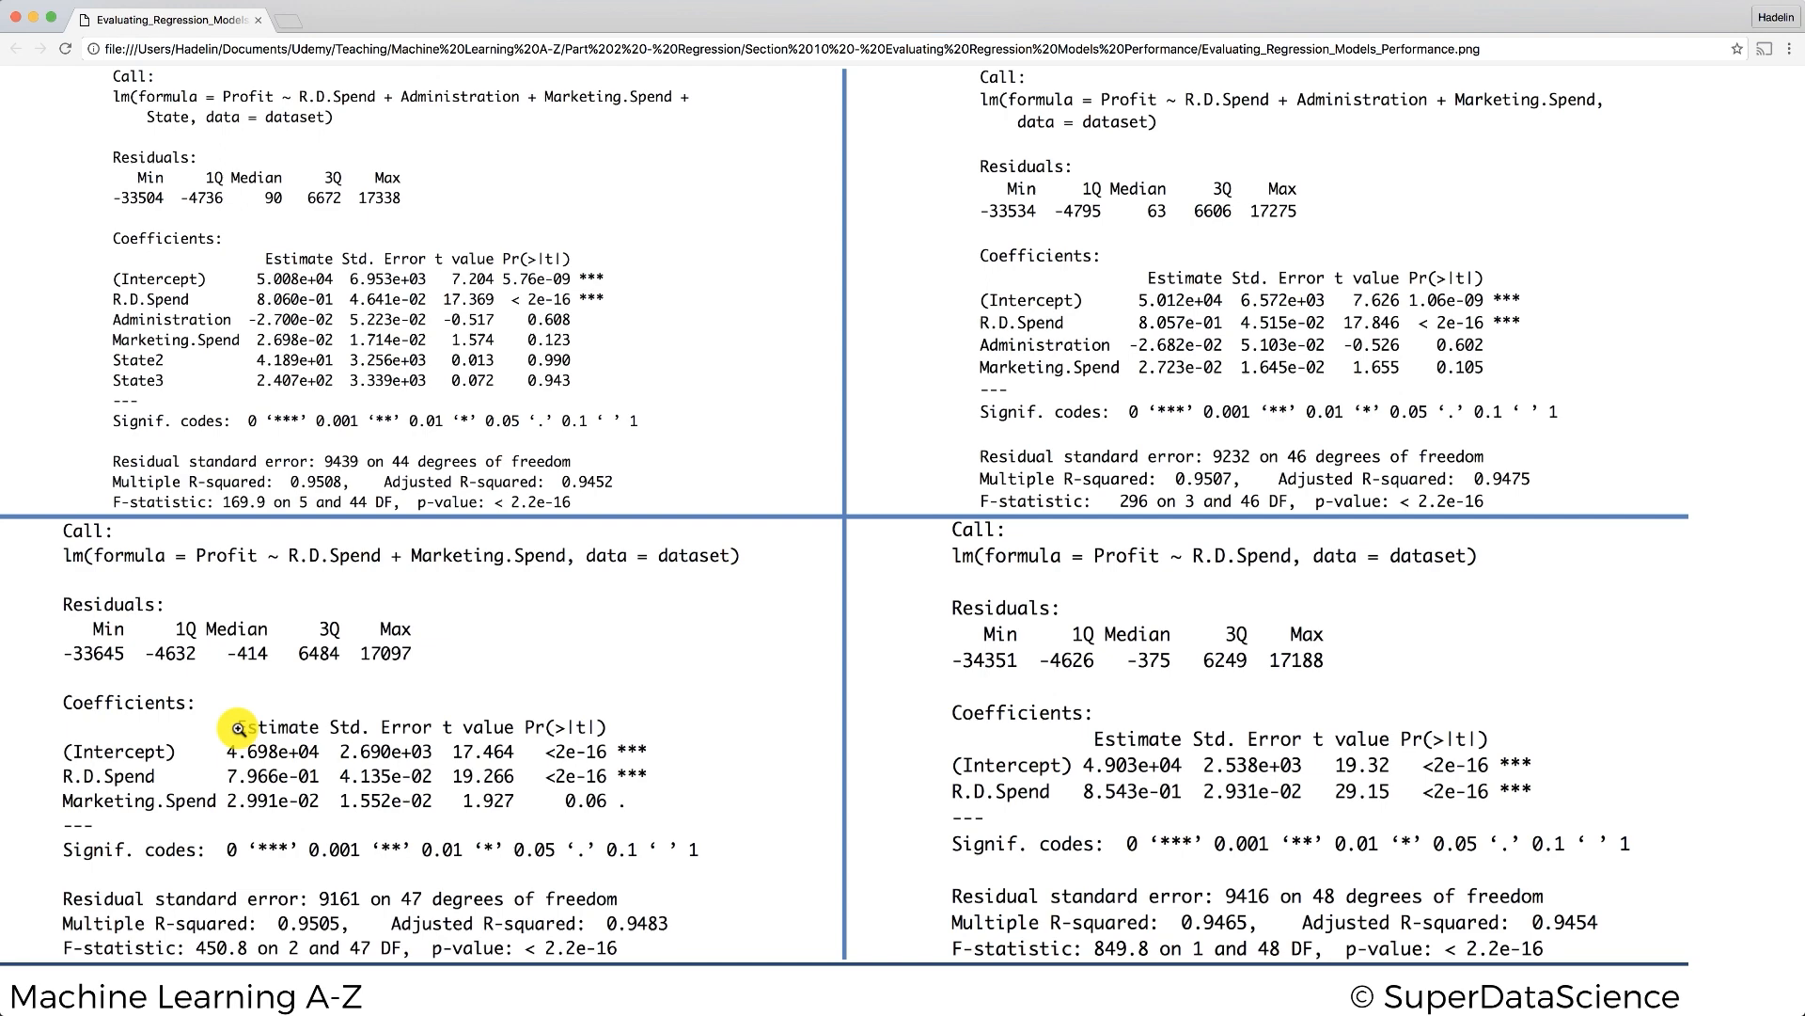
pyautogui.moveTo(316, 556)
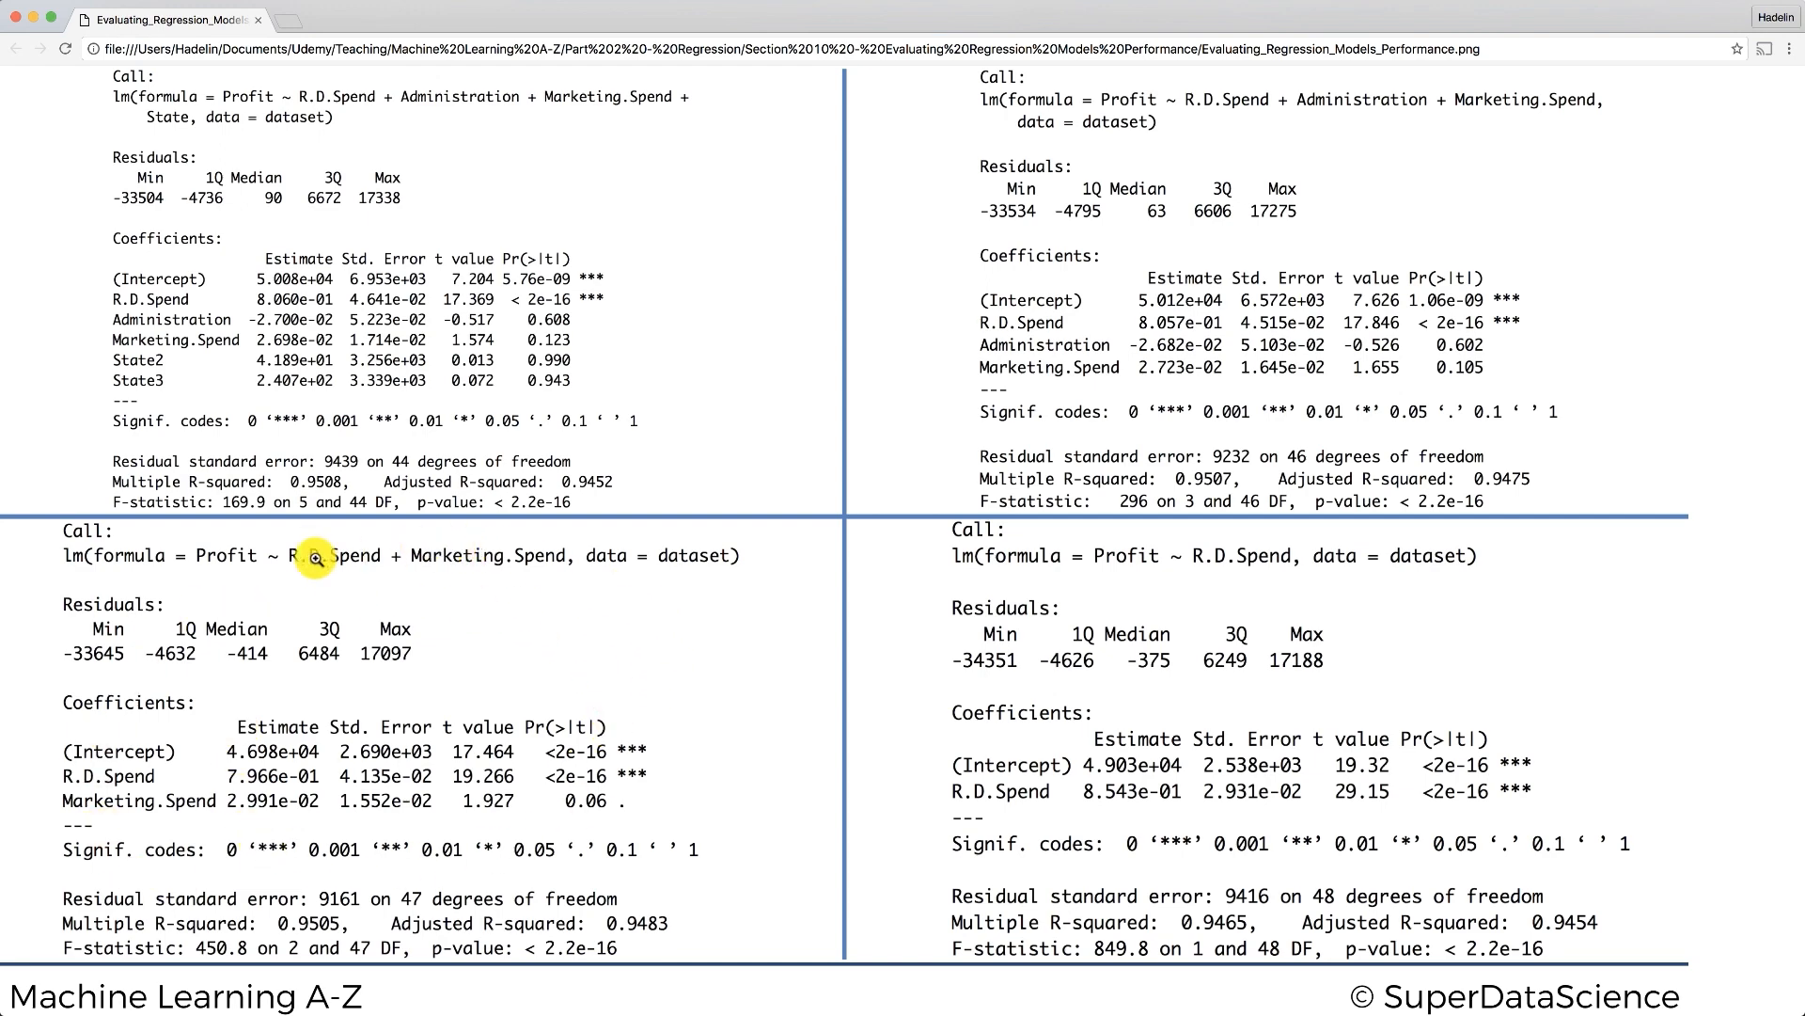
pyautogui.moveTo(611, 670)
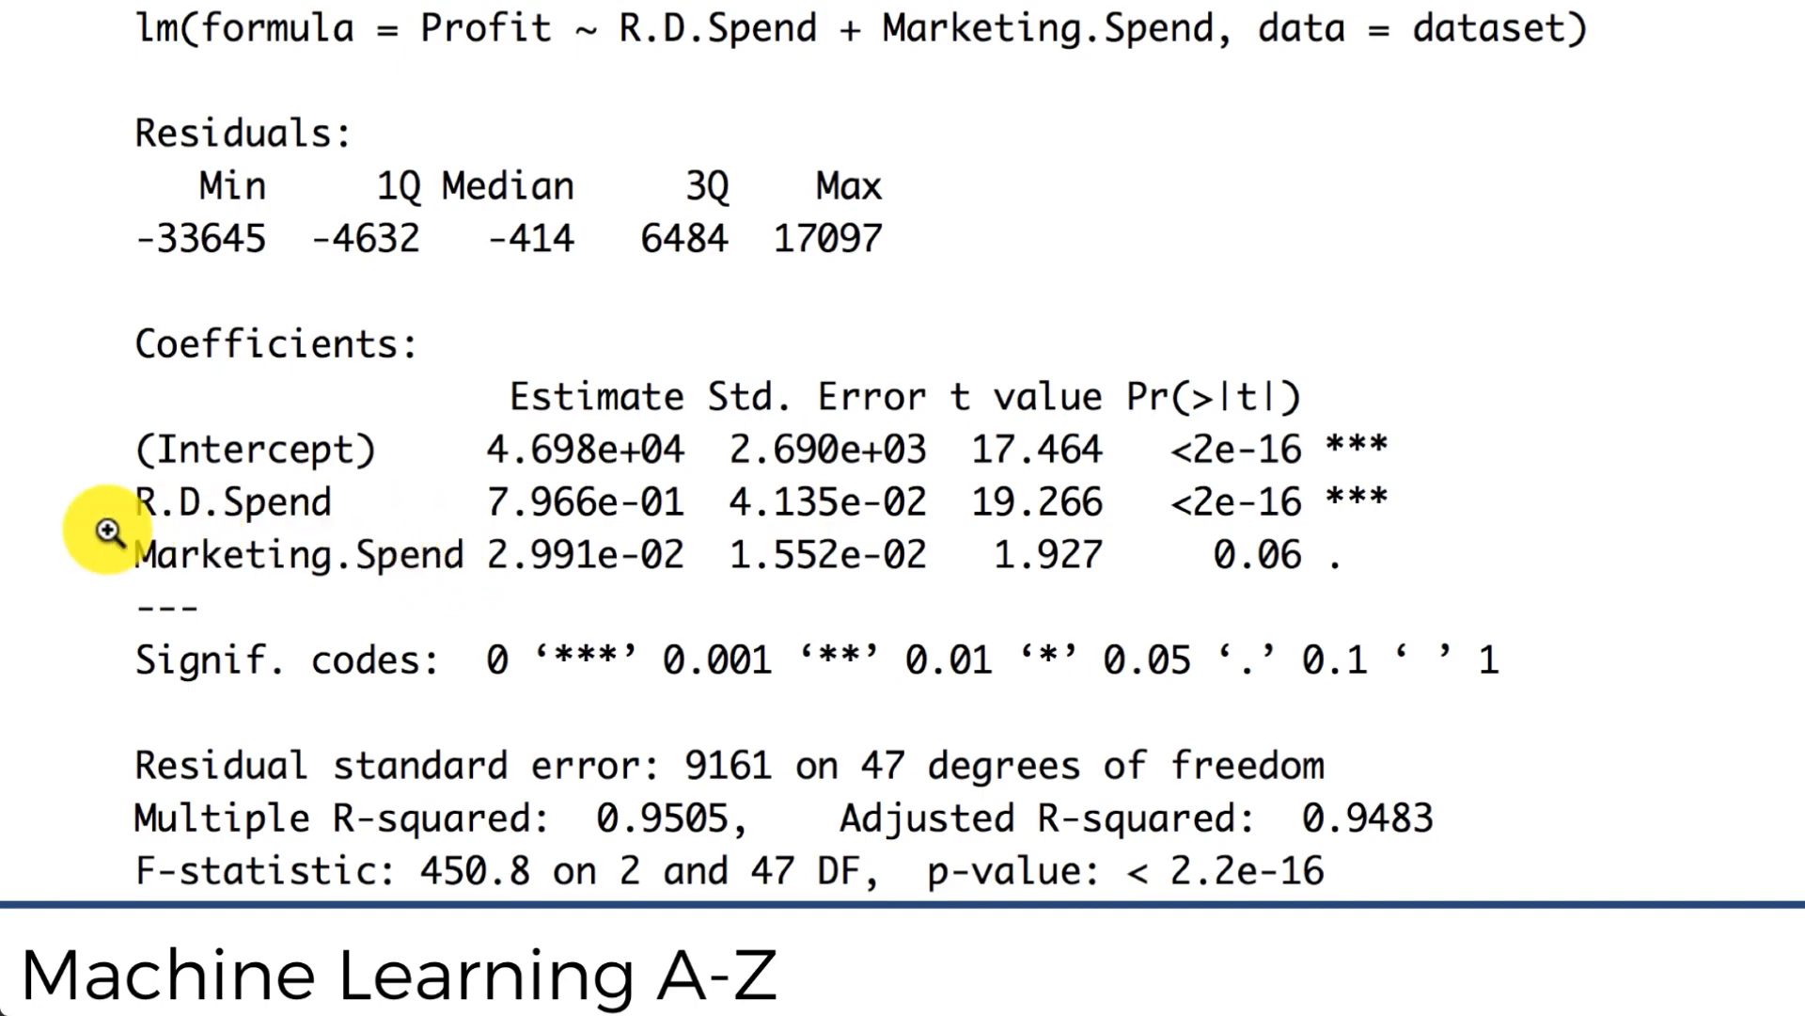
pyautogui.moveTo(178, 571)
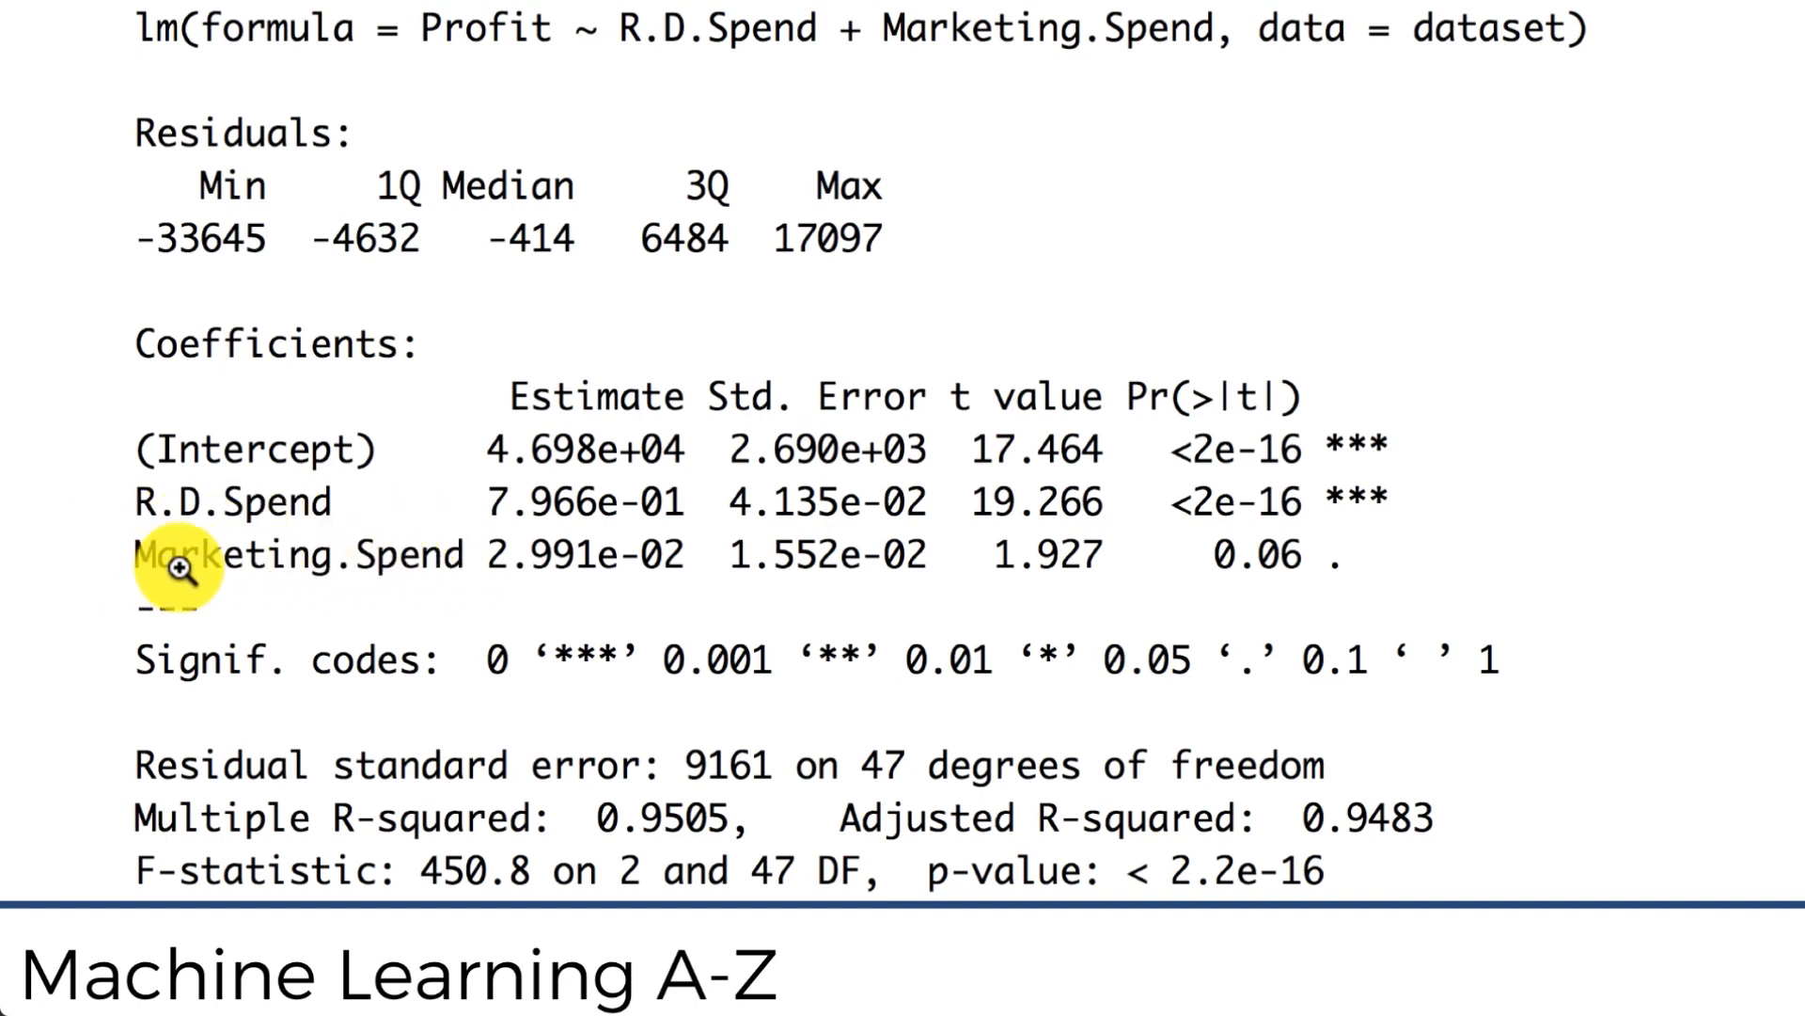
pyautogui.moveTo(316, 598)
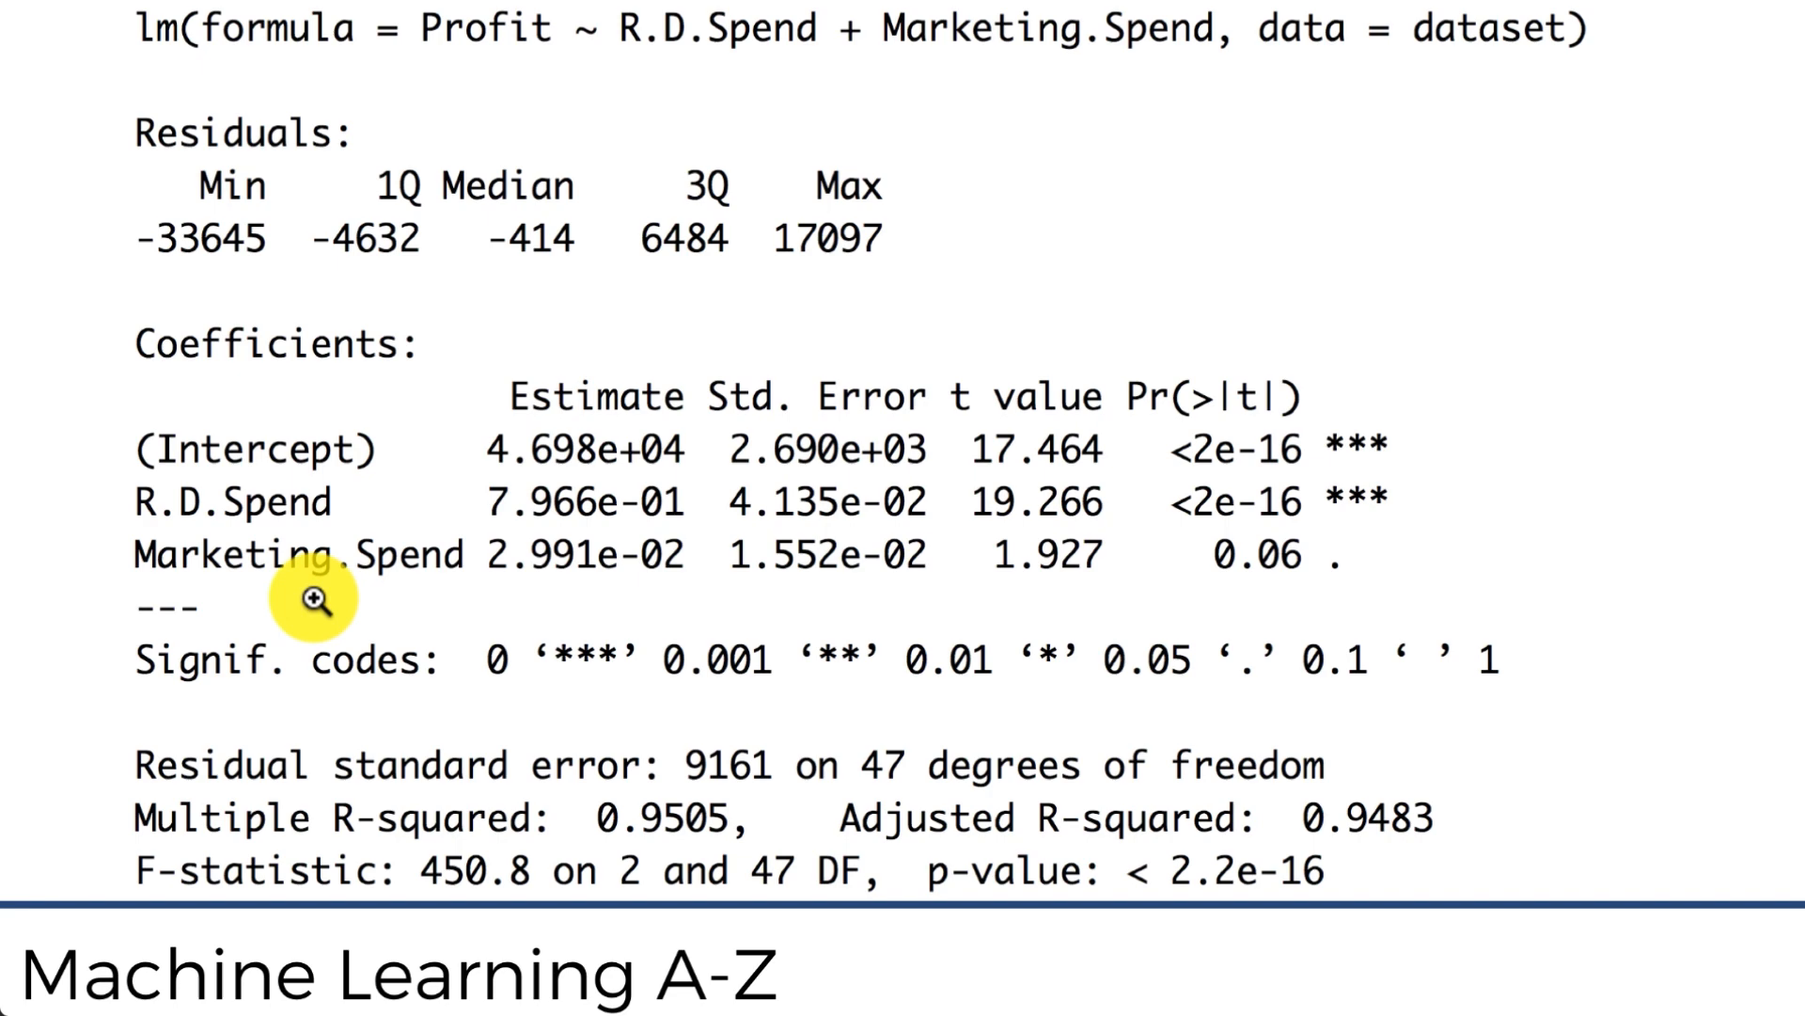
pyautogui.moveTo(375, 583)
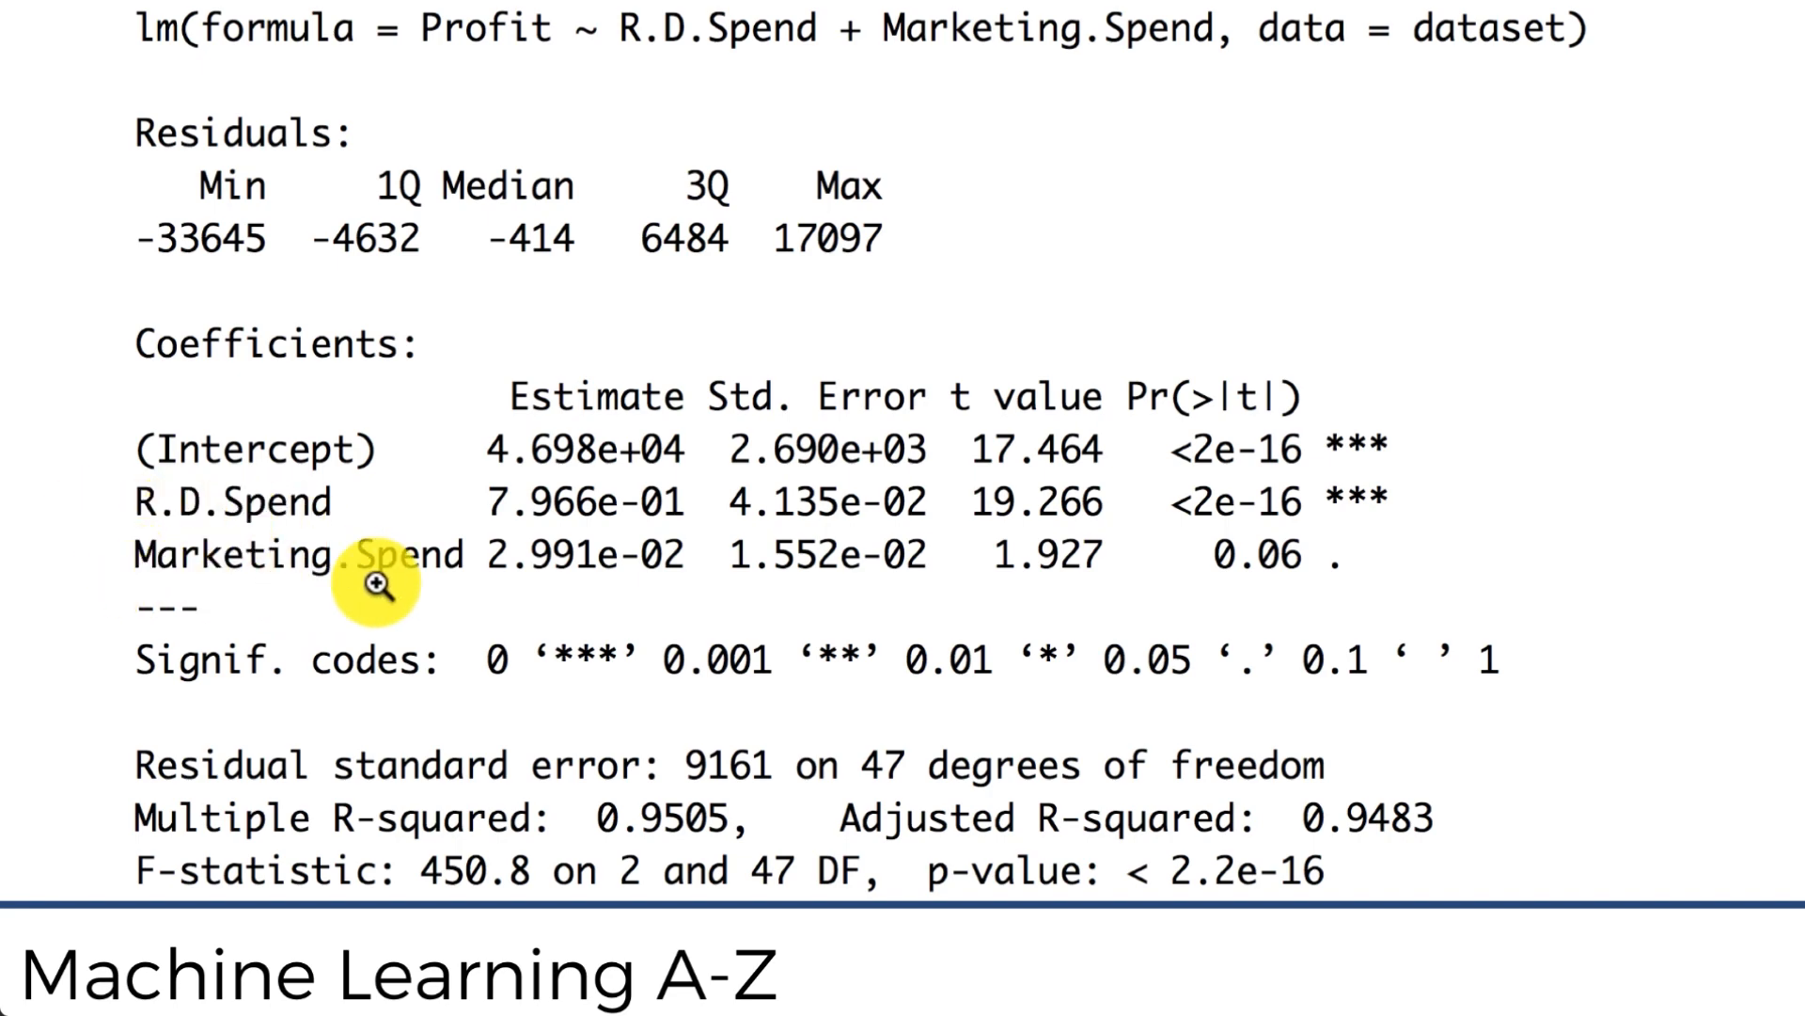
pyautogui.moveTo(161, 472)
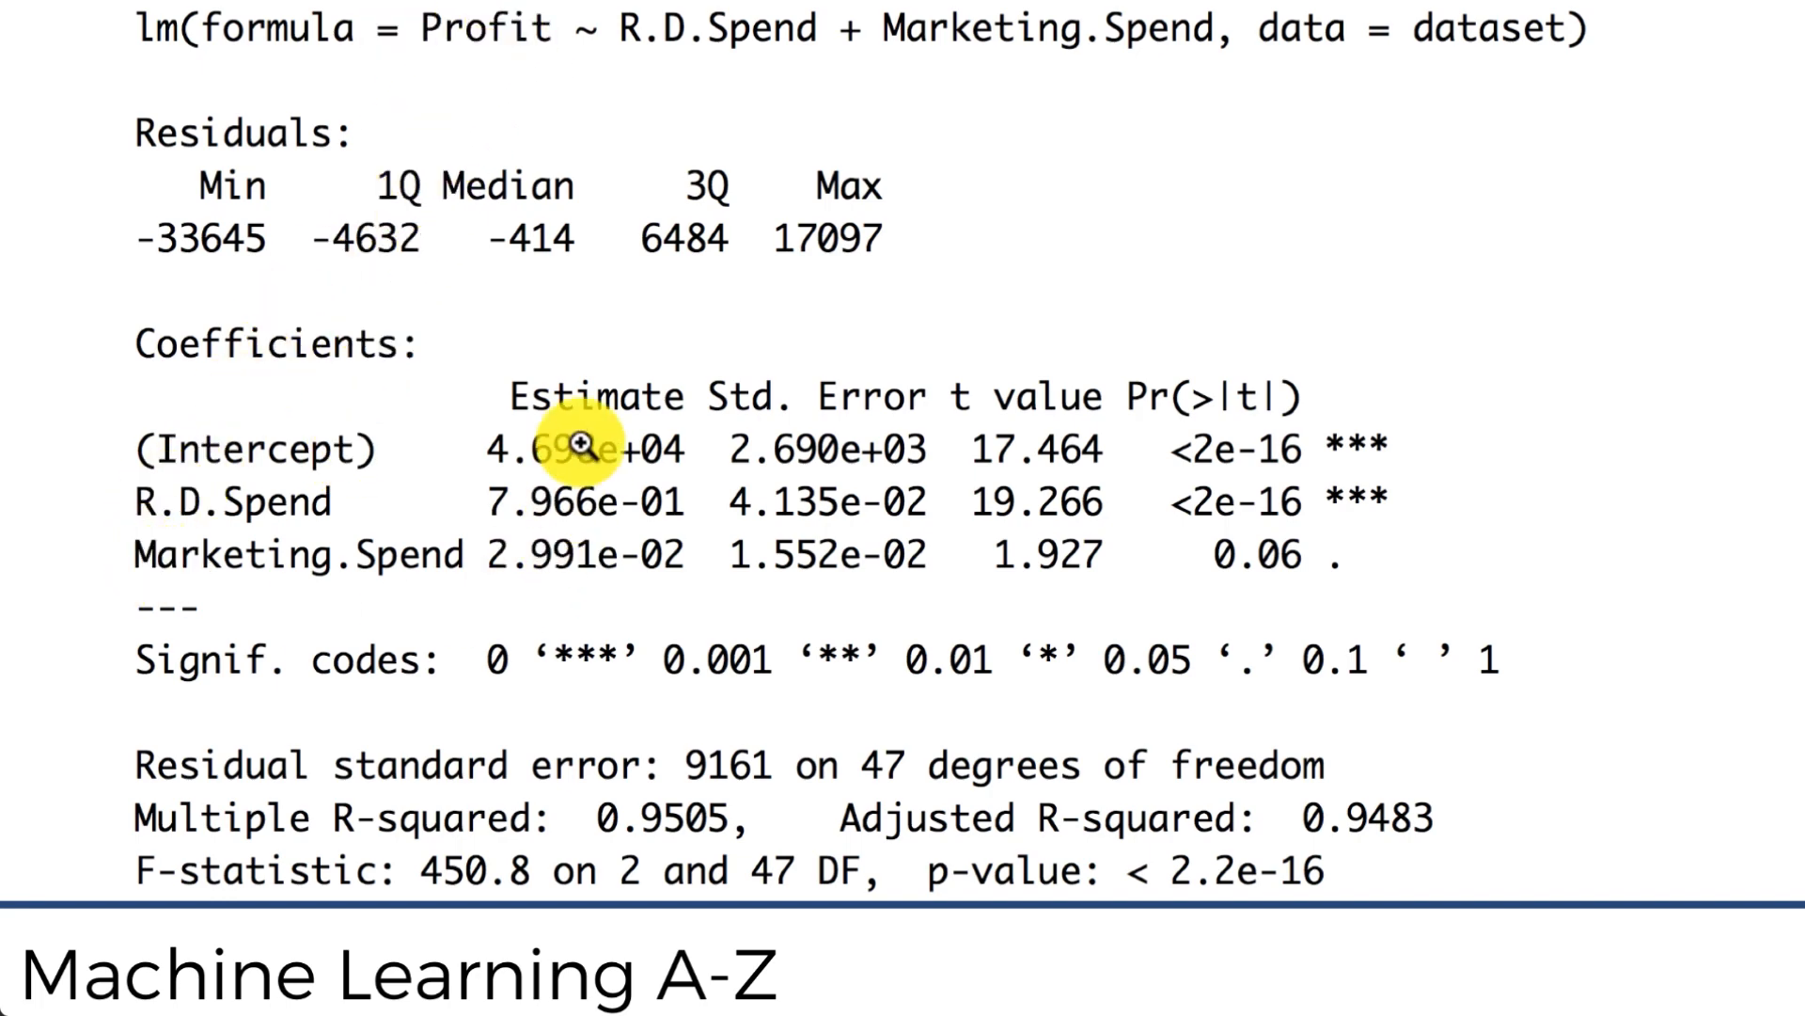
pyautogui.moveTo(515, 500)
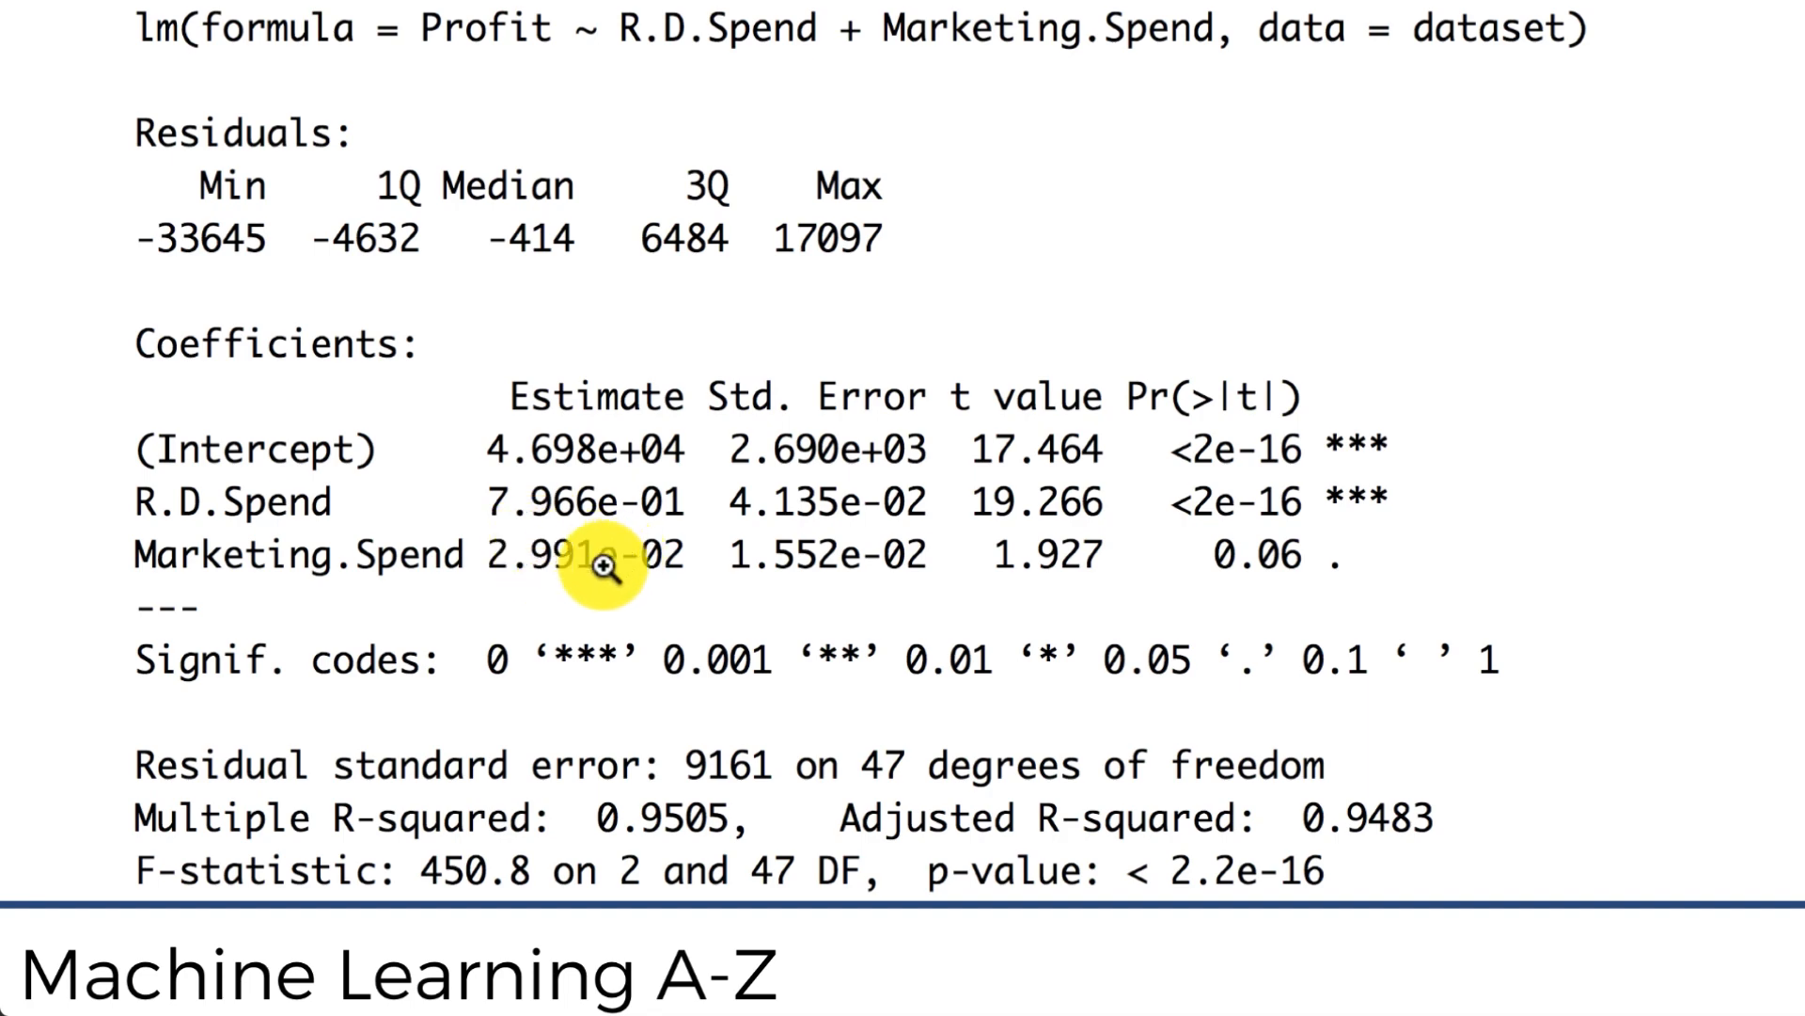
pyautogui.moveTo(590, 613)
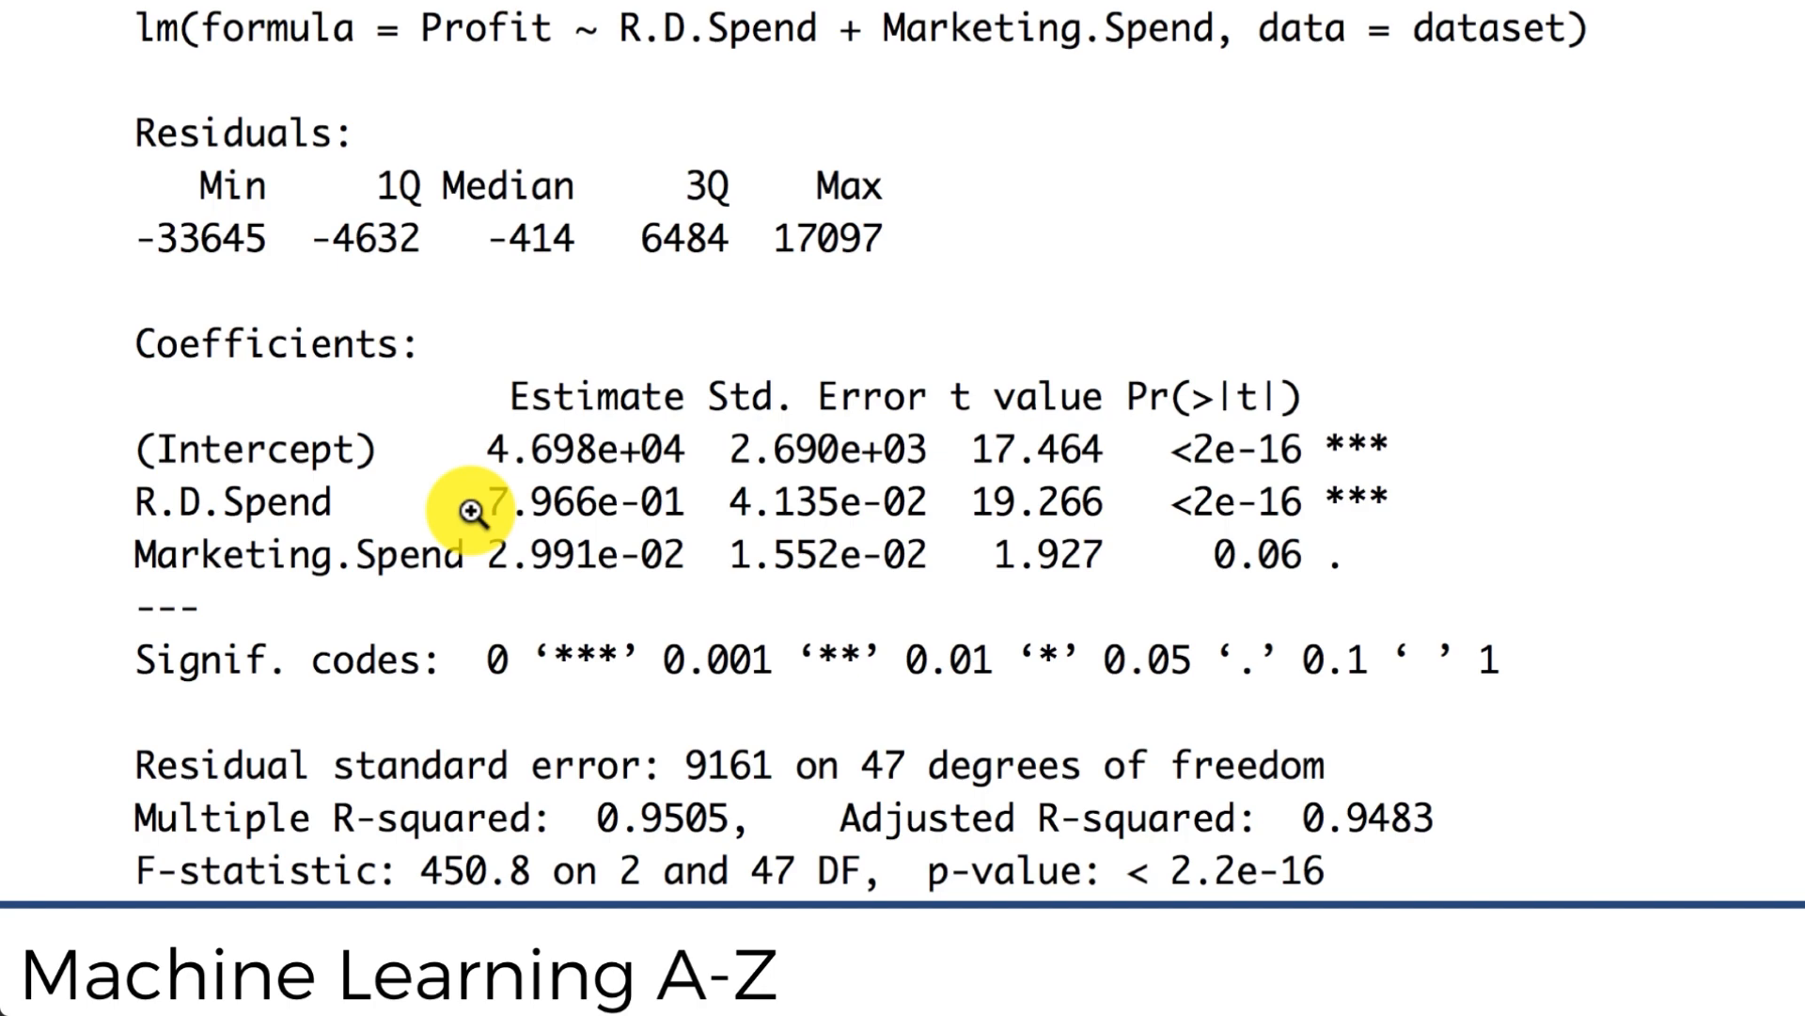
pyautogui.moveTo(461, 321)
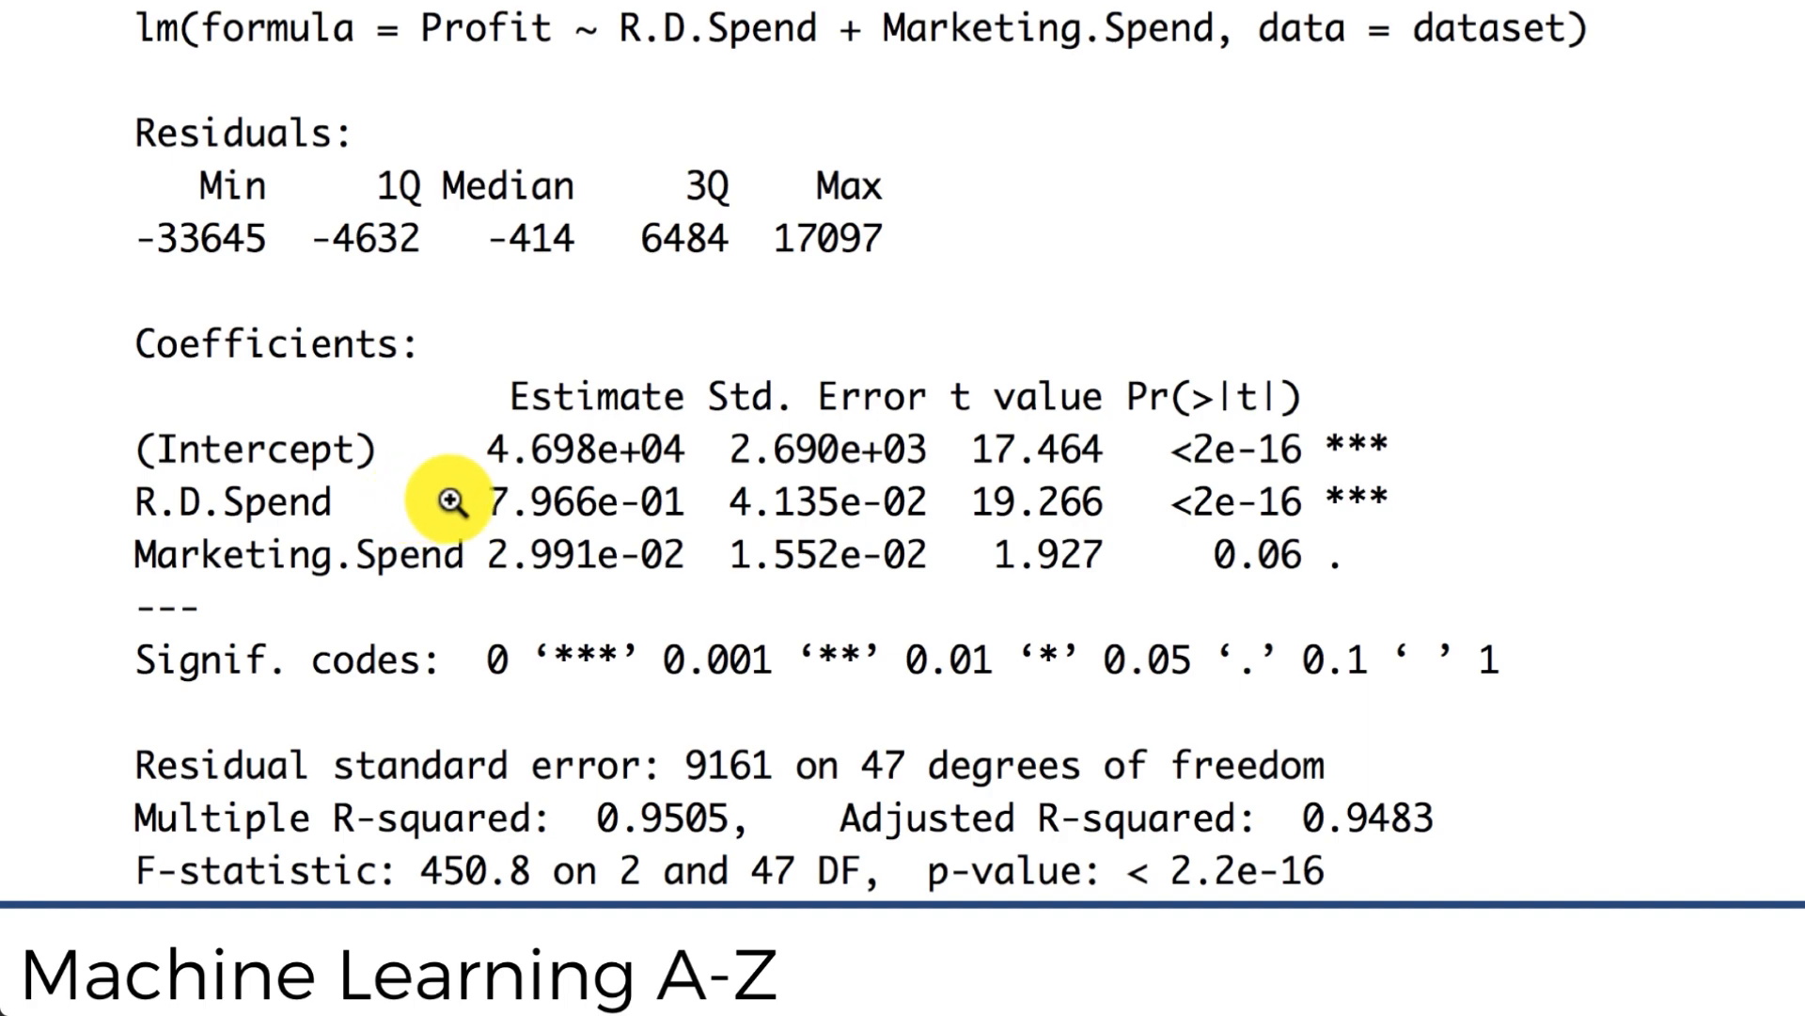
pyautogui.moveTo(435, 185)
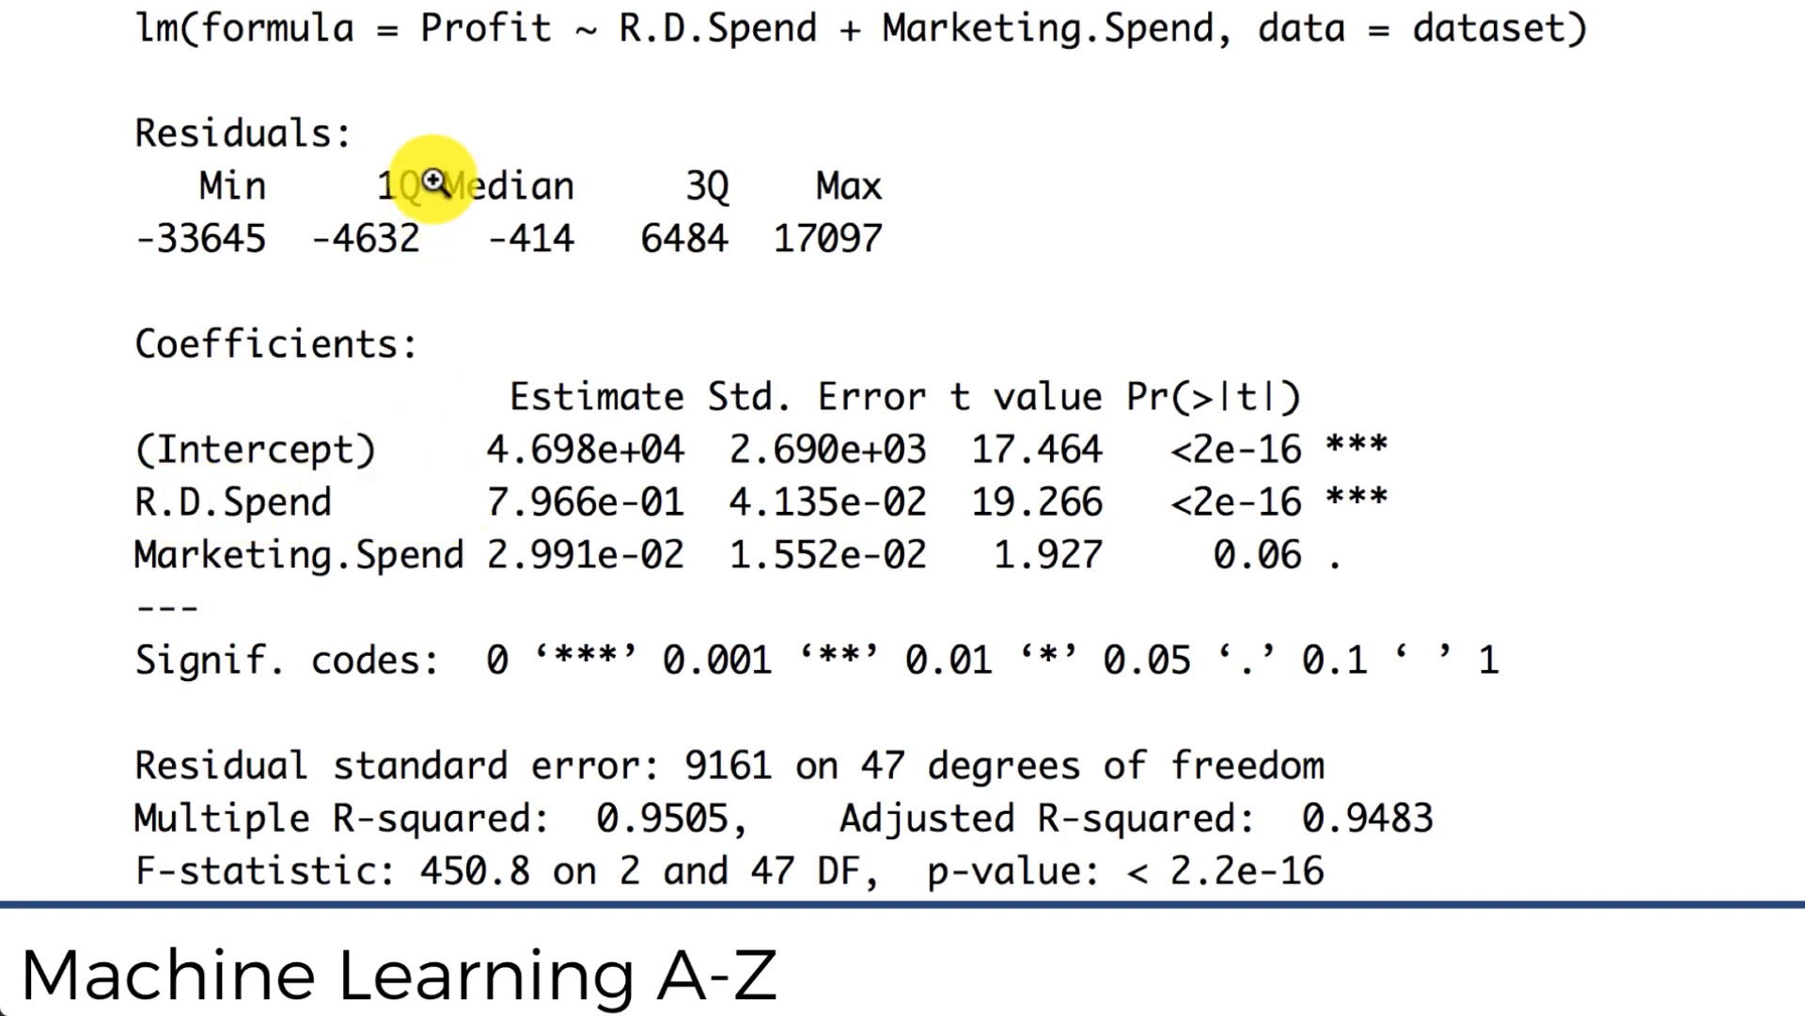
pyautogui.moveTo(380, 391)
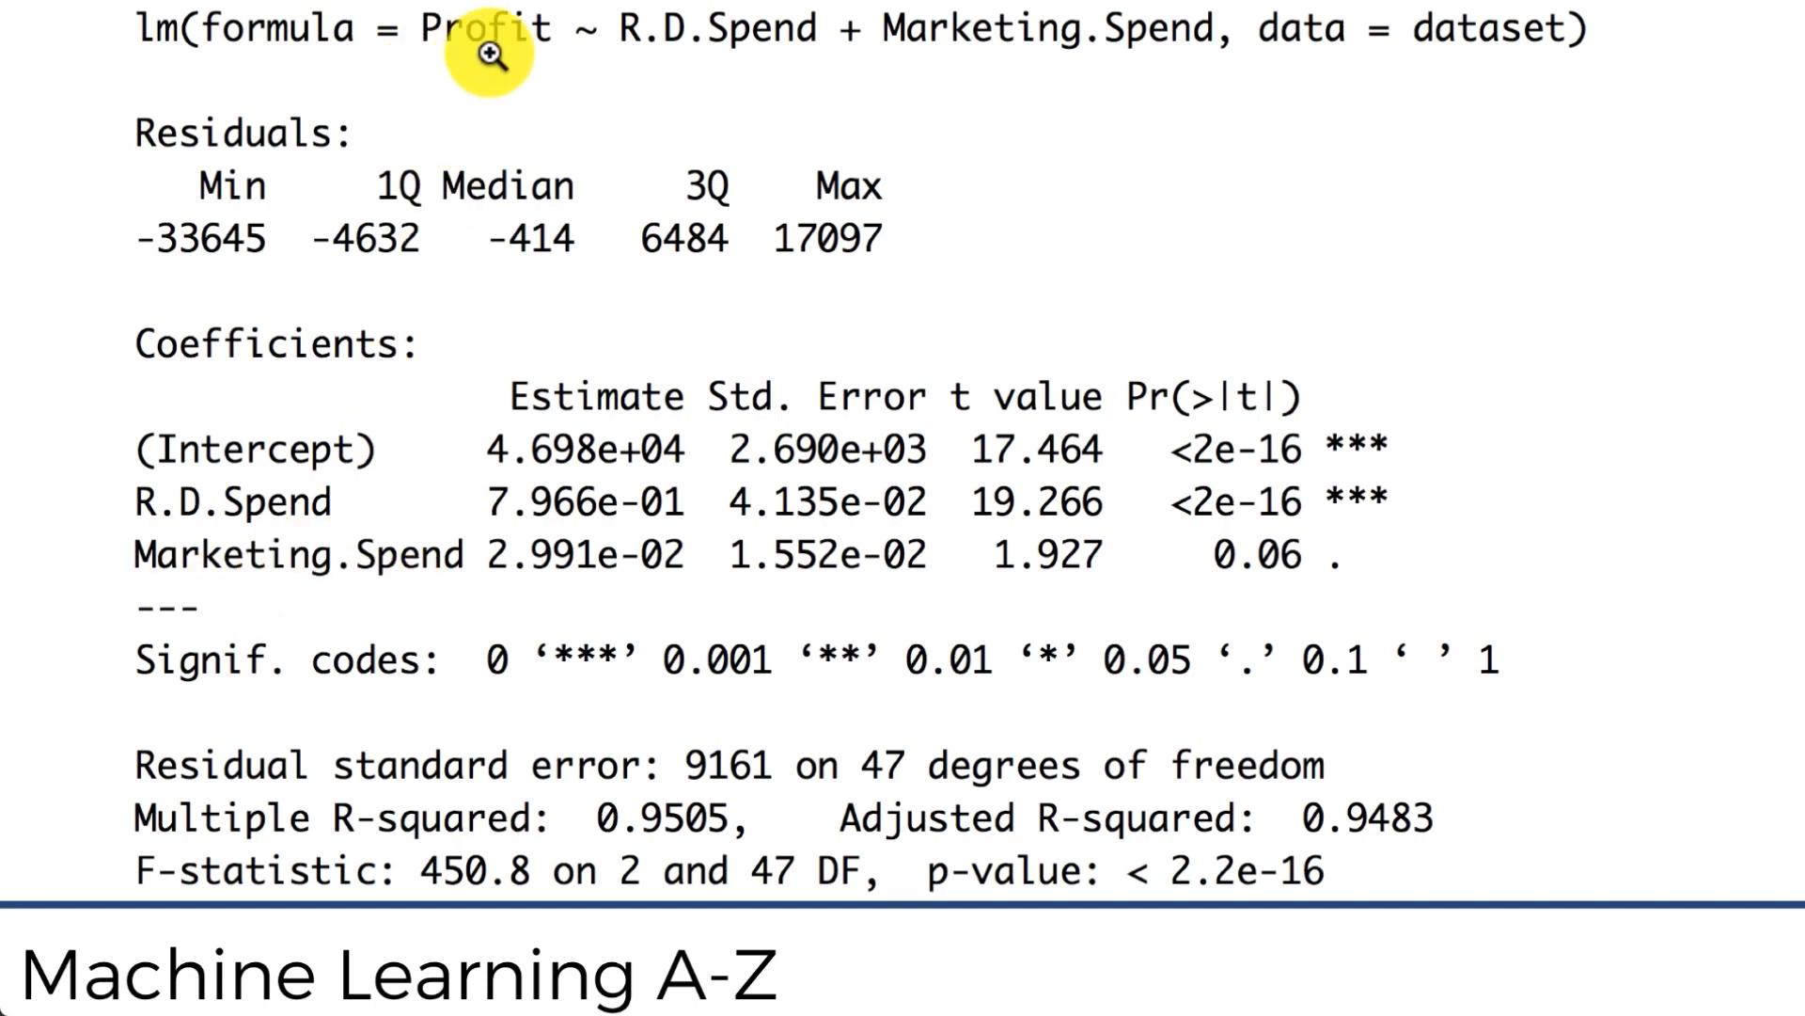
pyautogui.moveTo(444, 136)
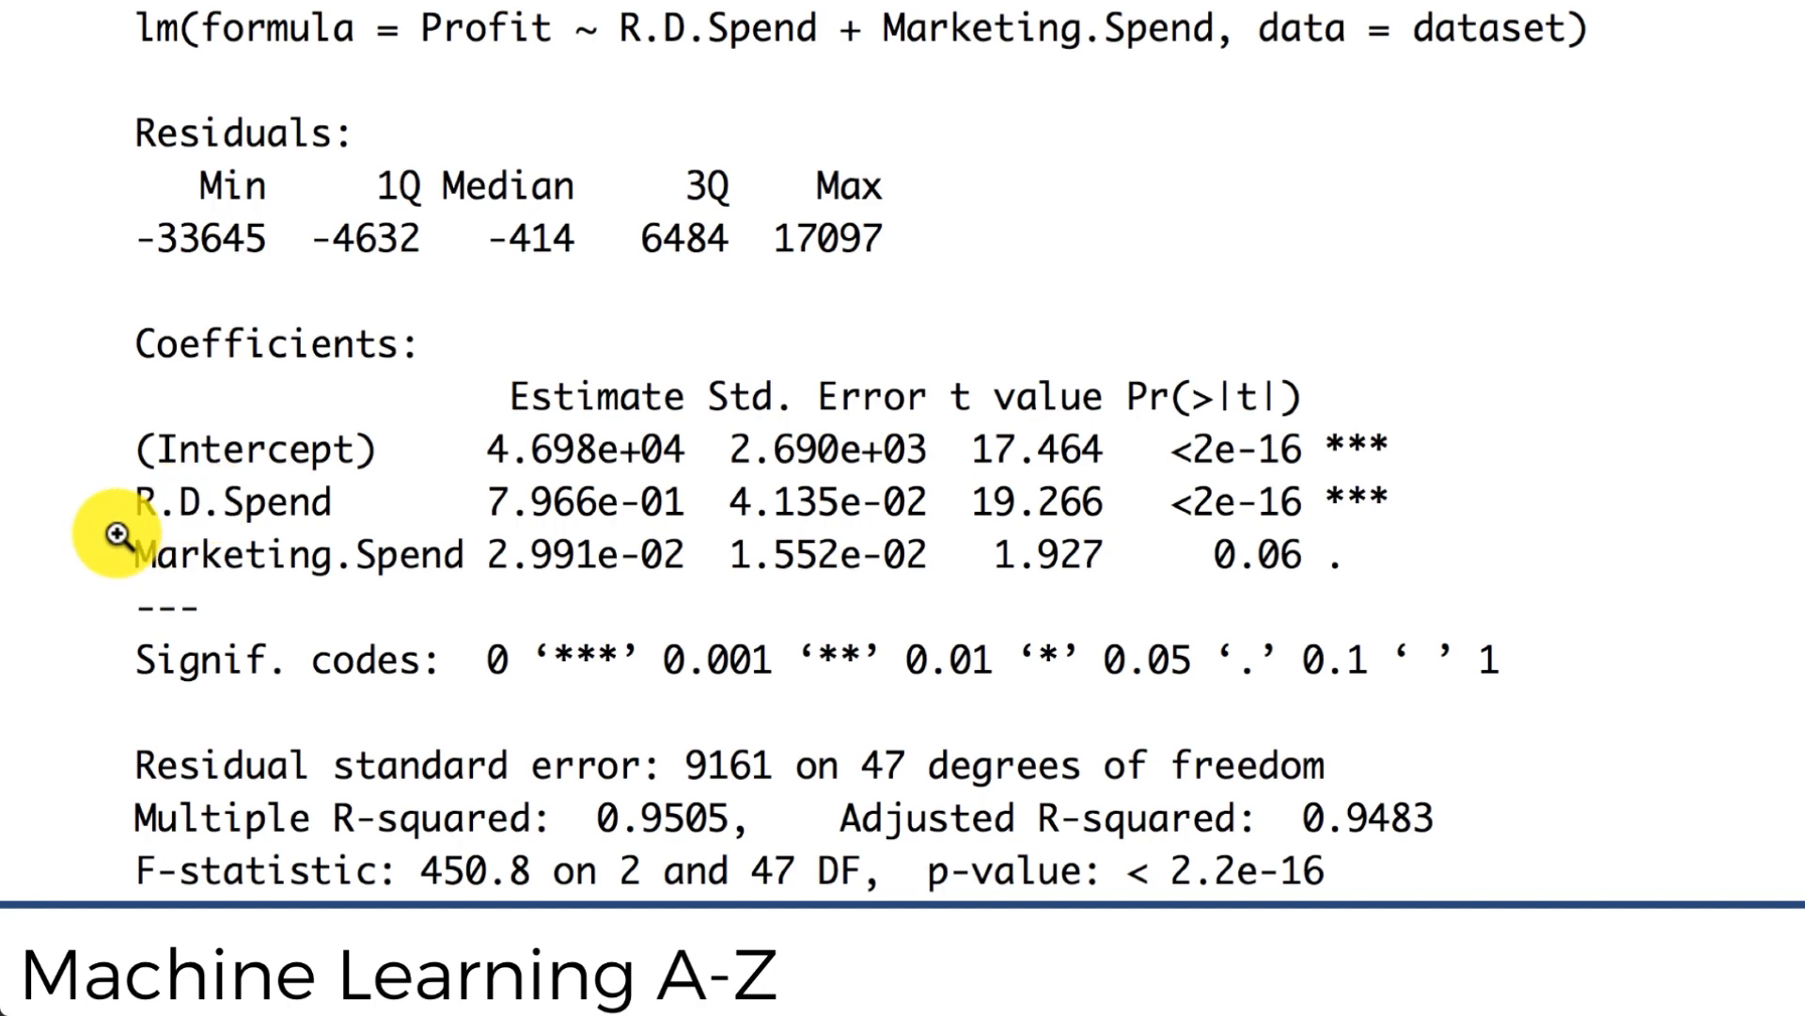
pyautogui.moveTo(97, 525)
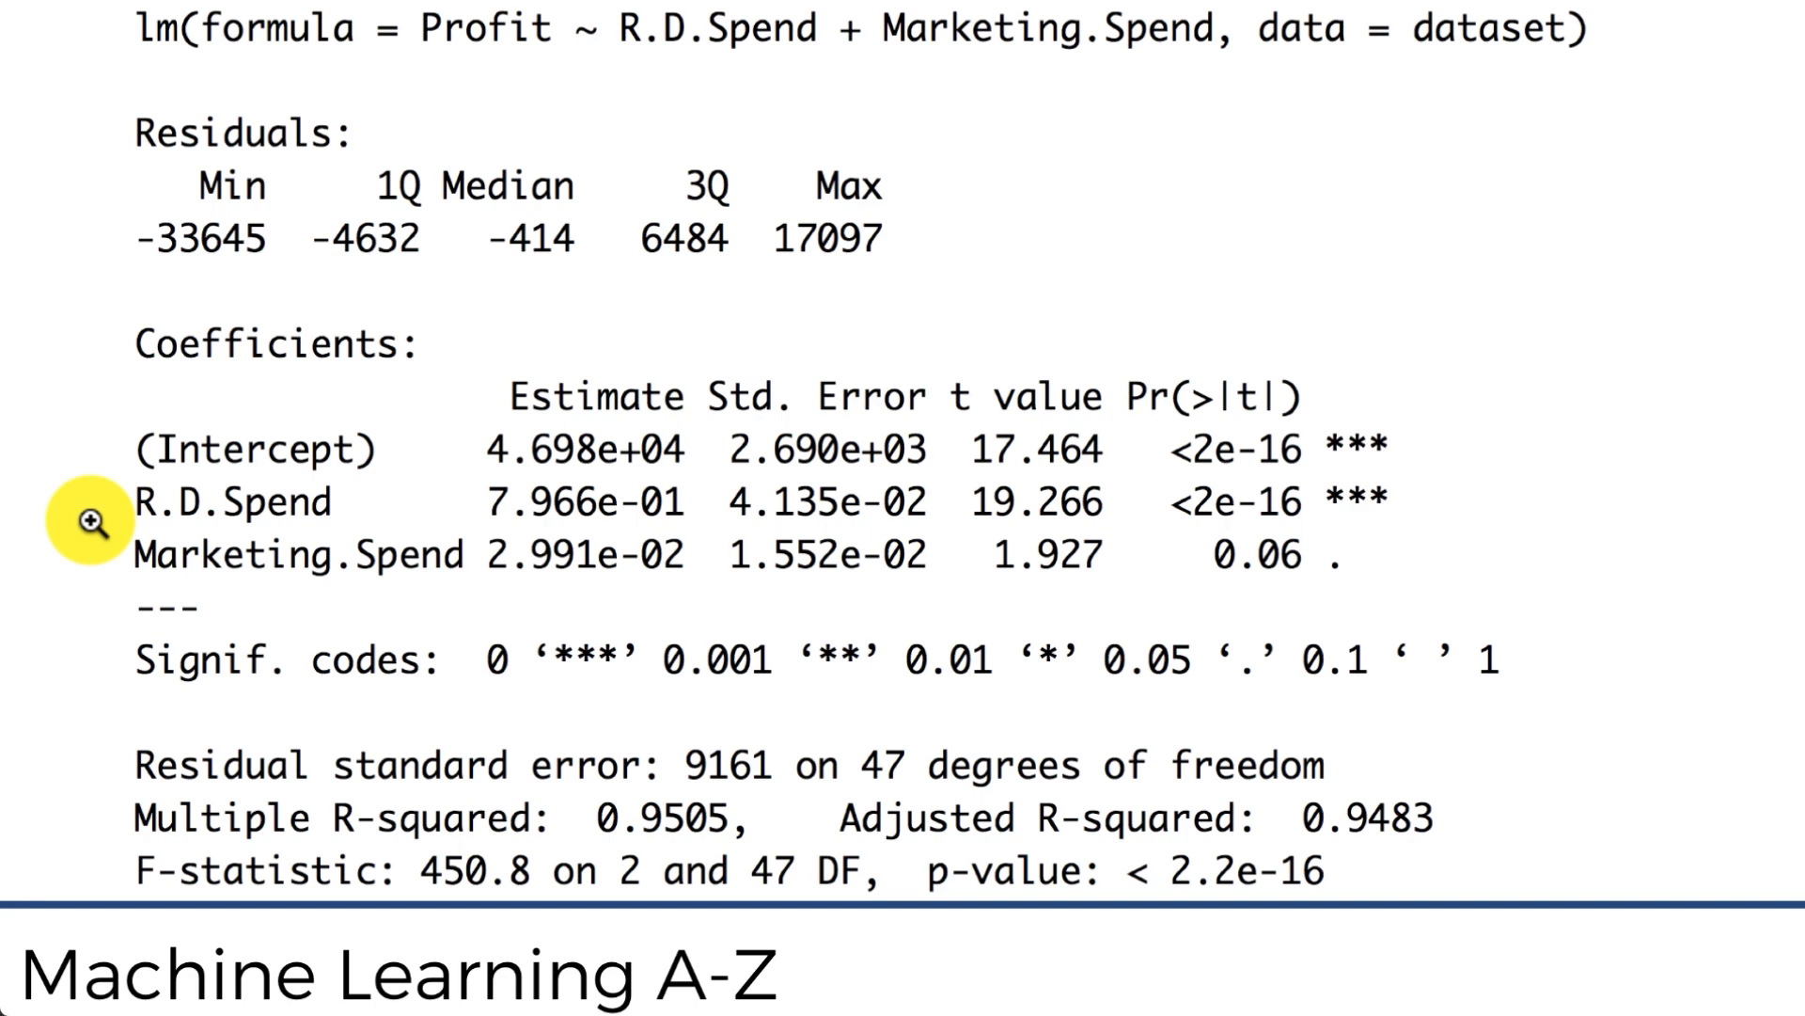
pyautogui.moveTo(674, 201)
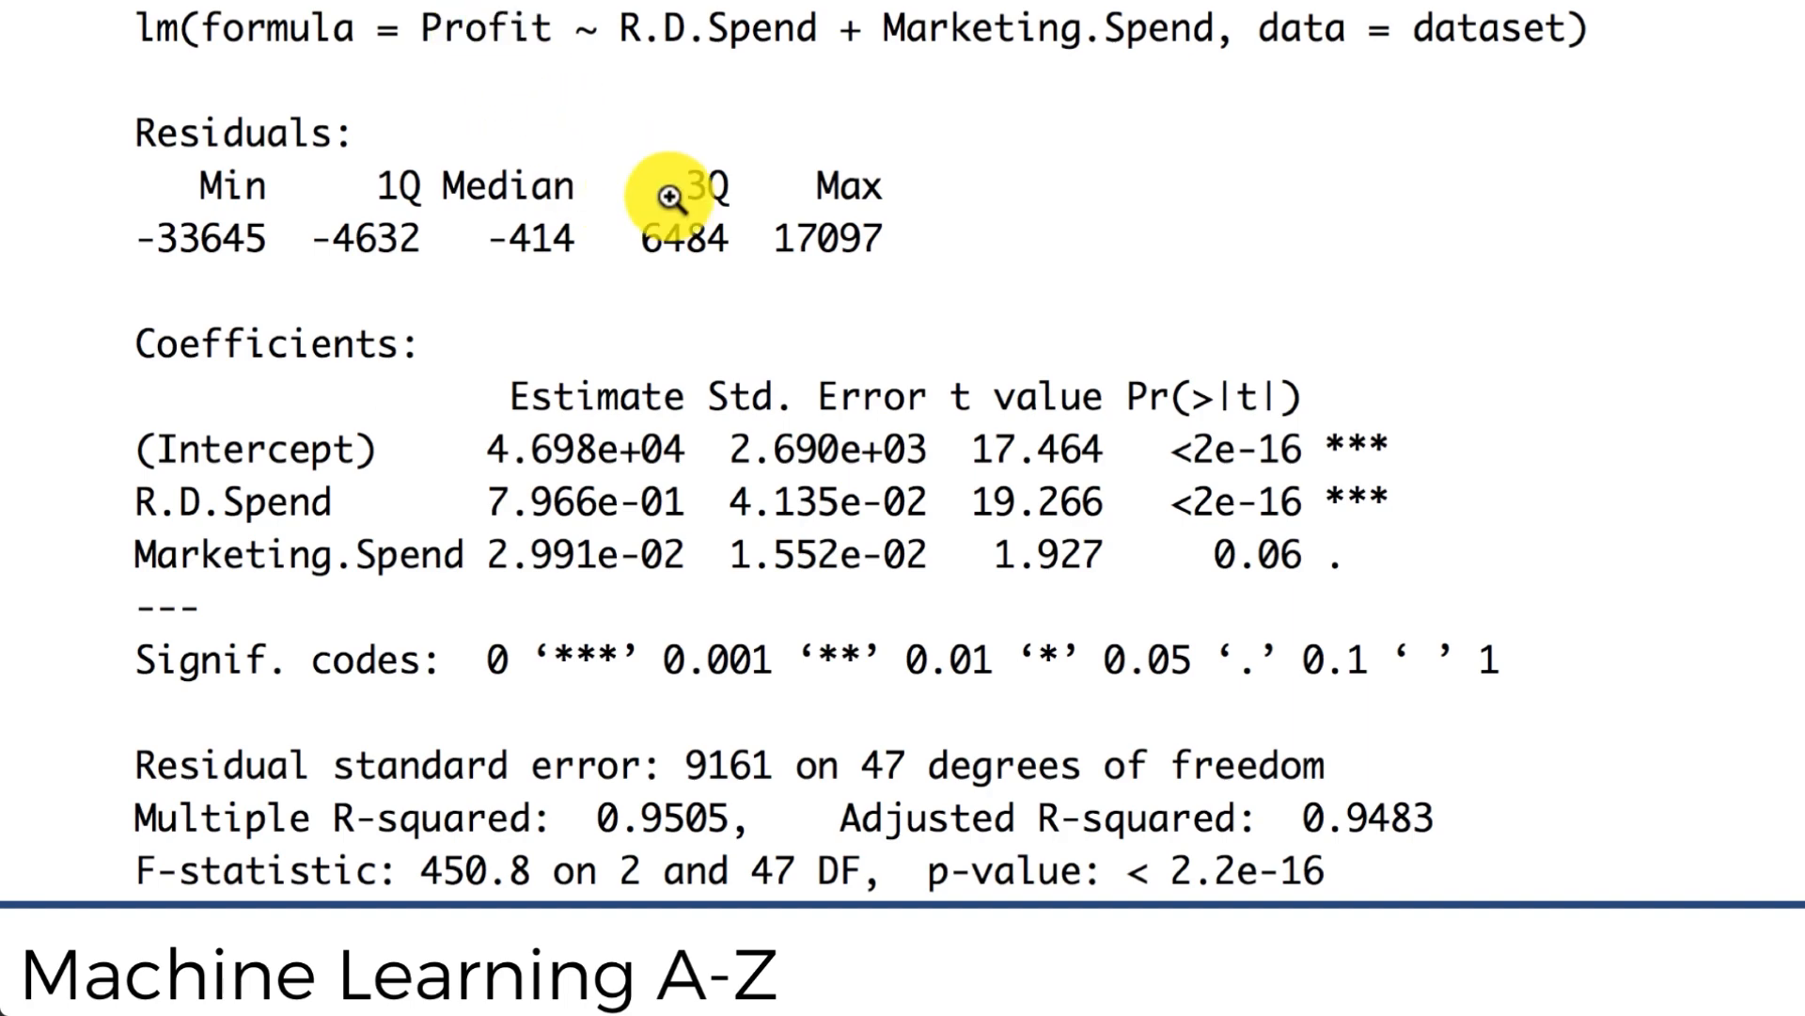
pyautogui.moveTo(506, 553)
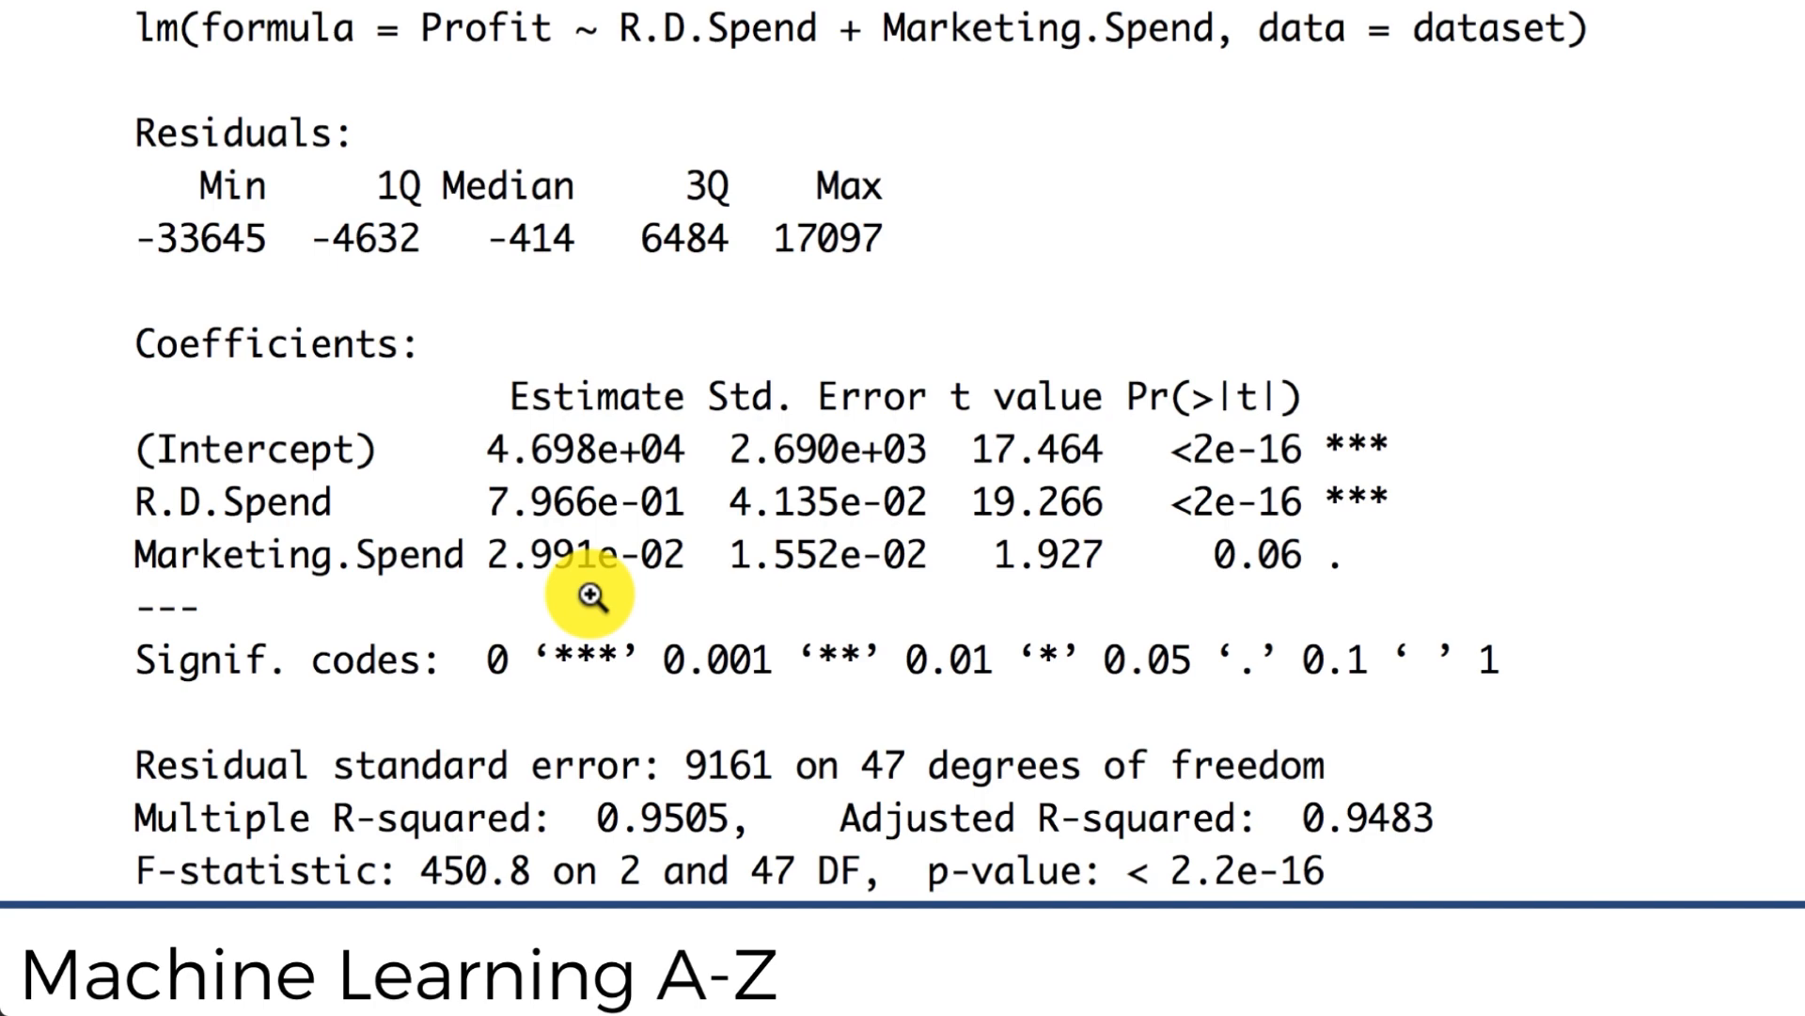
pyautogui.moveTo(596, 581)
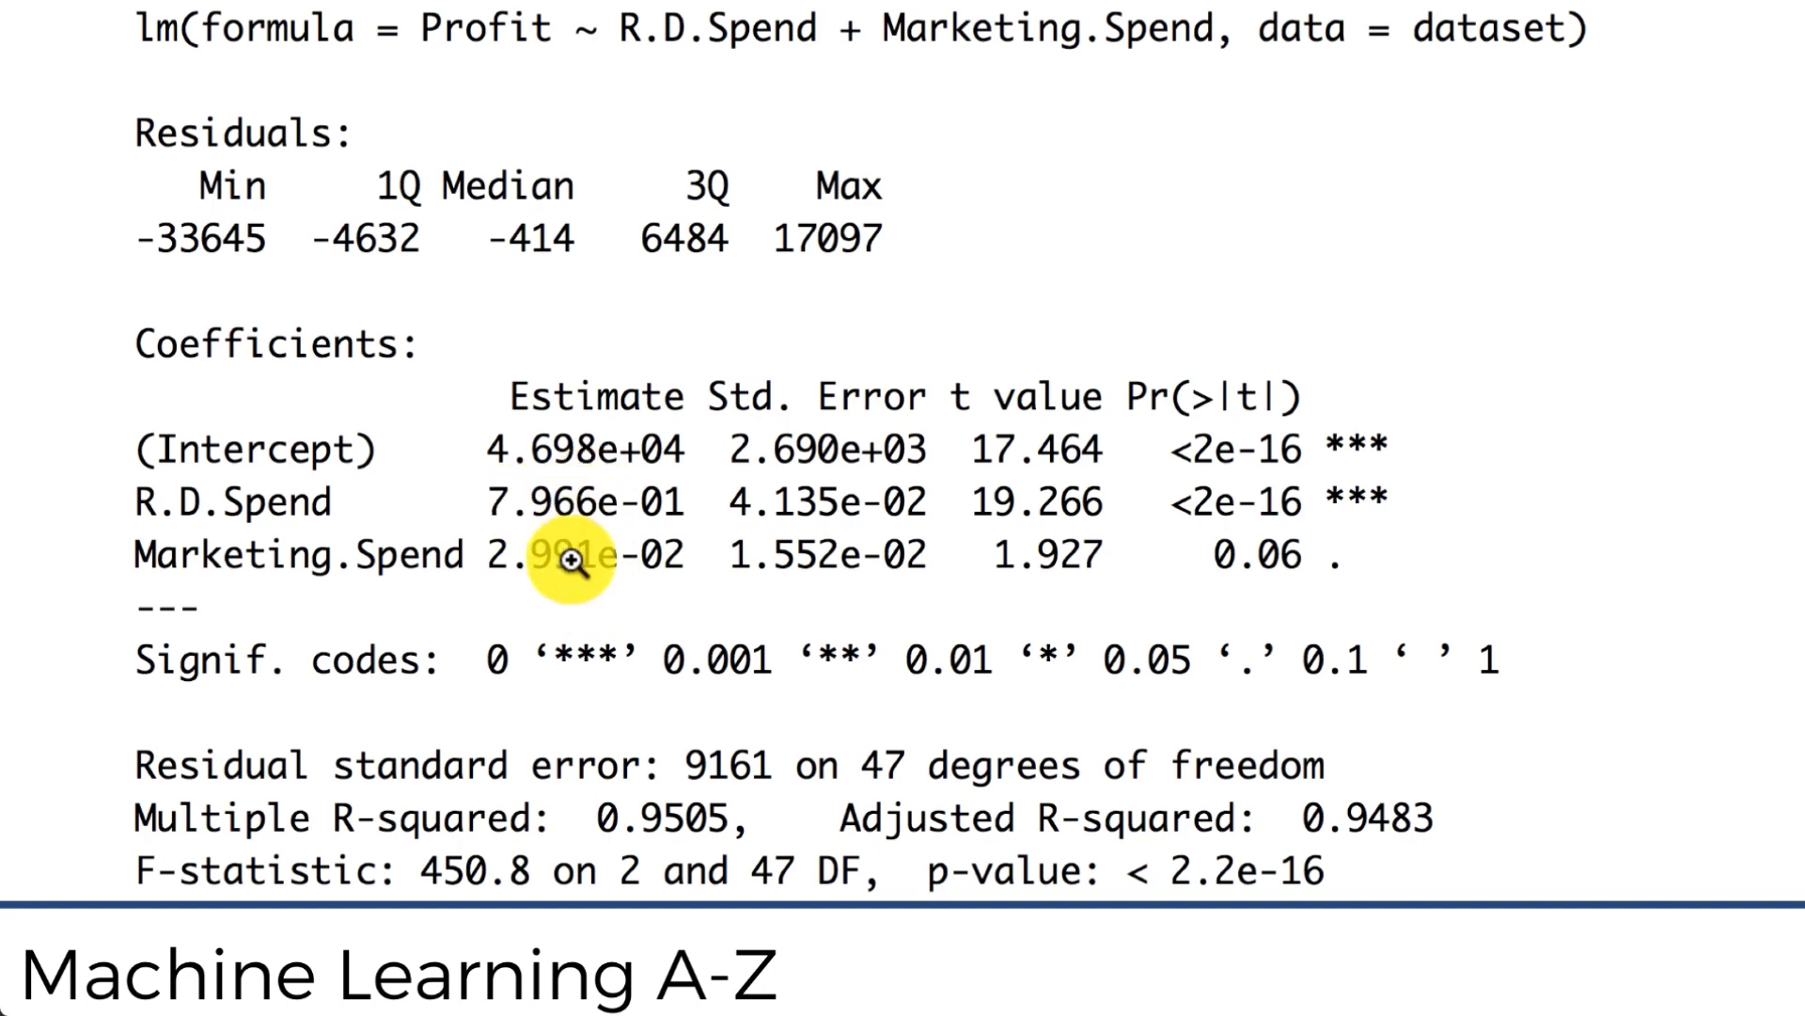
pyautogui.moveTo(230, 494)
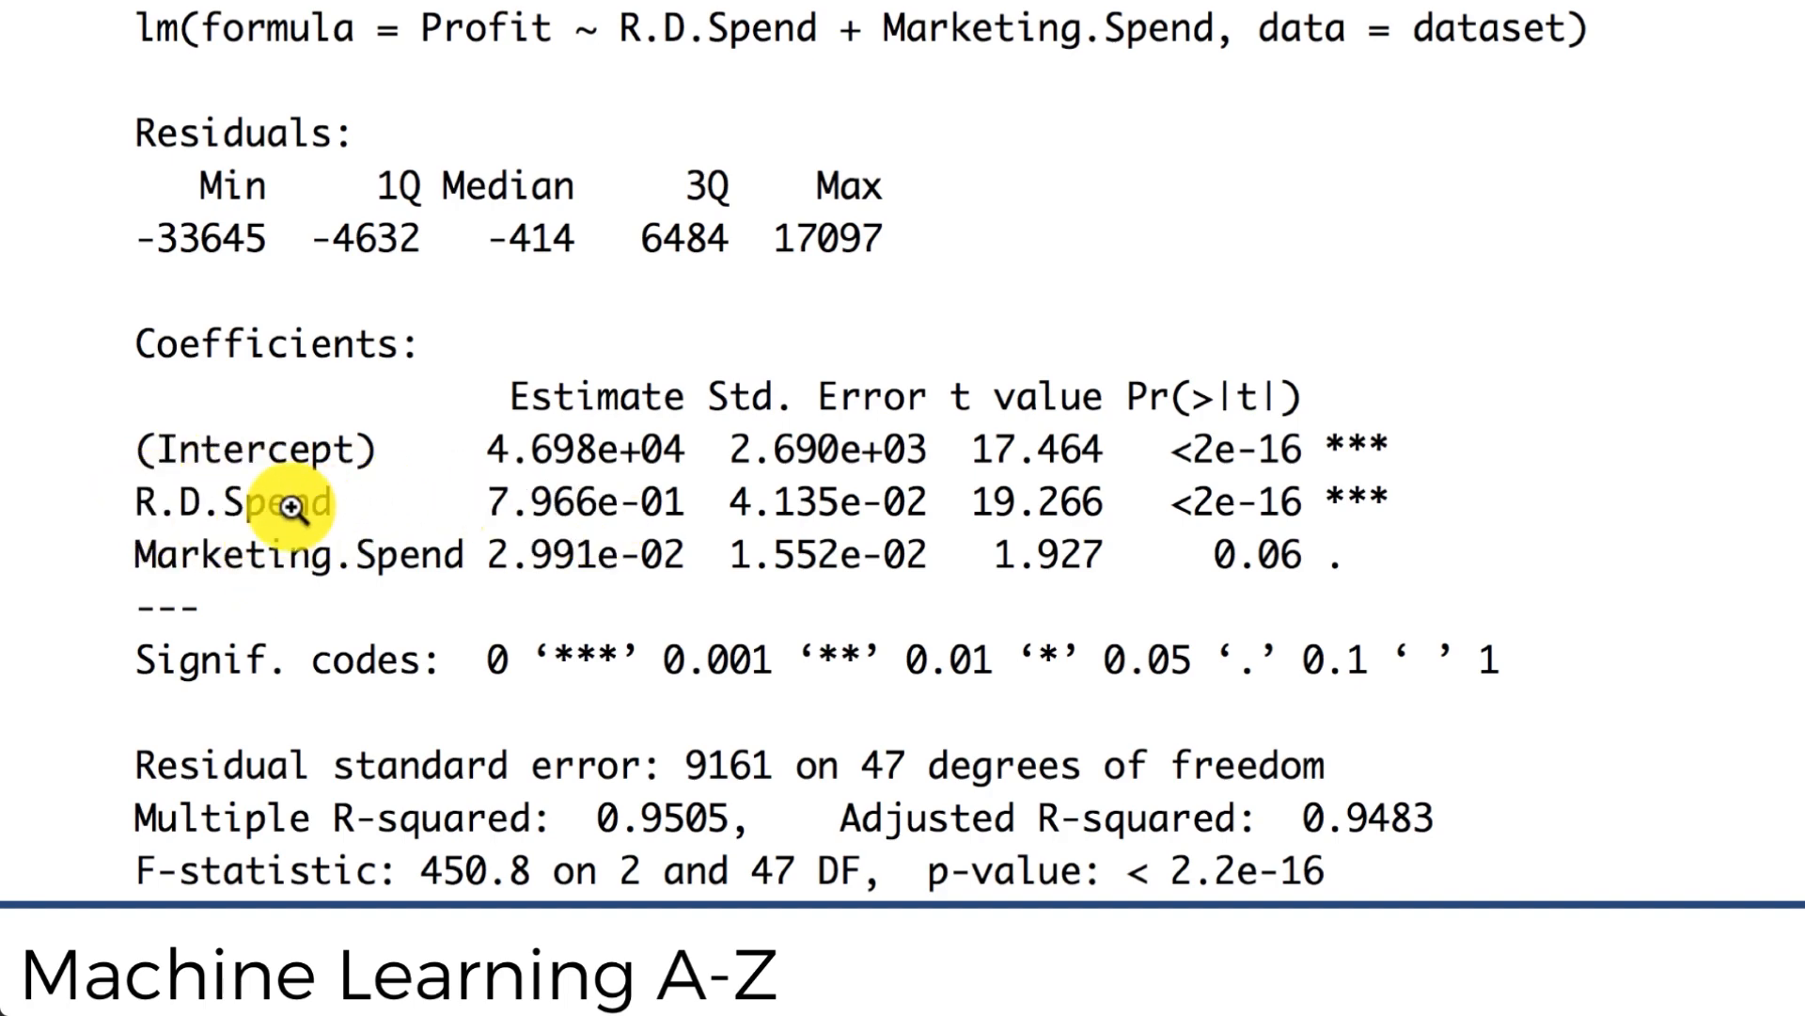
pyautogui.moveTo(86, 506)
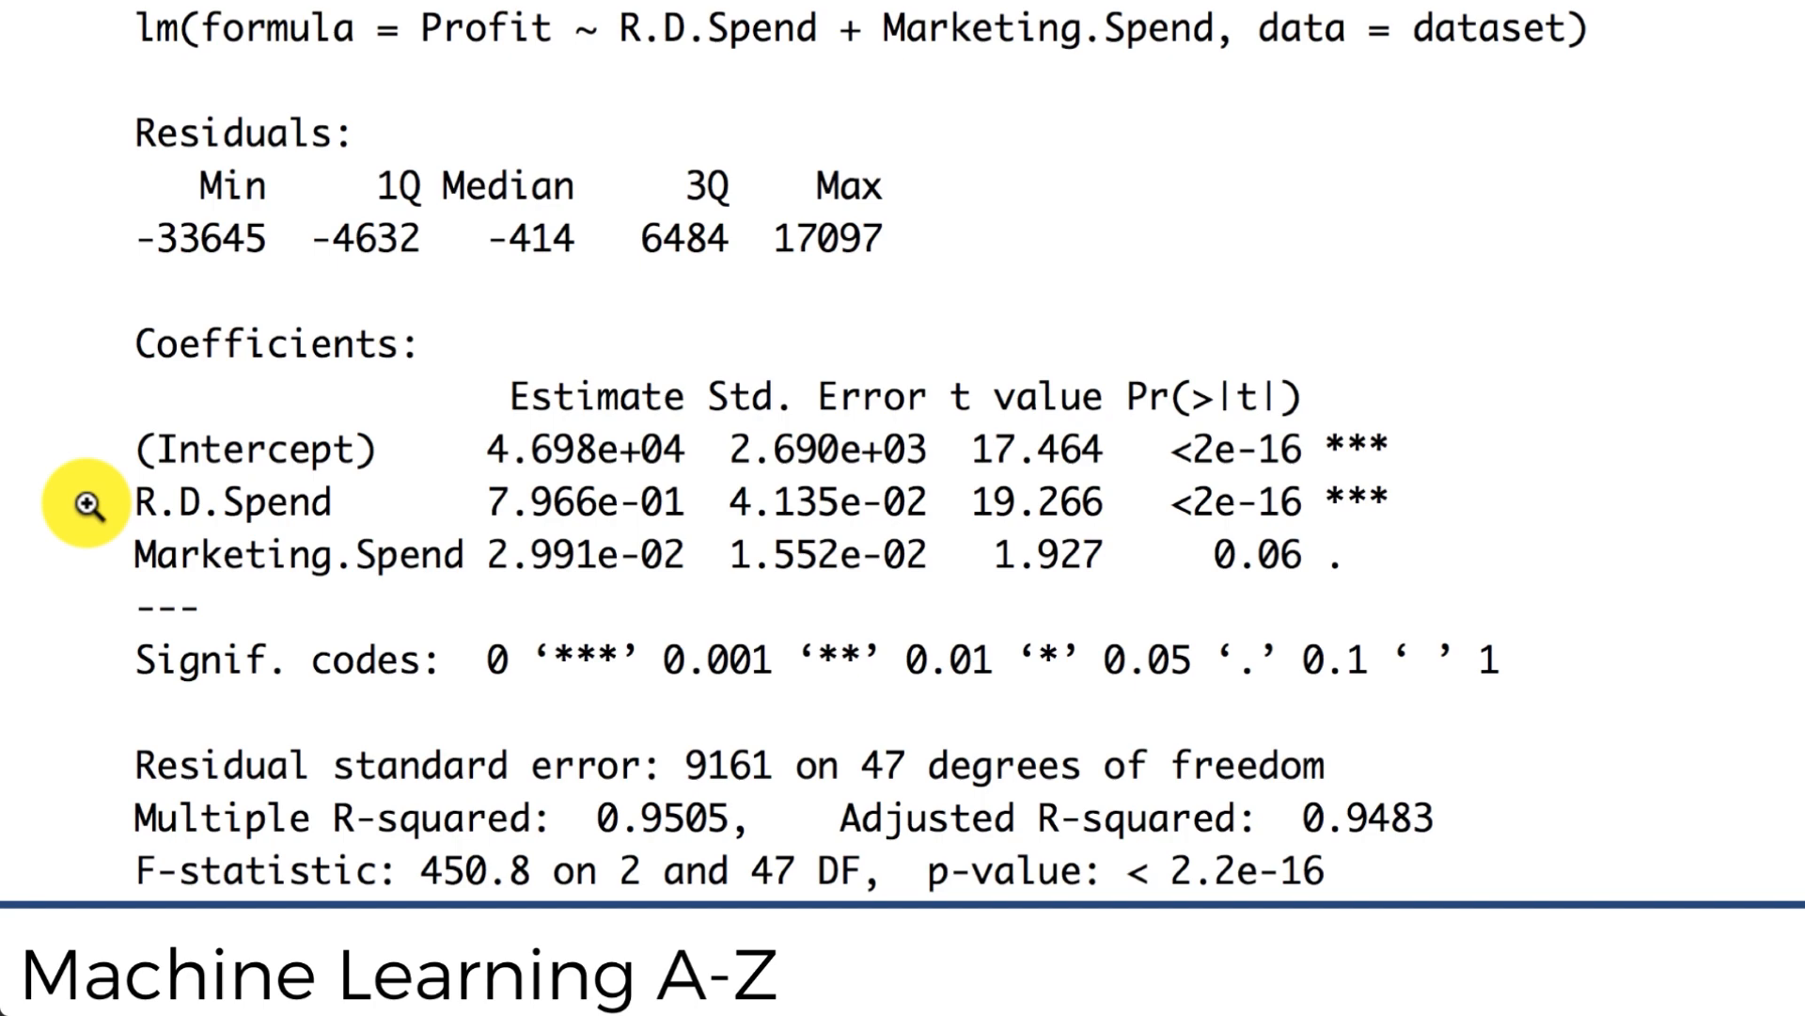
pyautogui.moveTo(540, 608)
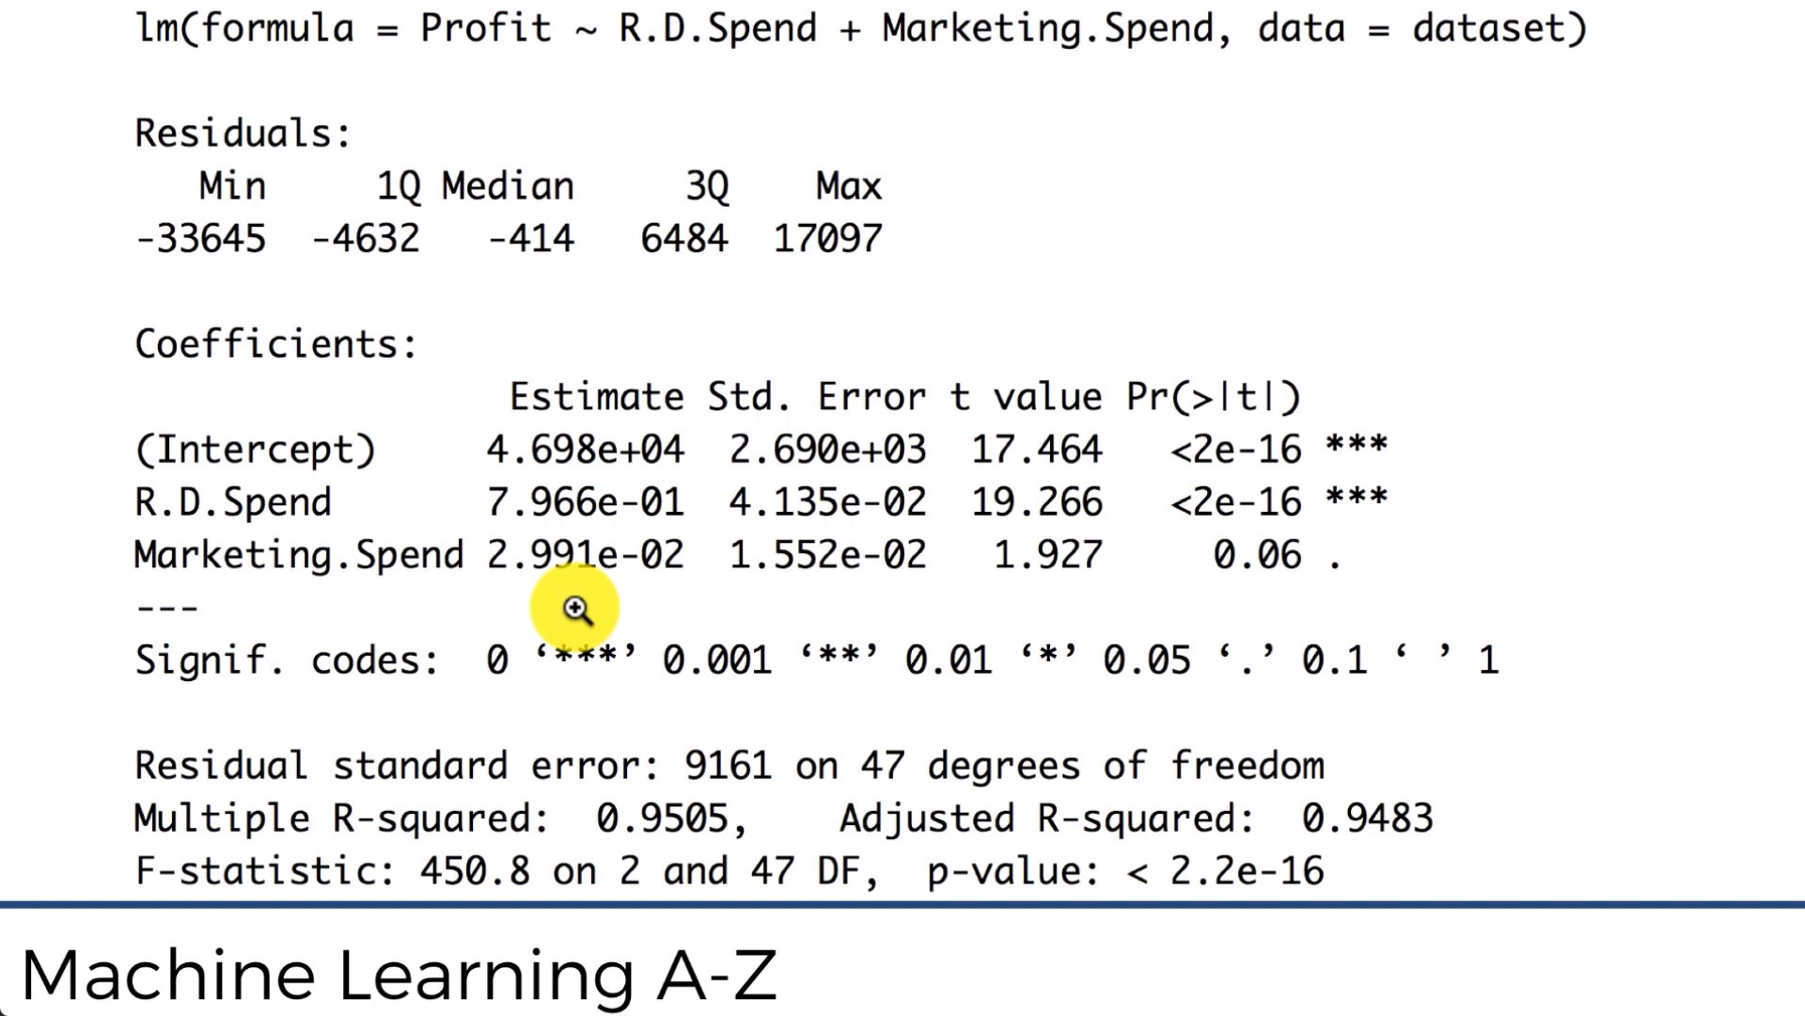
pyautogui.moveTo(427, 564)
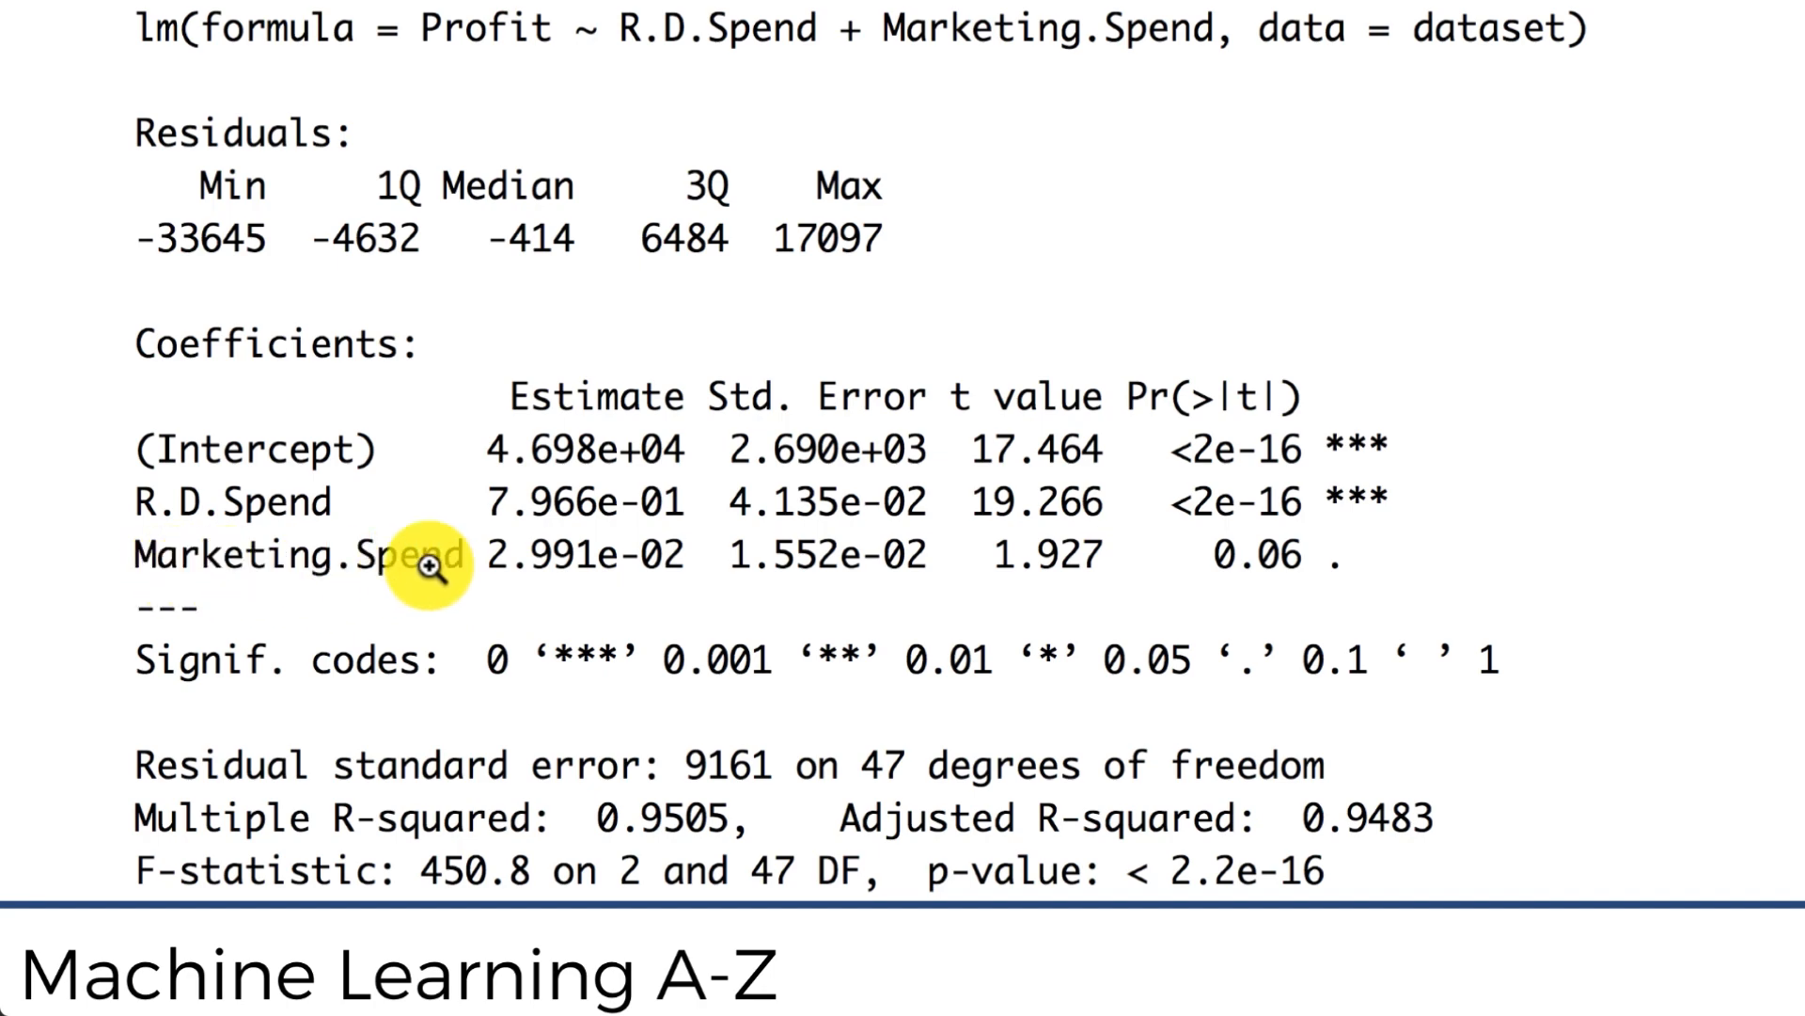
pyautogui.moveTo(379, 565)
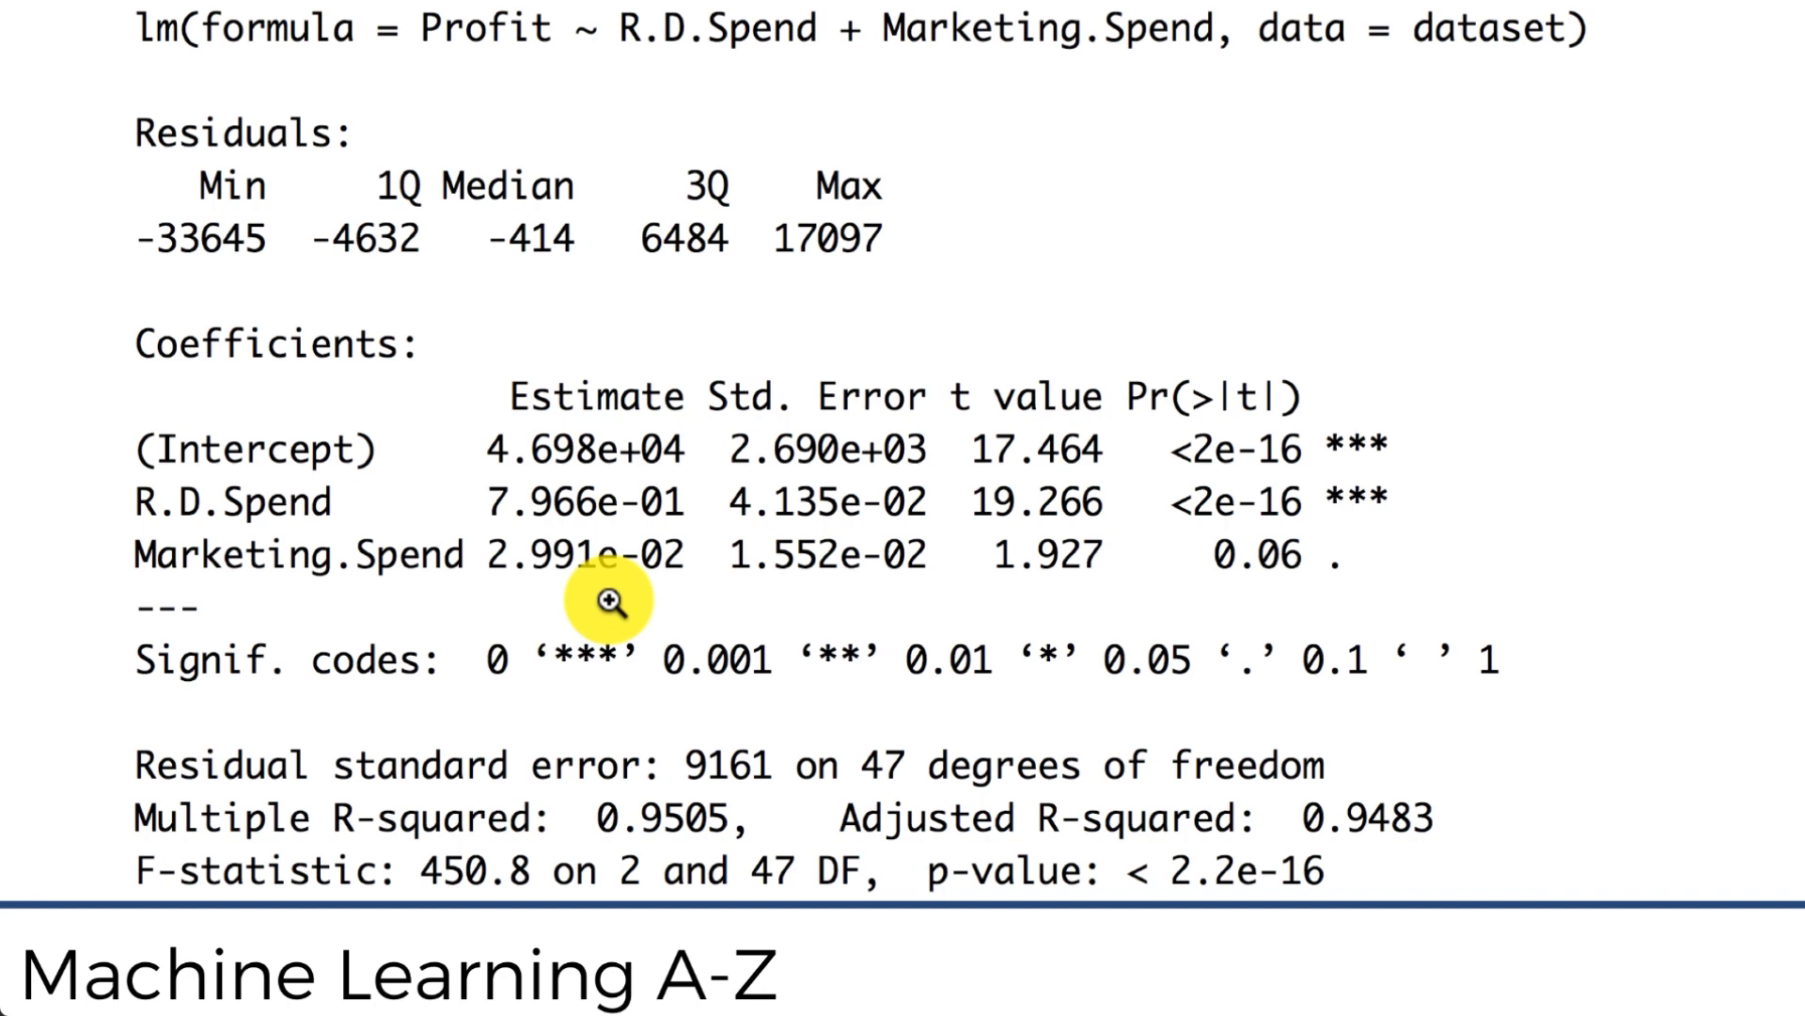
pyautogui.moveTo(551, 596)
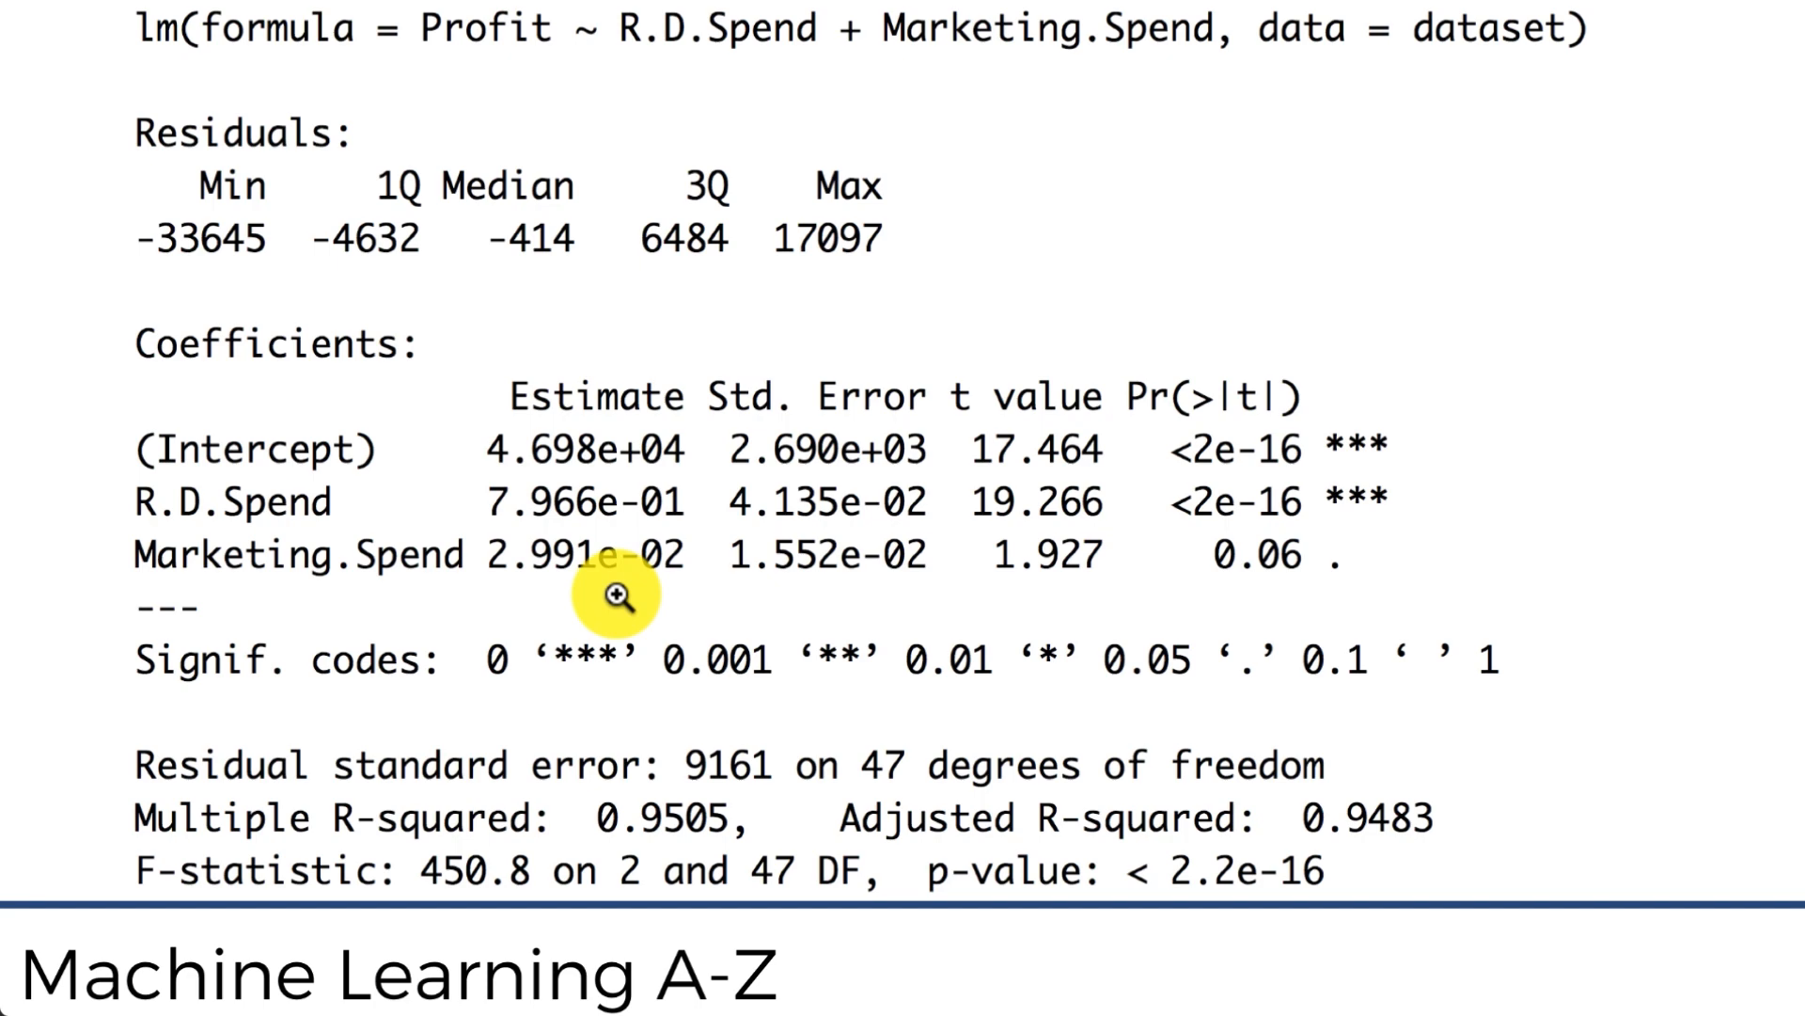
pyautogui.moveTo(587, 589)
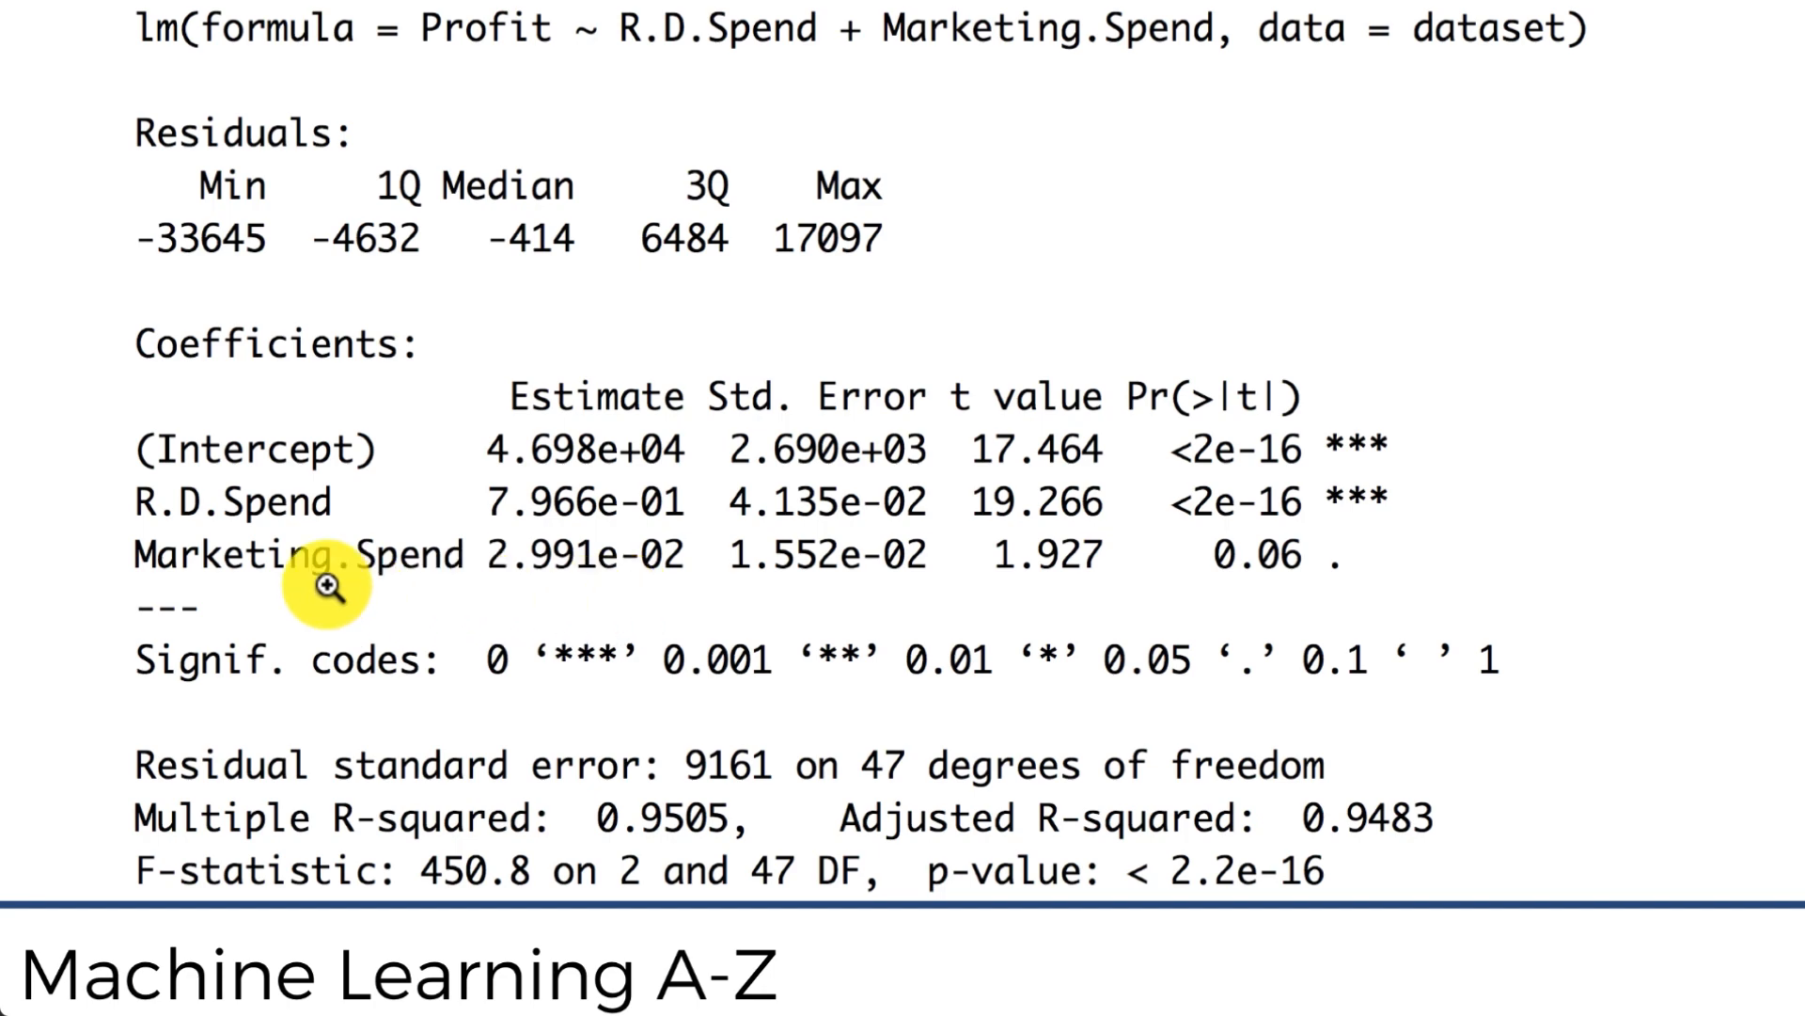
pyautogui.moveTo(337, 576)
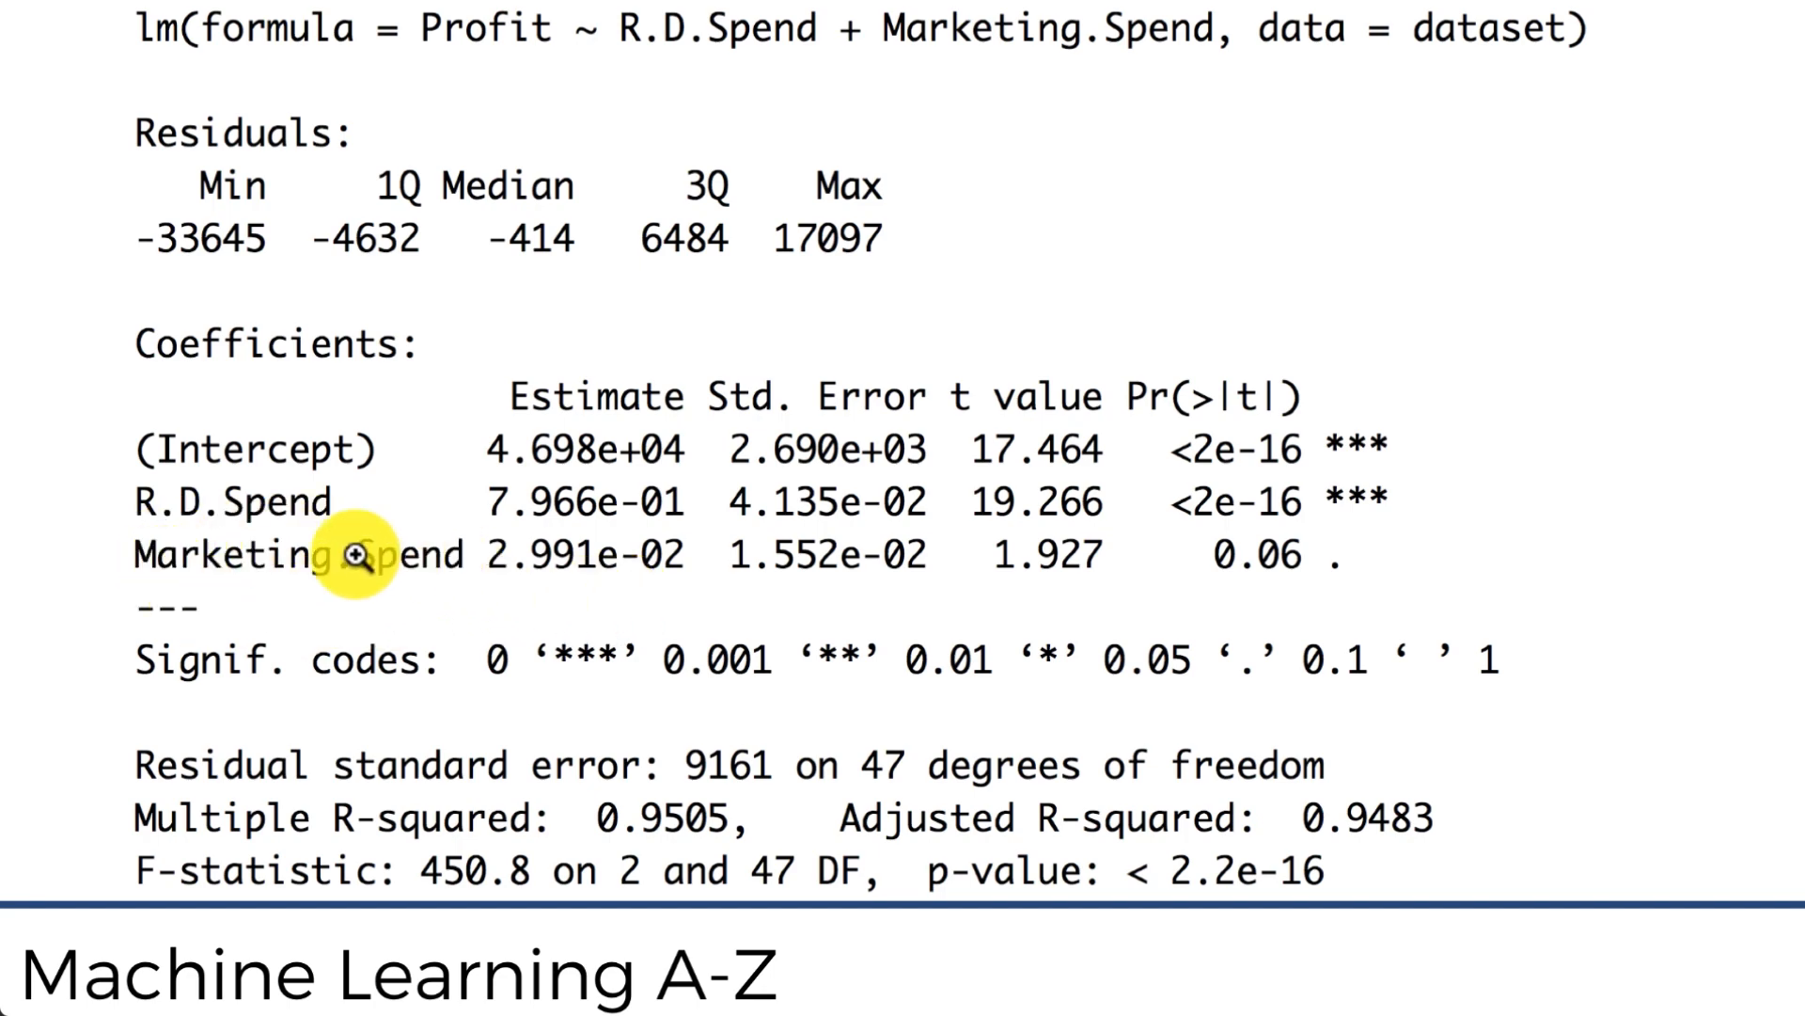
pyautogui.moveTo(439, 81)
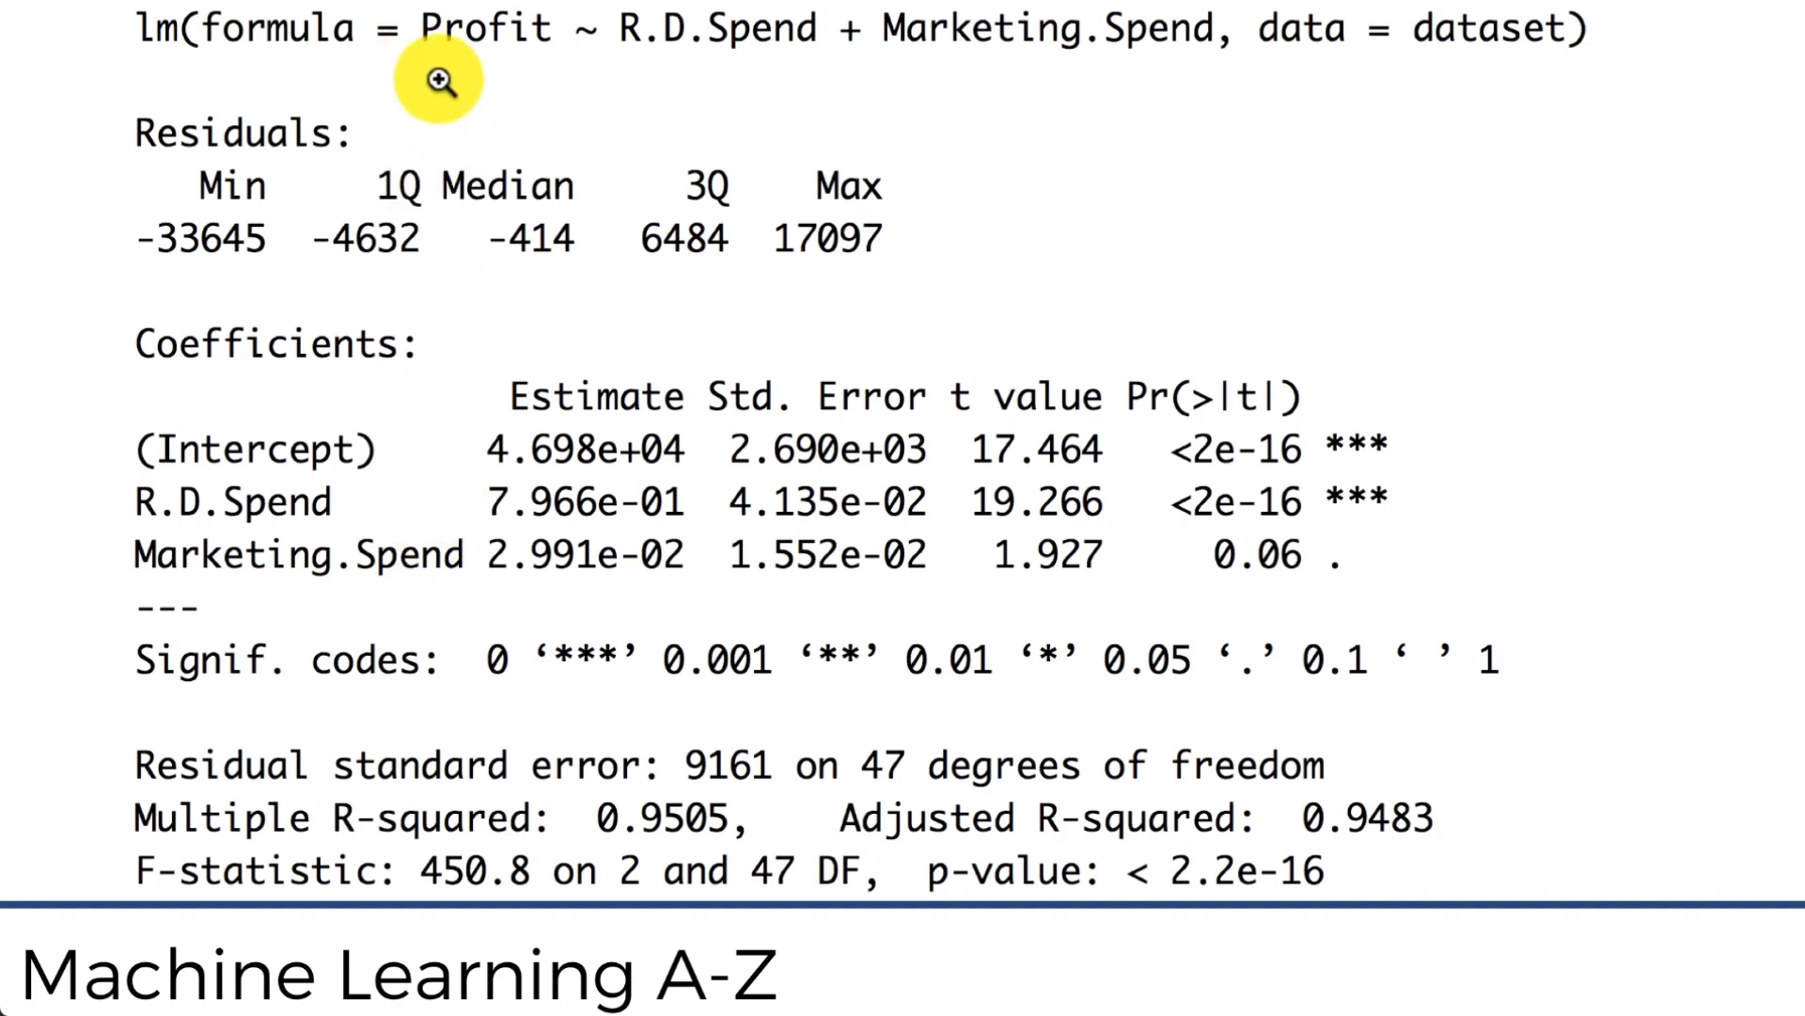
pyautogui.moveTo(504, 5)
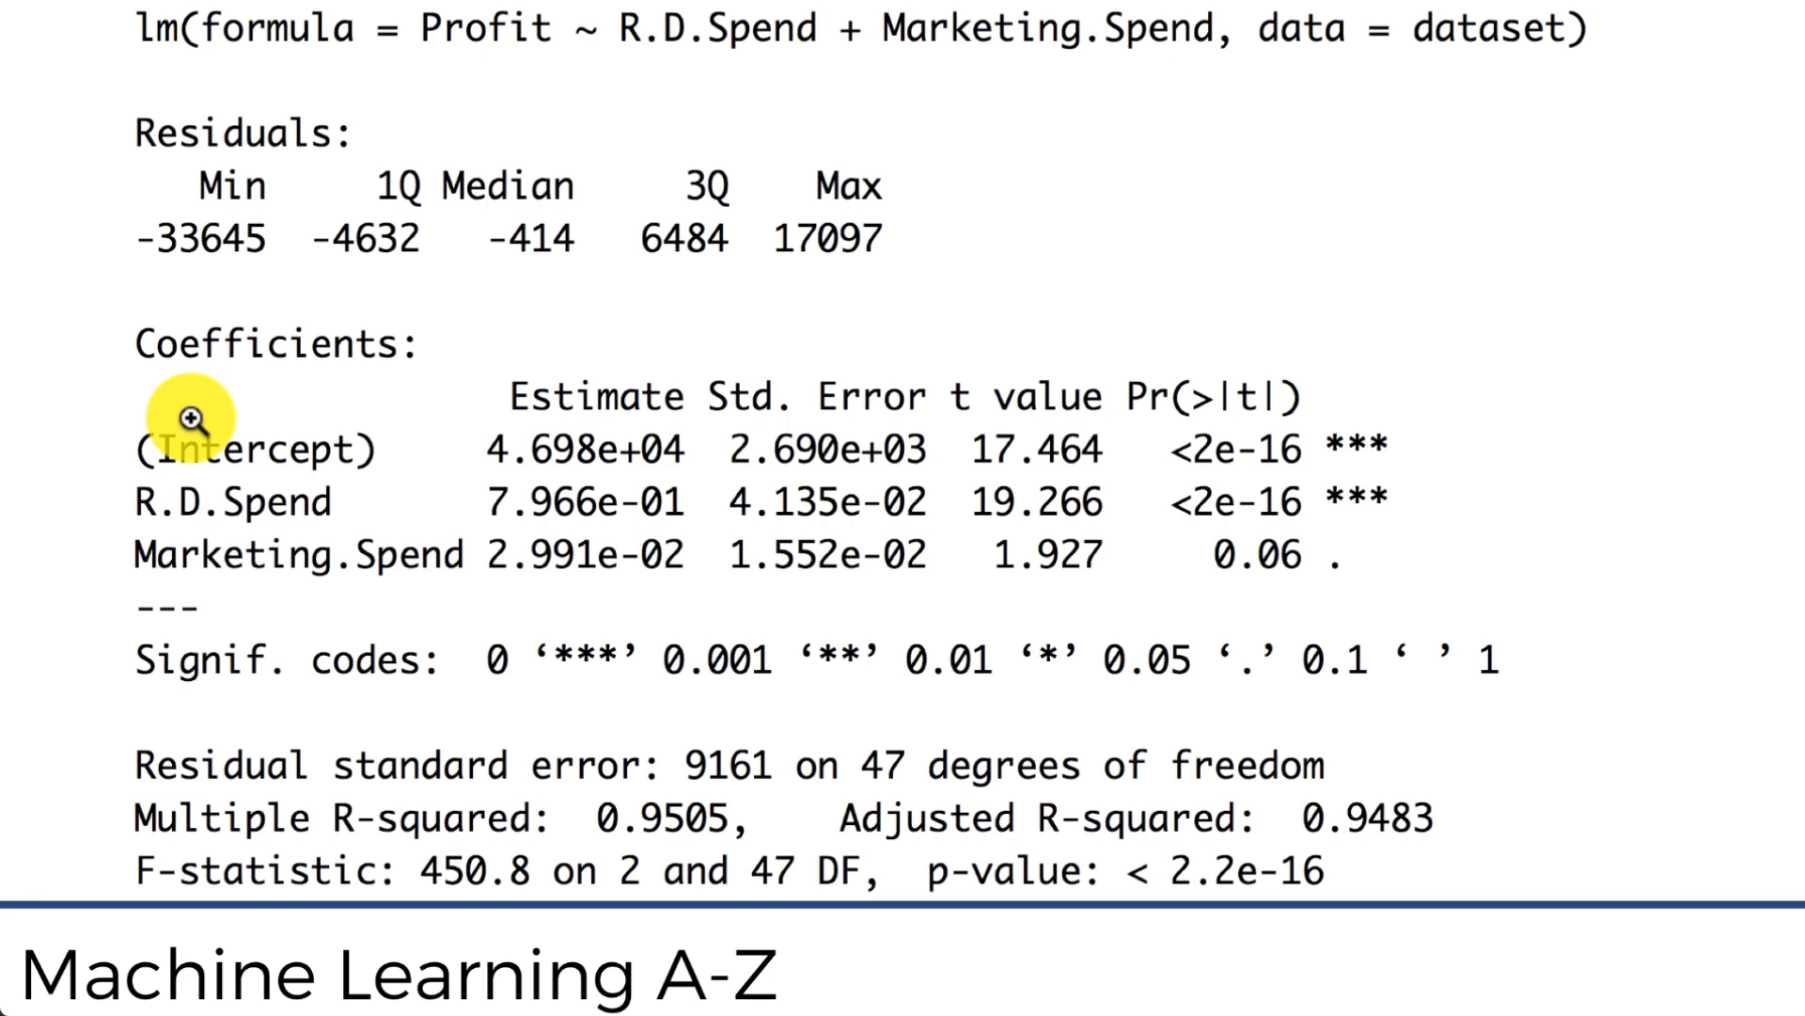
pyautogui.moveTo(273, 607)
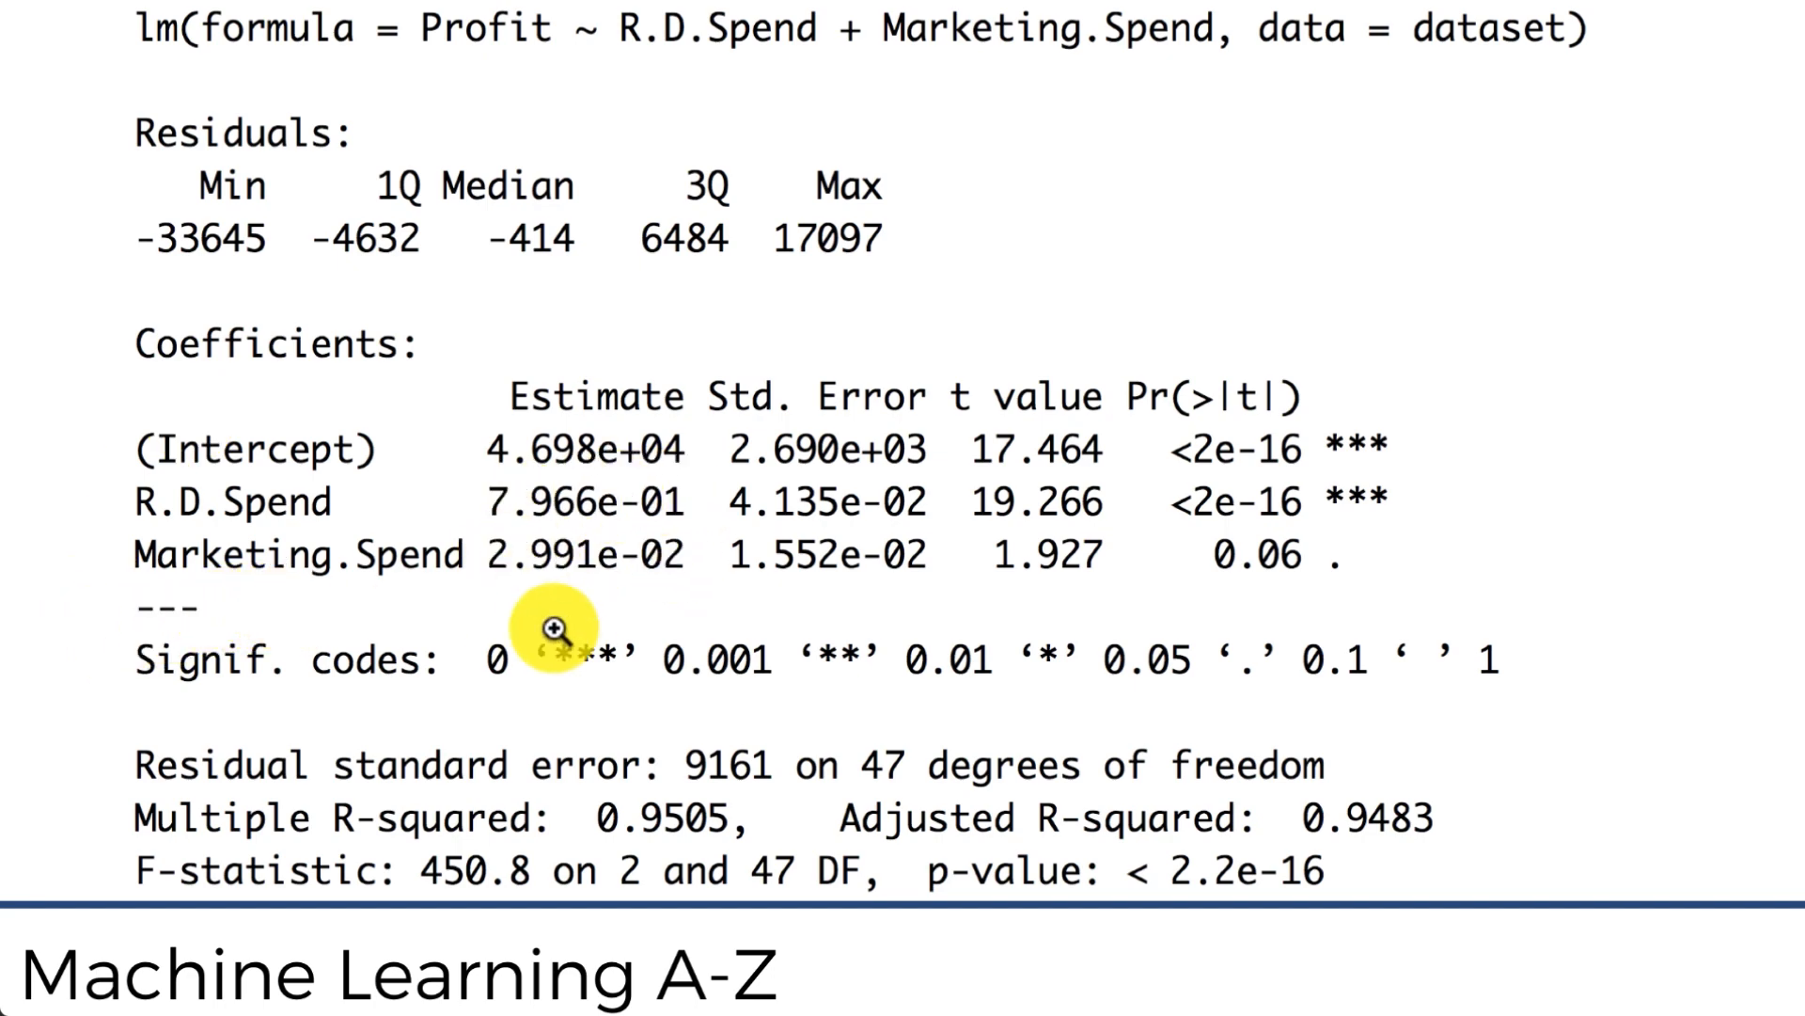
pyautogui.moveTo(572, 602)
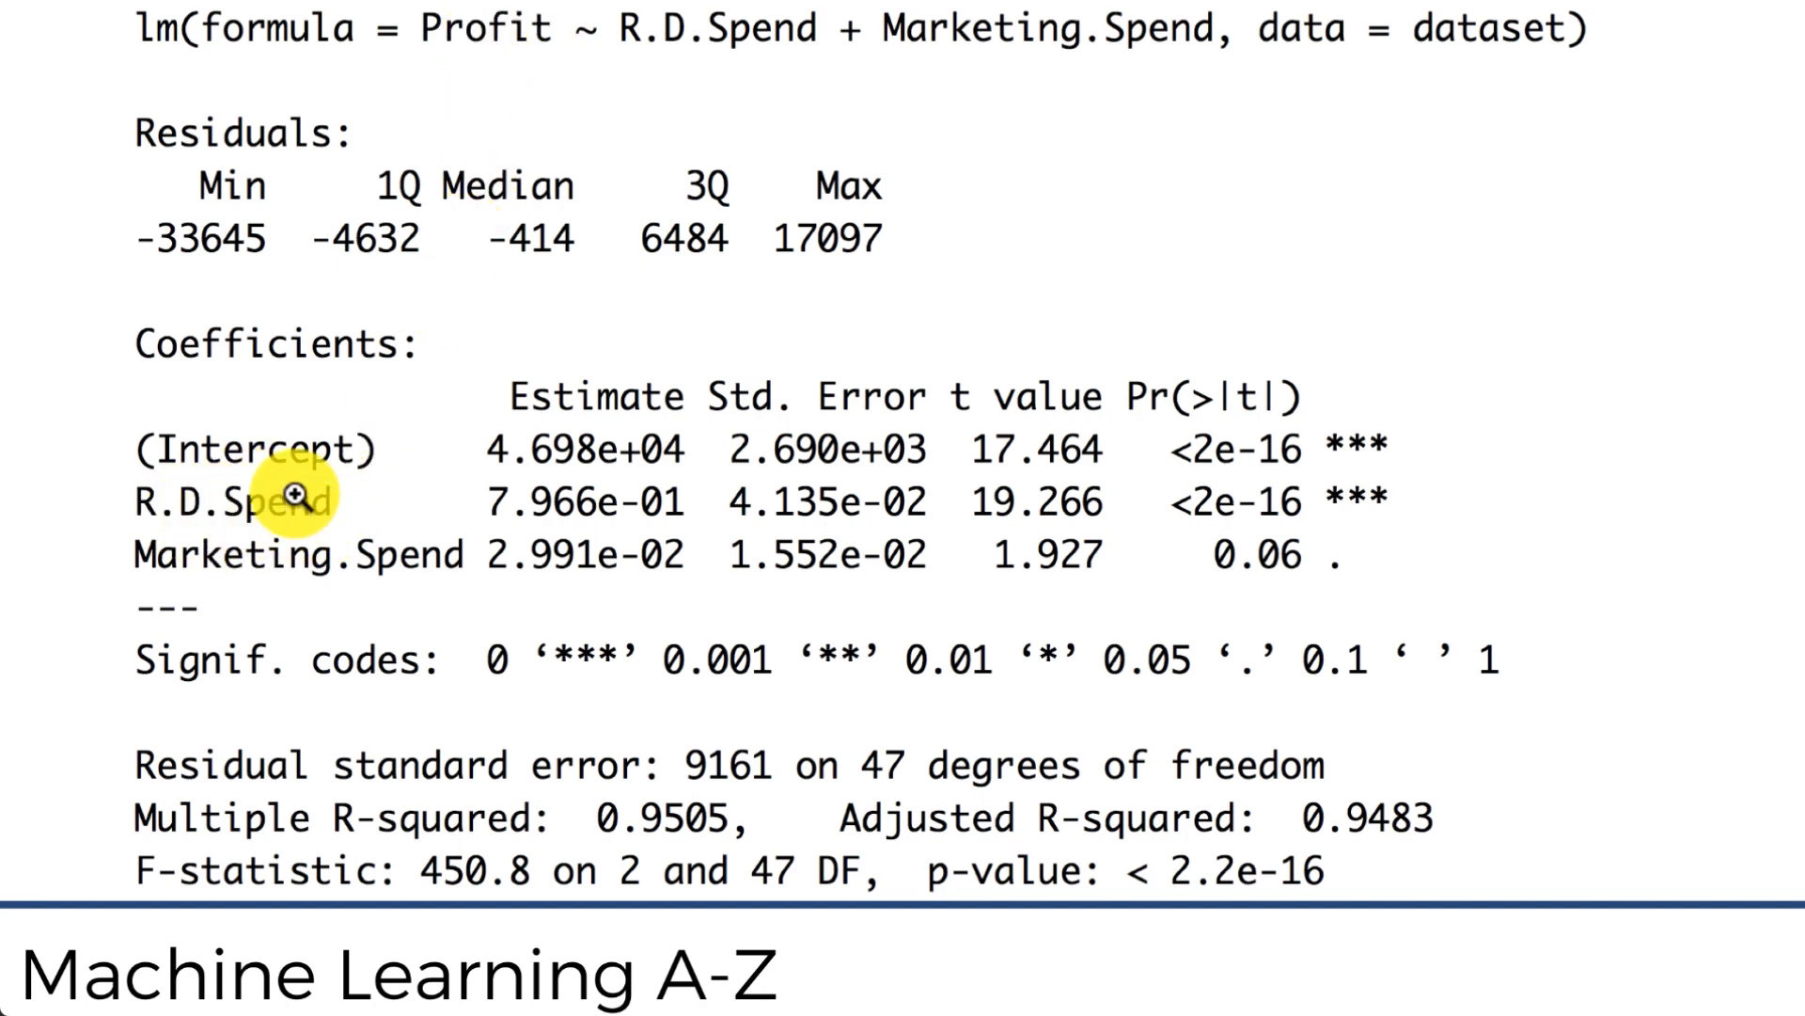
pyautogui.moveTo(350, 585)
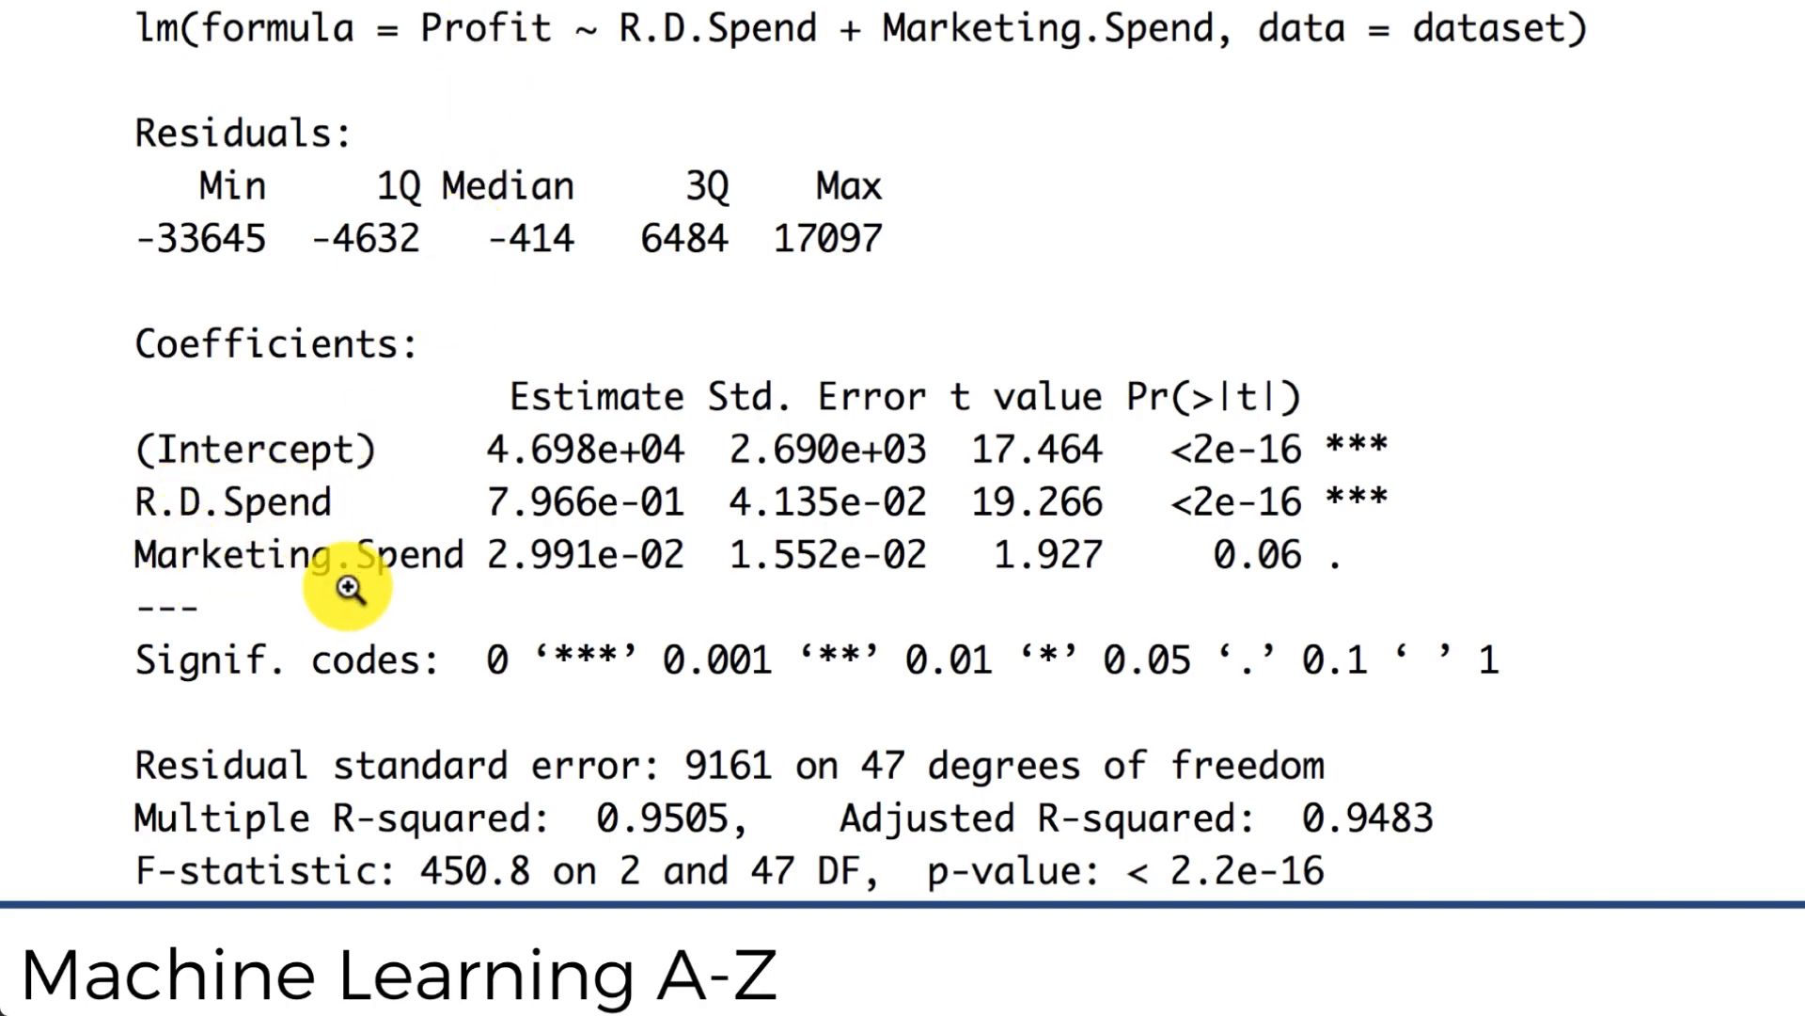
pyautogui.moveTo(293, 575)
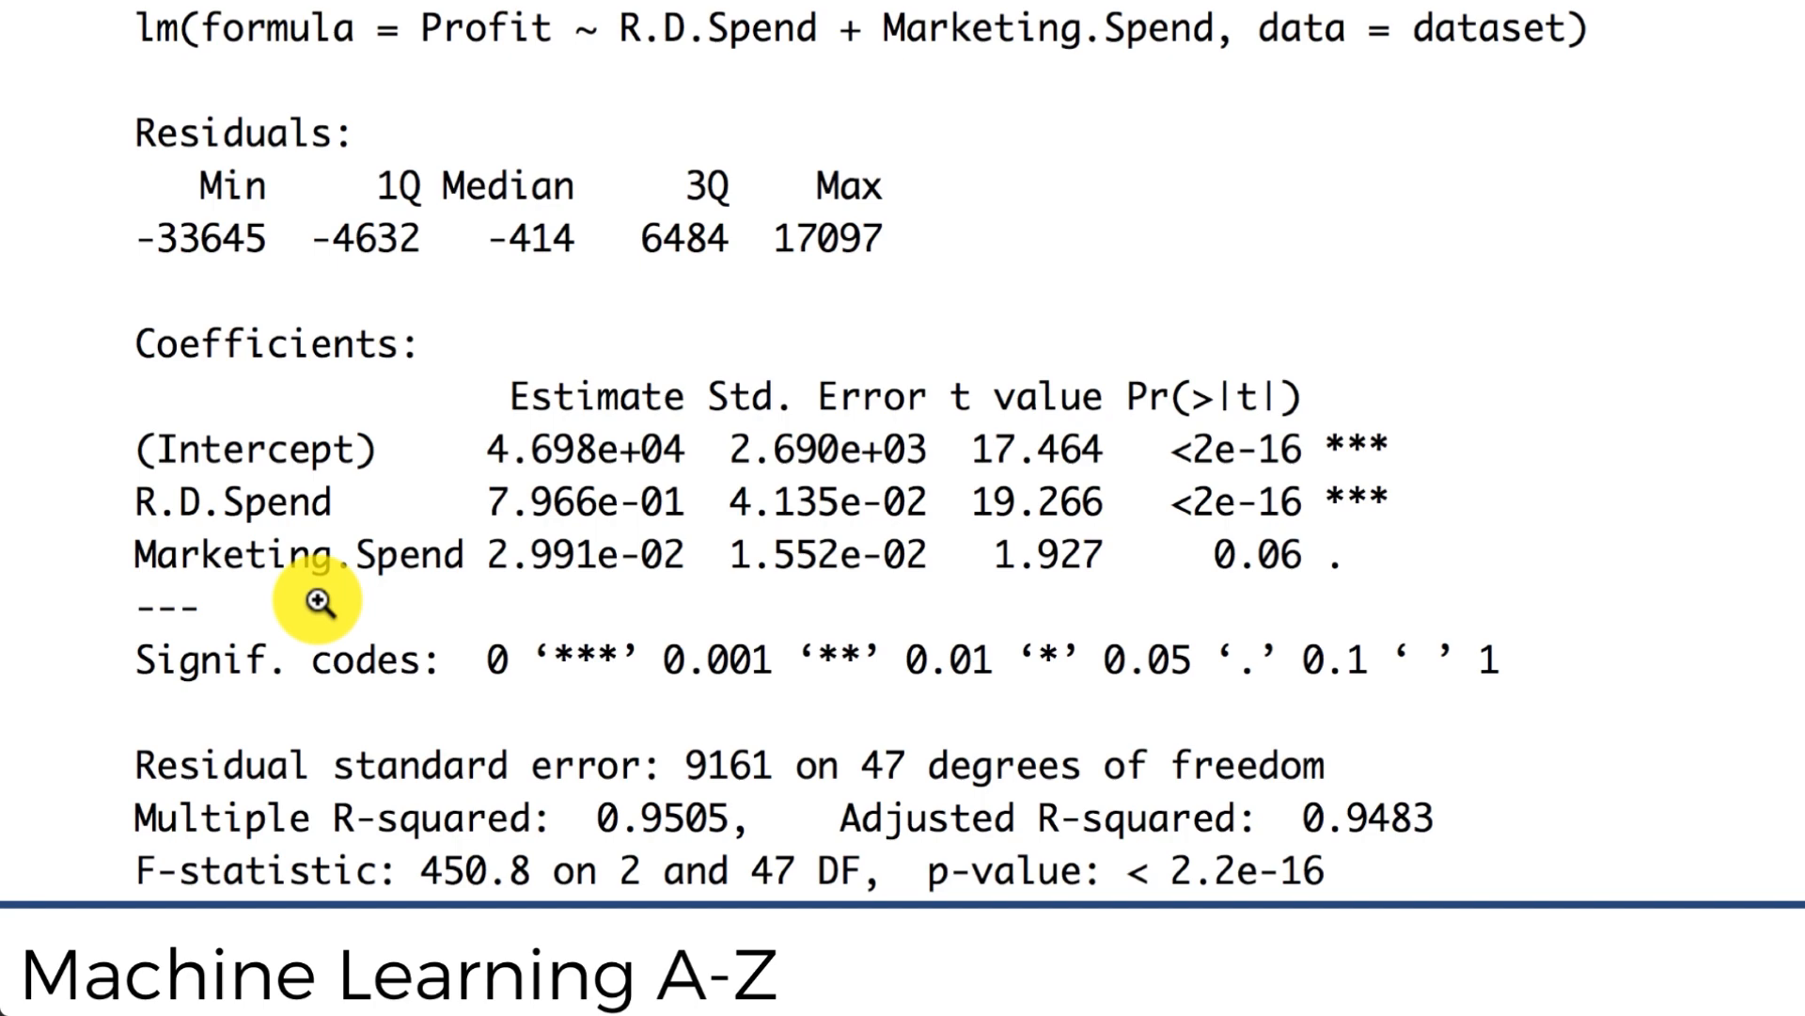
pyautogui.moveTo(581, 483)
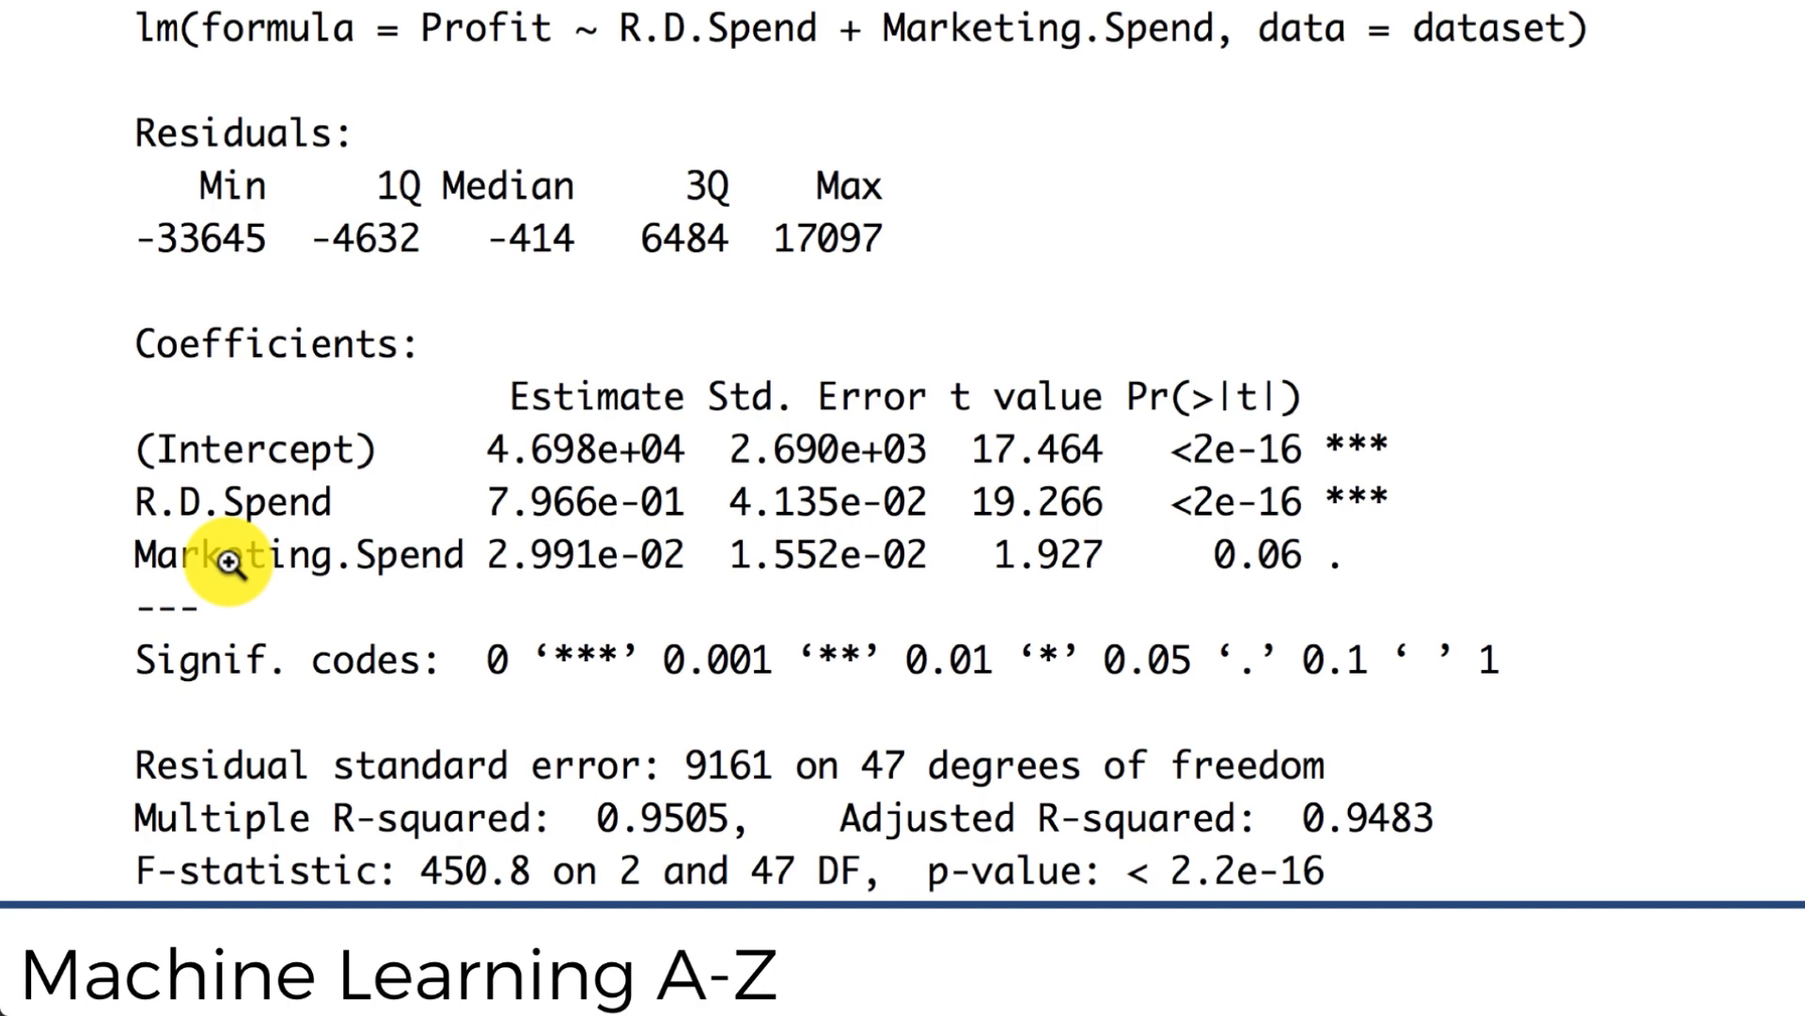
pyautogui.moveTo(243, 608)
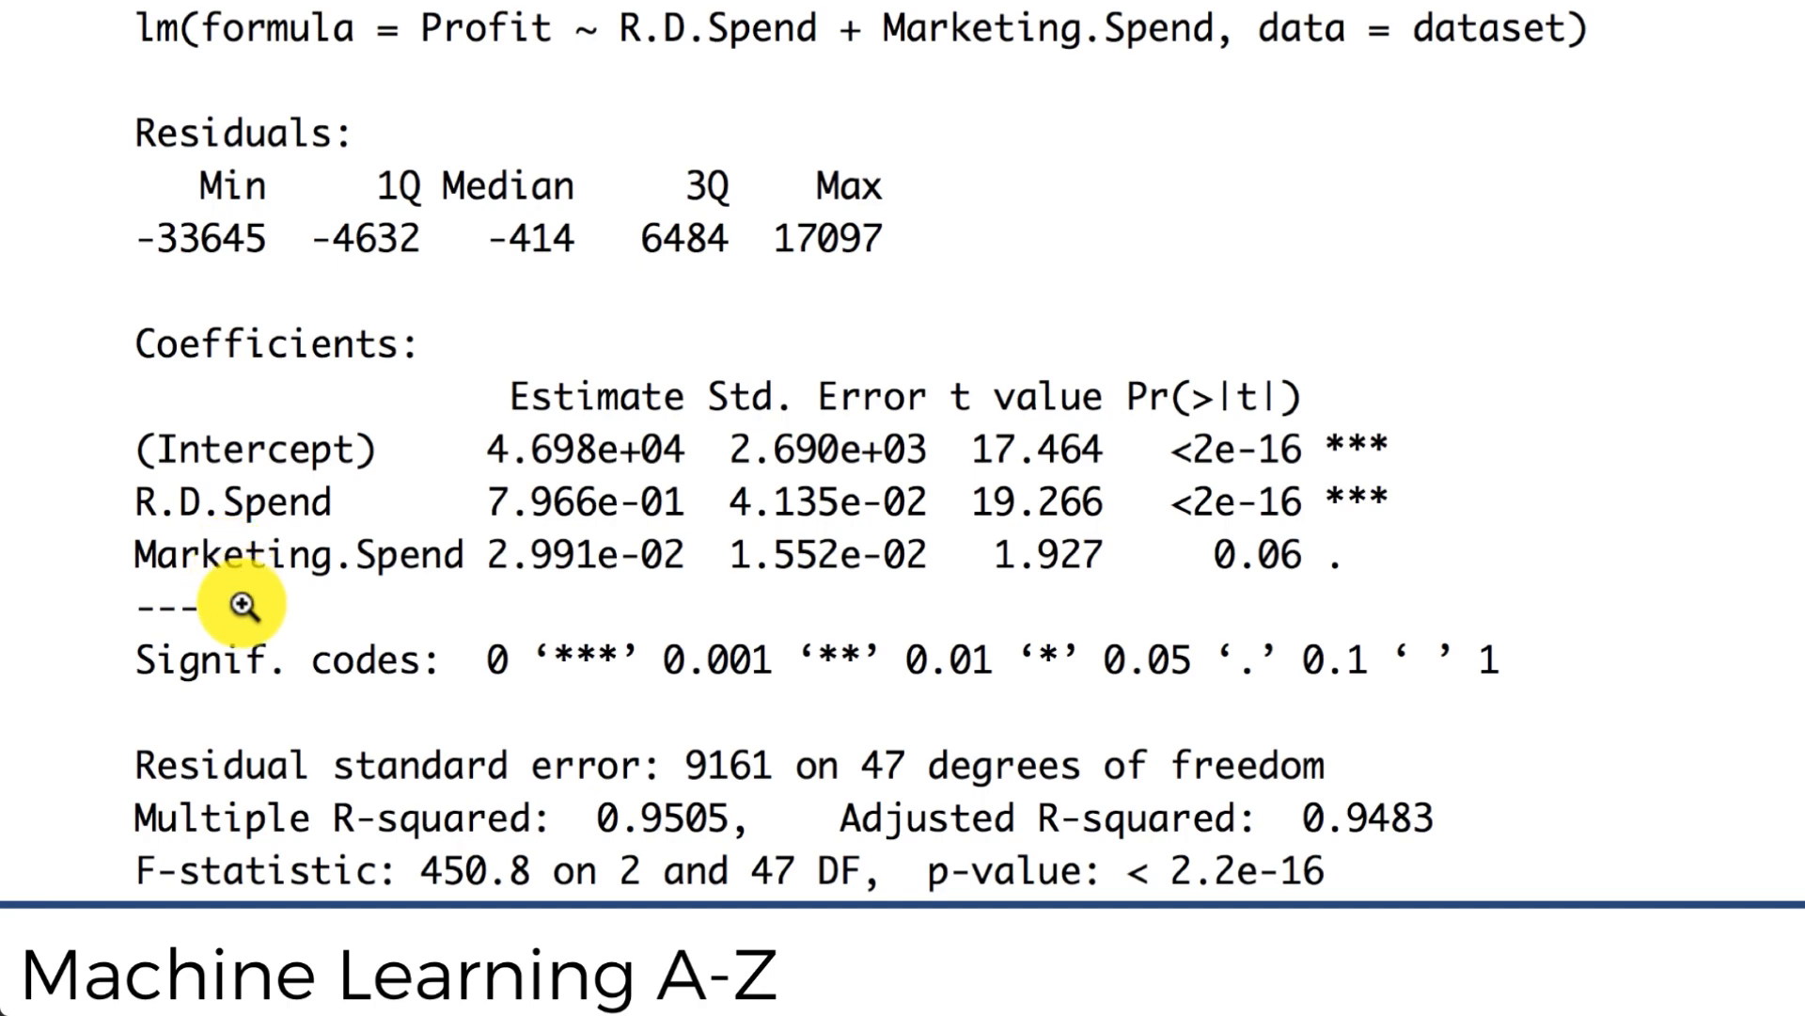
pyautogui.moveTo(363, 608)
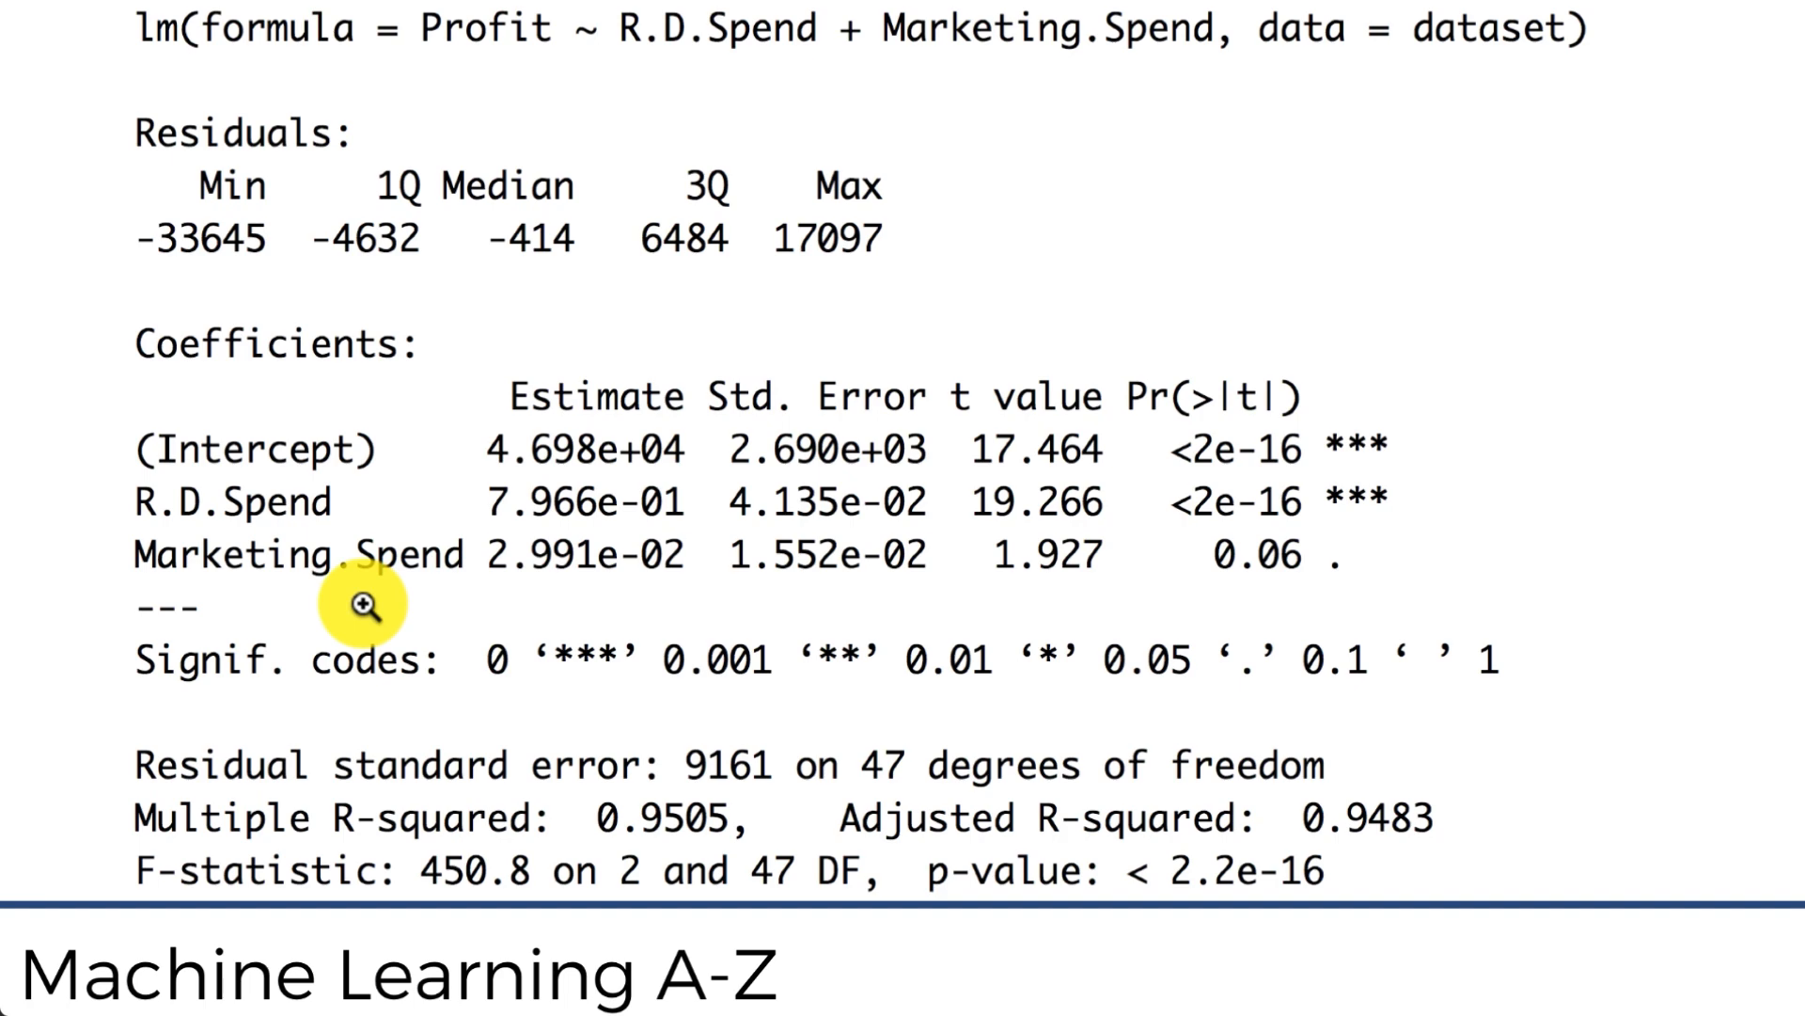
pyautogui.moveTo(438, 581)
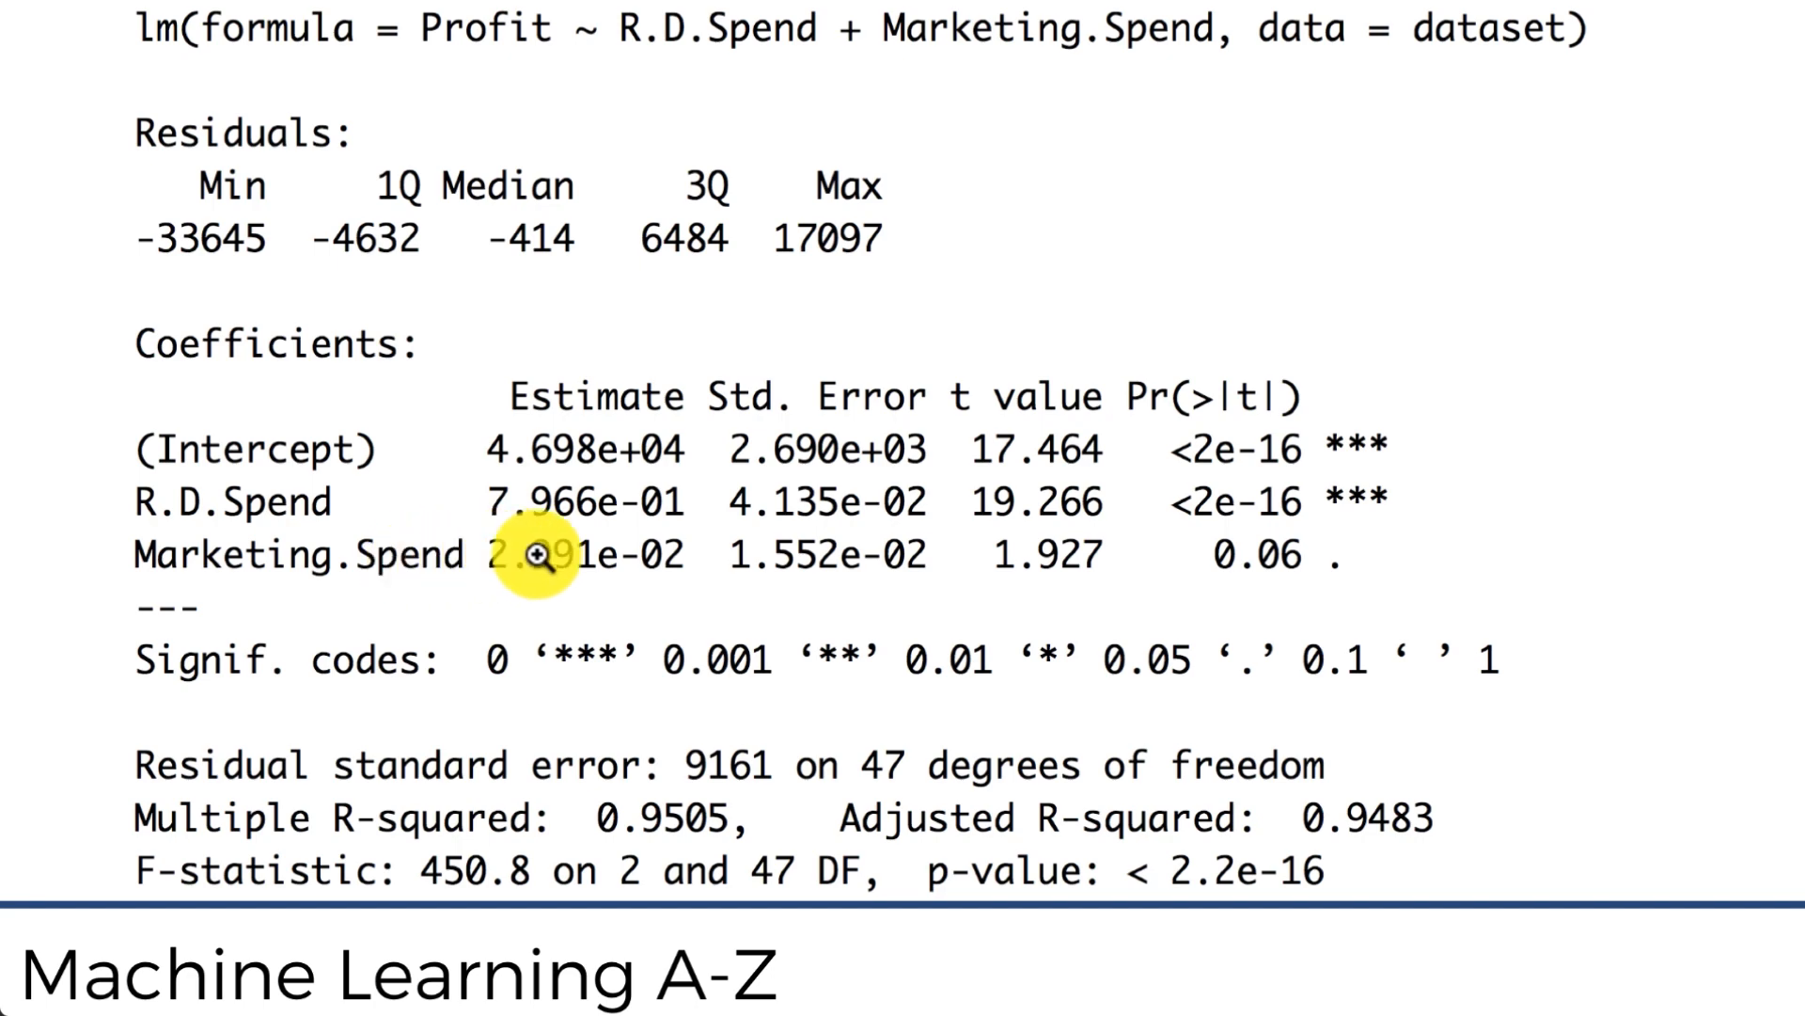
pyautogui.moveTo(420, 500)
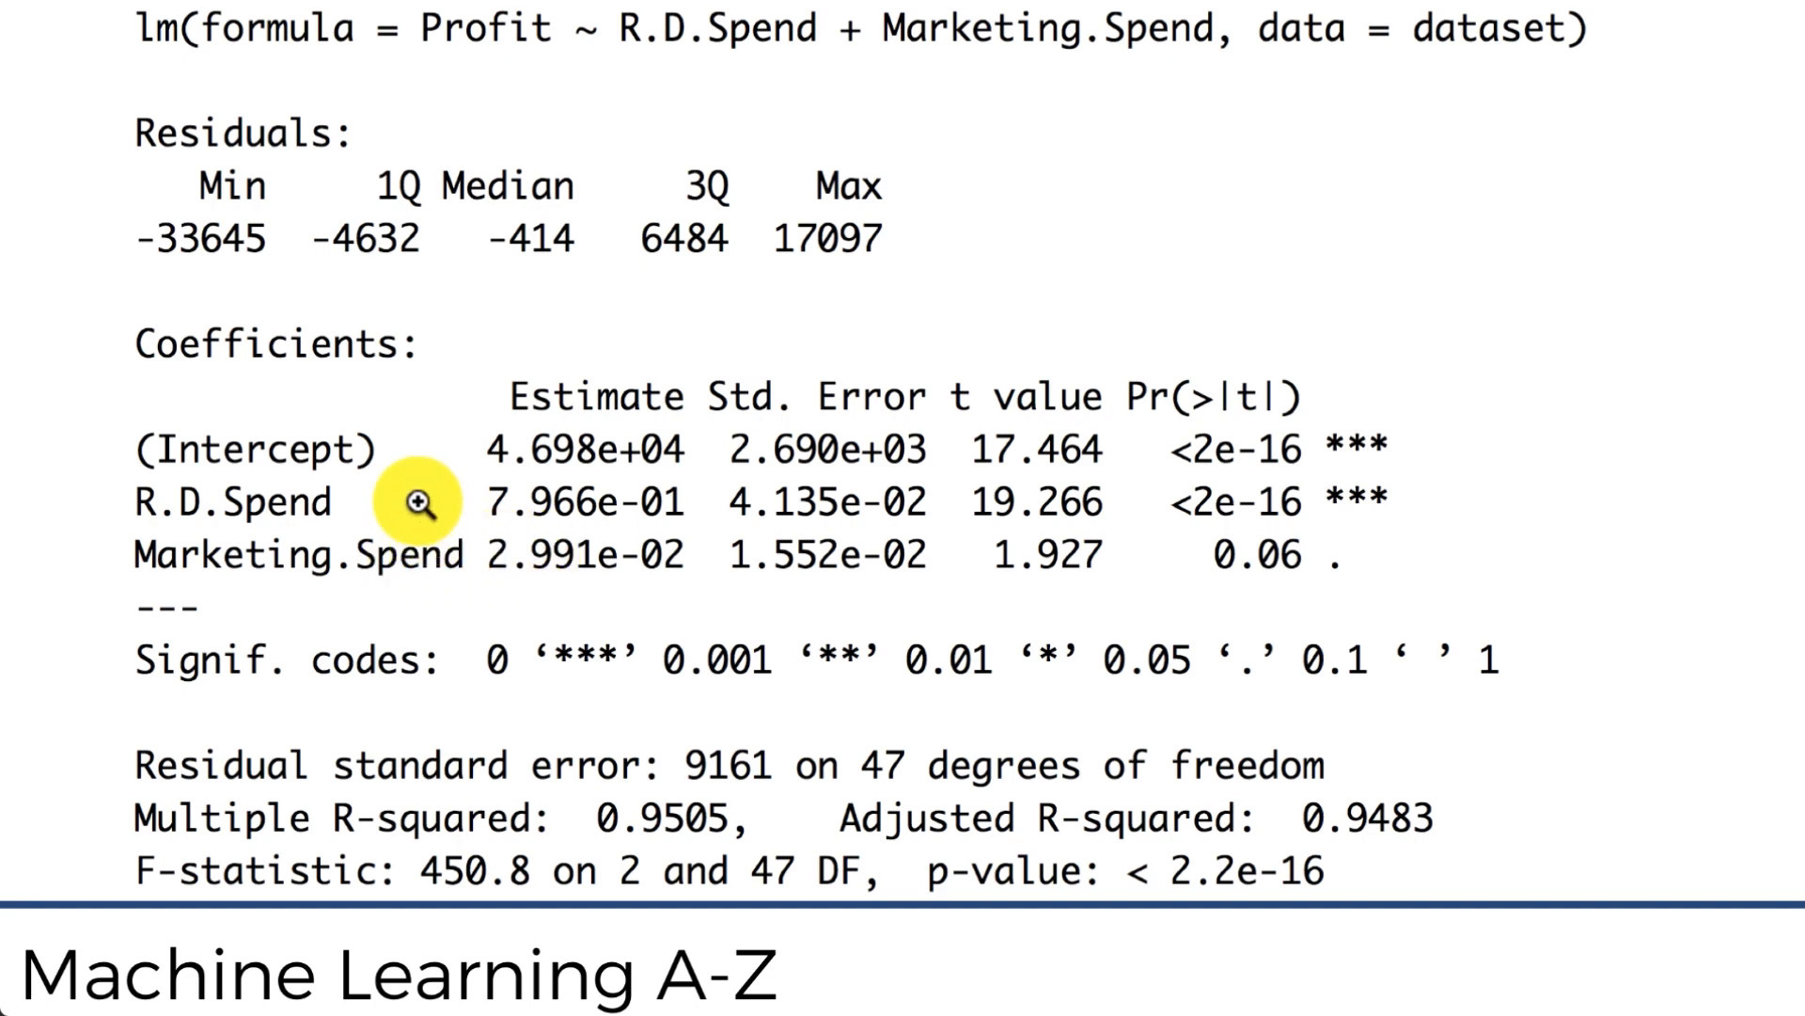
pyautogui.moveTo(482, 454)
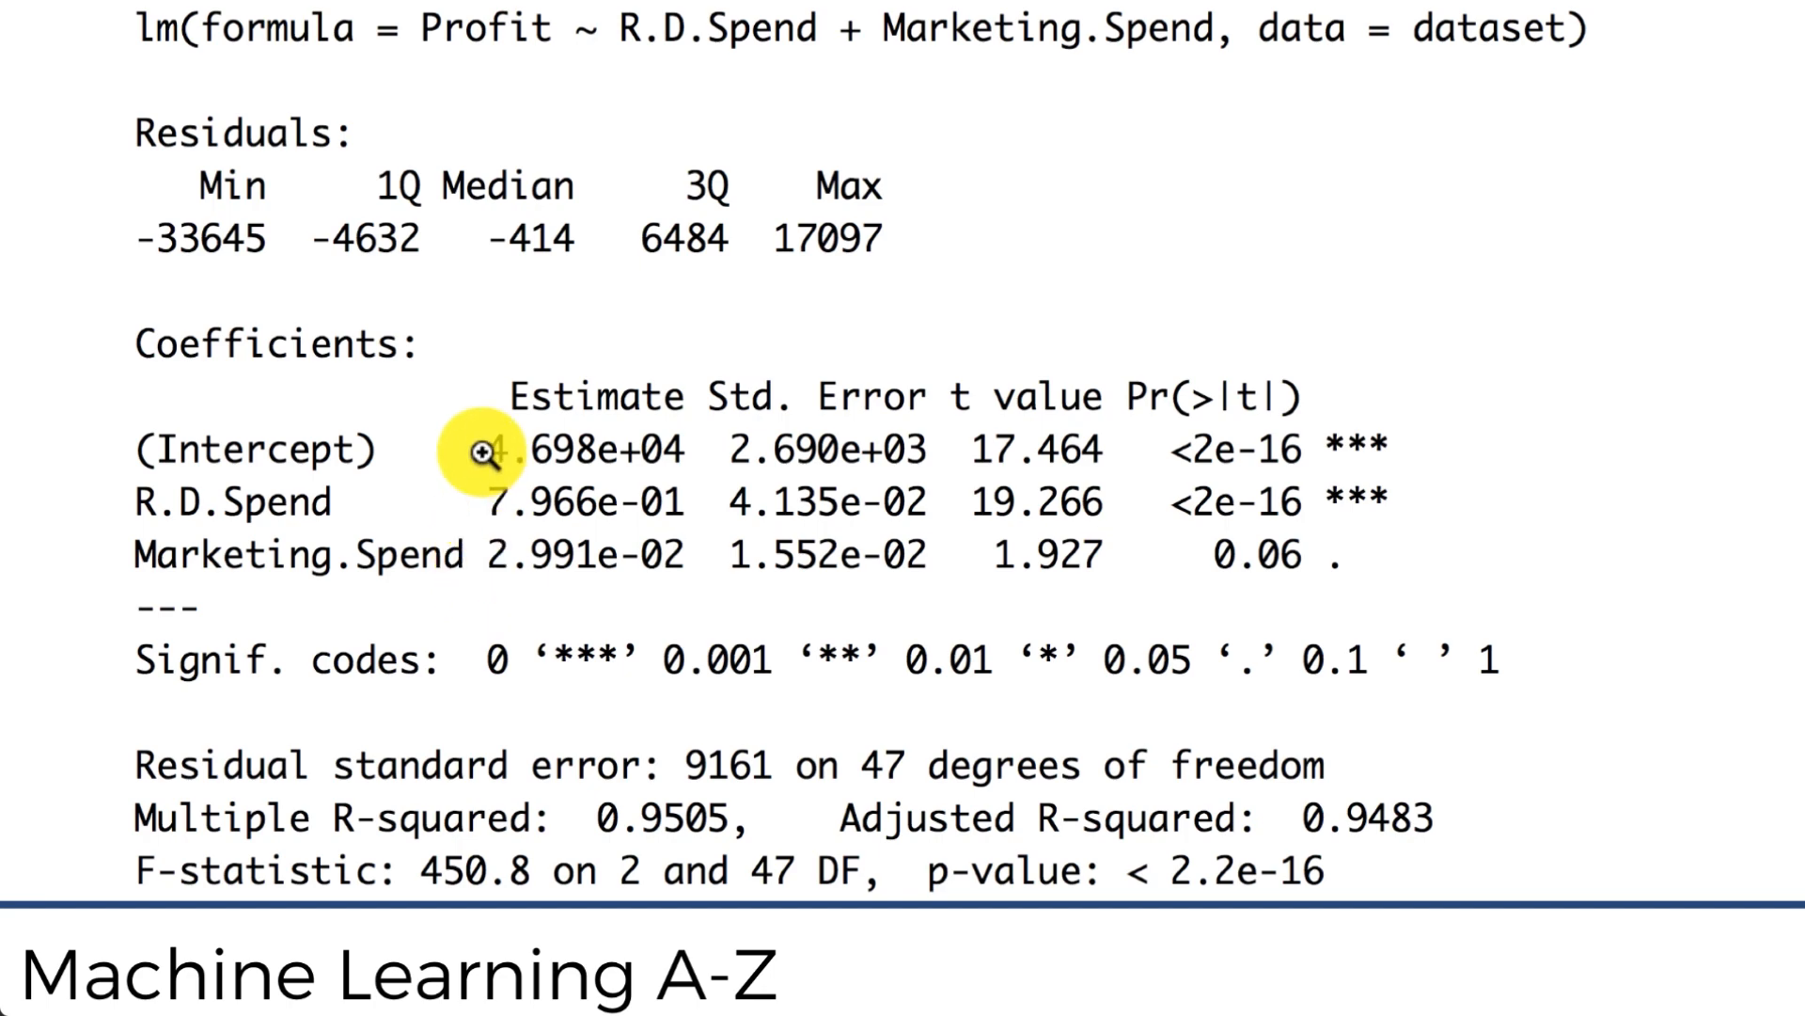
pyautogui.moveTo(483, 587)
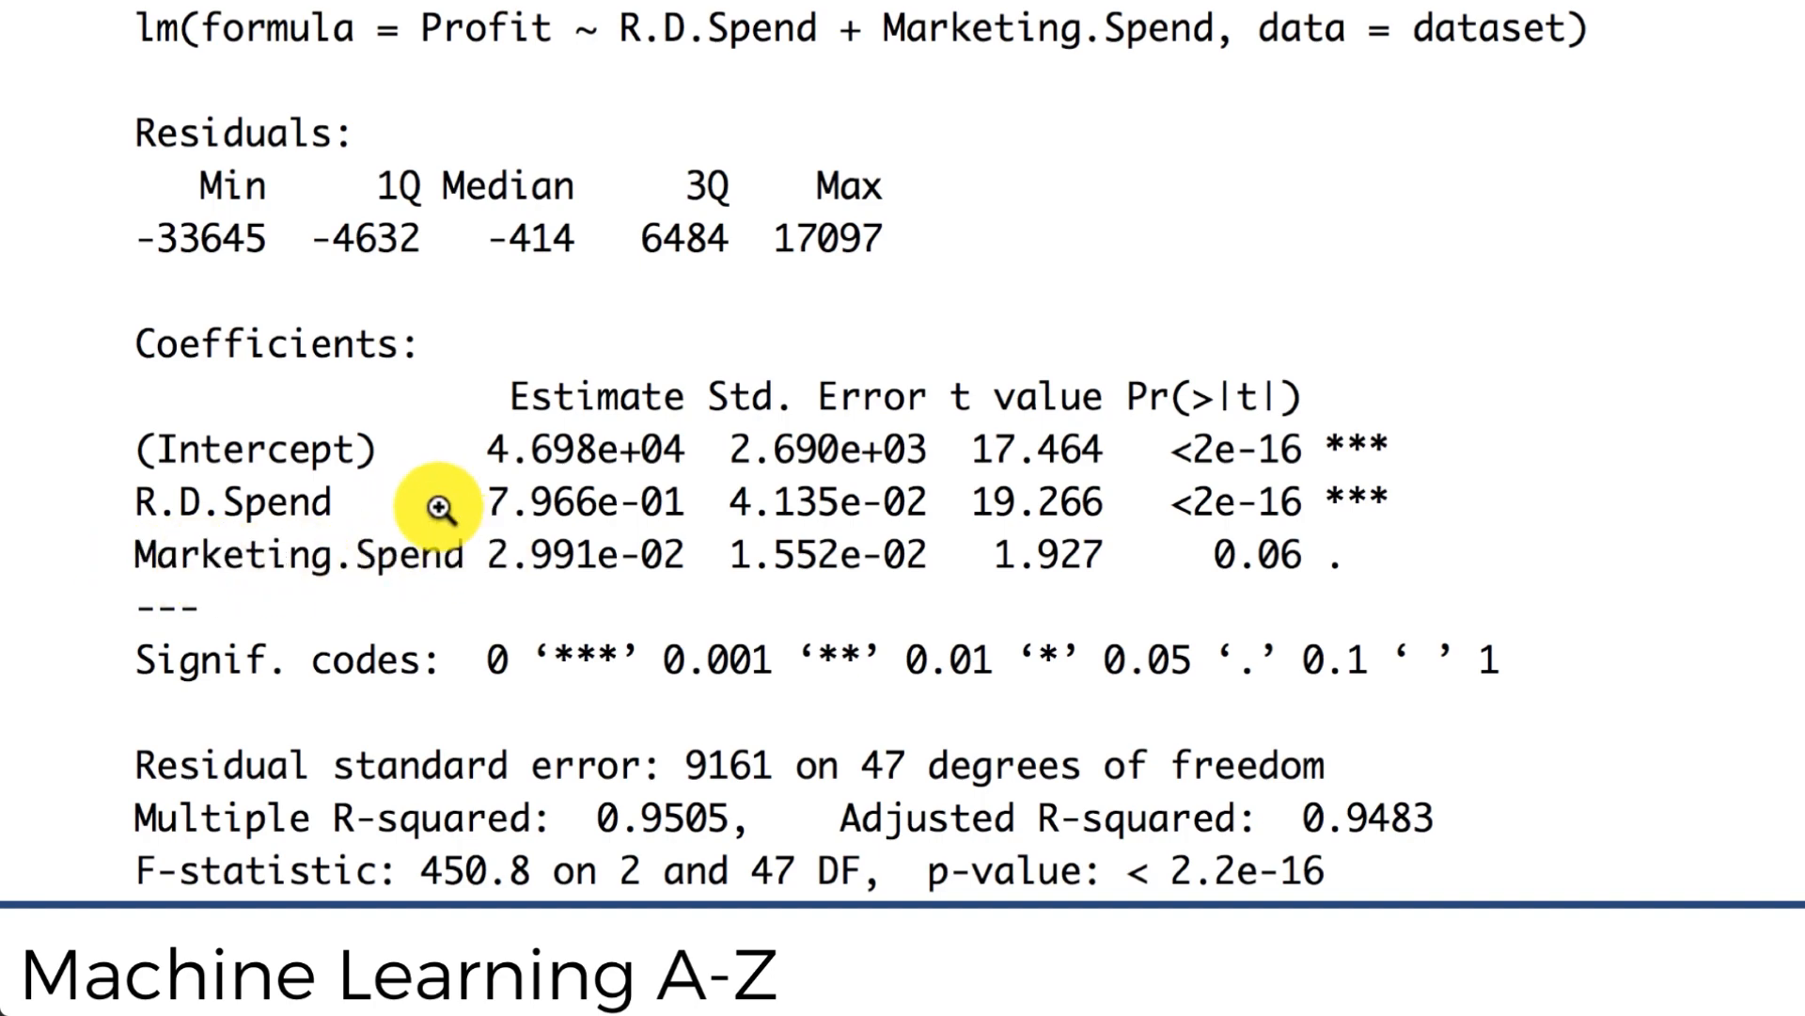
pyautogui.moveTo(259, 505)
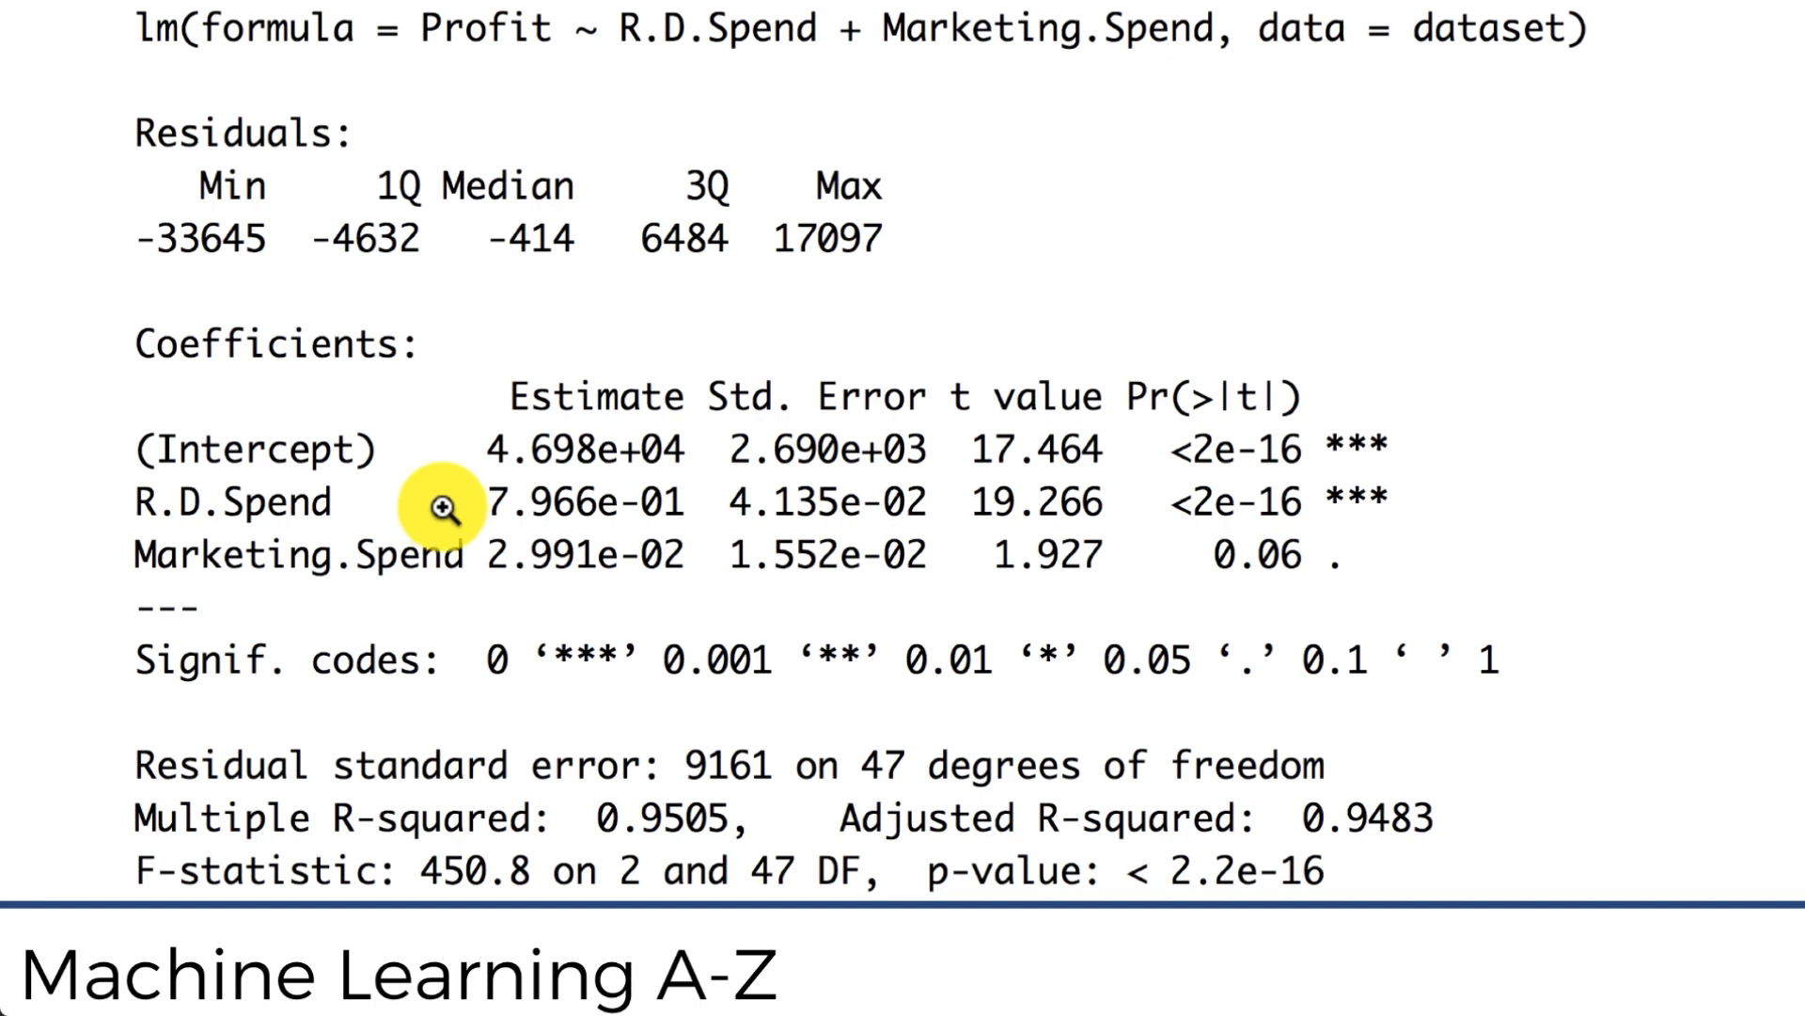
pyautogui.moveTo(156, 511)
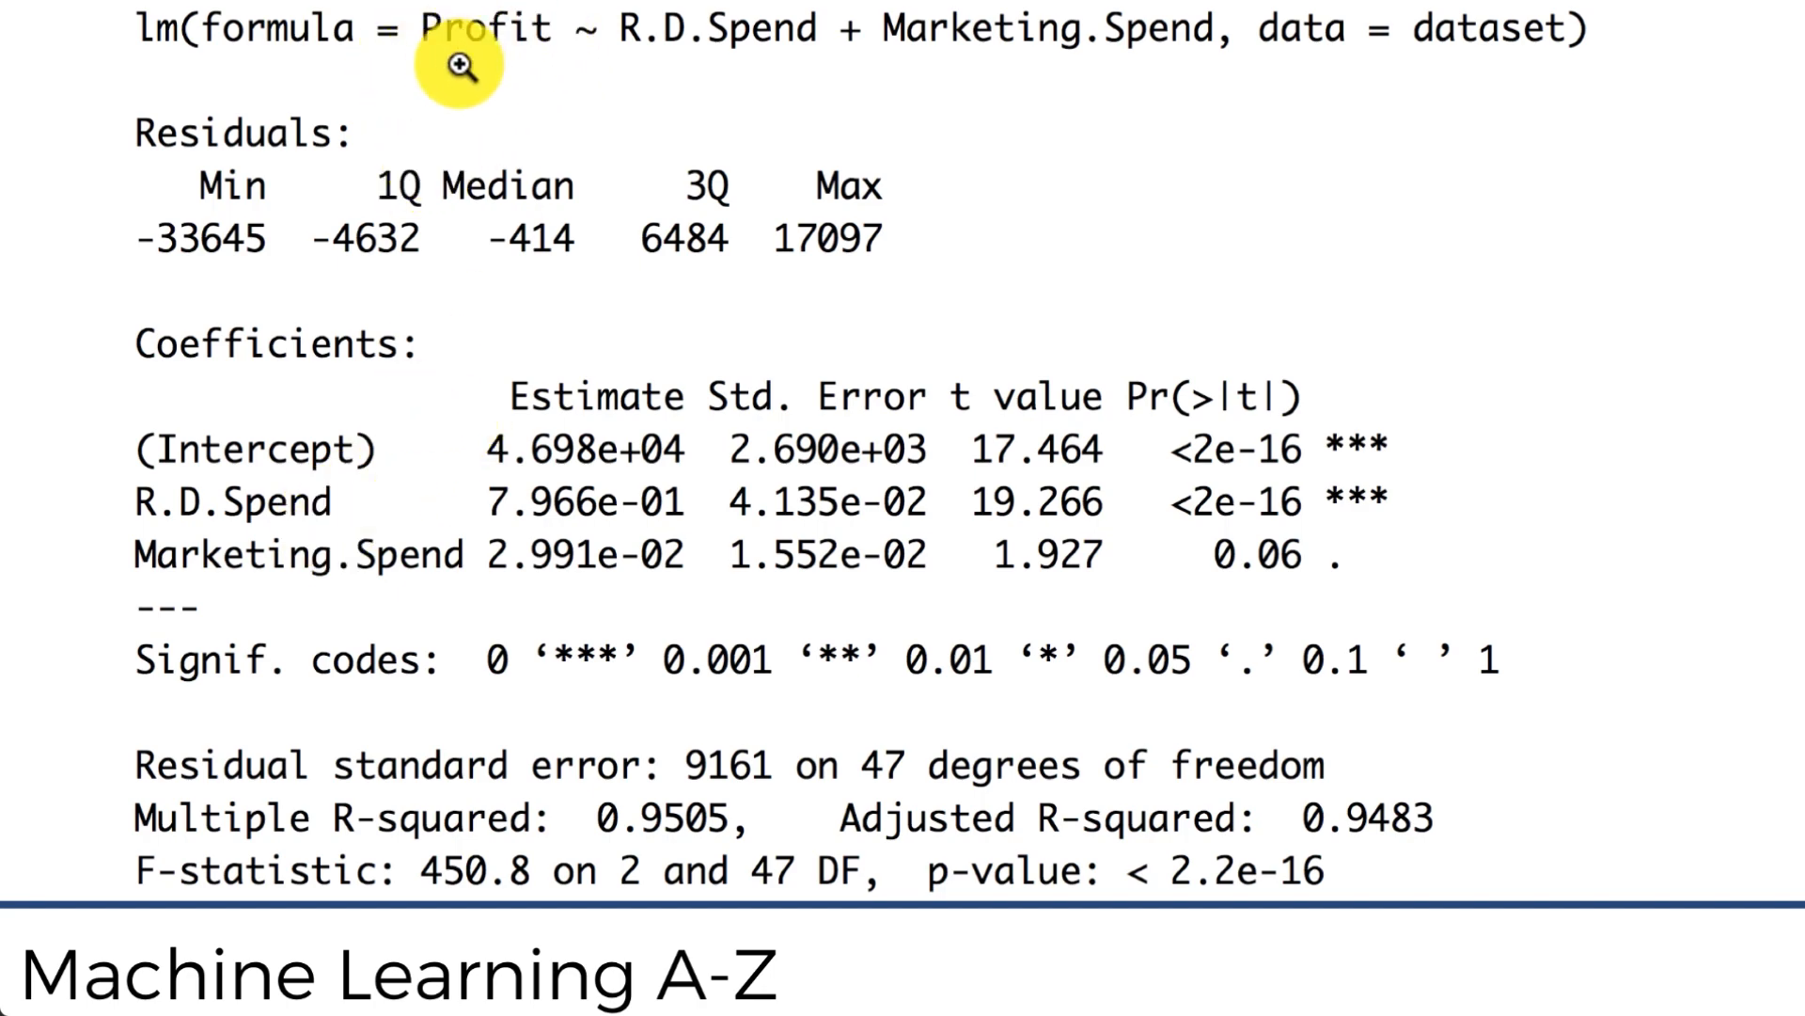
pyautogui.moveTo(485, 510)
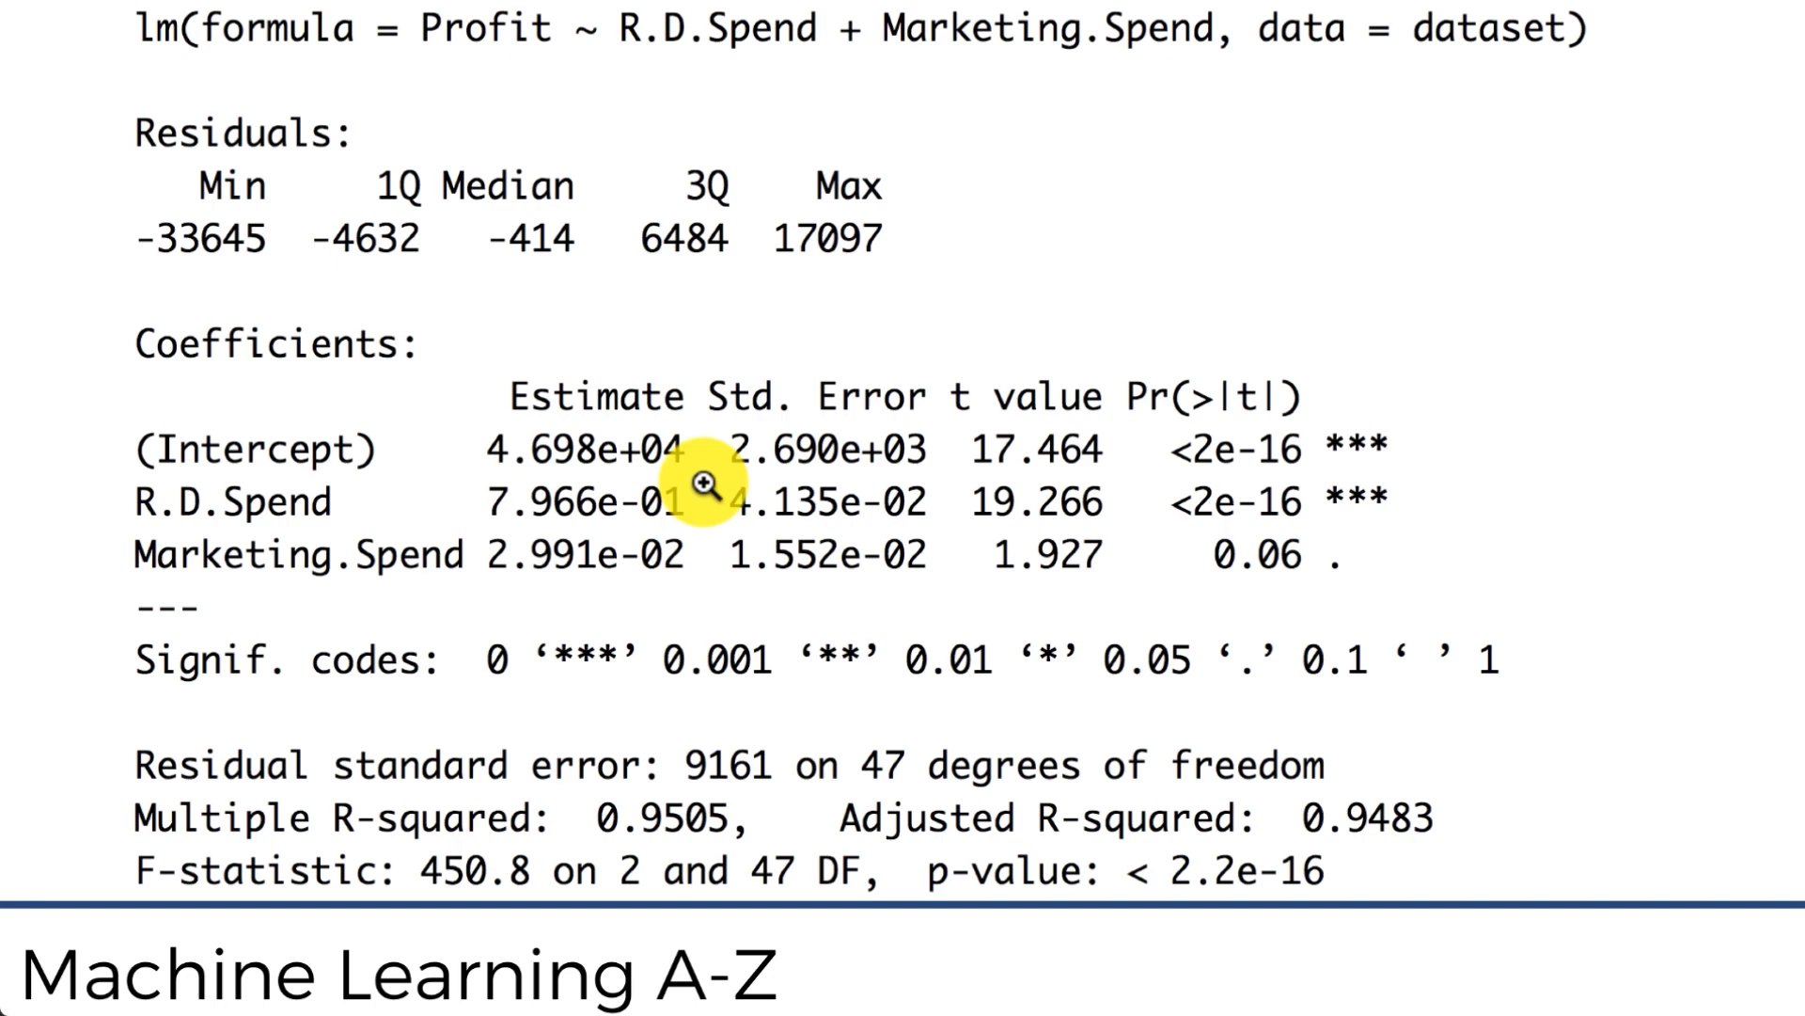
pyautogui.moveTo(541, 525)
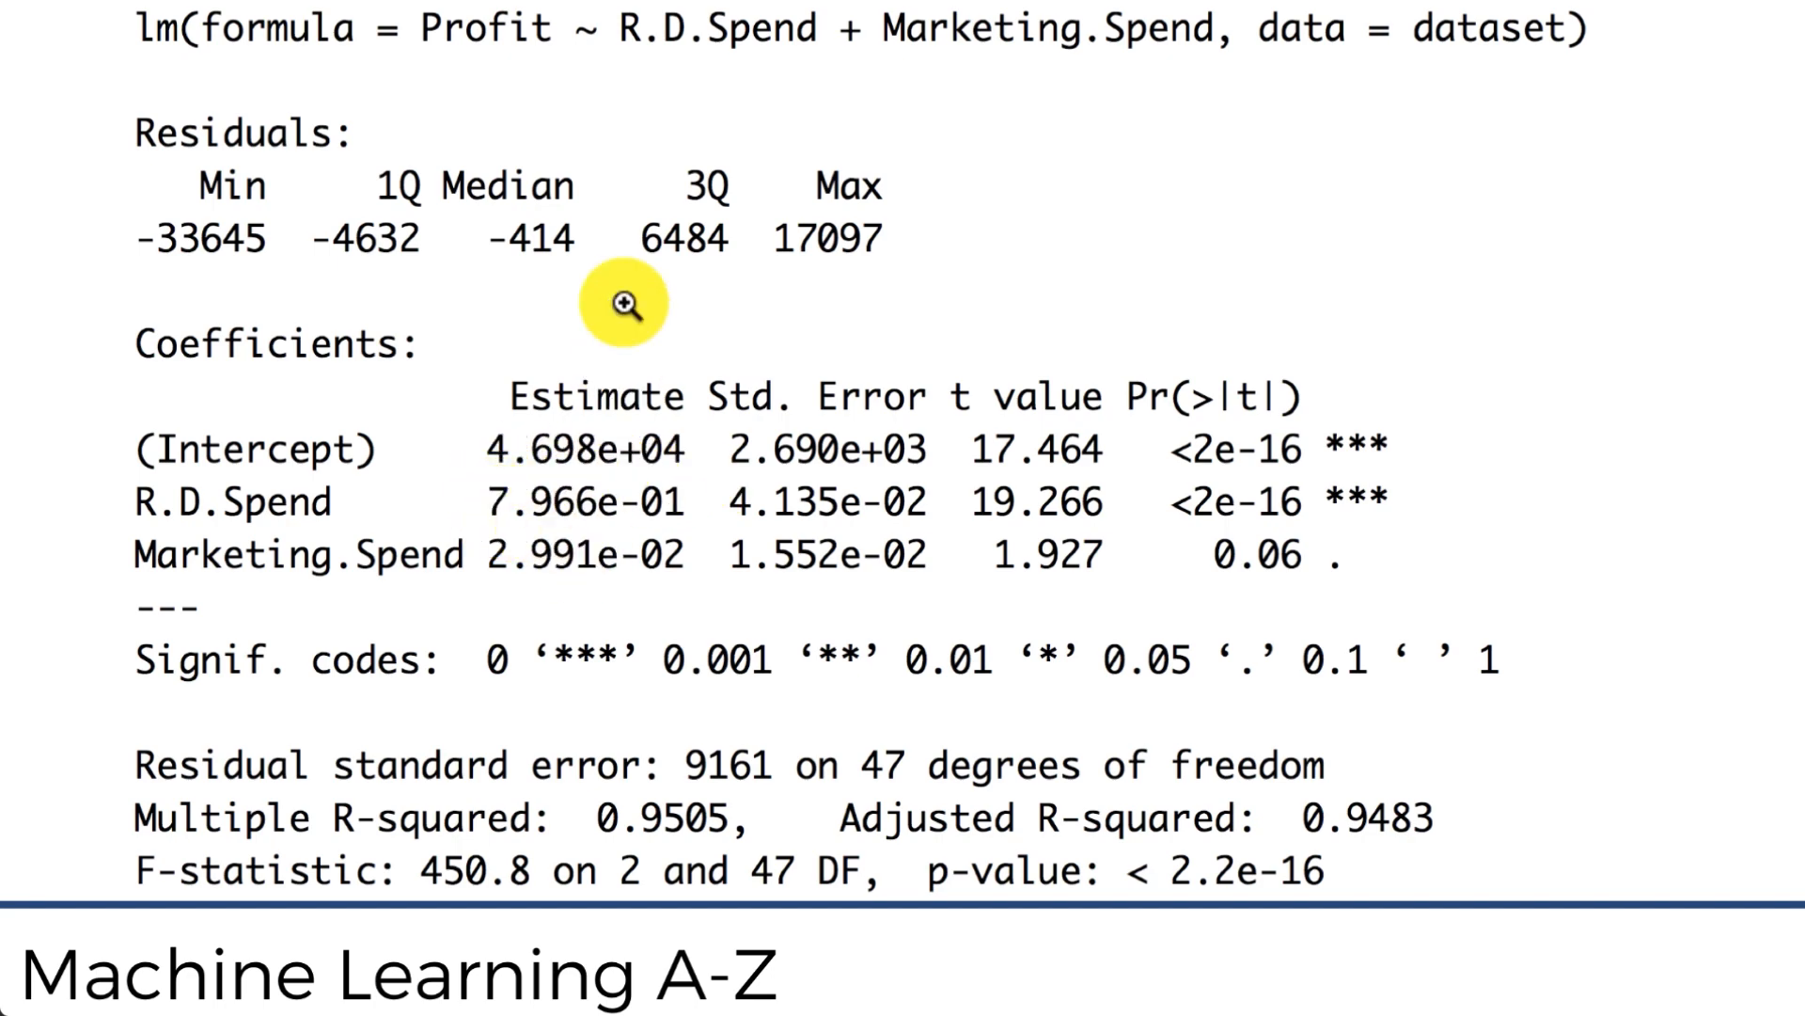
pyautogui.moveTo(472, 58)
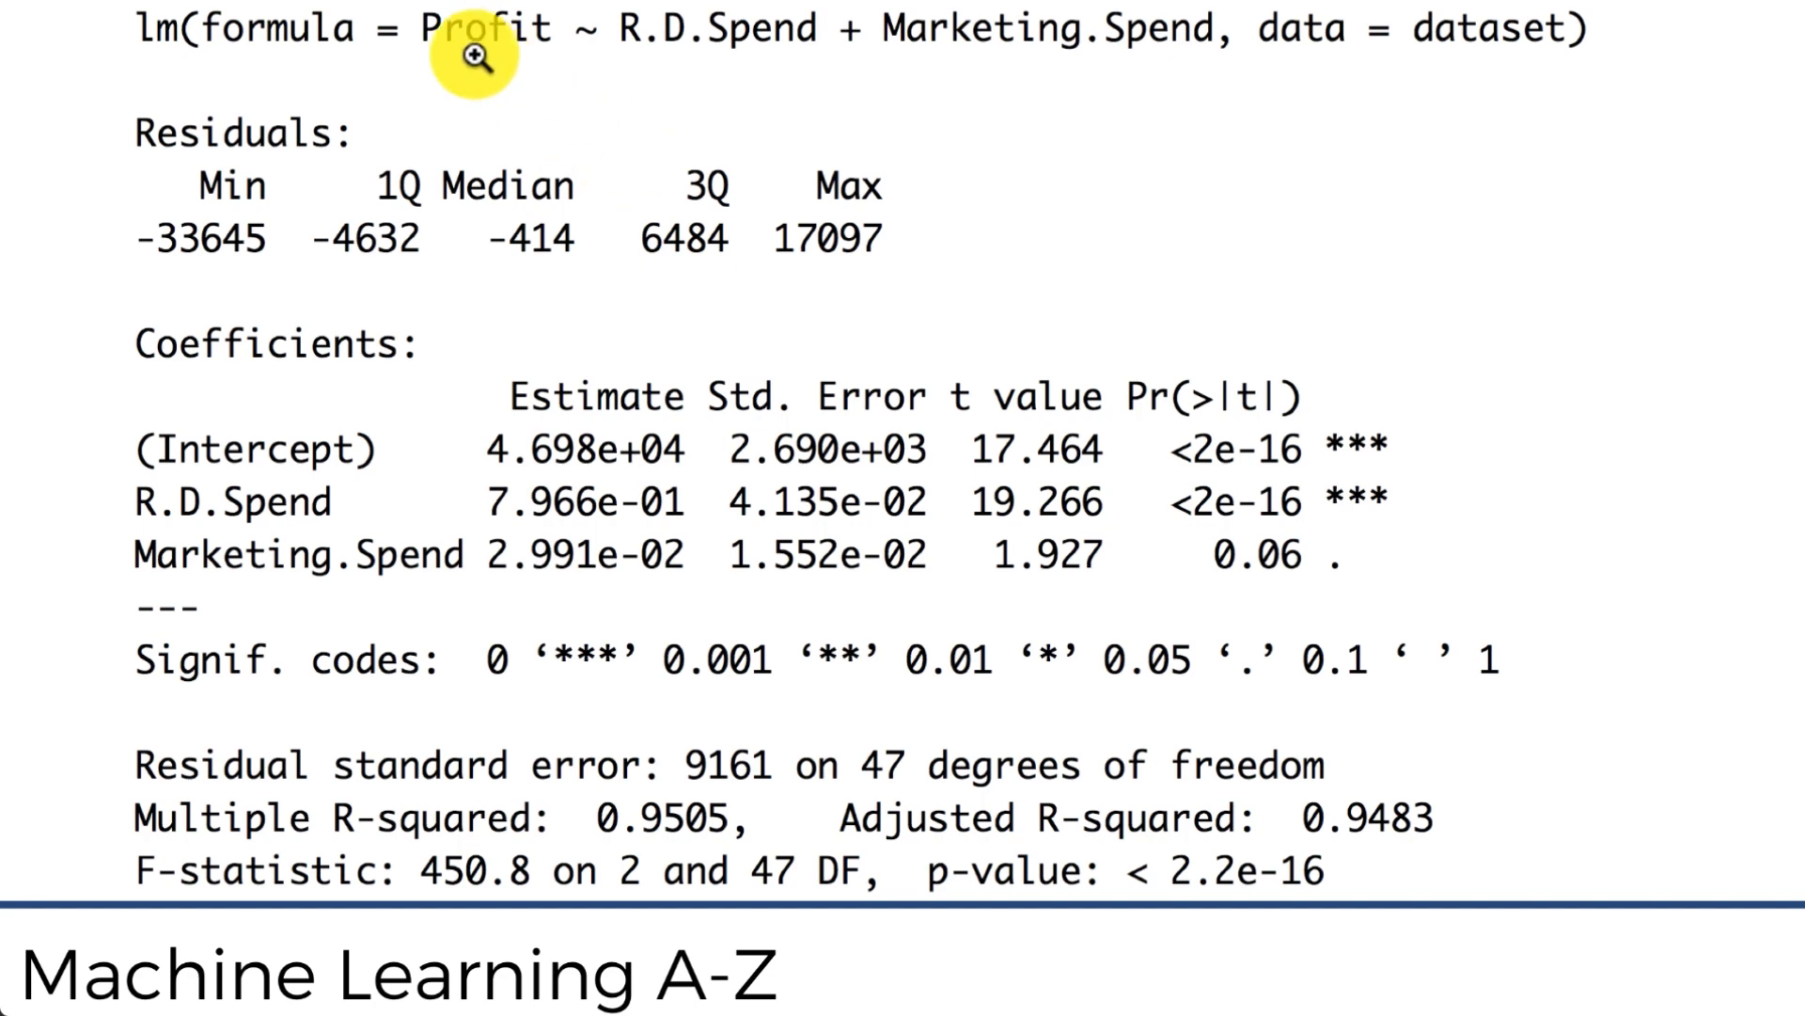
pyautogui.moveTo(506, 525)
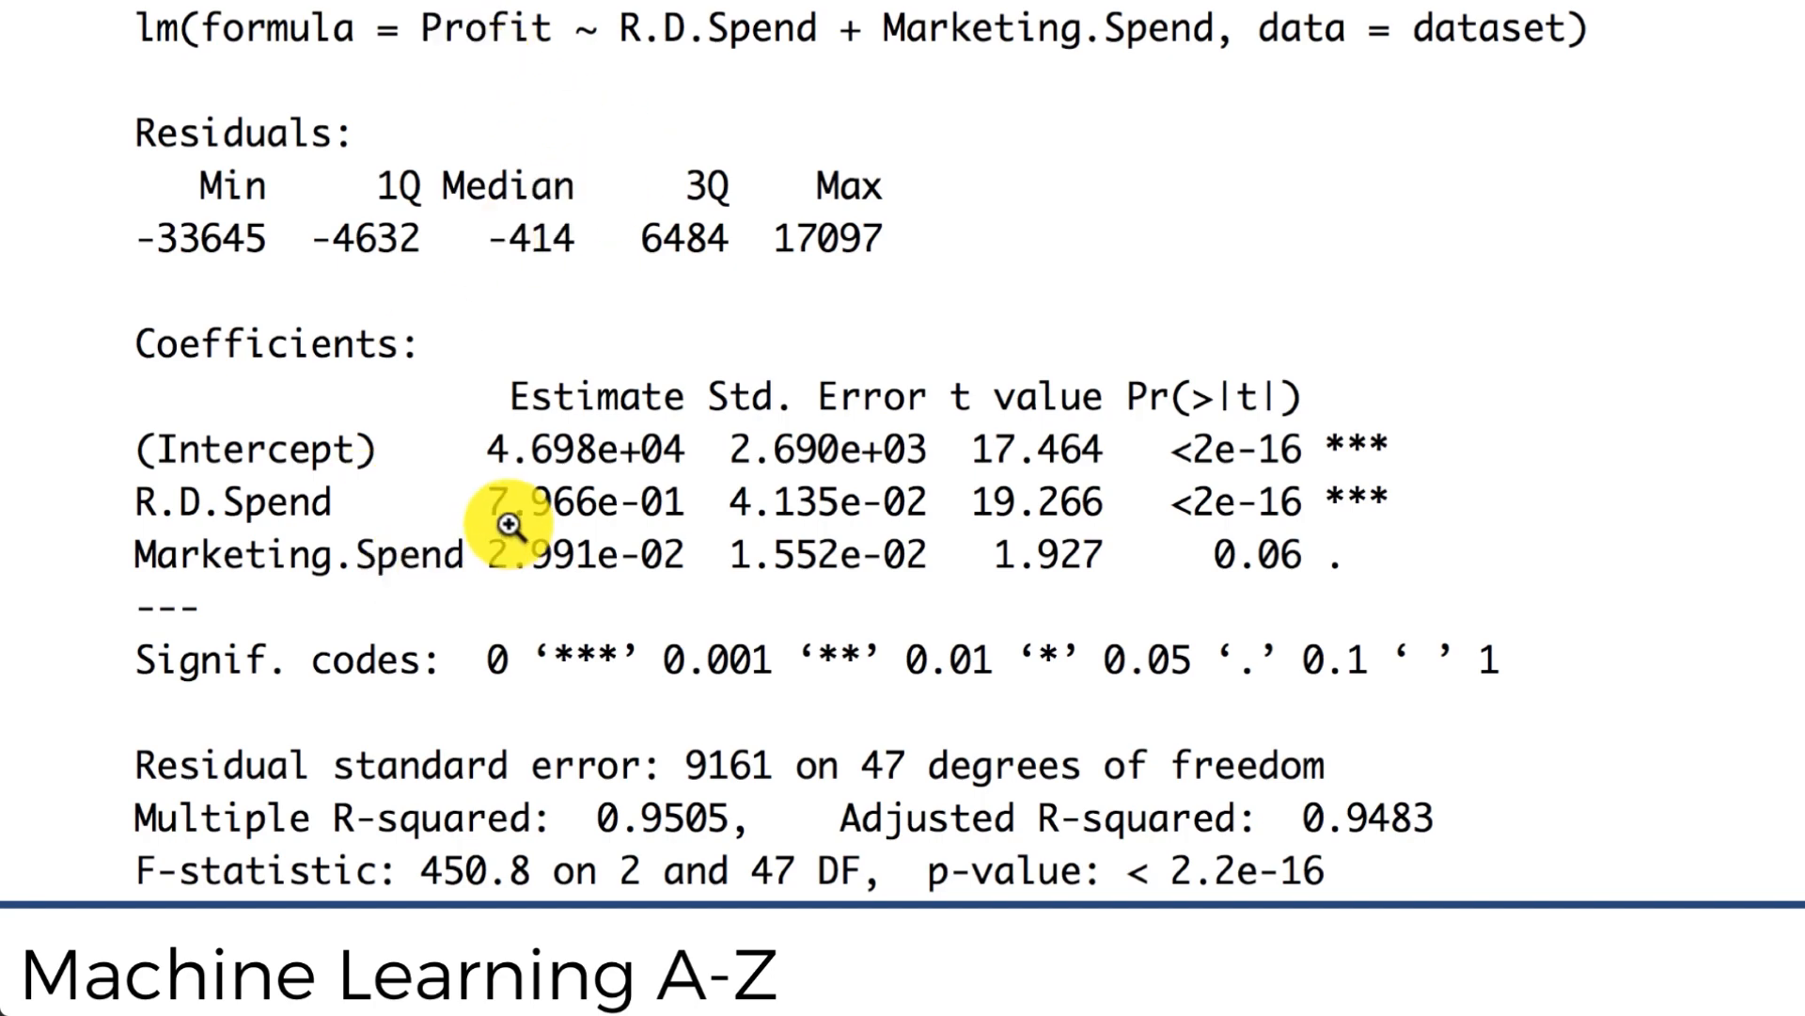
pyautogui.moveTo(447, 524)
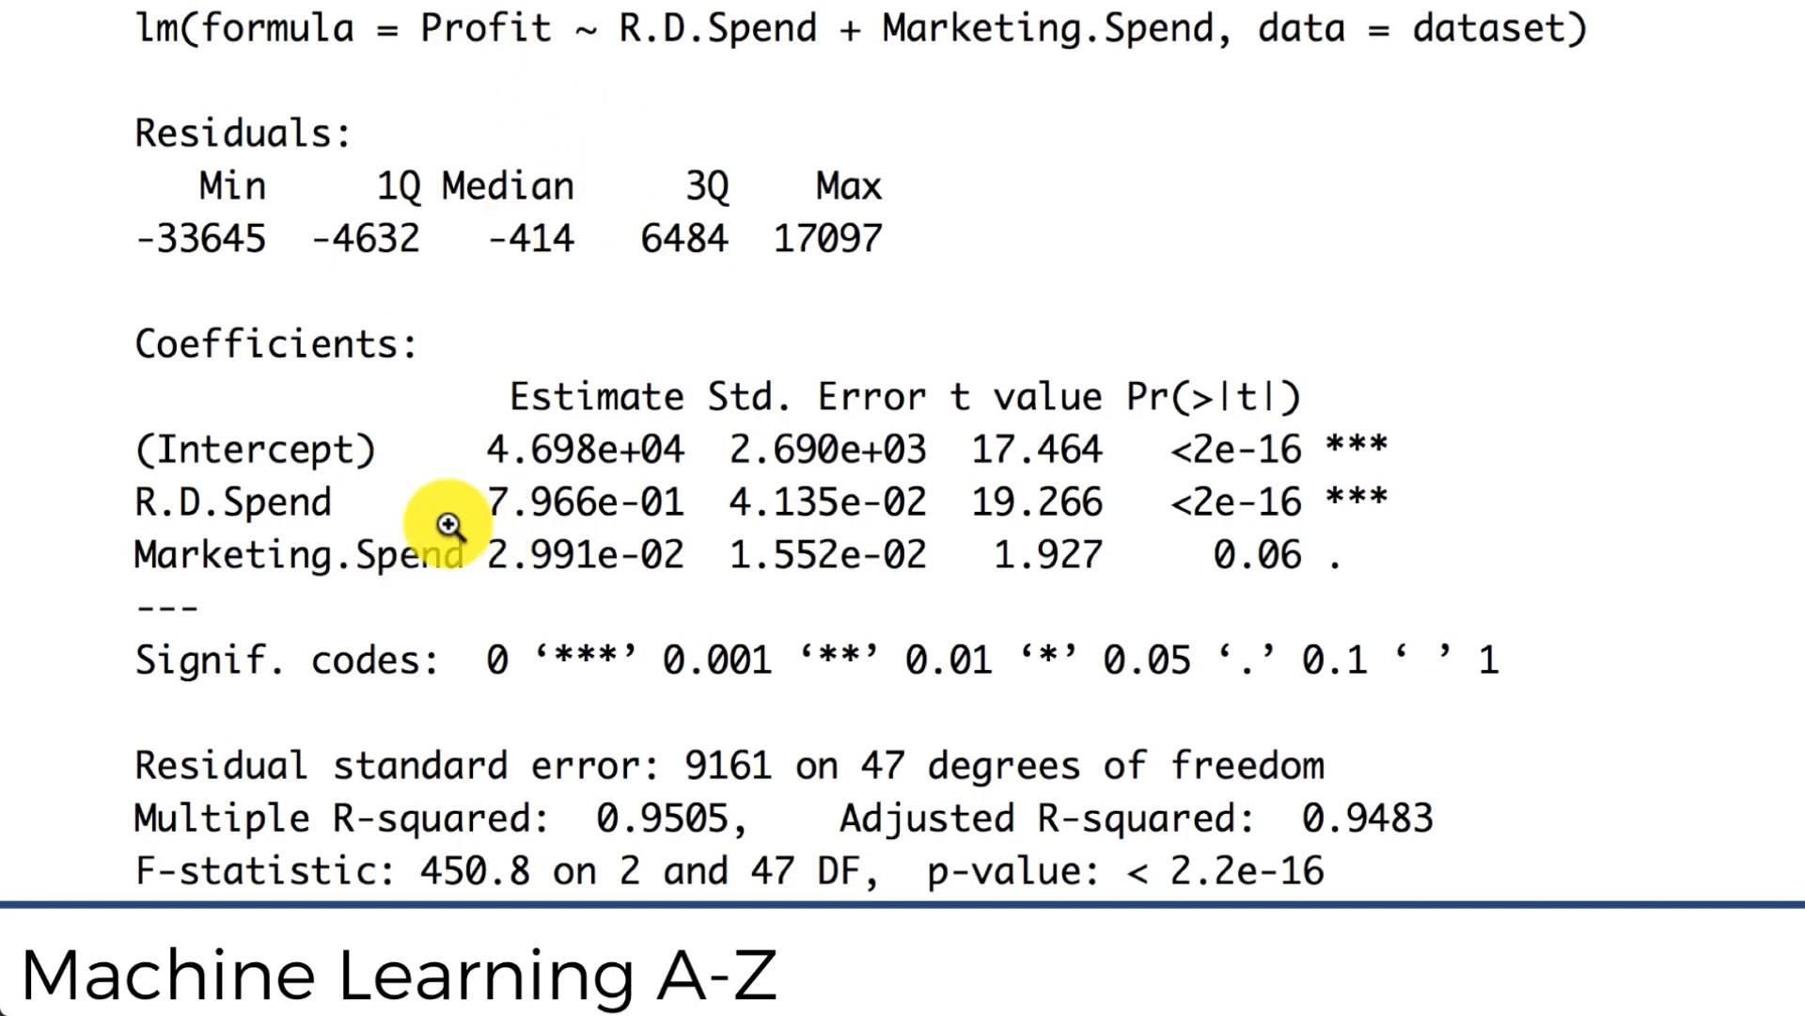
pyautogui.moveTo(249, 512)
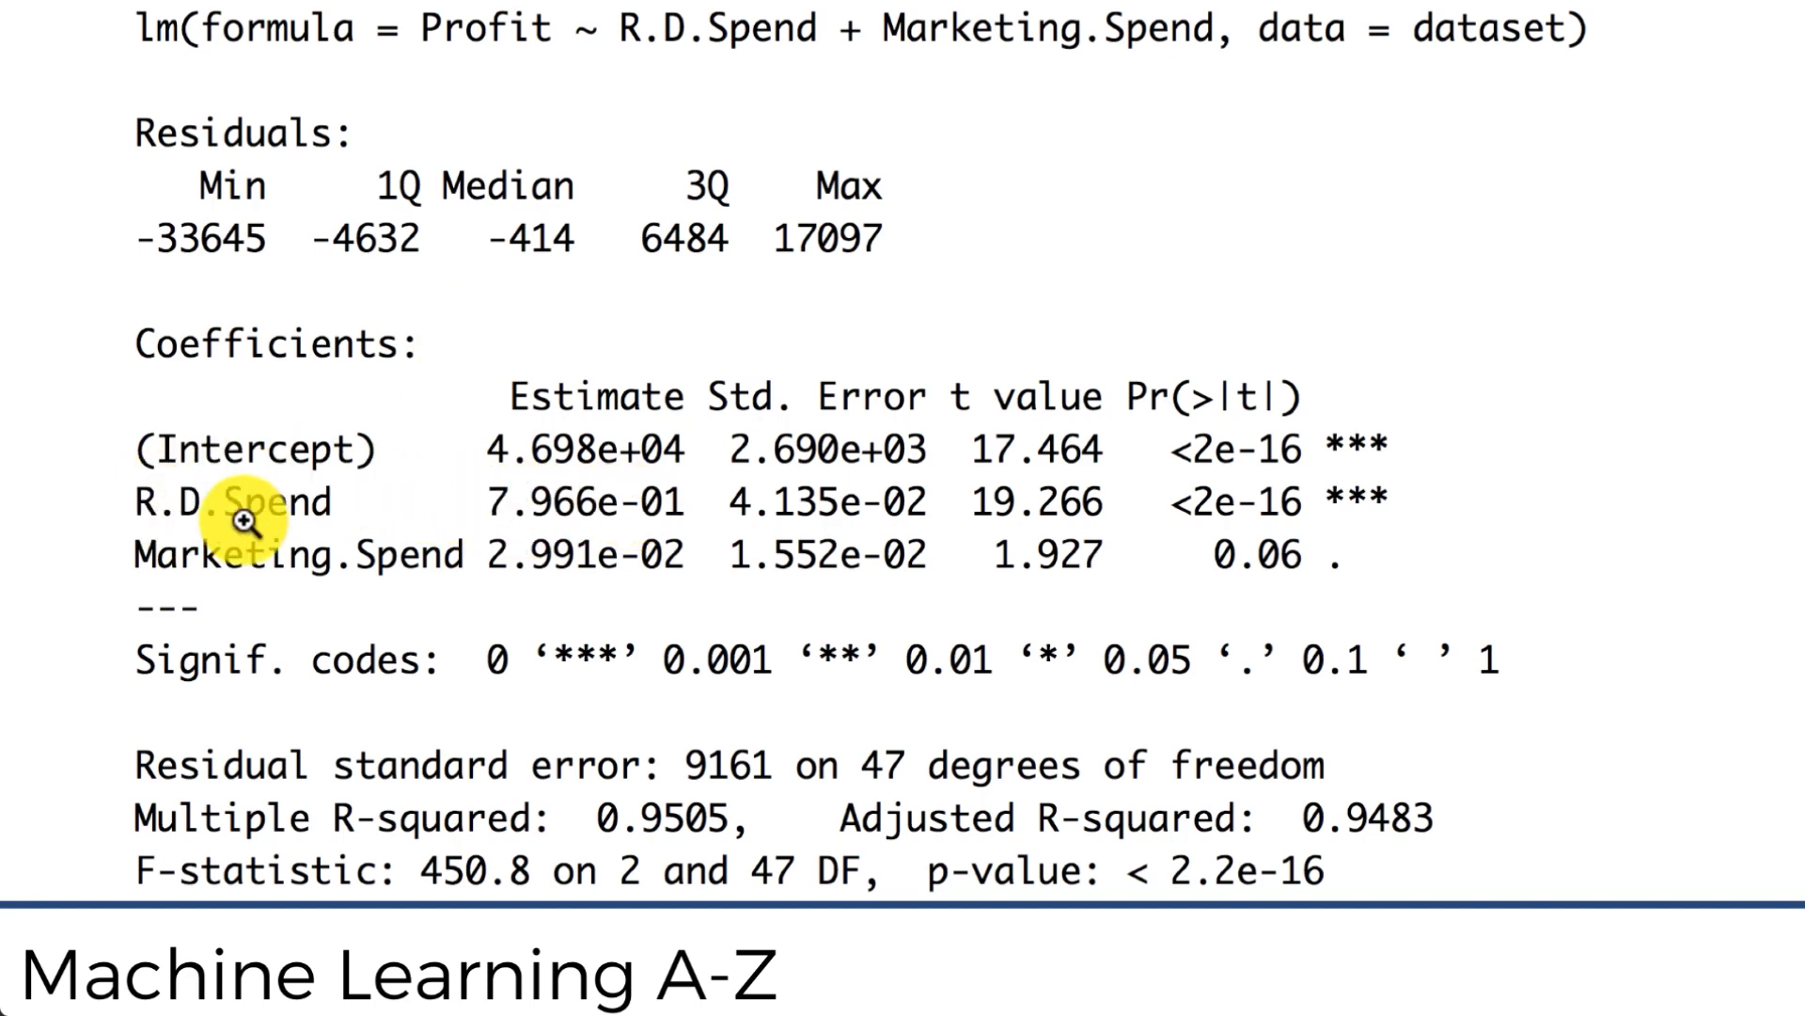
pyautogui.moveTo(256, 499)
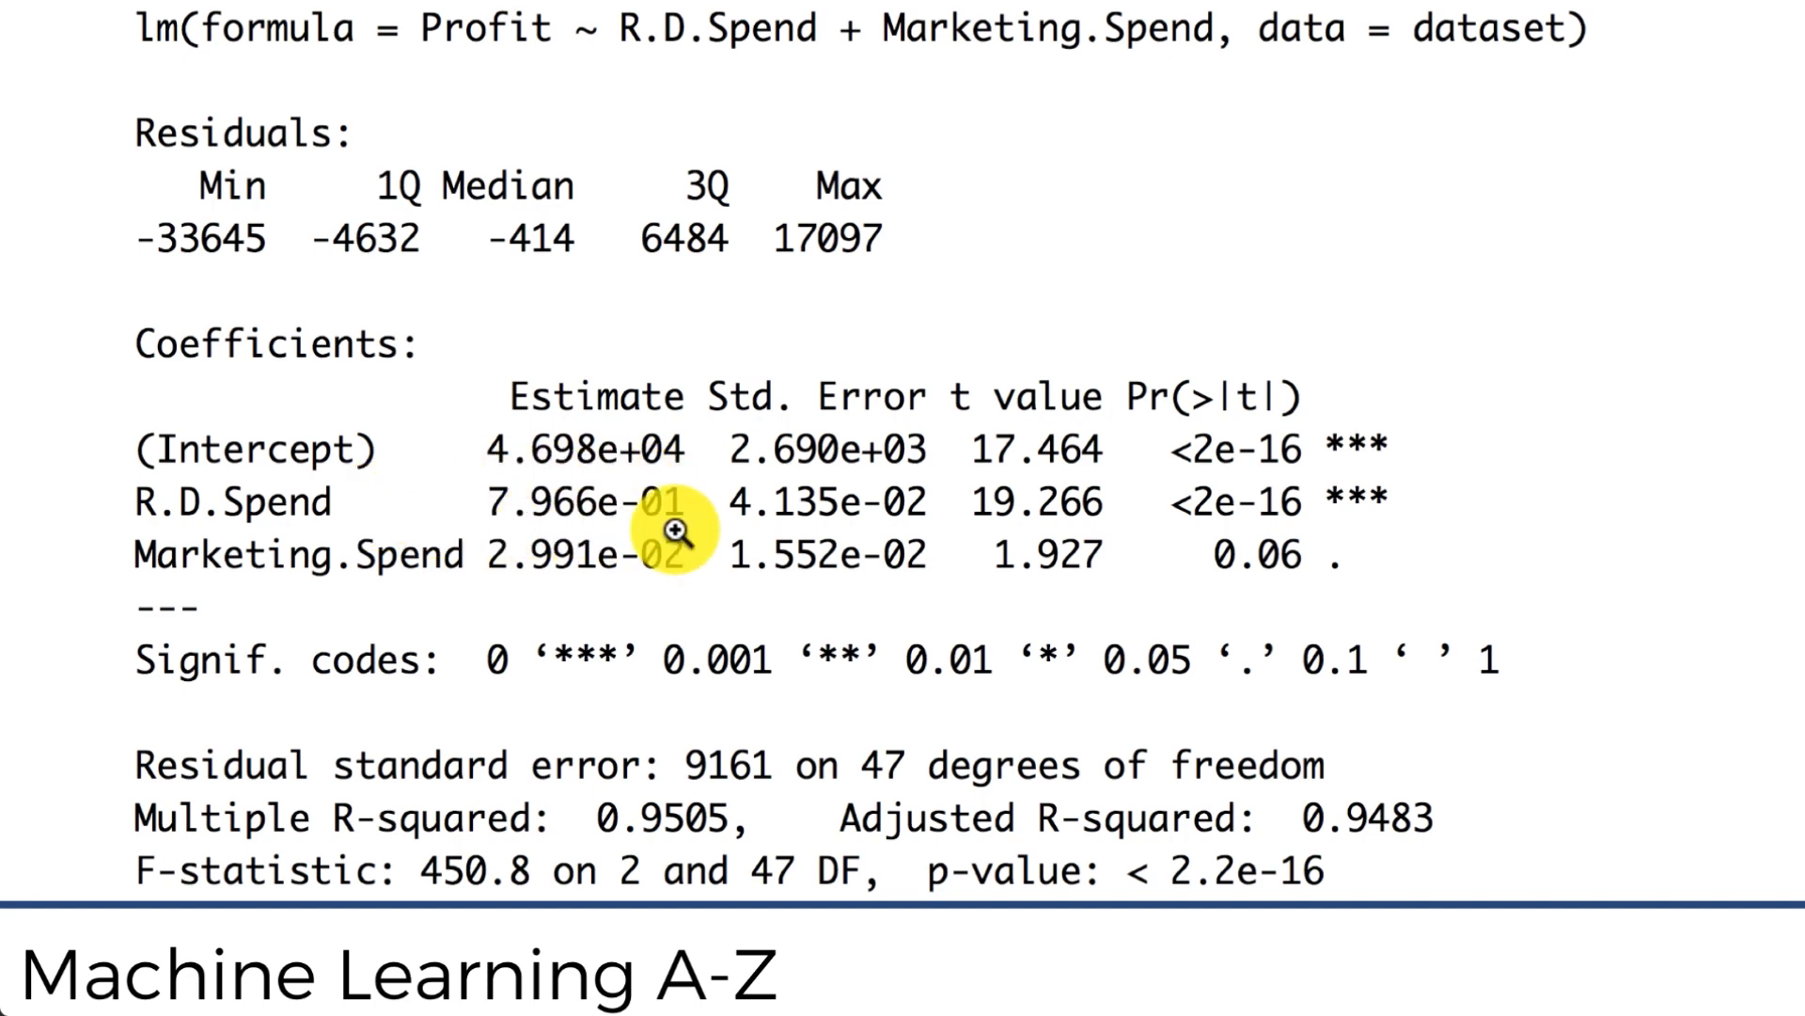
pyautogui.moveTo(673, 90)
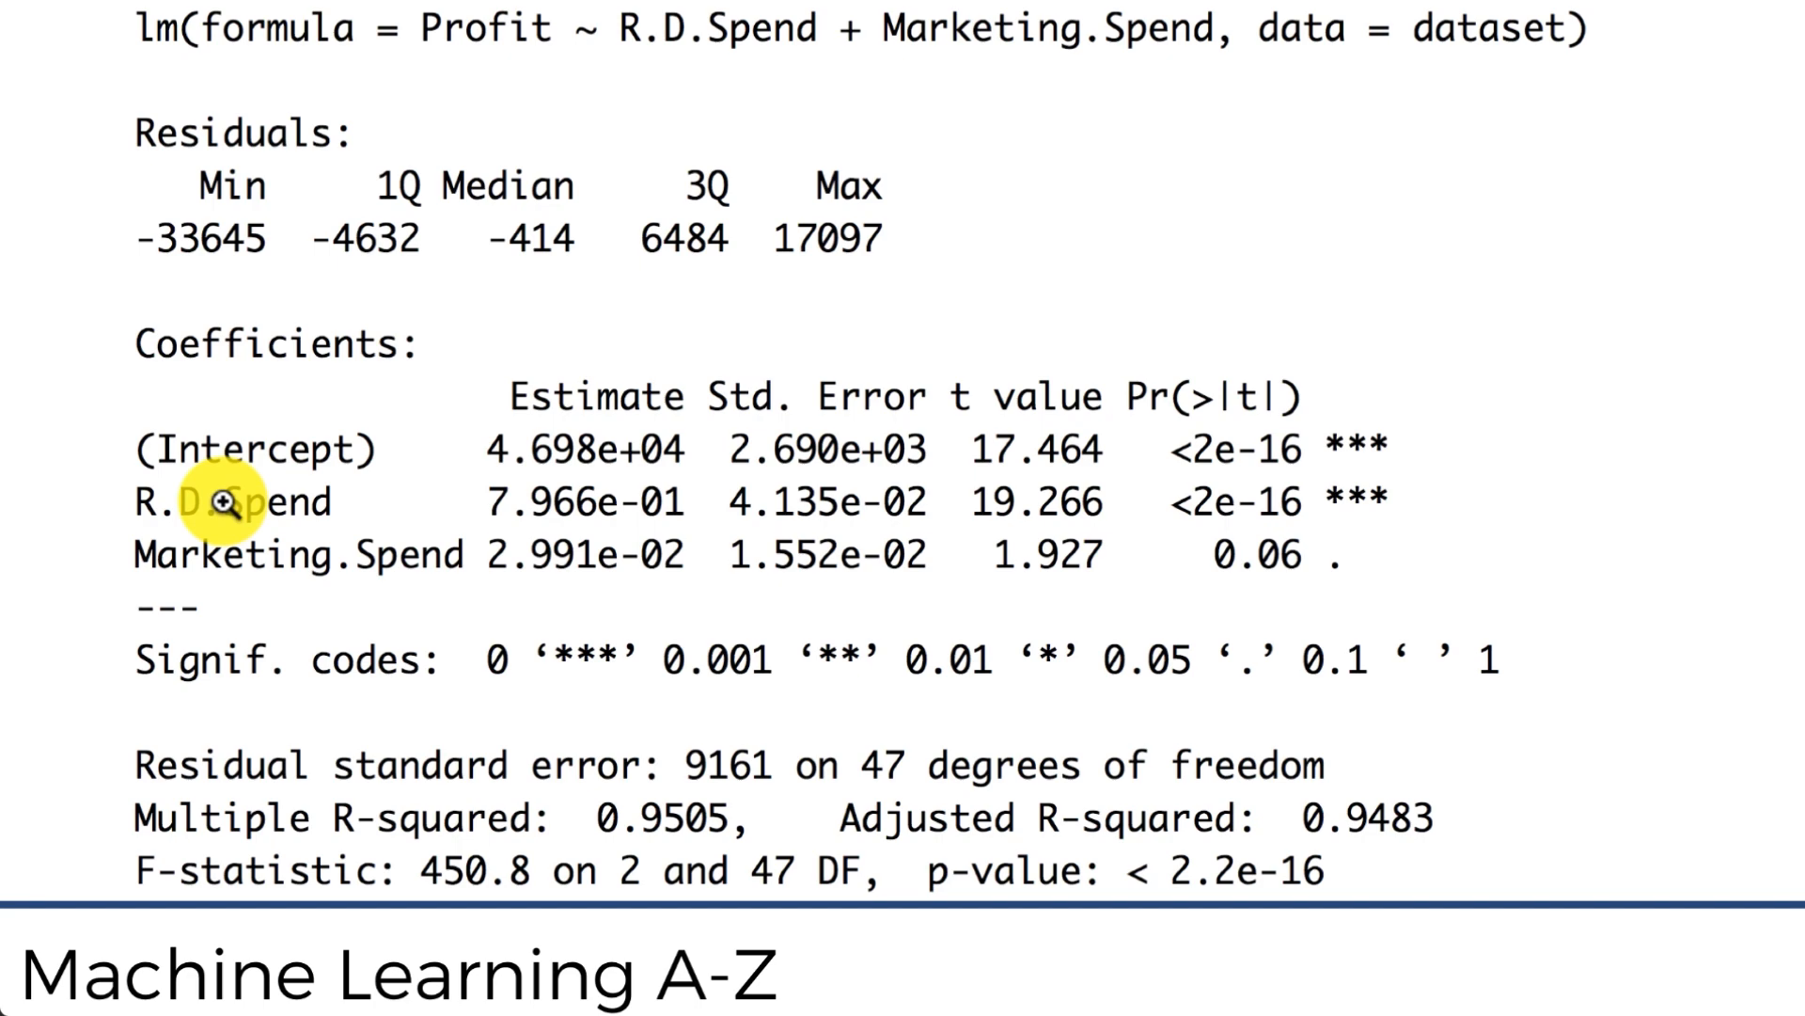
pyautogui.moveTo(421, 126)
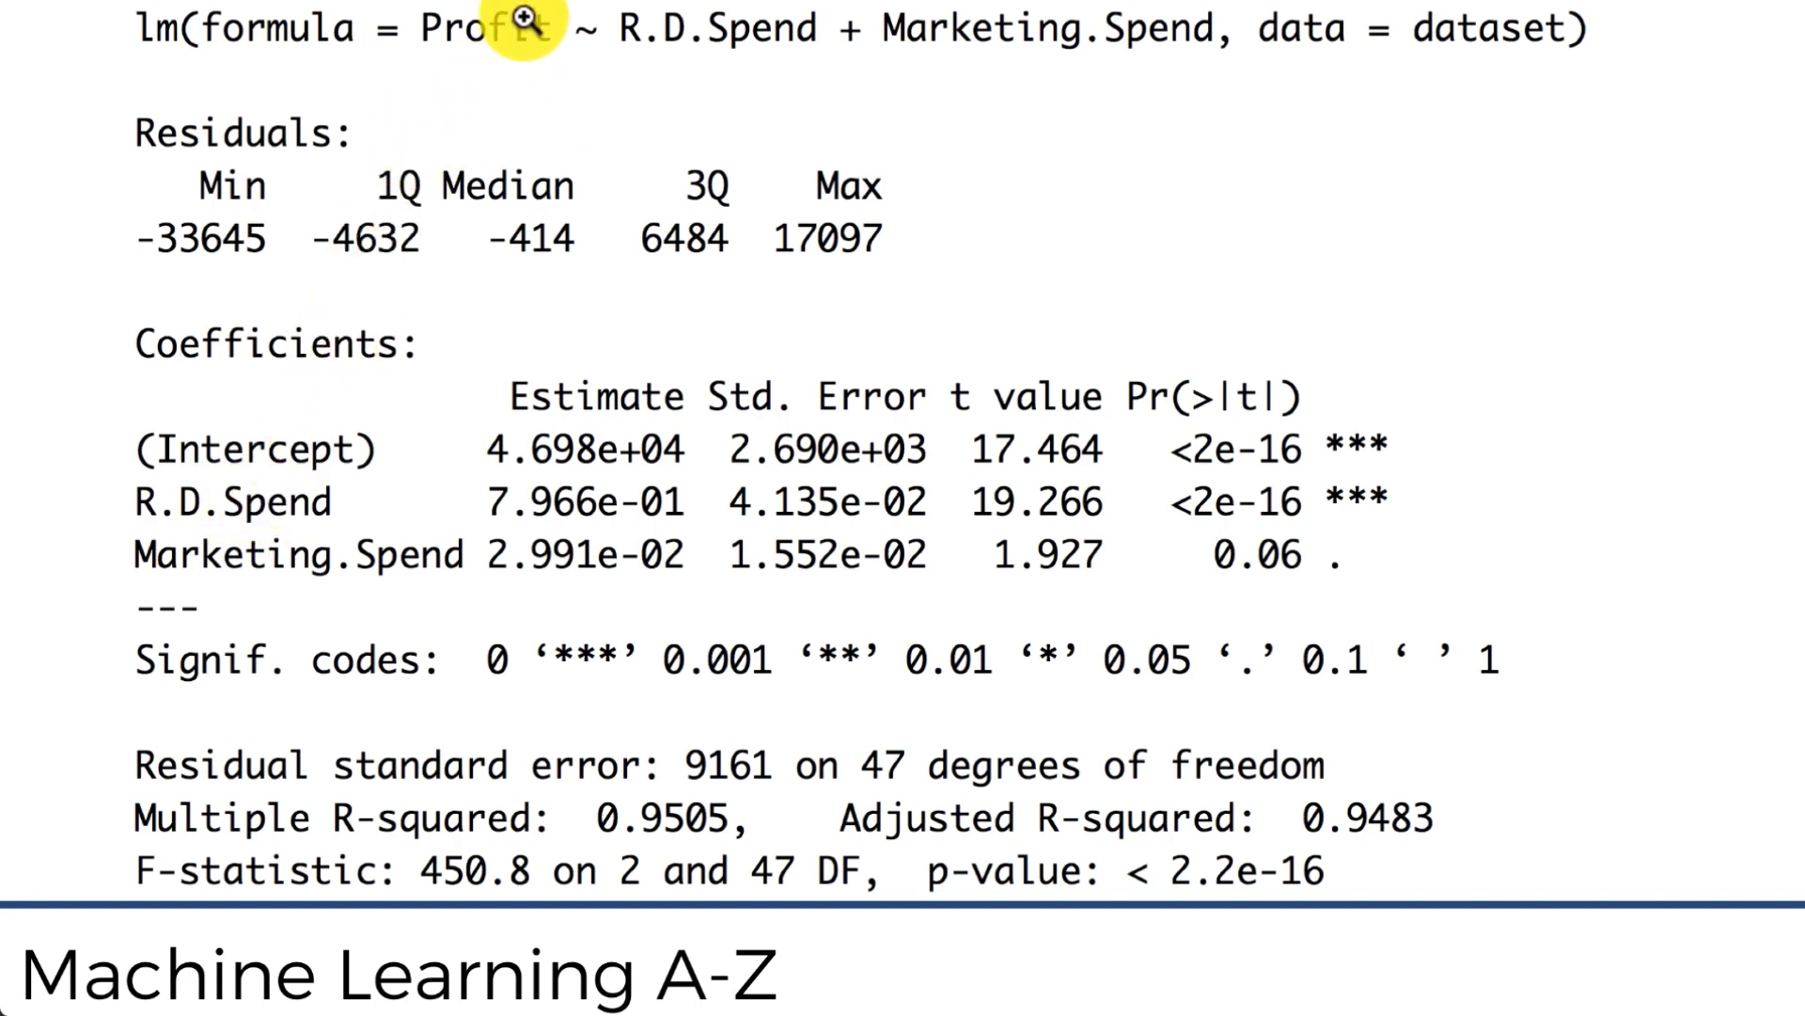
pyautogui.moveTo(525, 73)
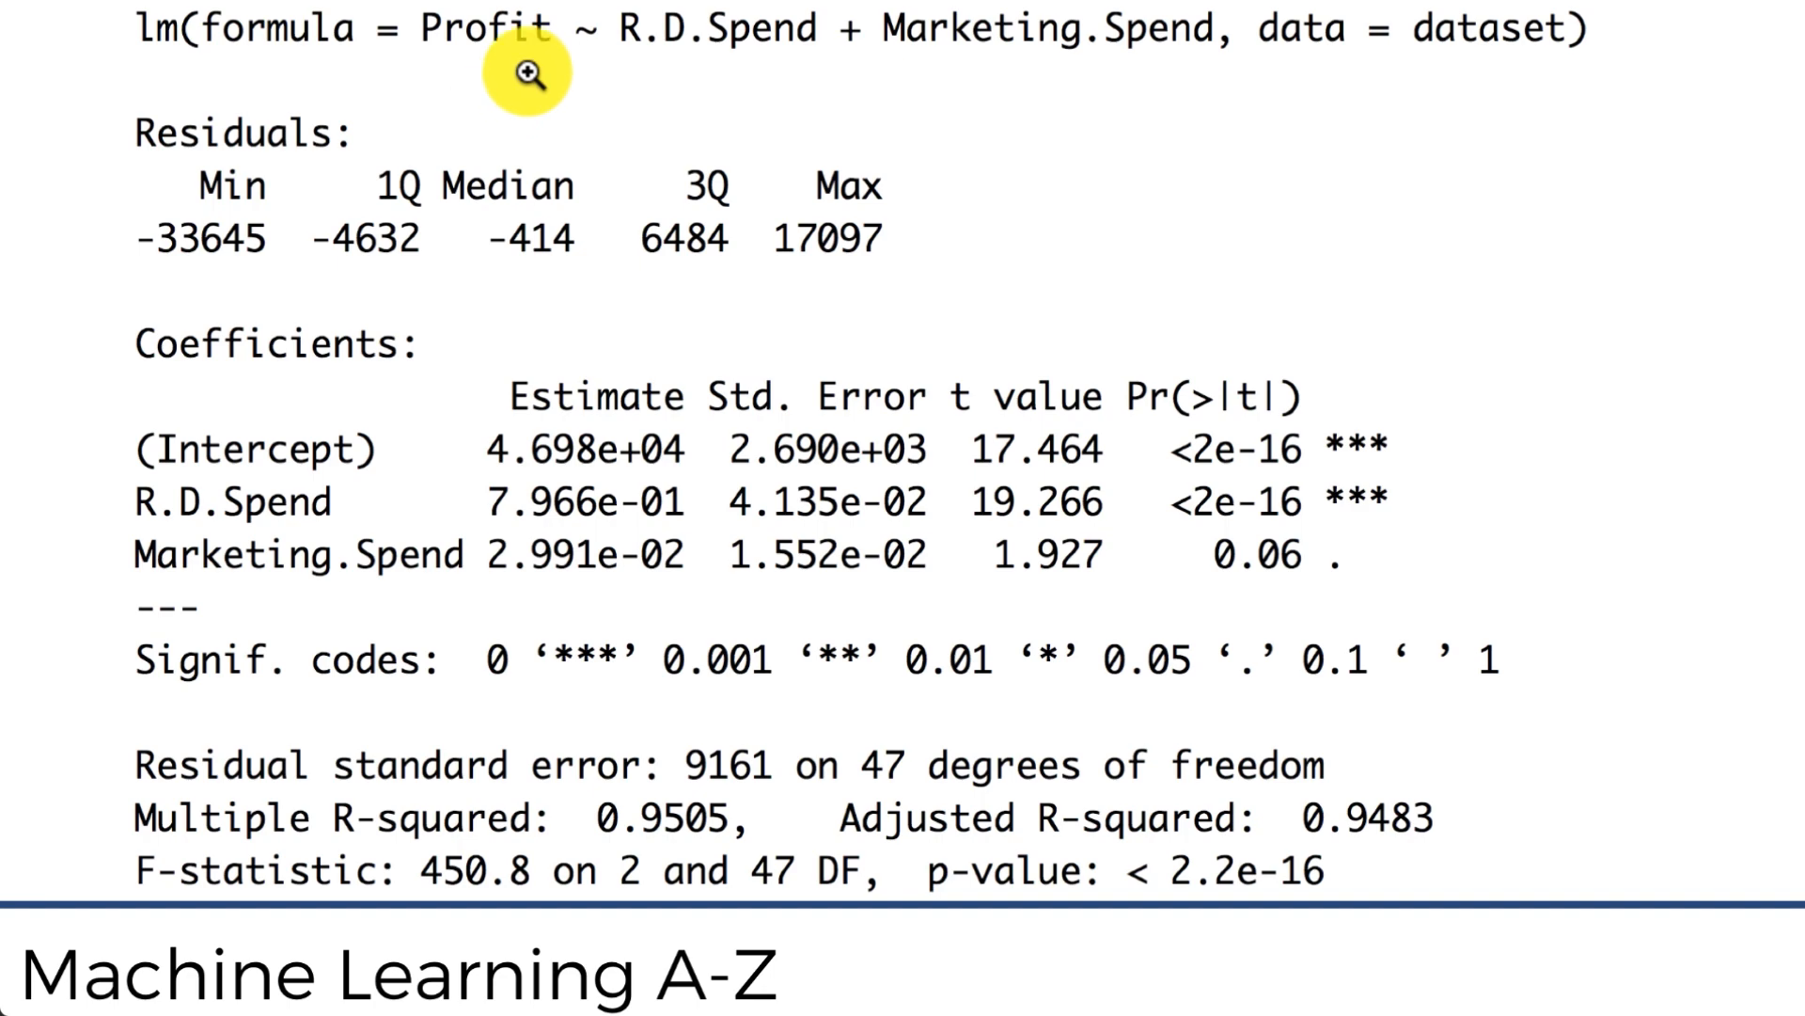
pyautogui.moveTo(513, 128)
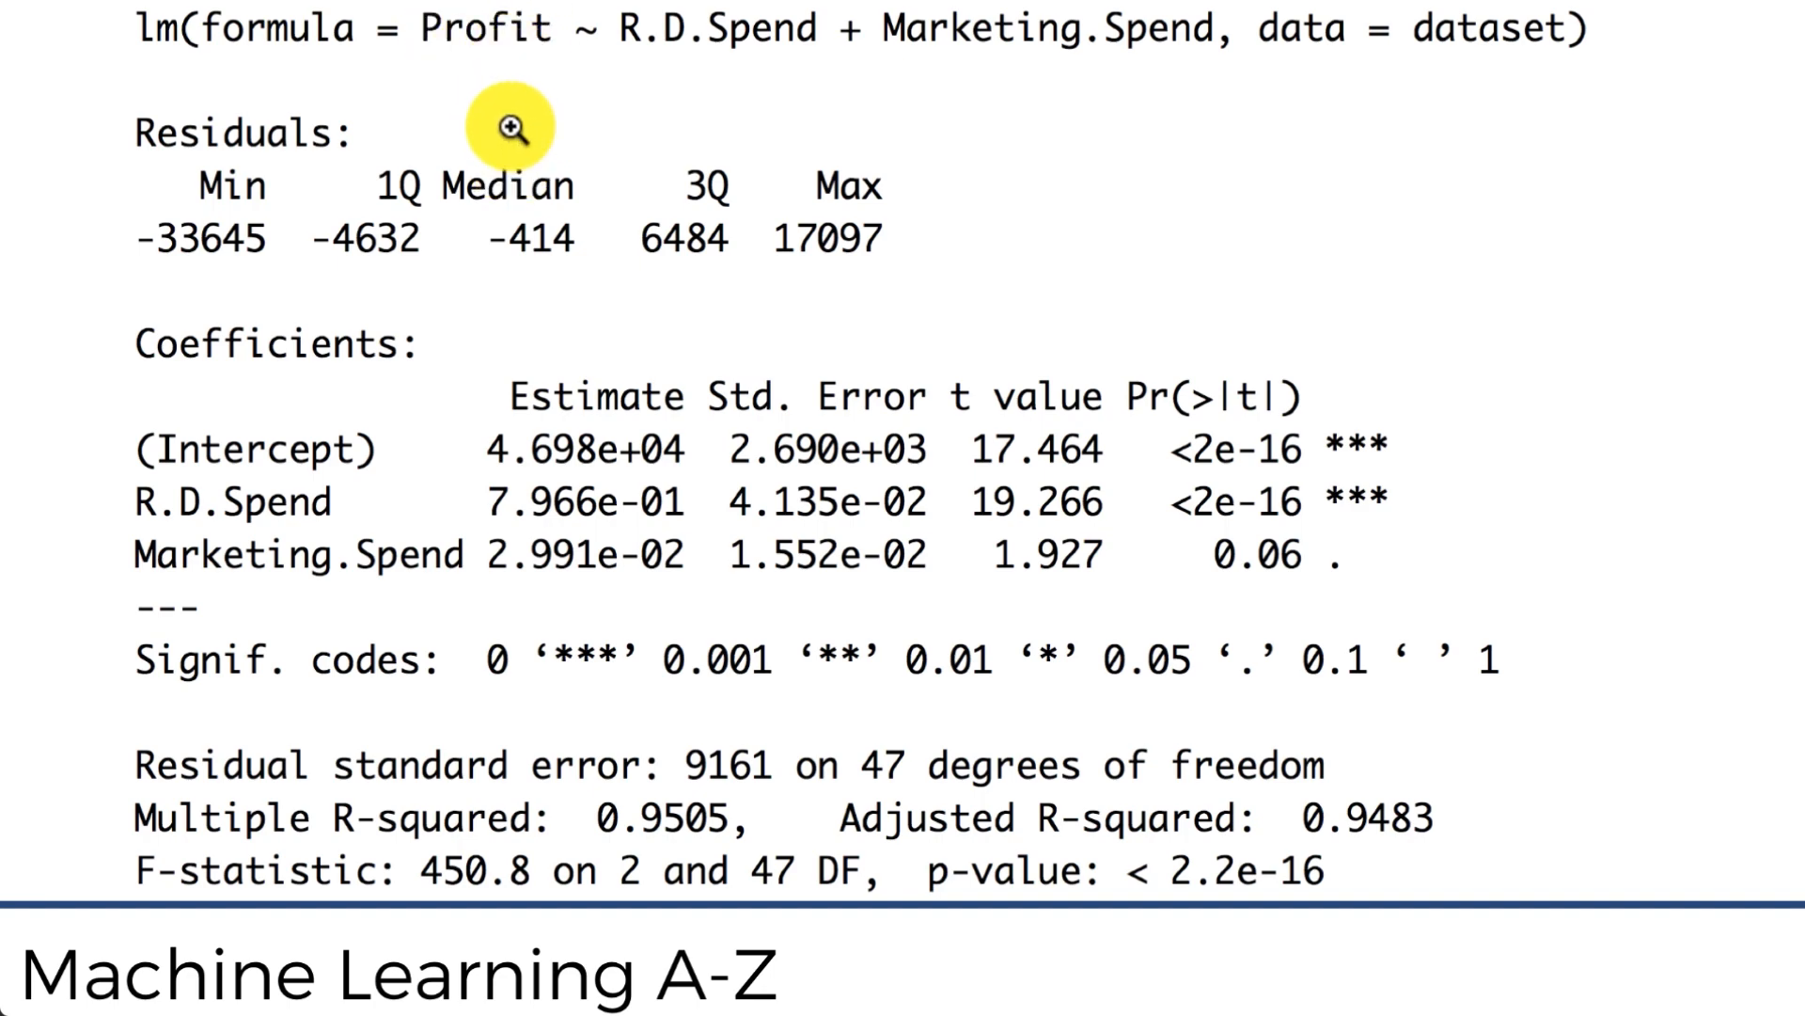
pyautogui.moveTo(244, 470)
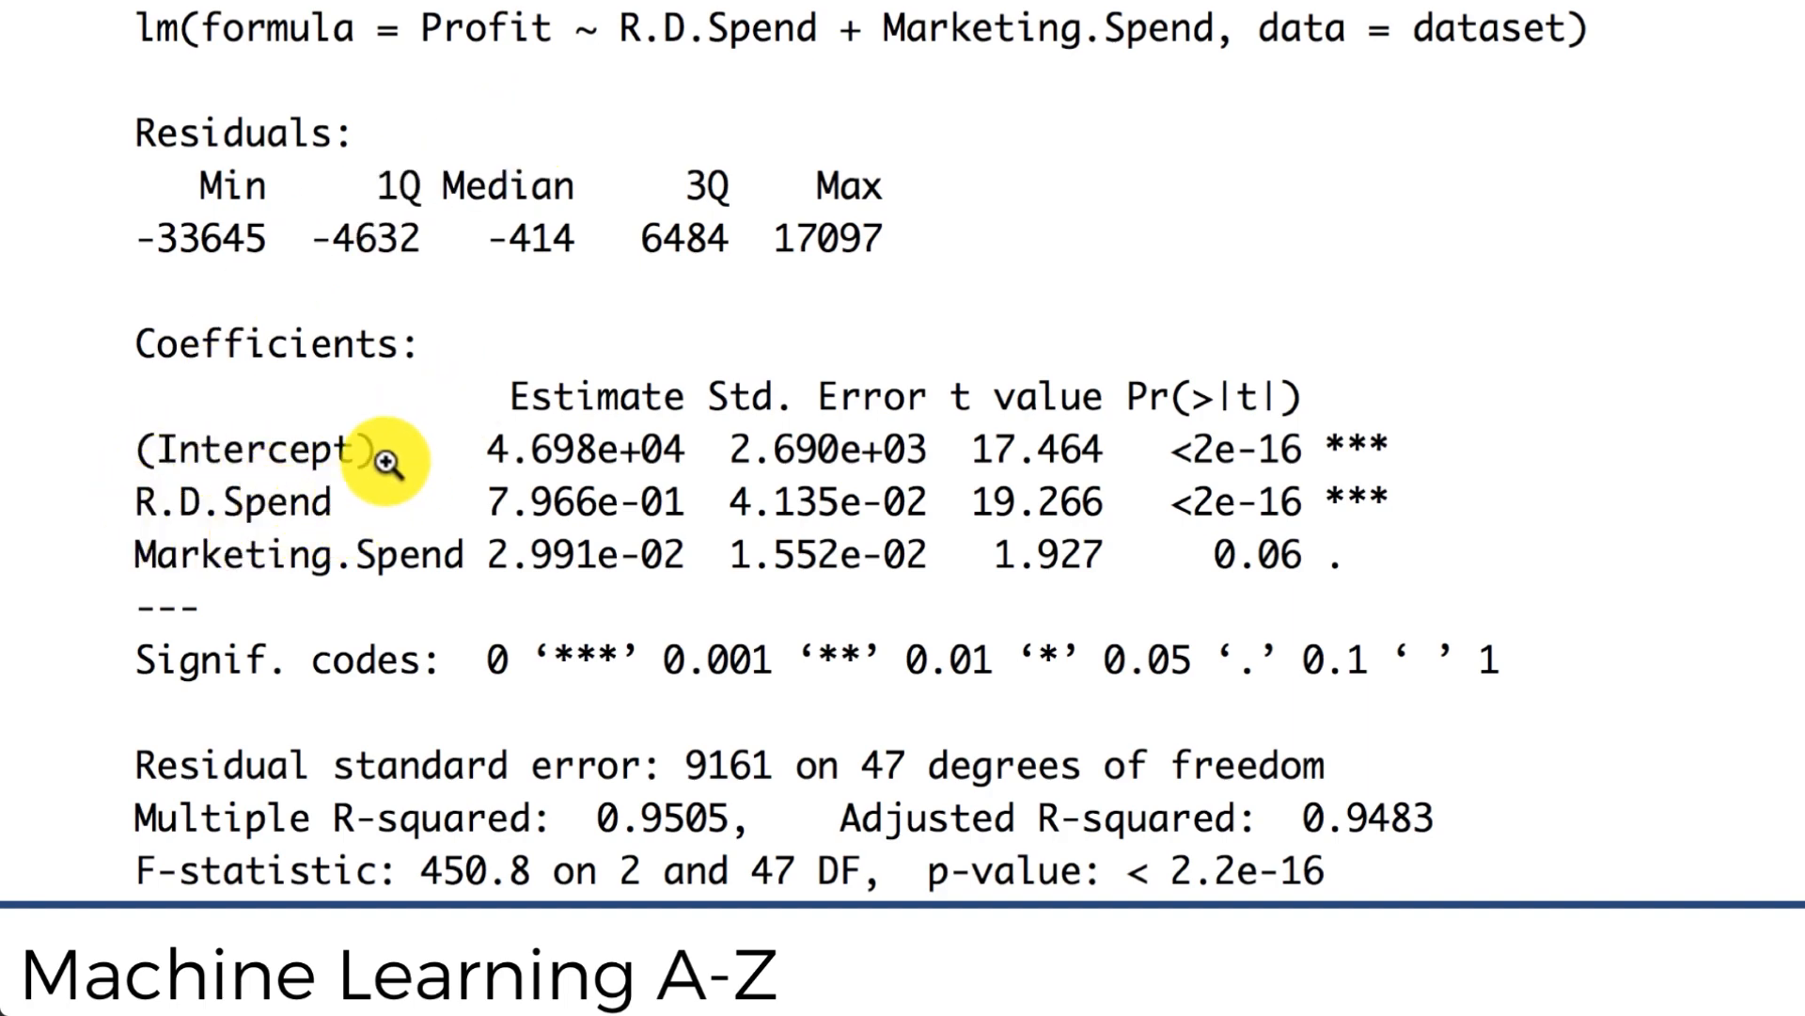
pyautogui.moveTo(477, 511)
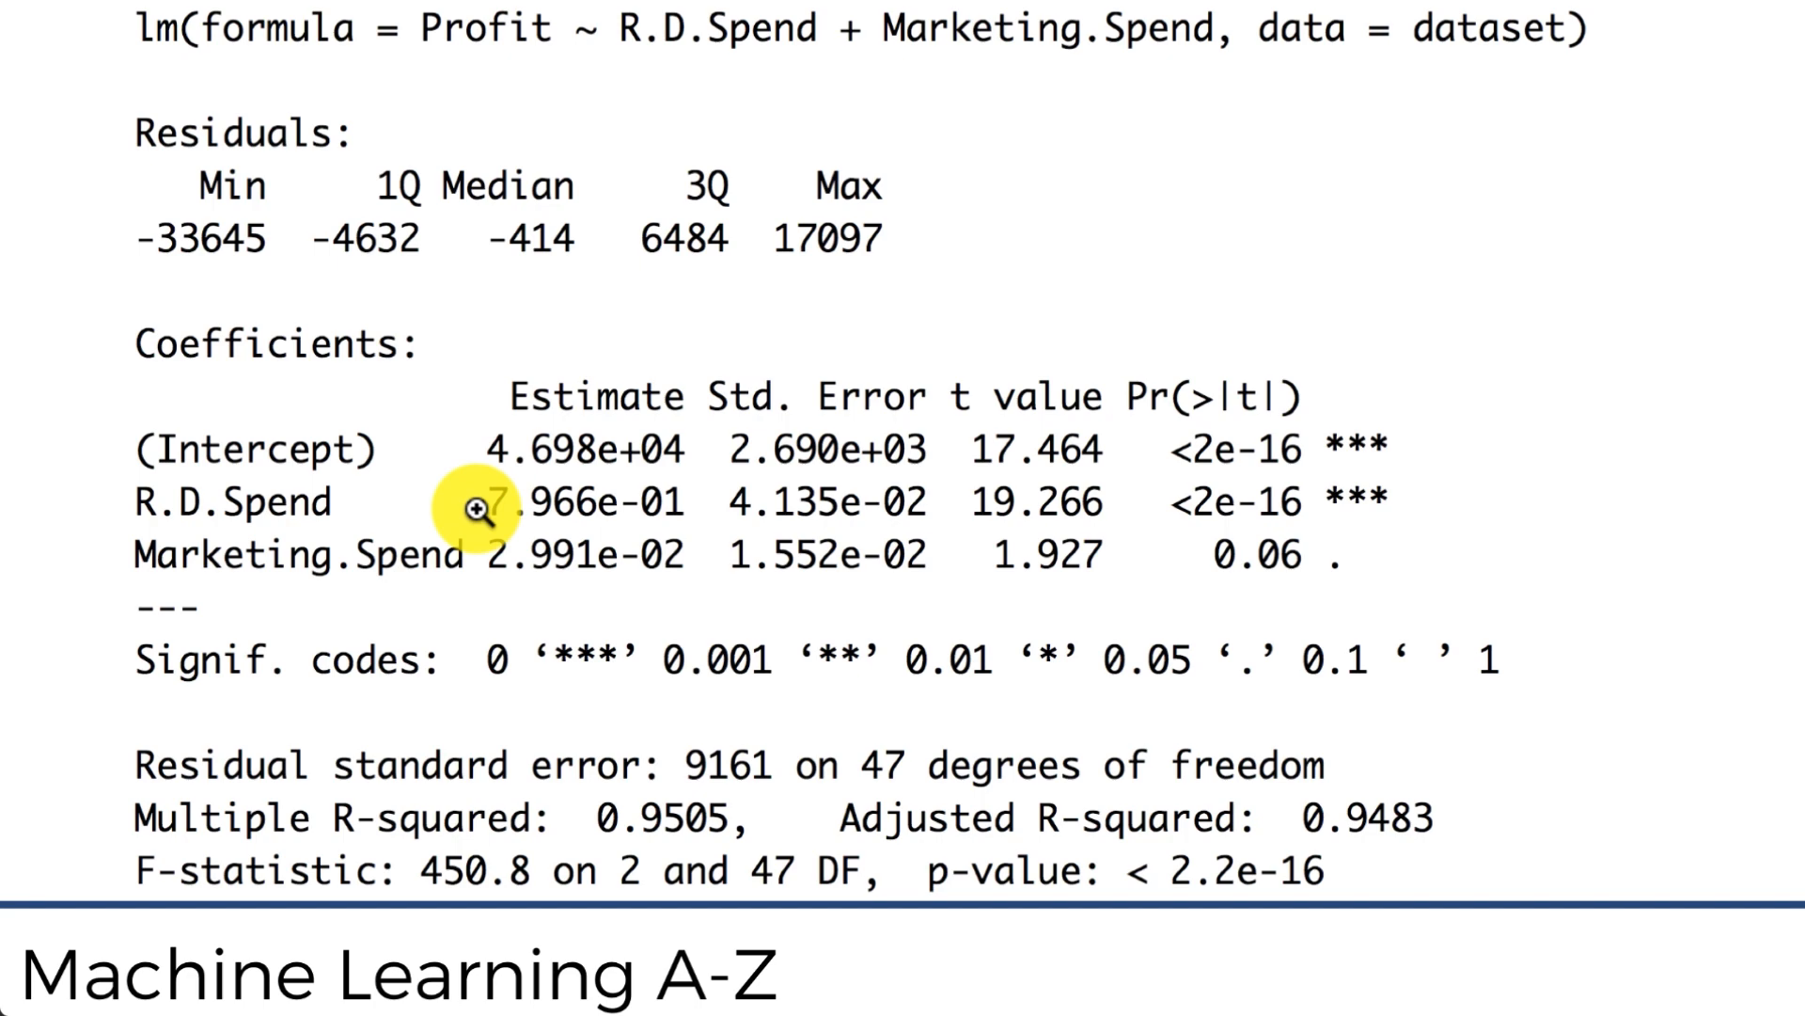
pyautogui.moveTo(440, 125)
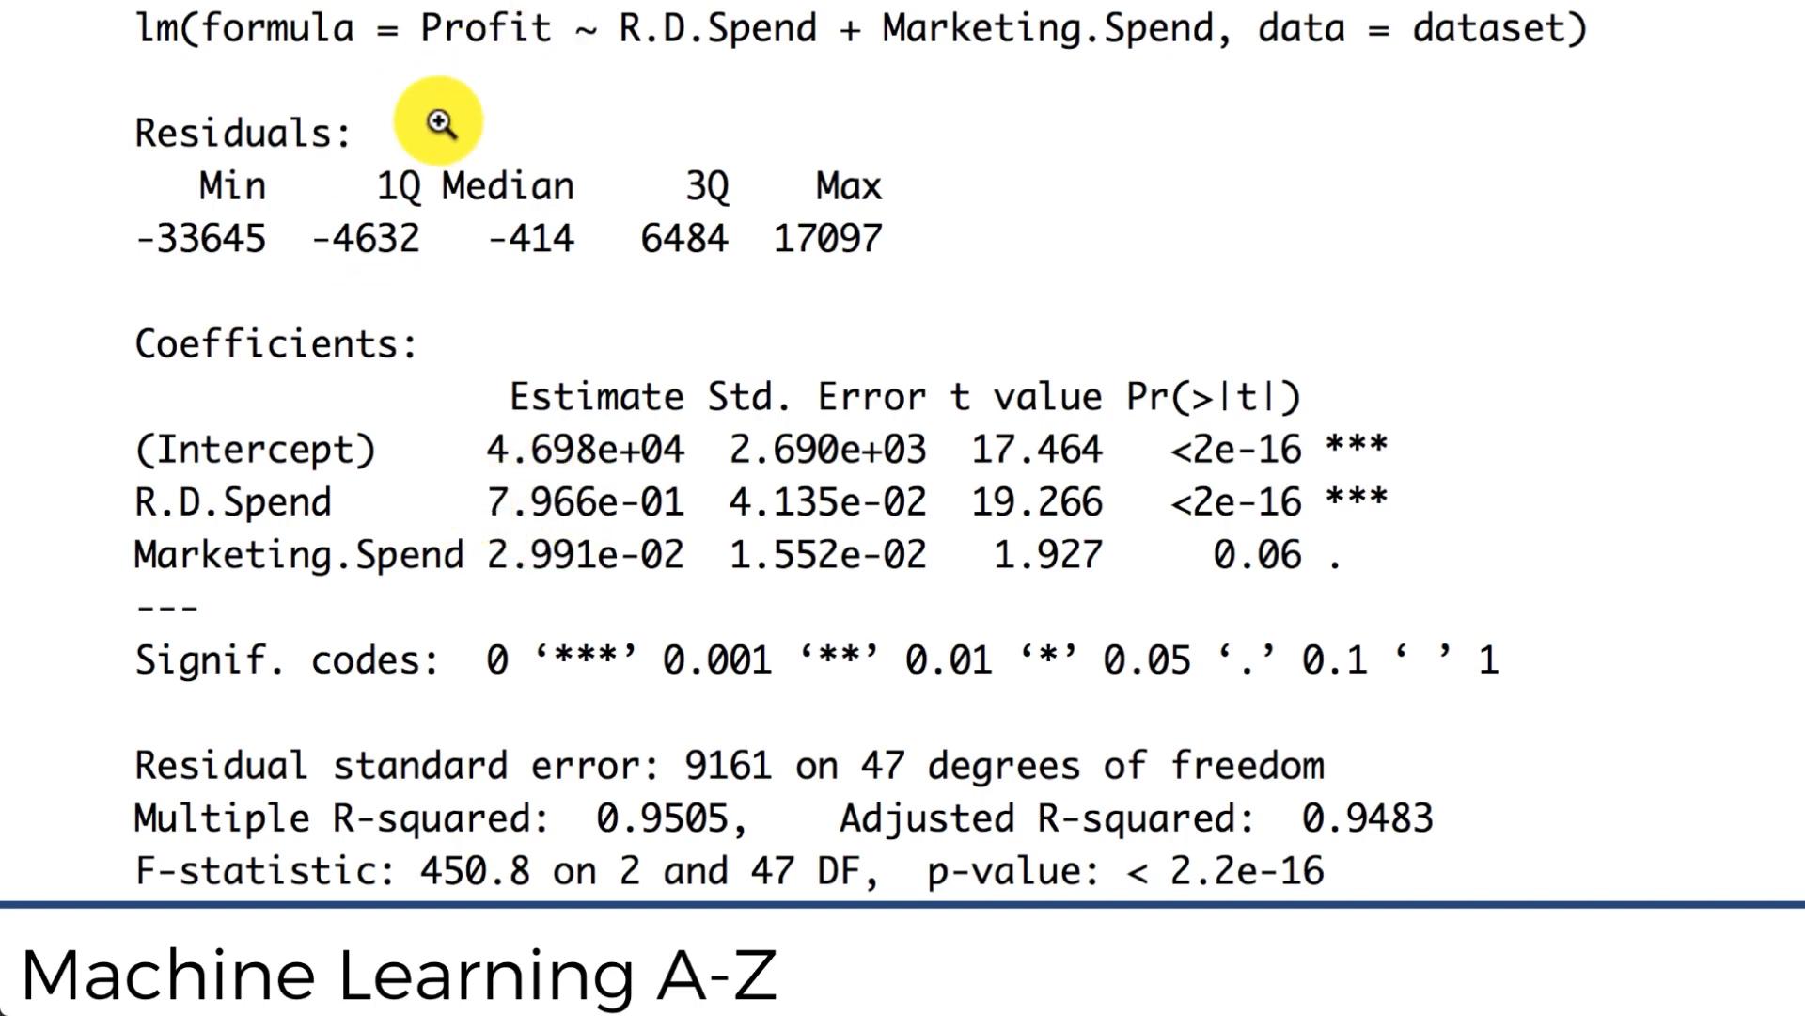
pyautogui.moveTo(229, 347)
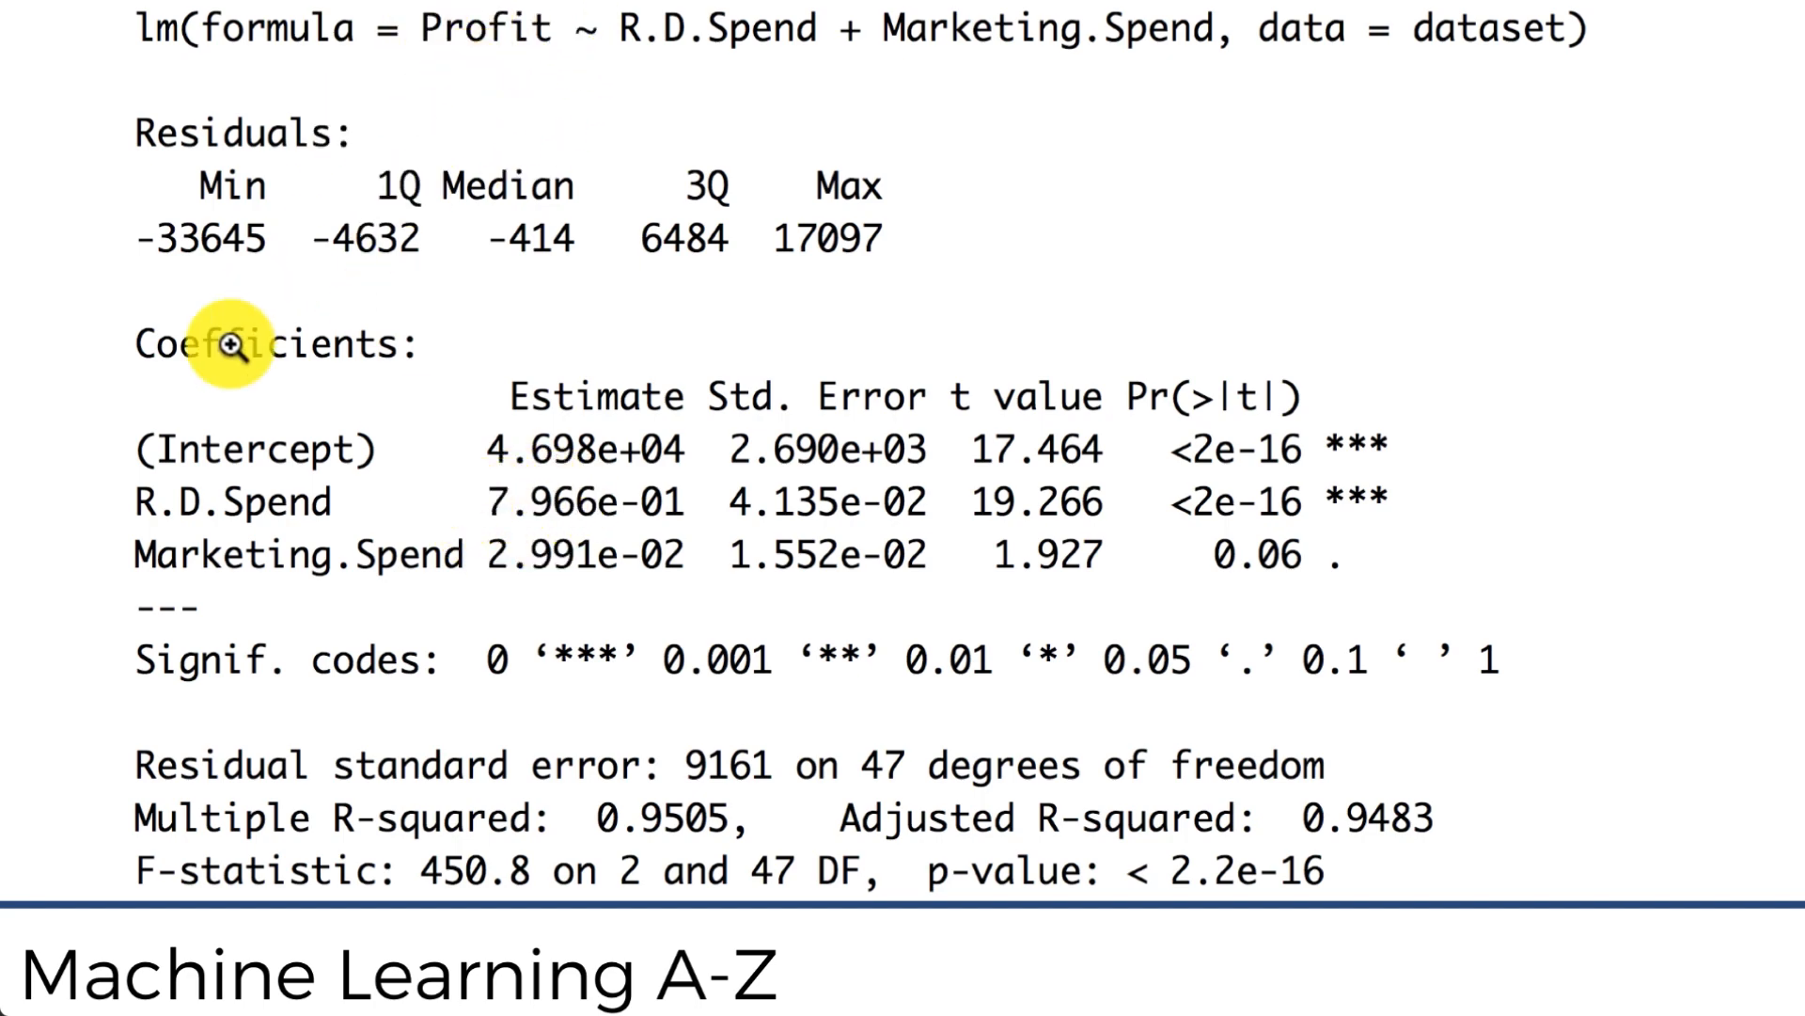
pyautogui.moveTo(472, 510)
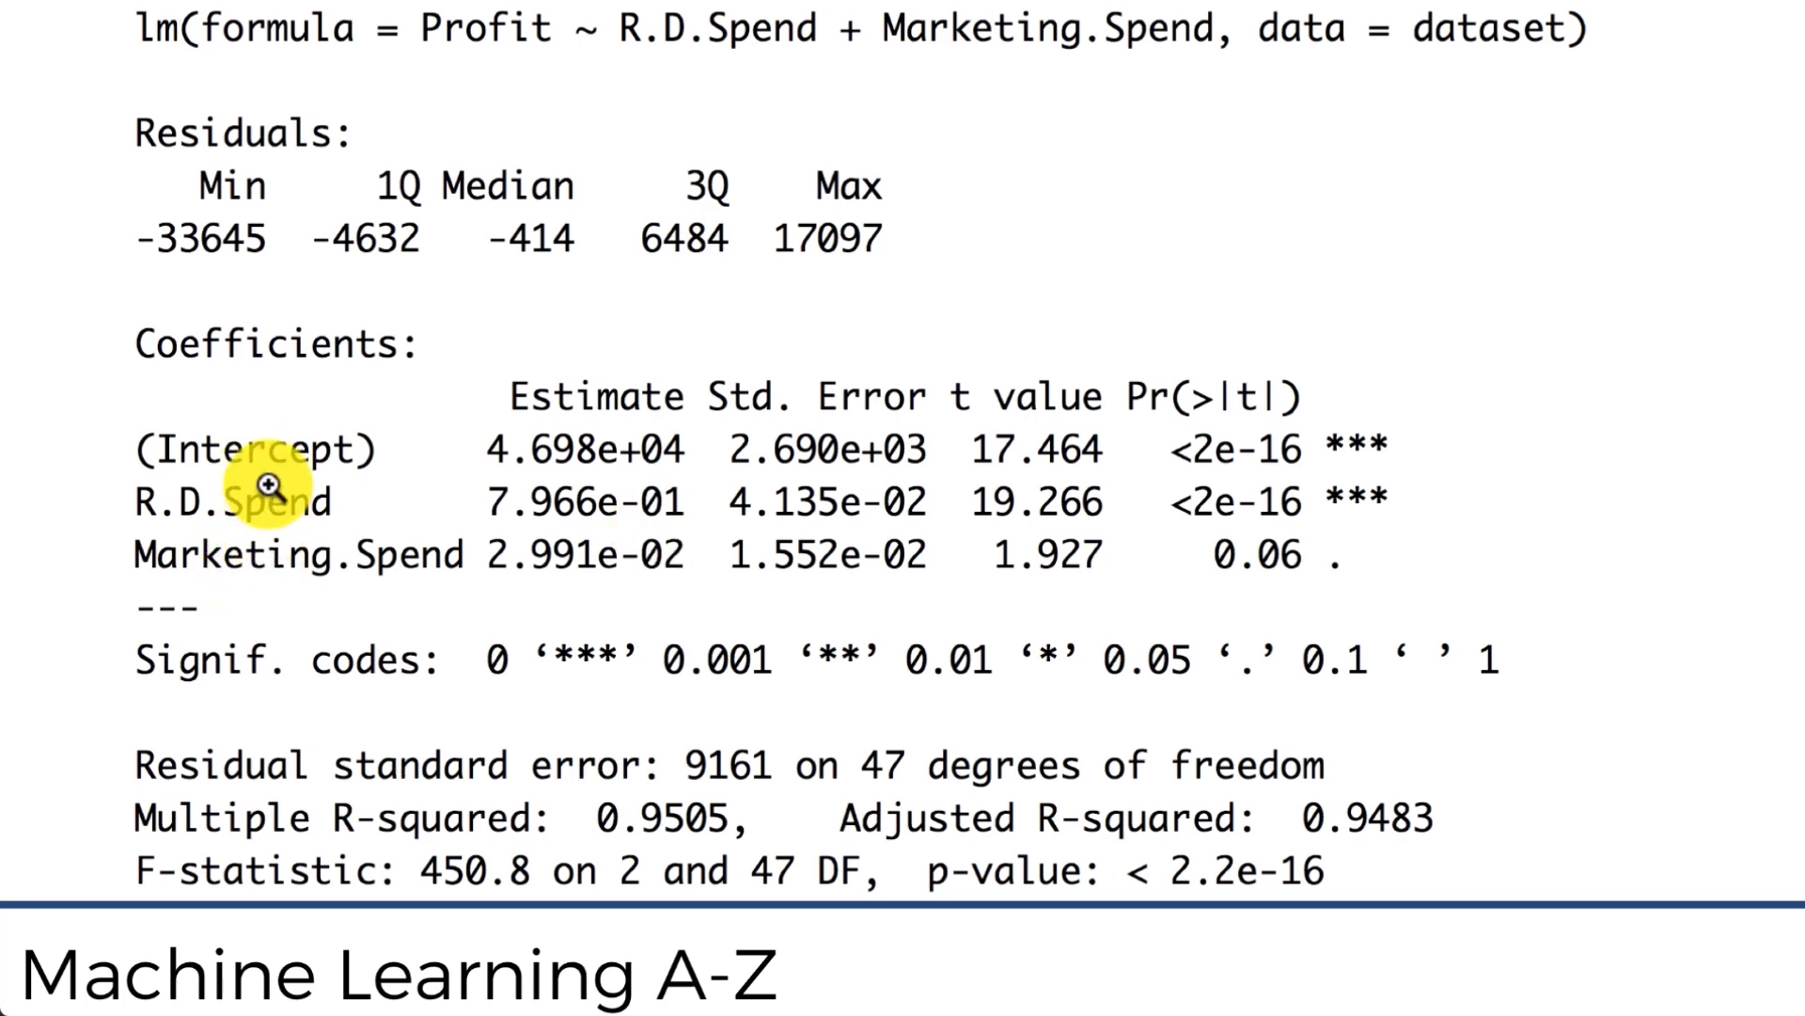
pyautogui.moveTo(576, 515)
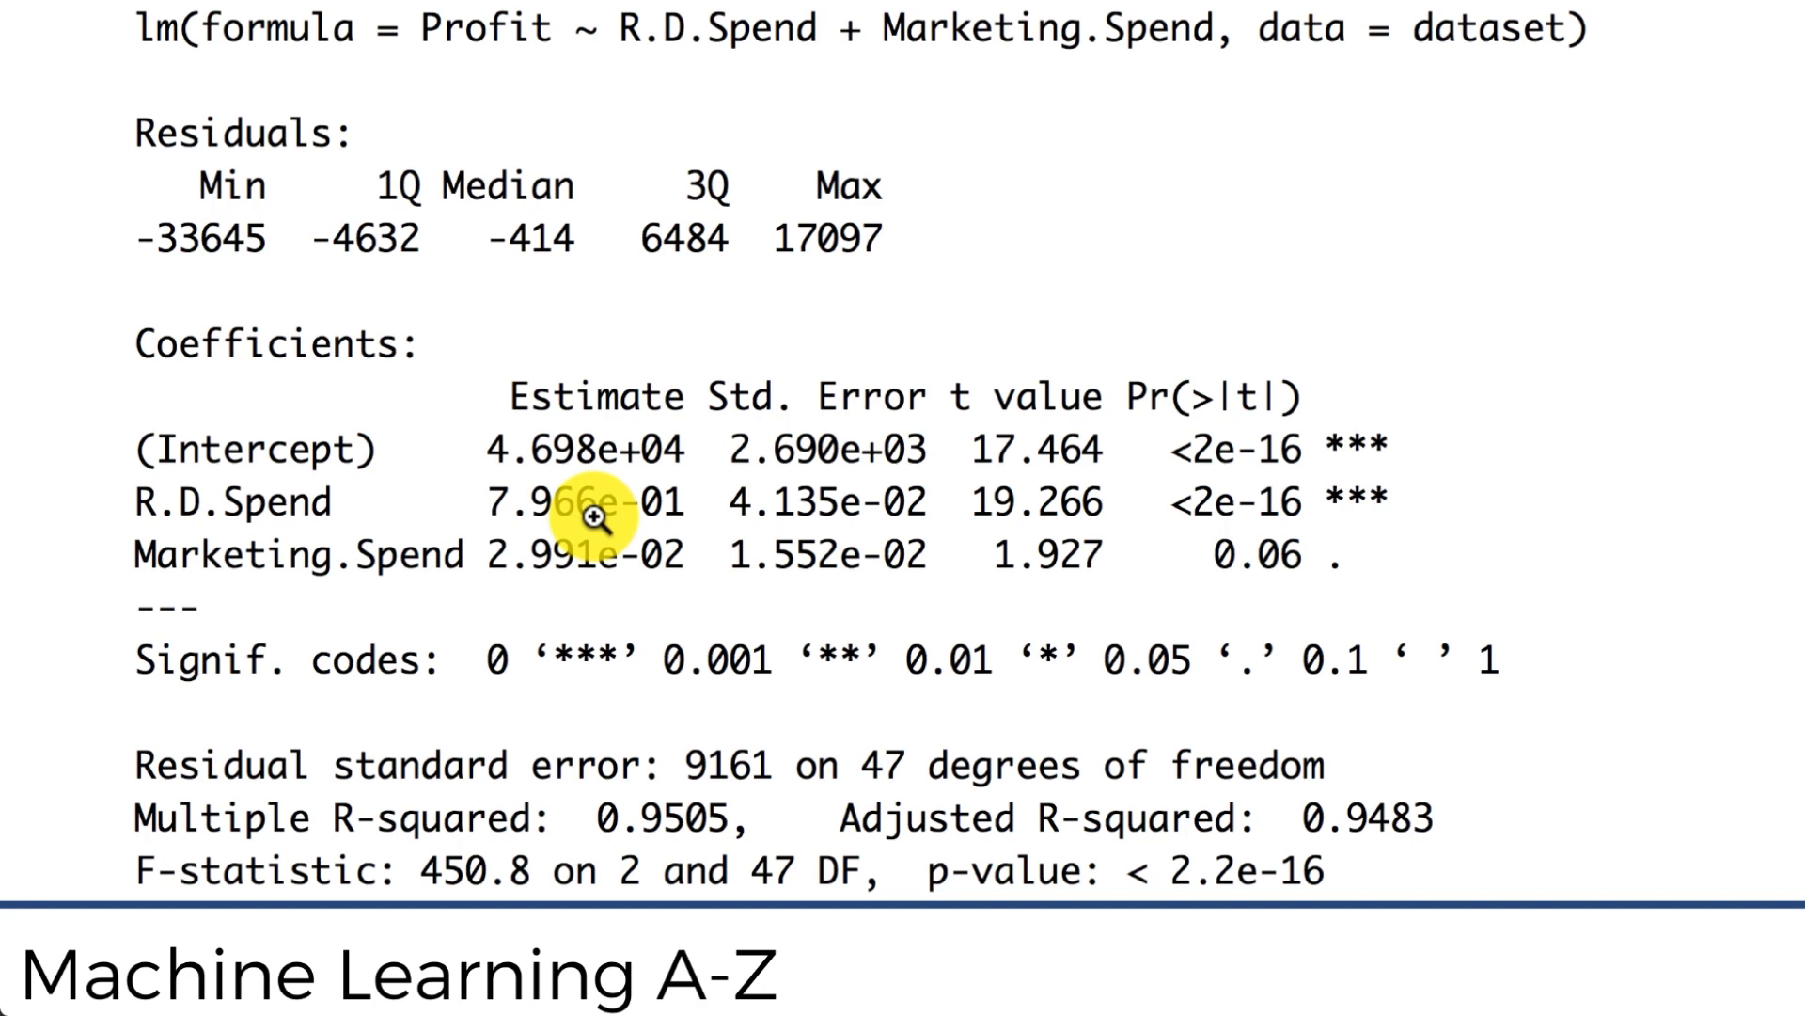
pyautogui.moveTo(276, 500)
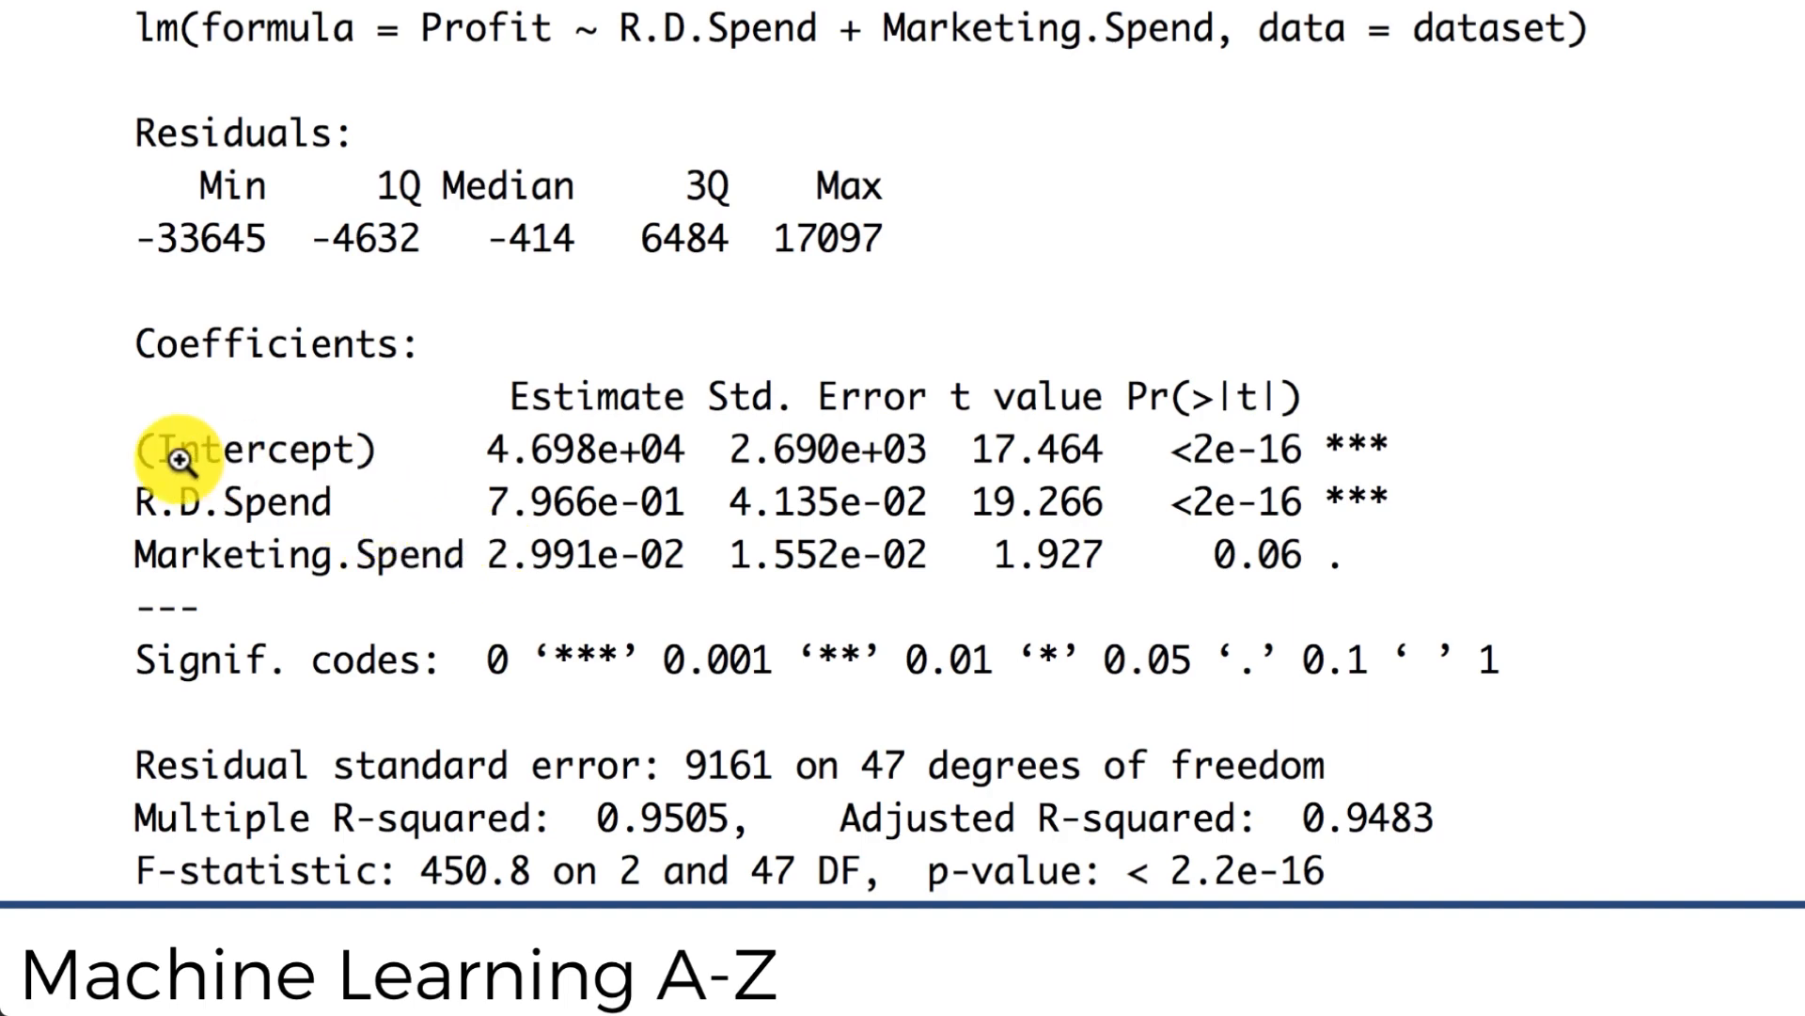
pyautogui.moveTo(467, 520)
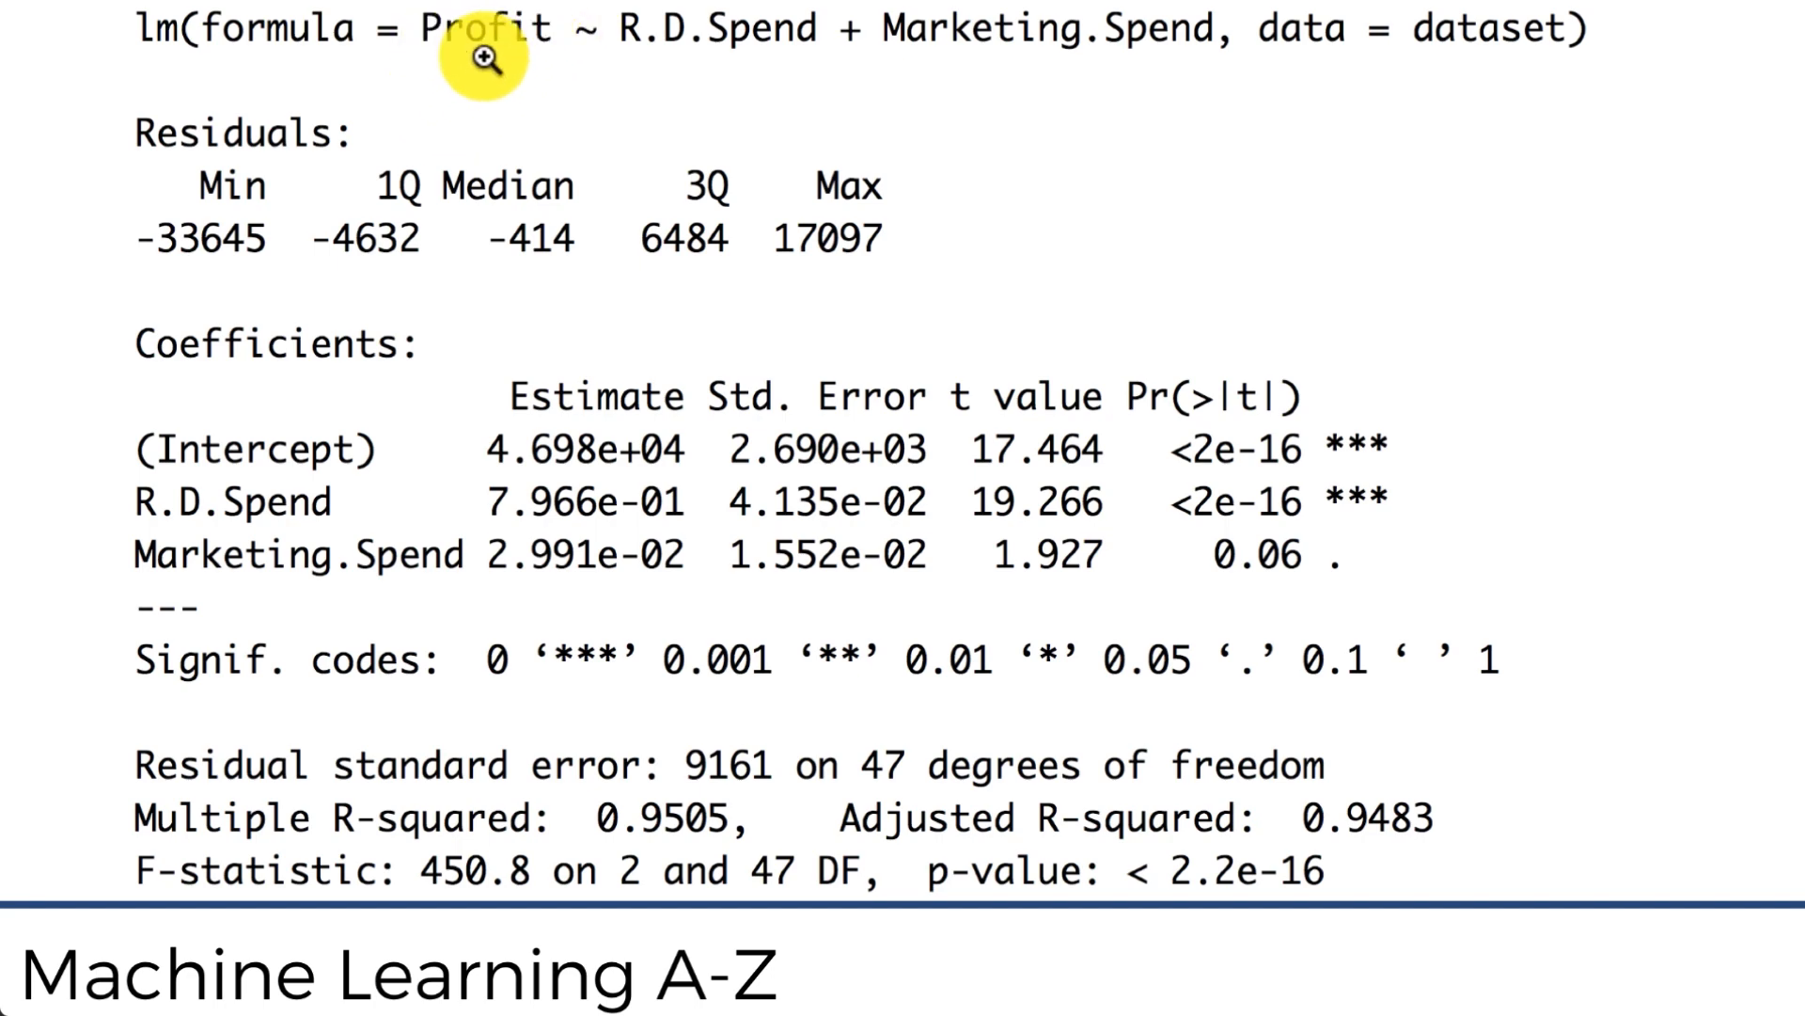
pyautogui.moveTo(435, 536)
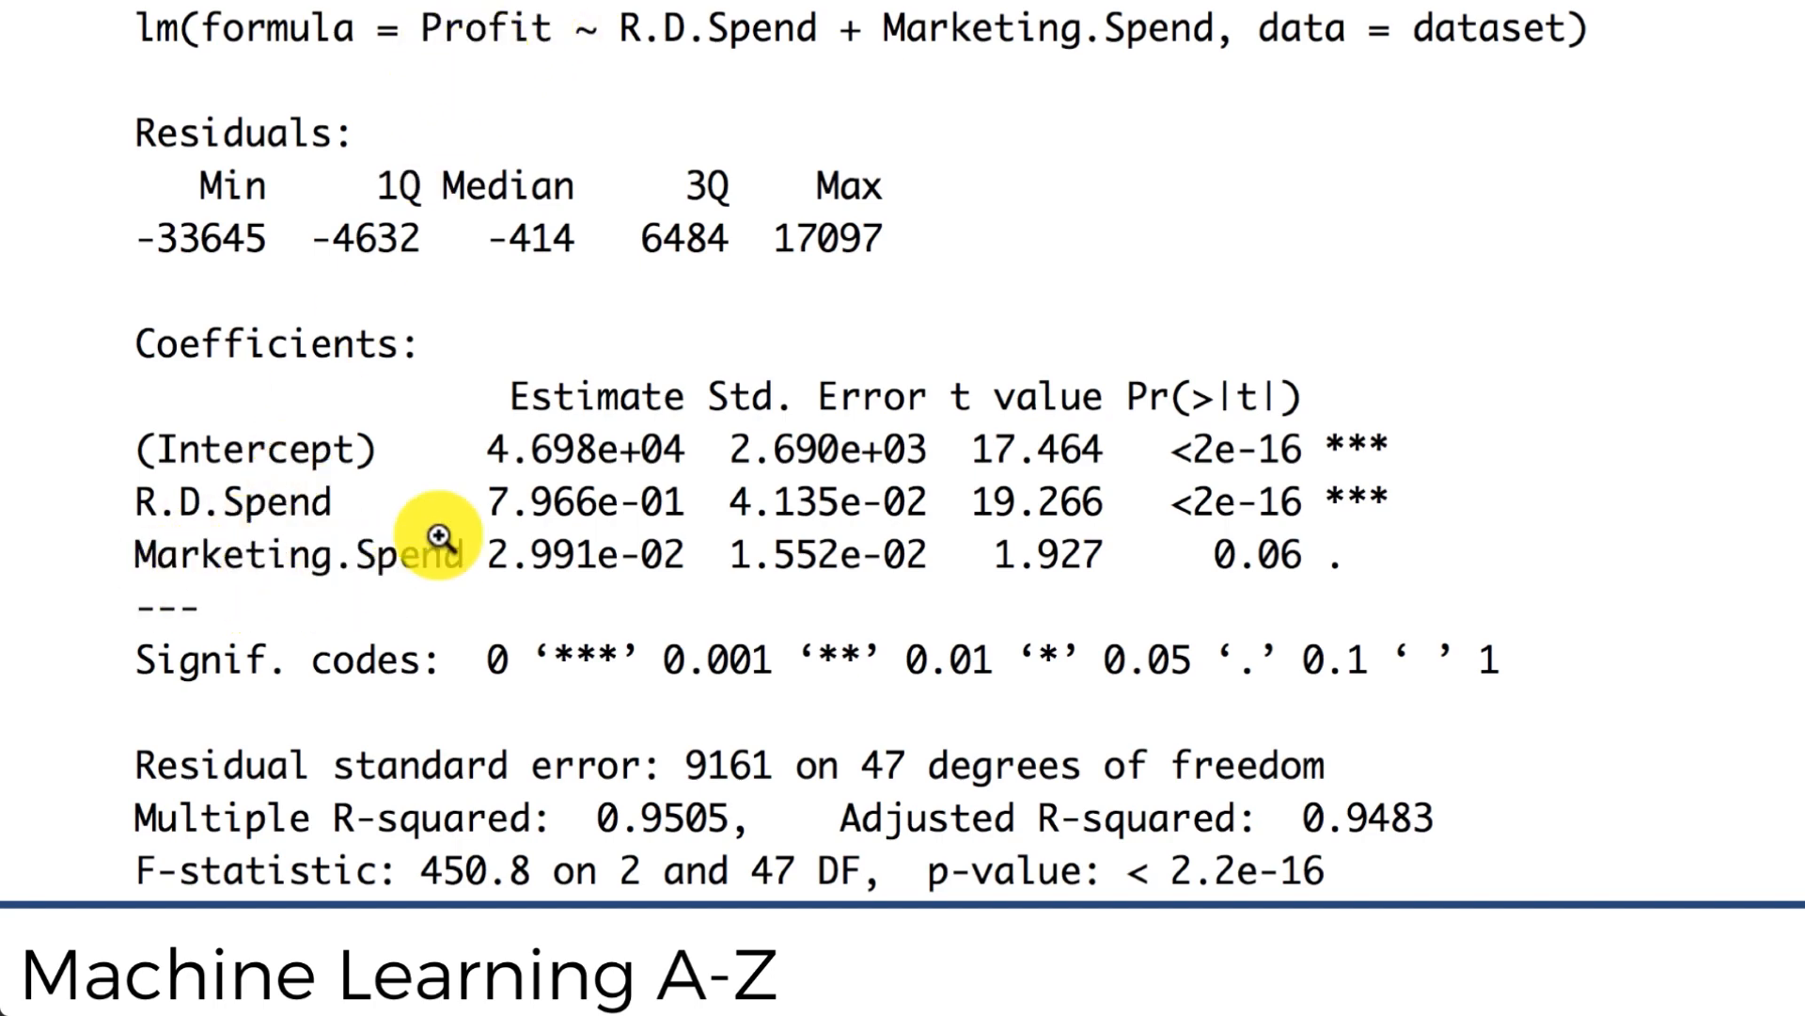
pyautogui.moveTo(501, 68)
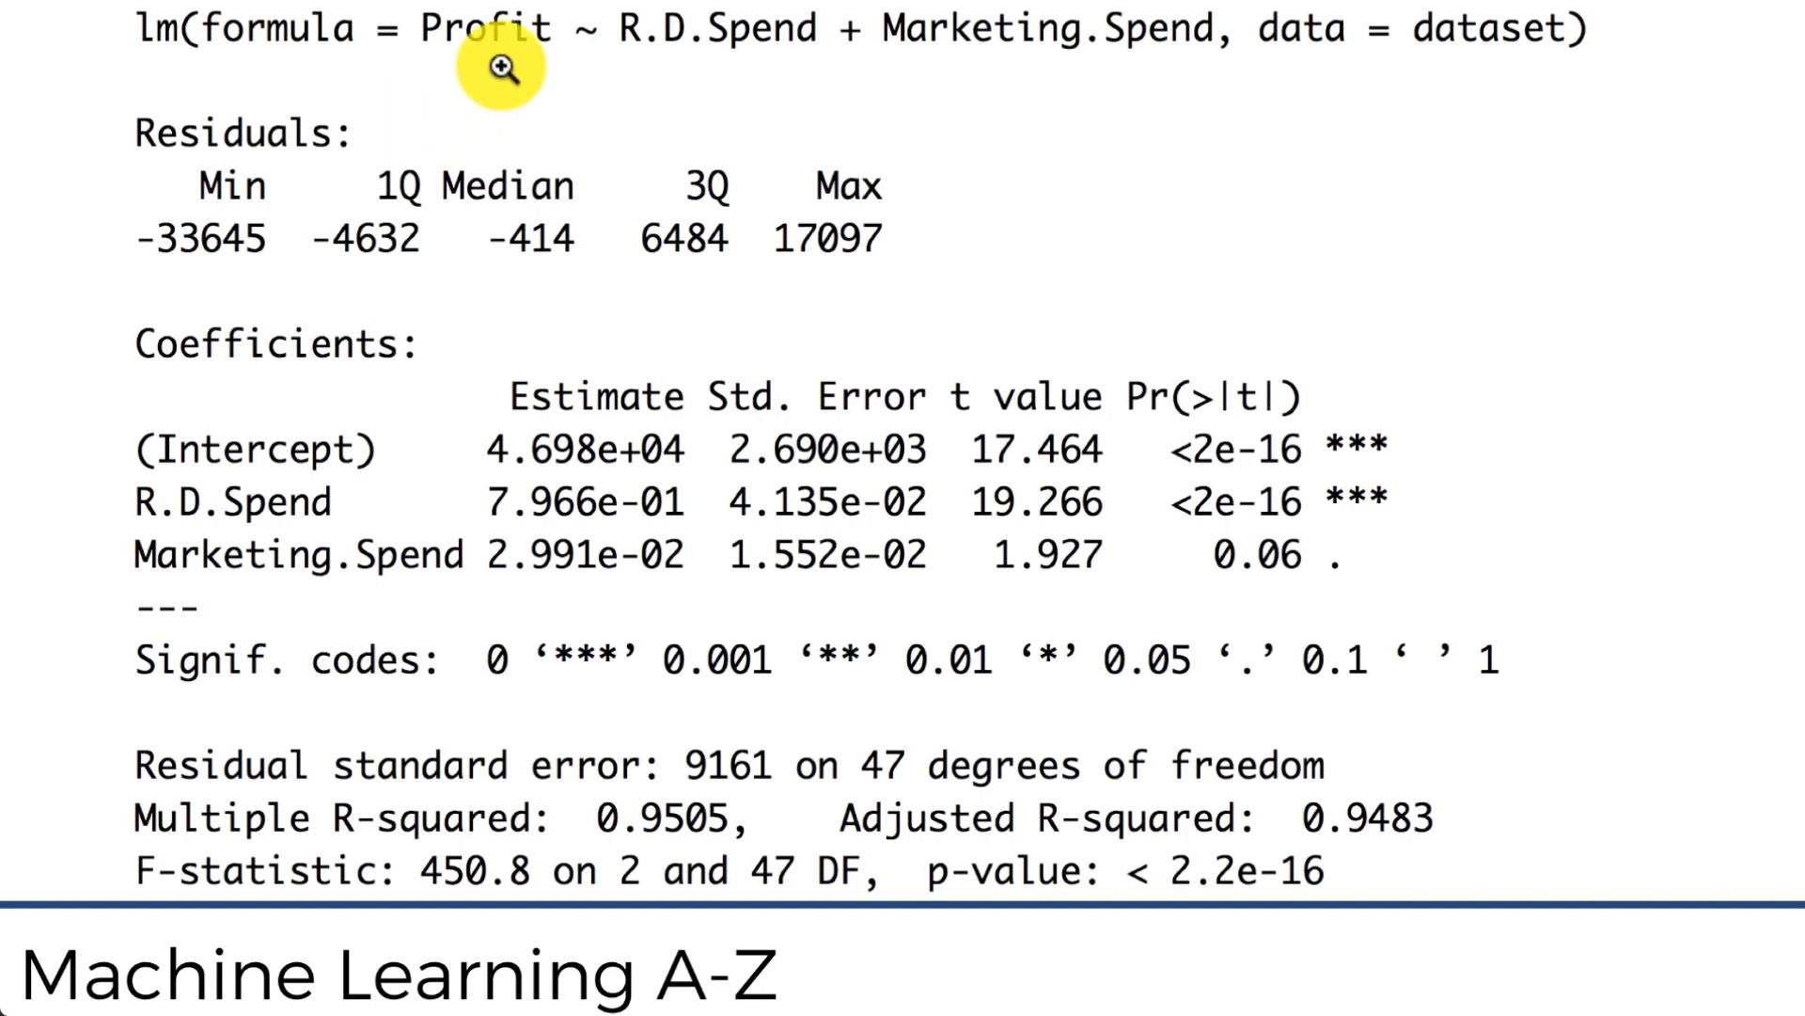
pyautogui.moveTo(440, 77)
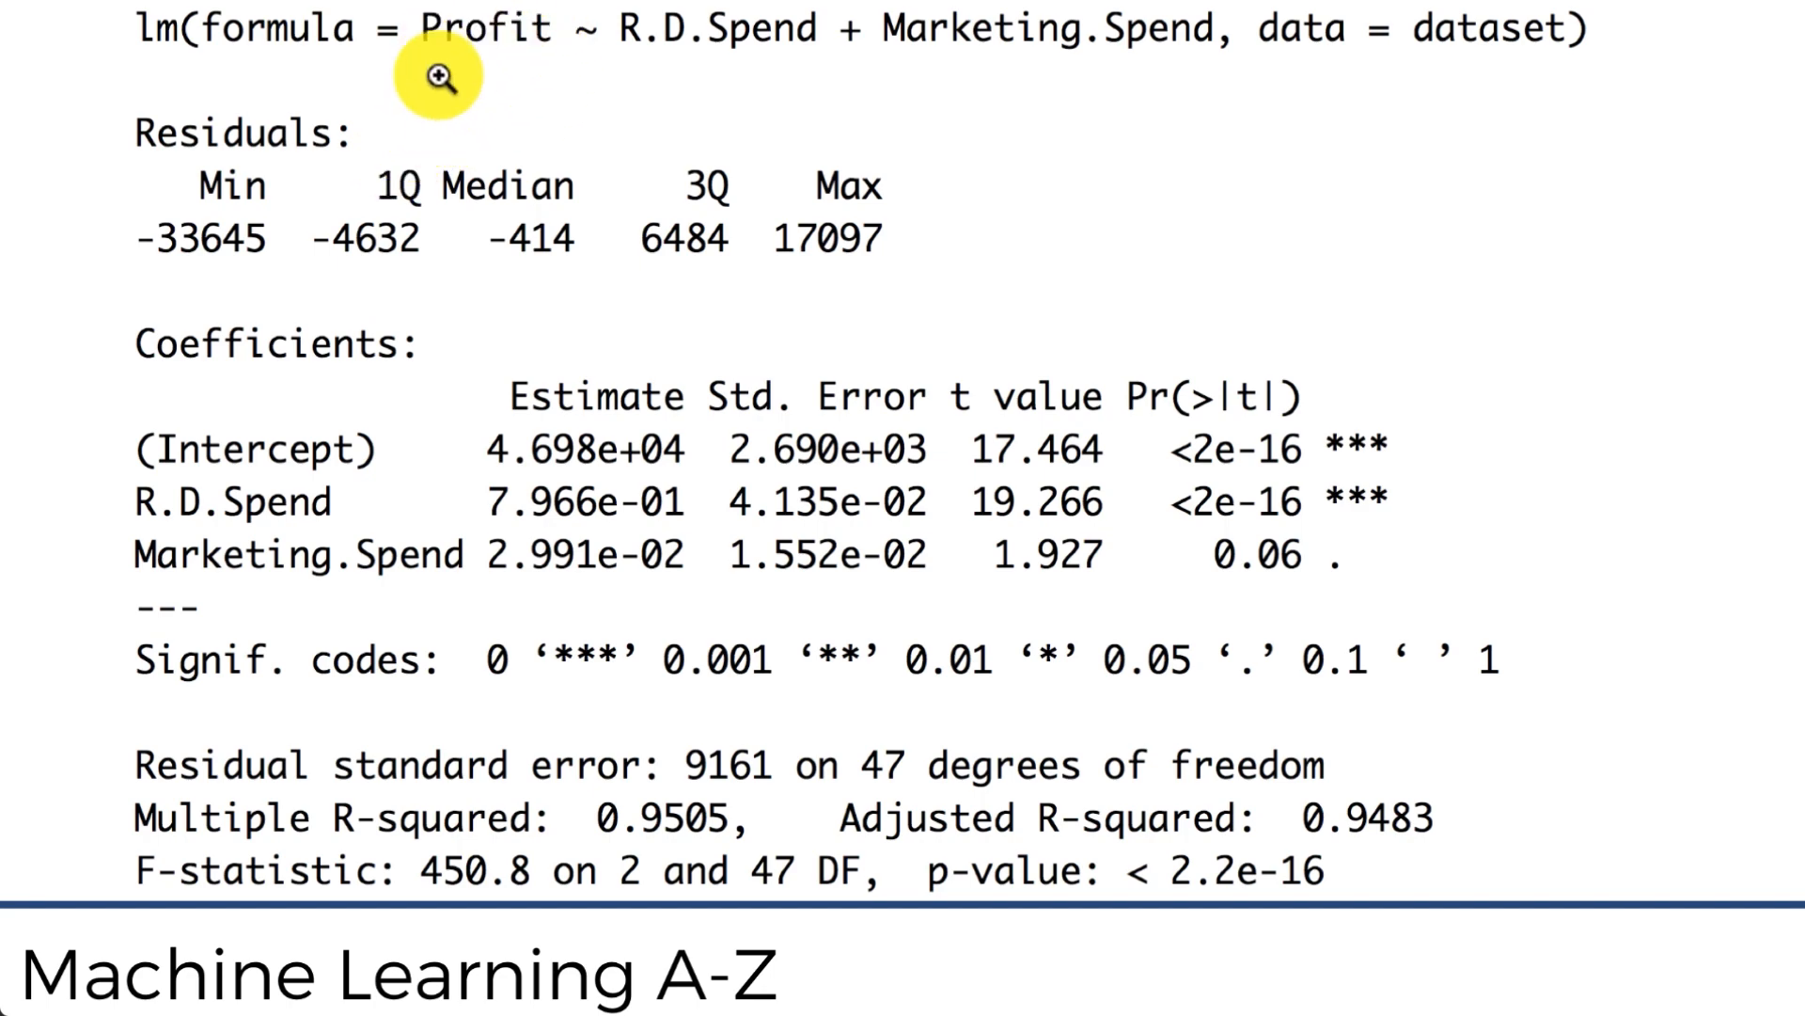
pyautogui.moveTo(417, 499)
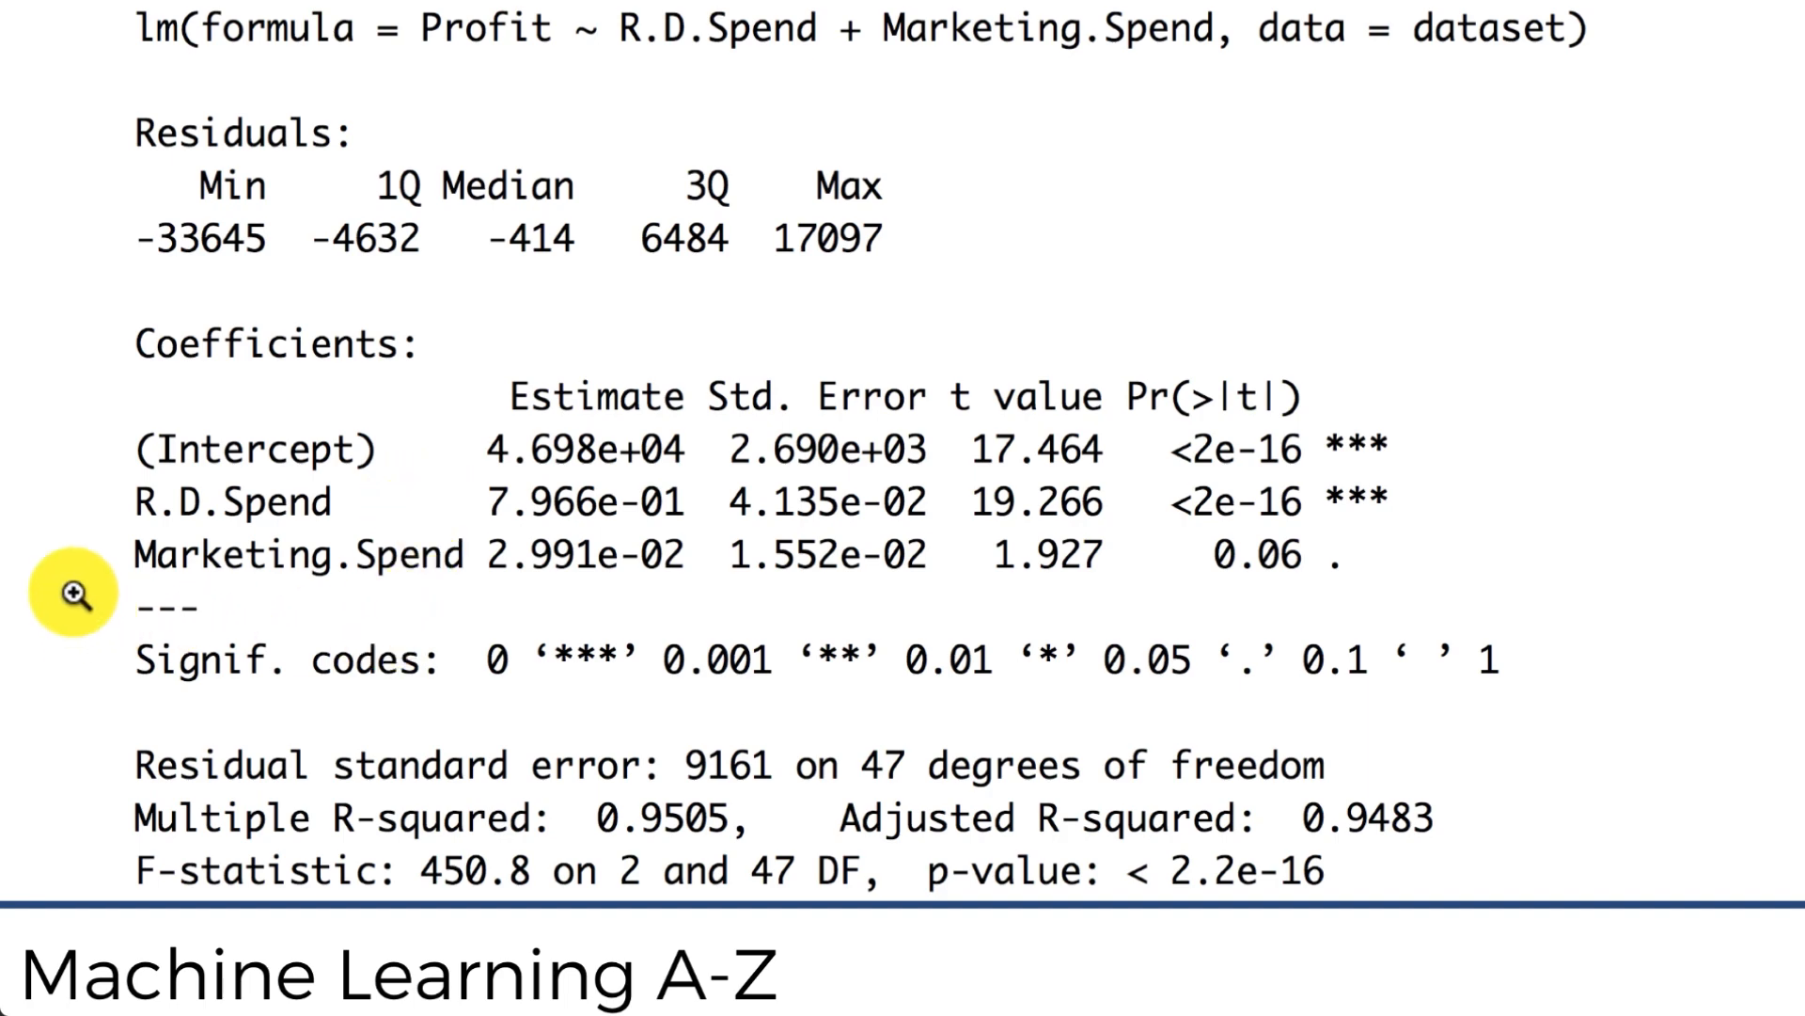
pyautogui.moveTo(54, 515)
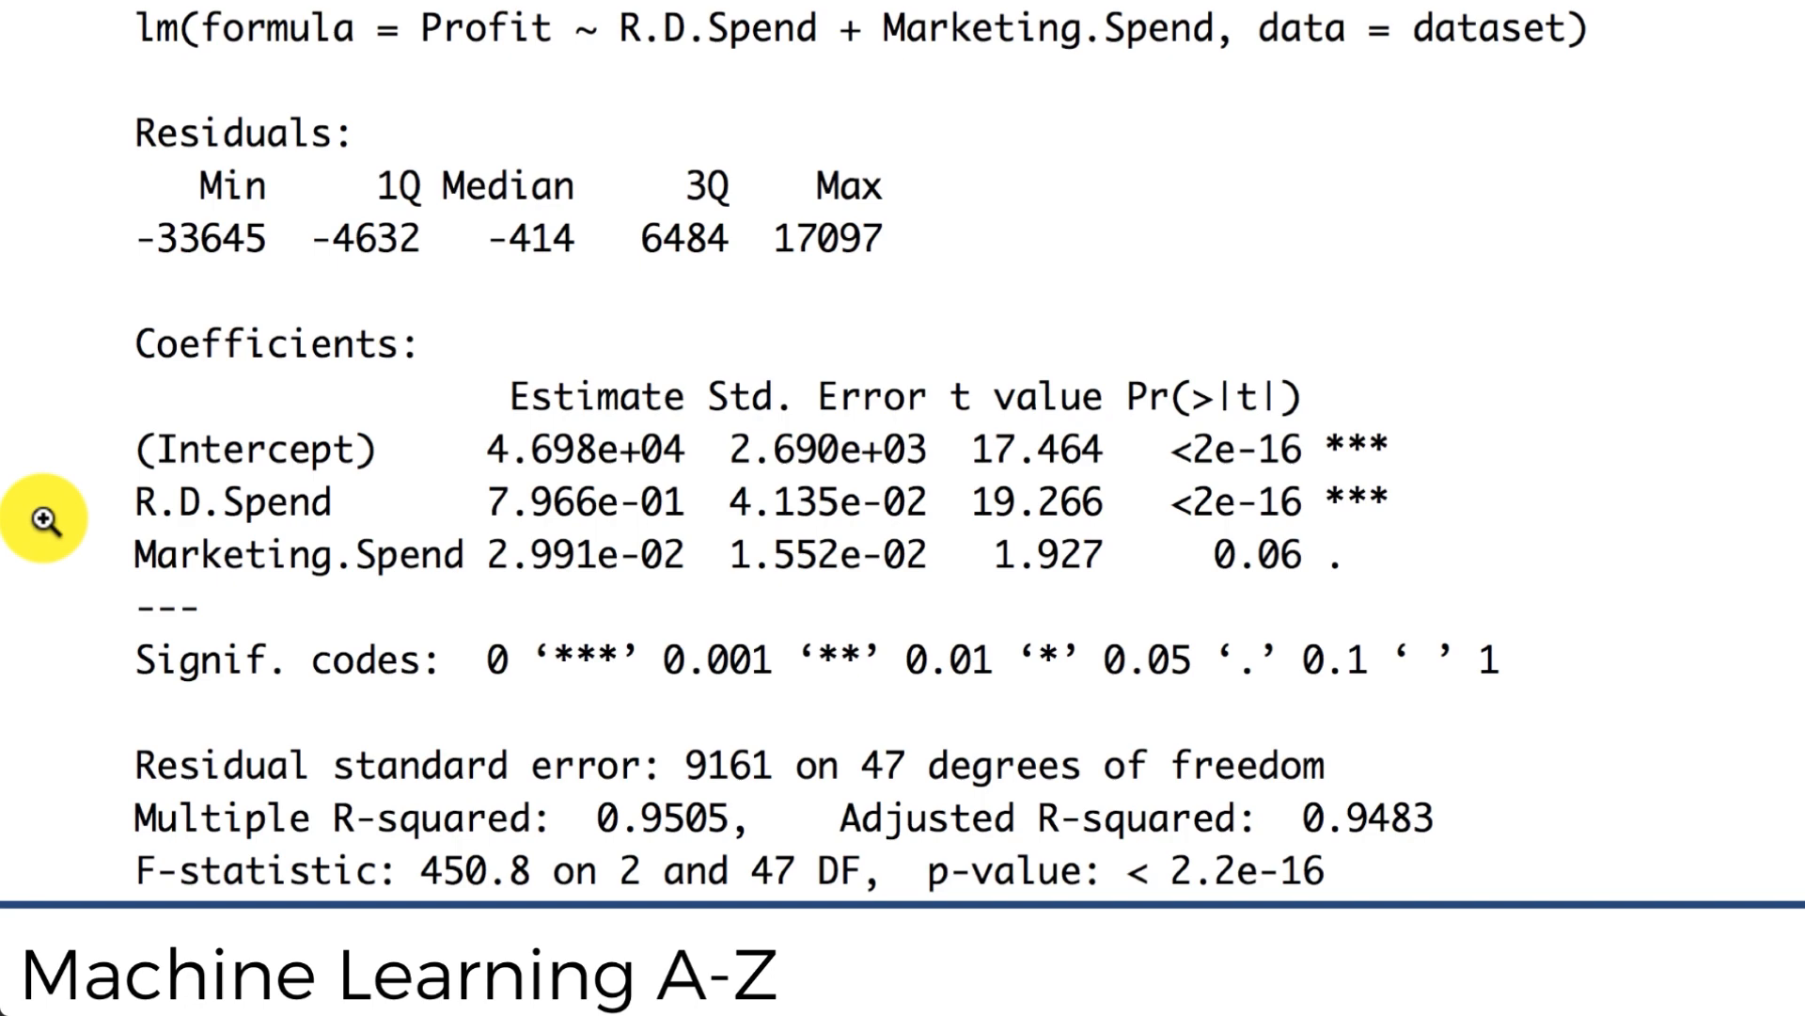
pyautogui.moveTo(92, 512)
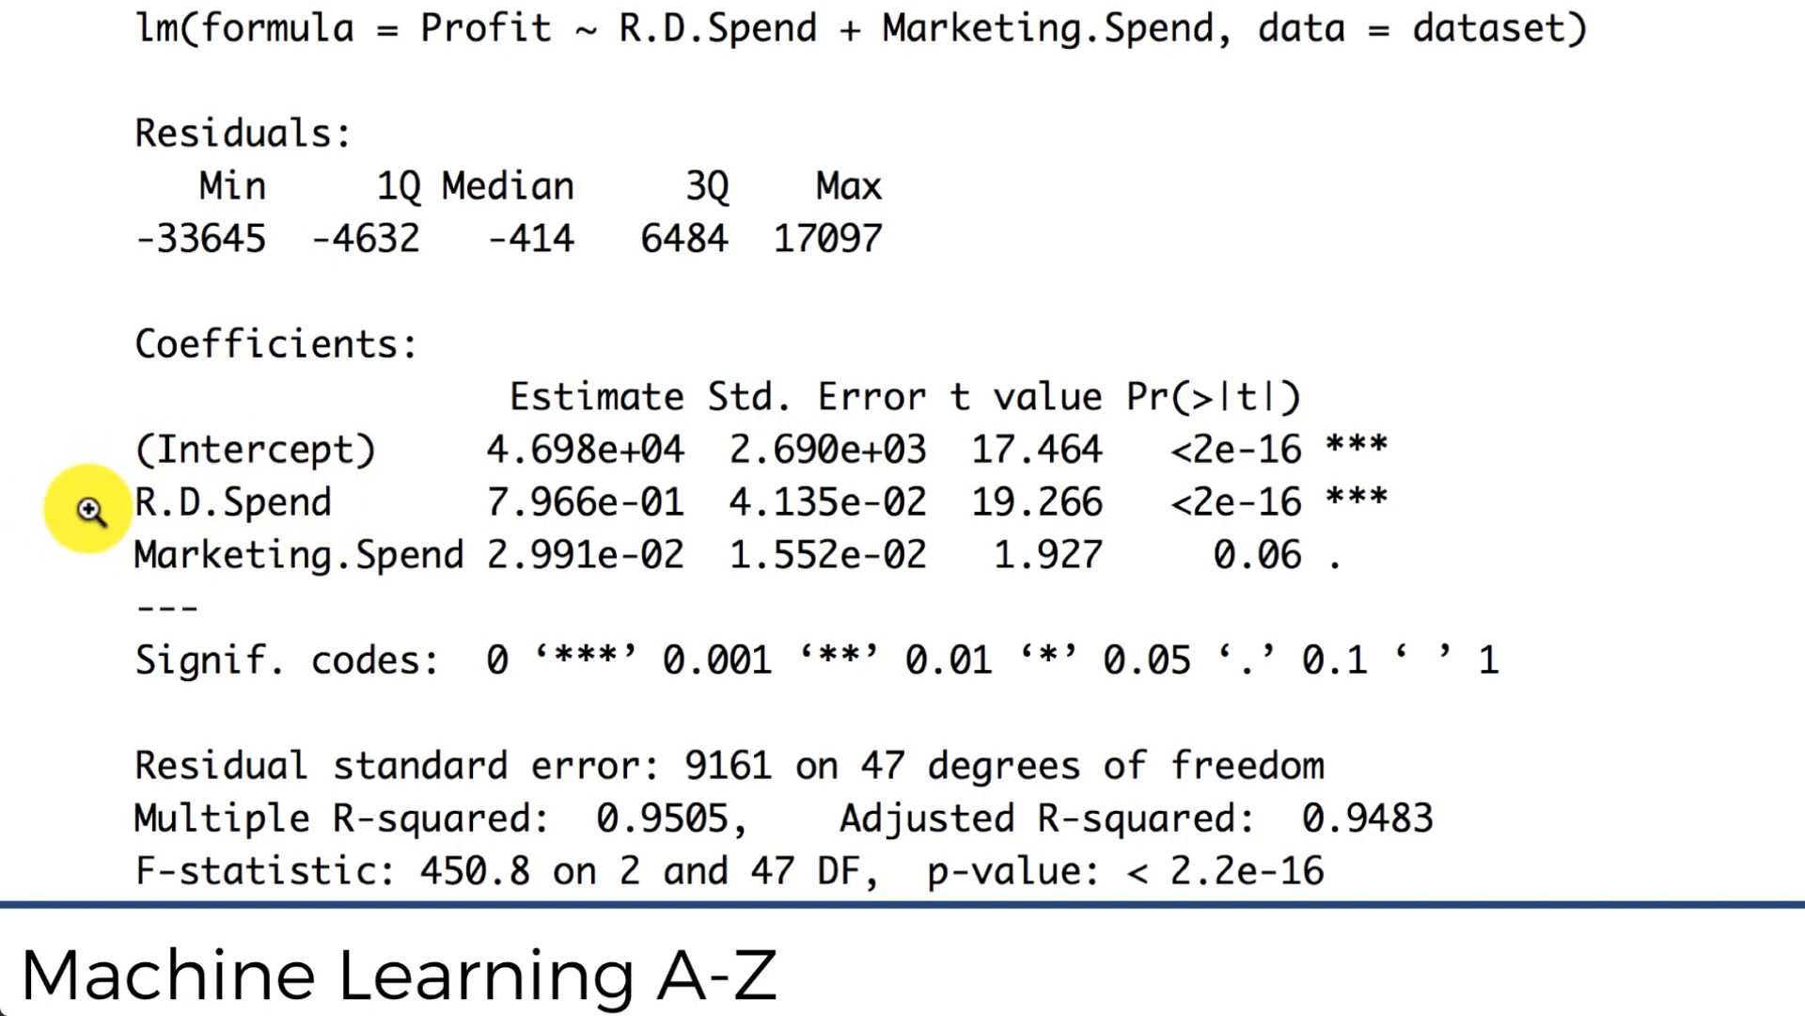
pyautogui.moveTo(259, 512)
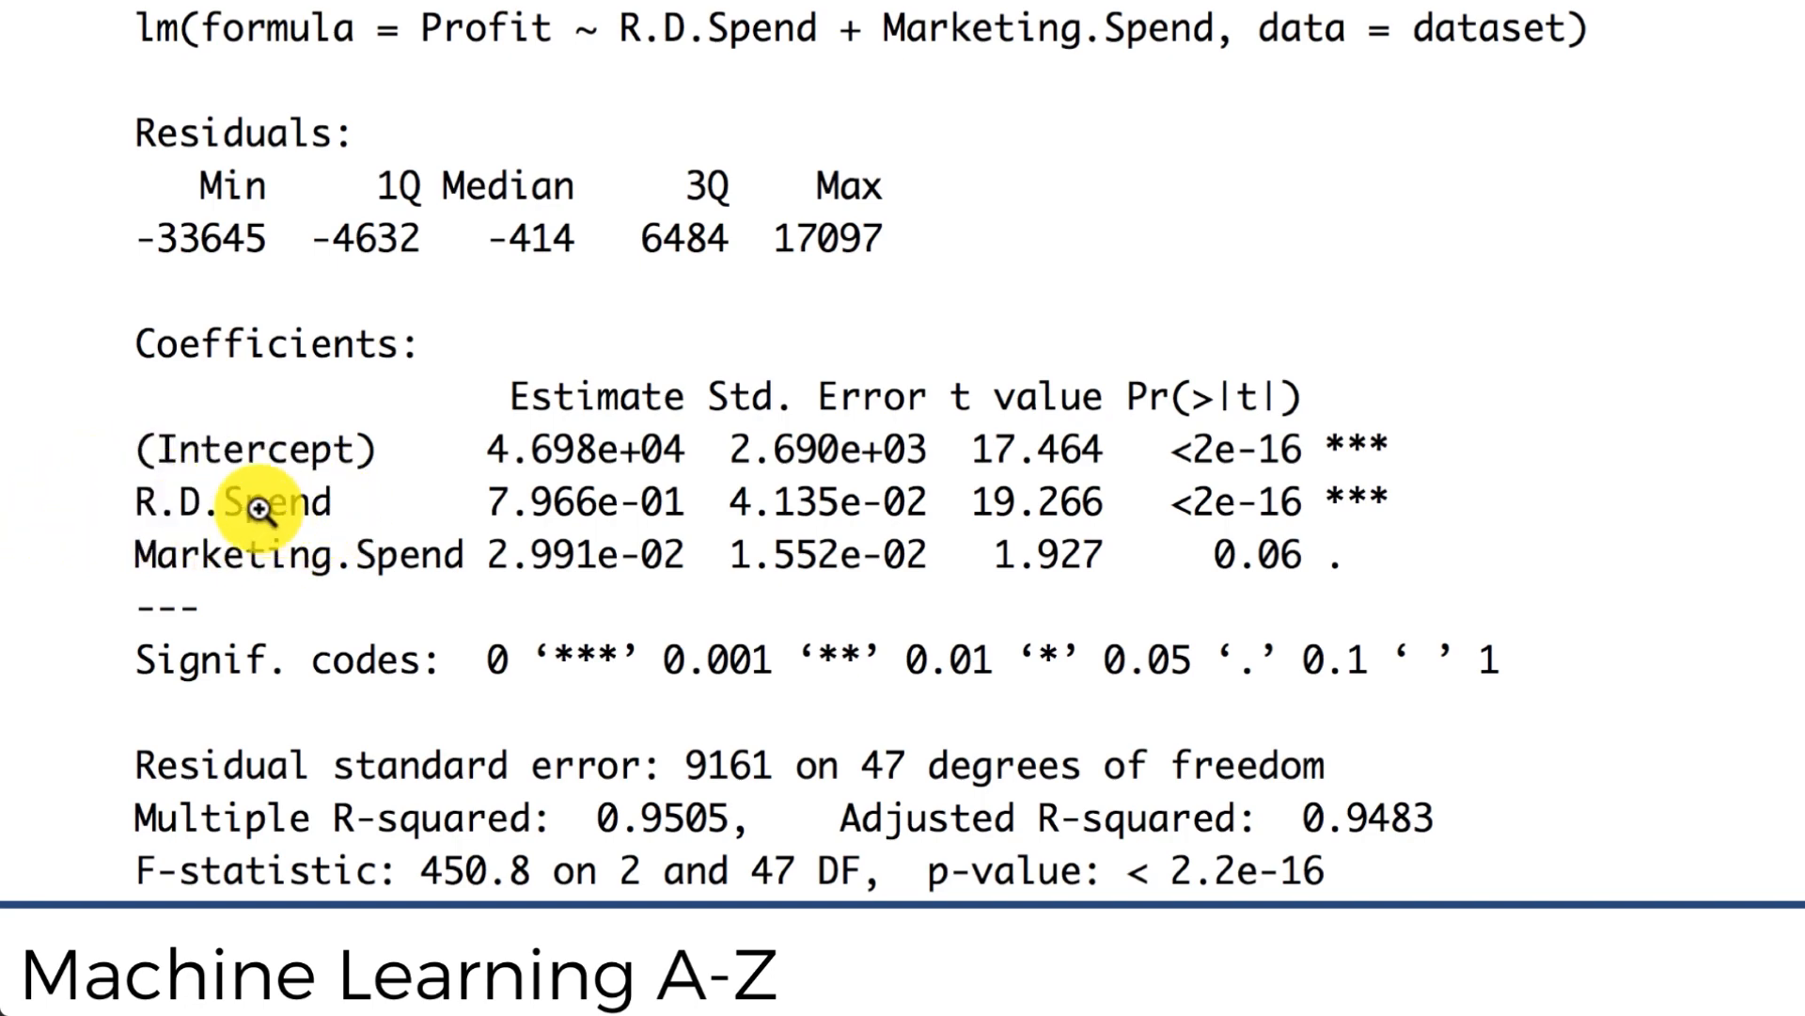
pyautogui.moveTo(72, 504)
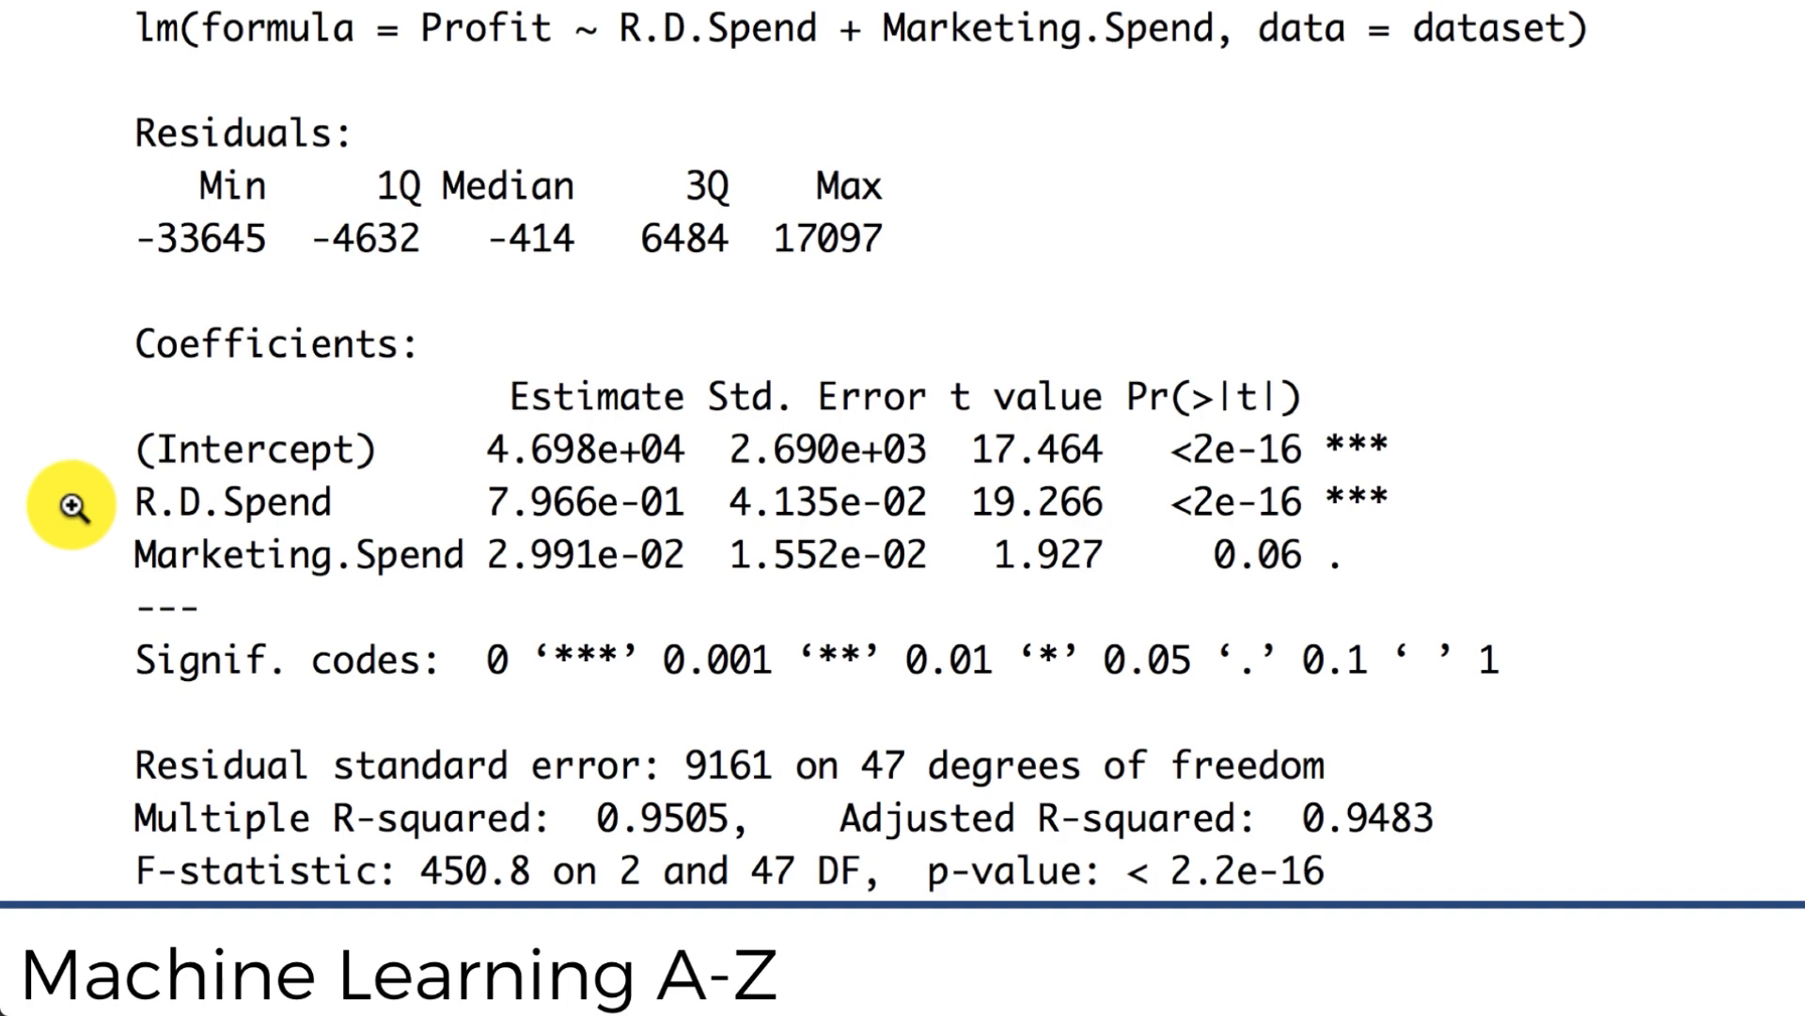
pyautogui.moveTo(175, 592)
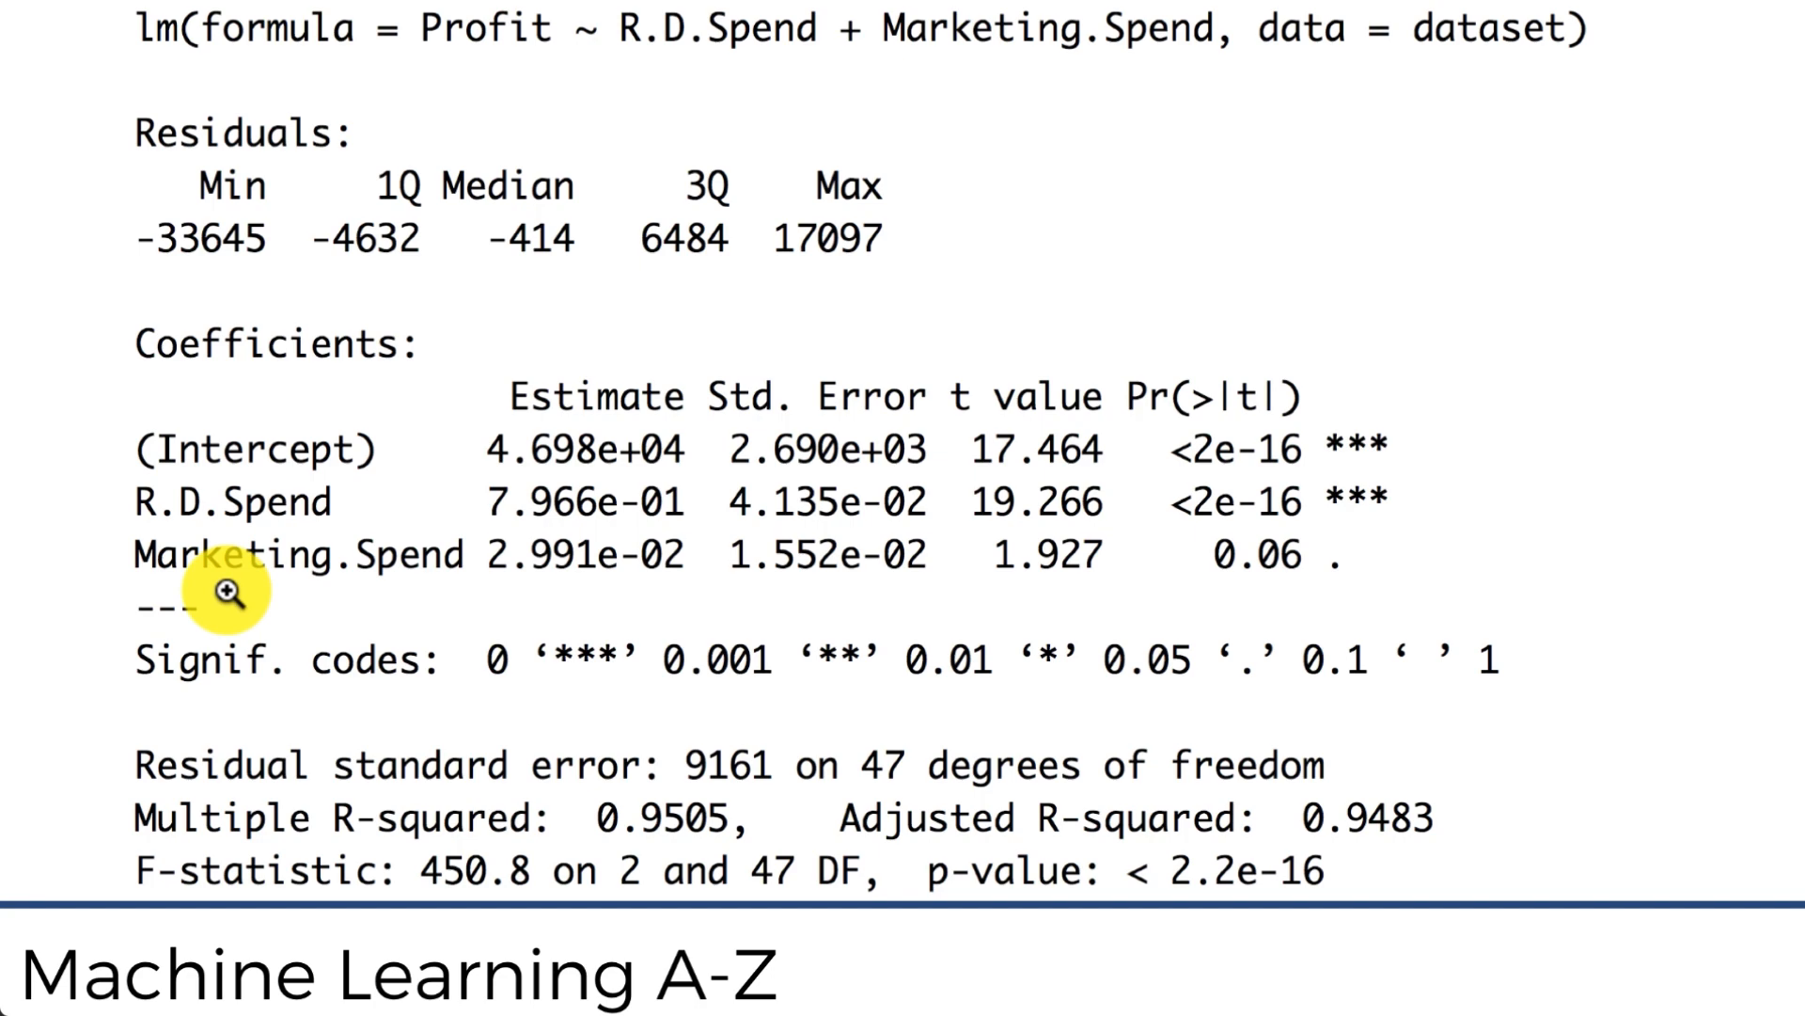
pyautogui.moveTo(263, 593)
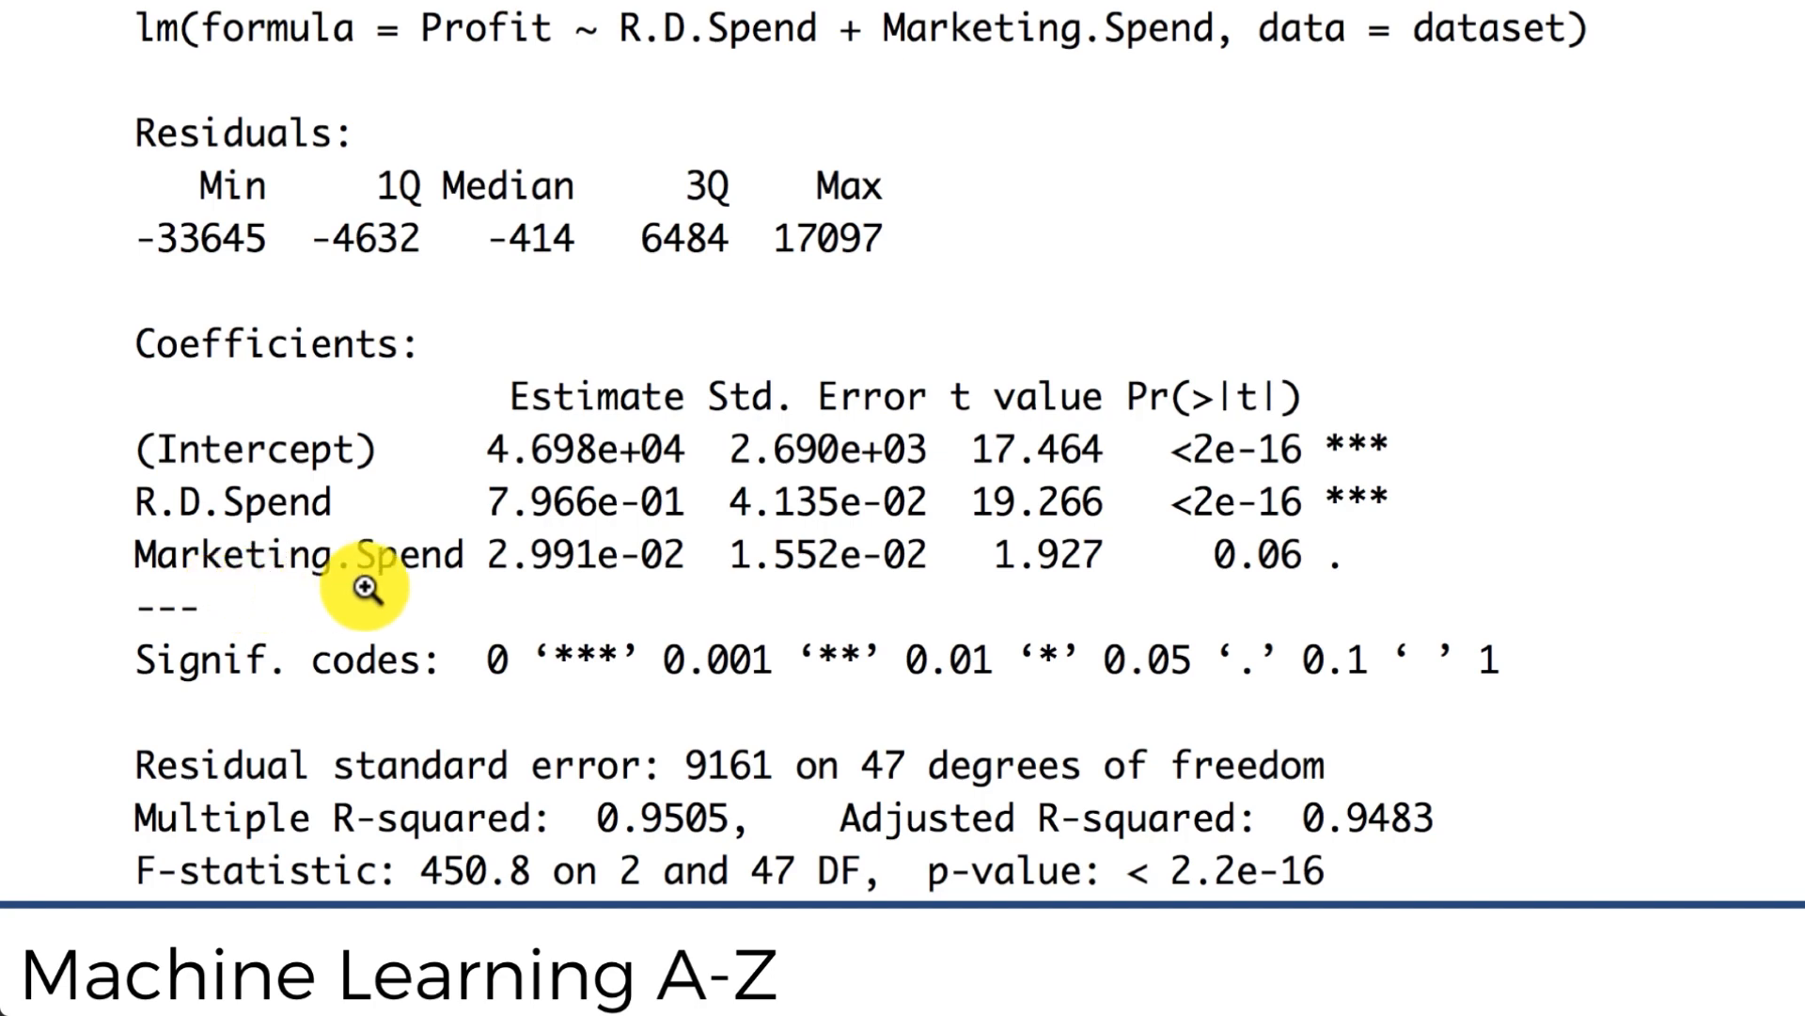
pyautogui.moveTo(526, 28)
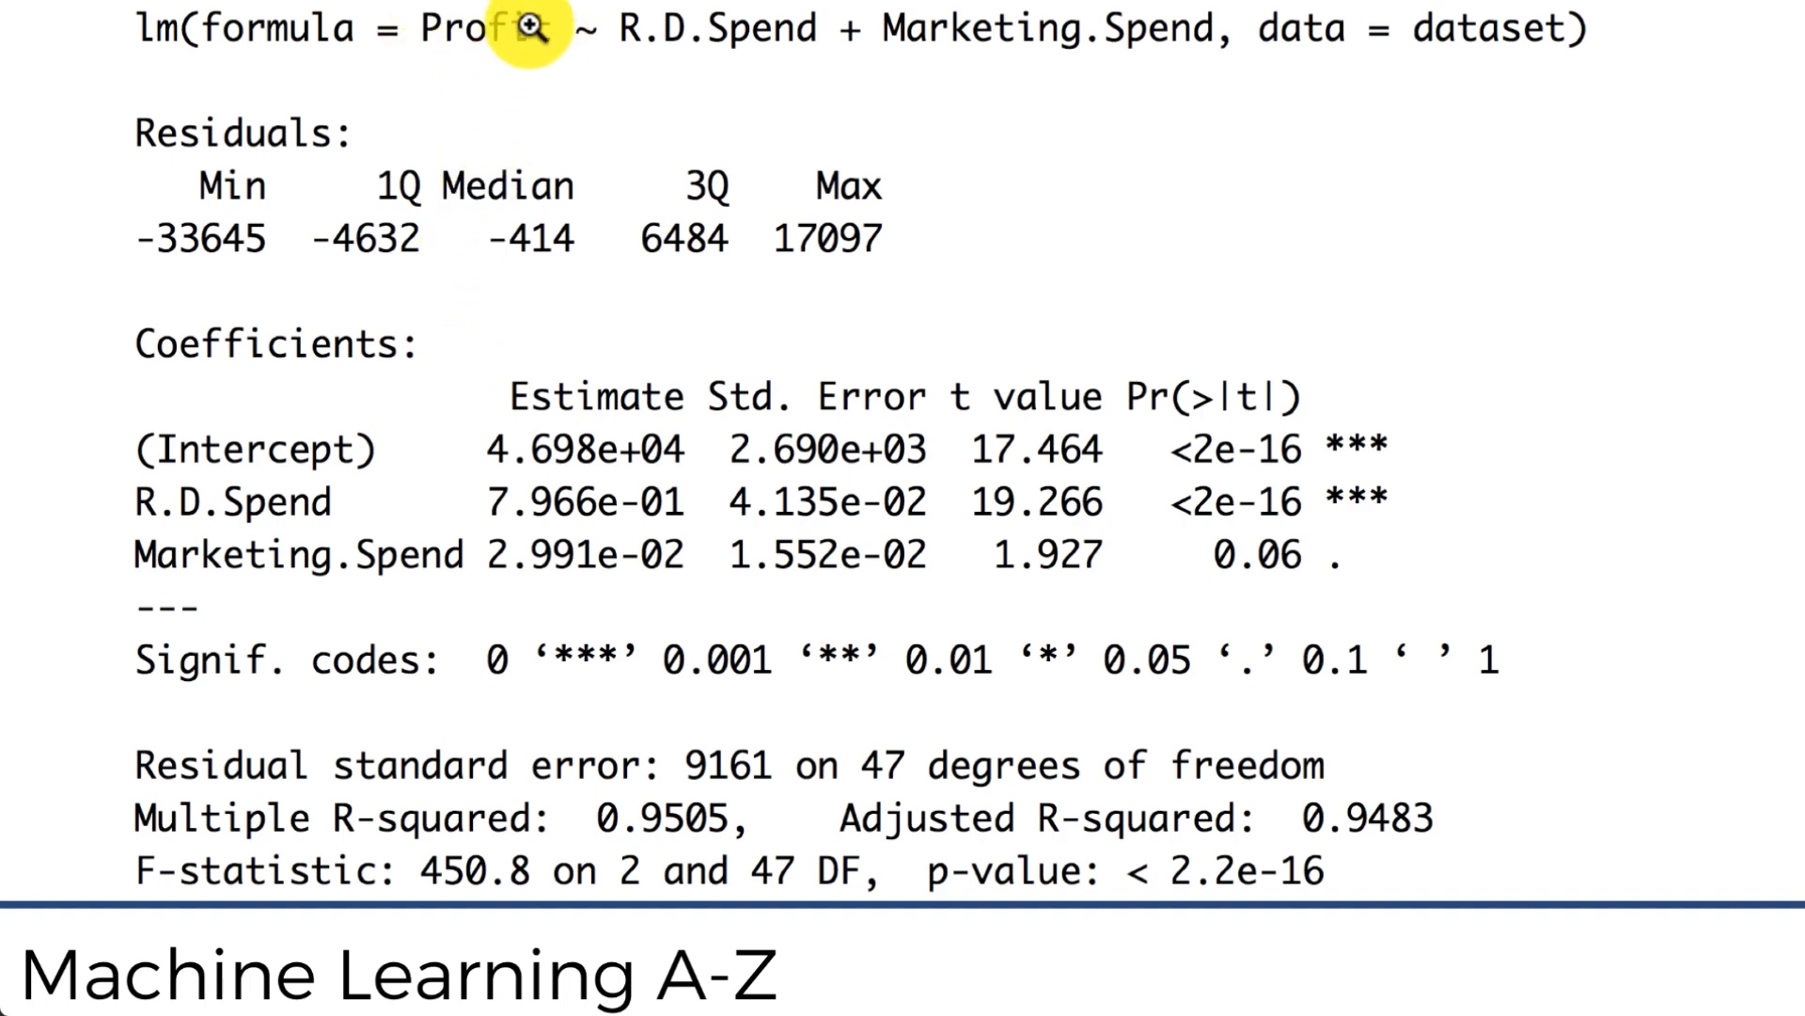
pyautogui.moveTo(467, 83)
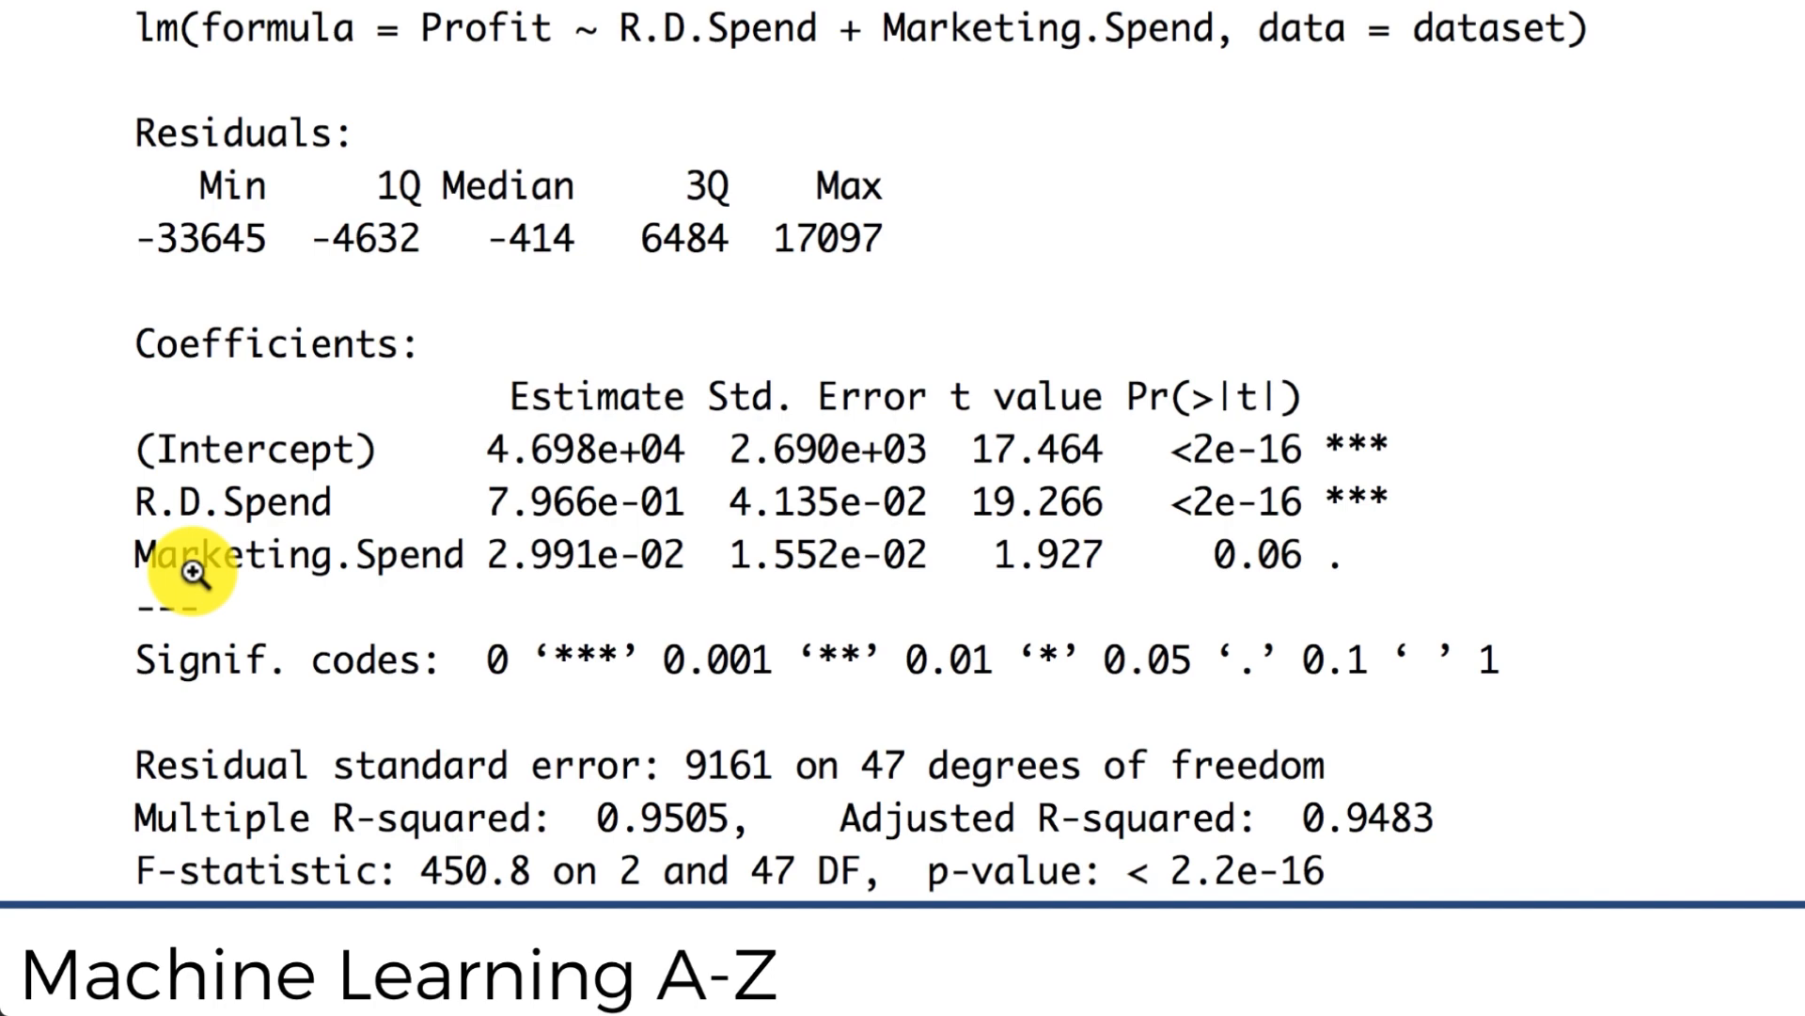
pyautogui.moveTo(290, 577)
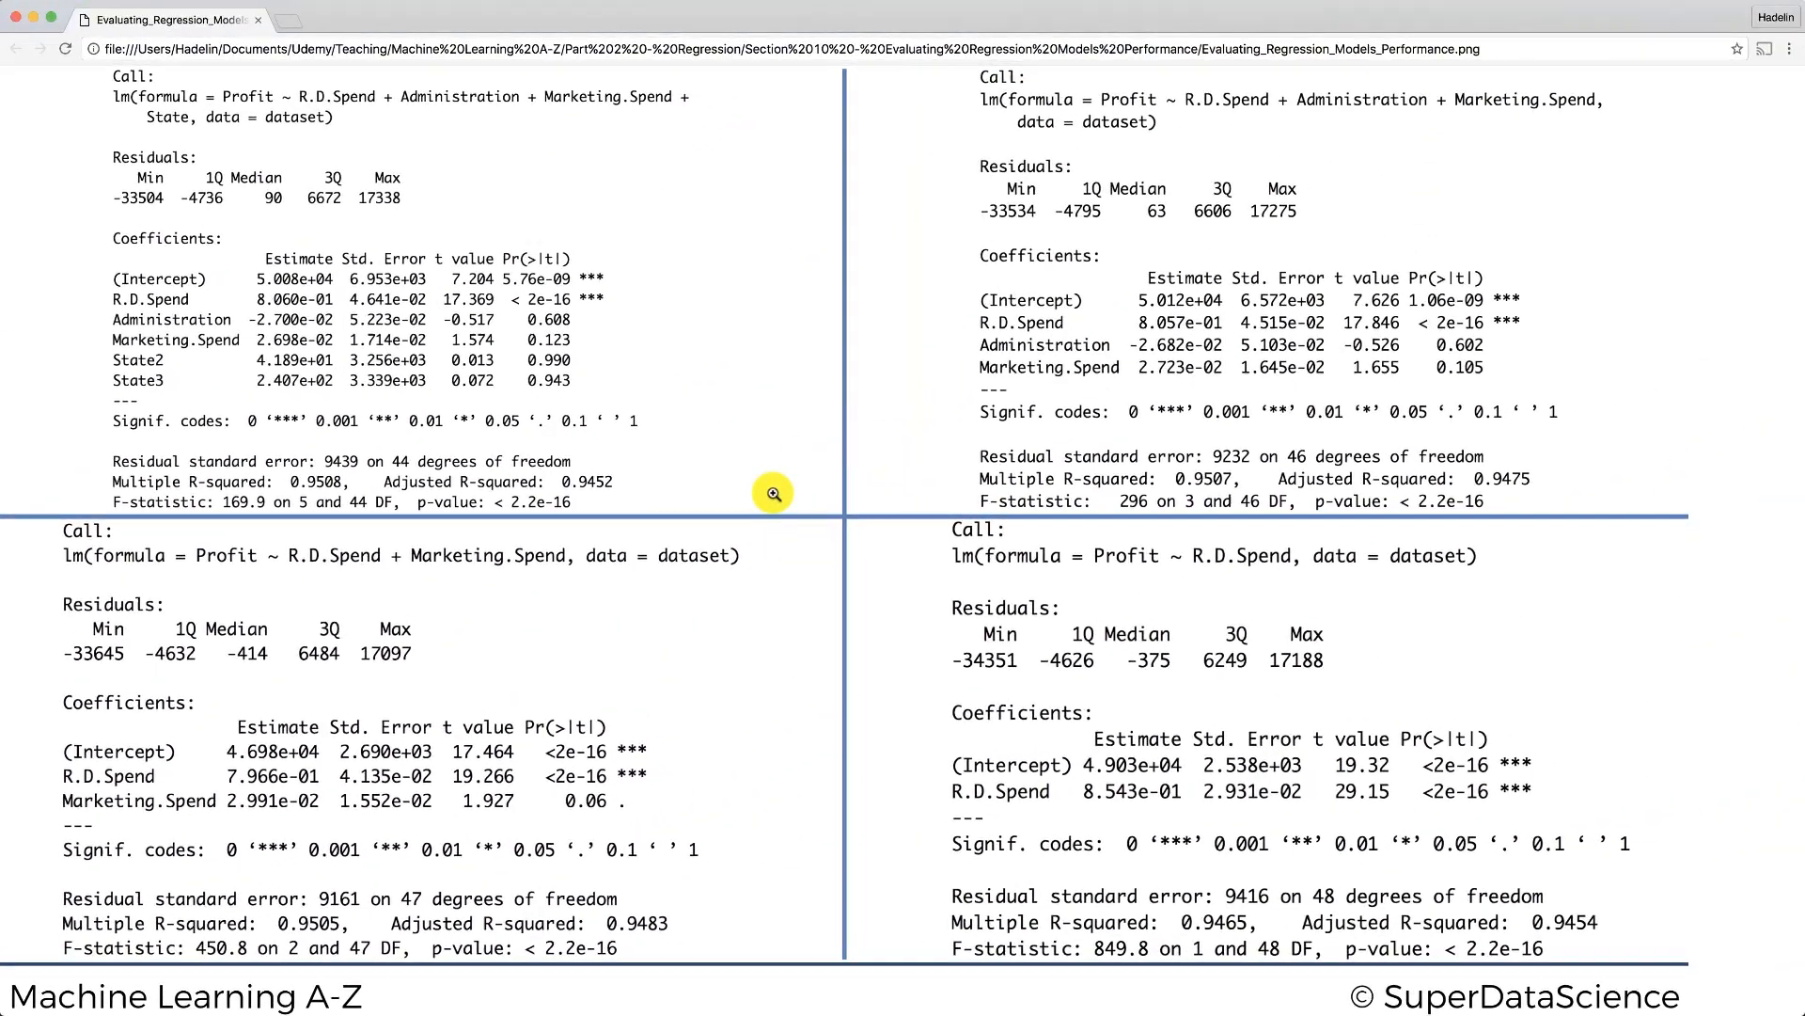
pyautogui.moveTo(765, 617)
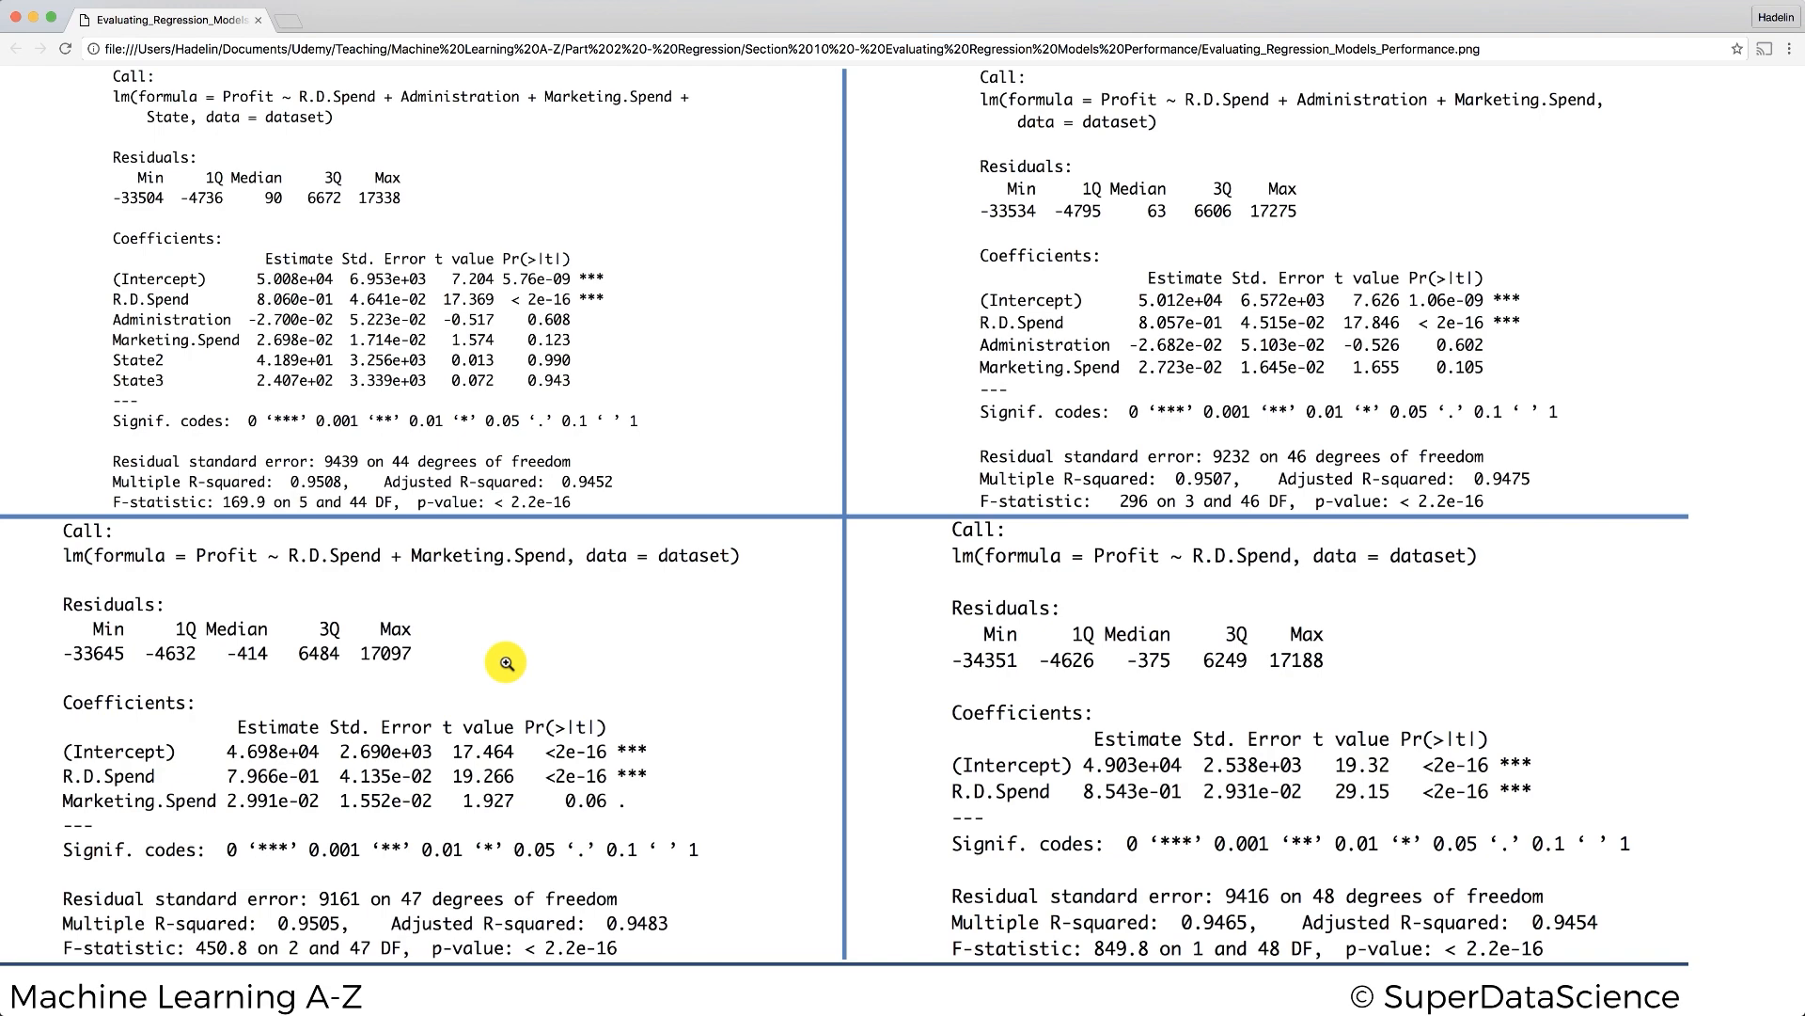
pyautogui.moveTo(596, 671)
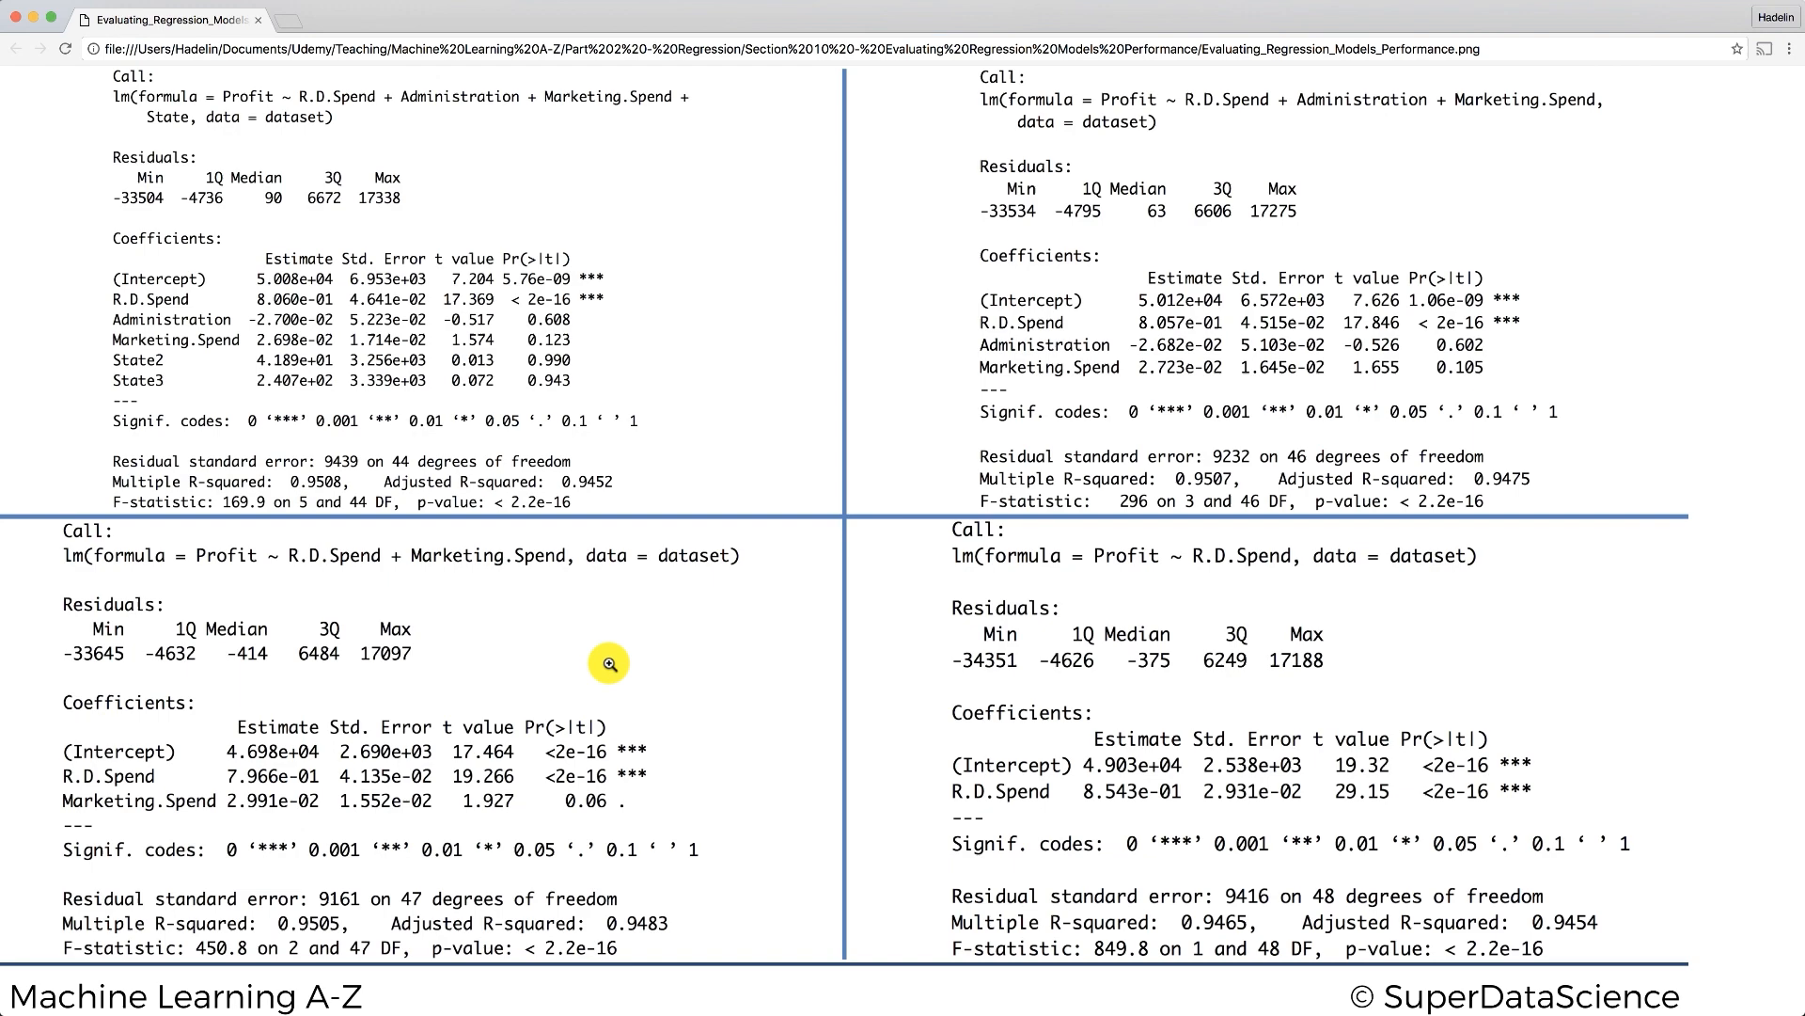
pyautogui.moveTo(557, 586)
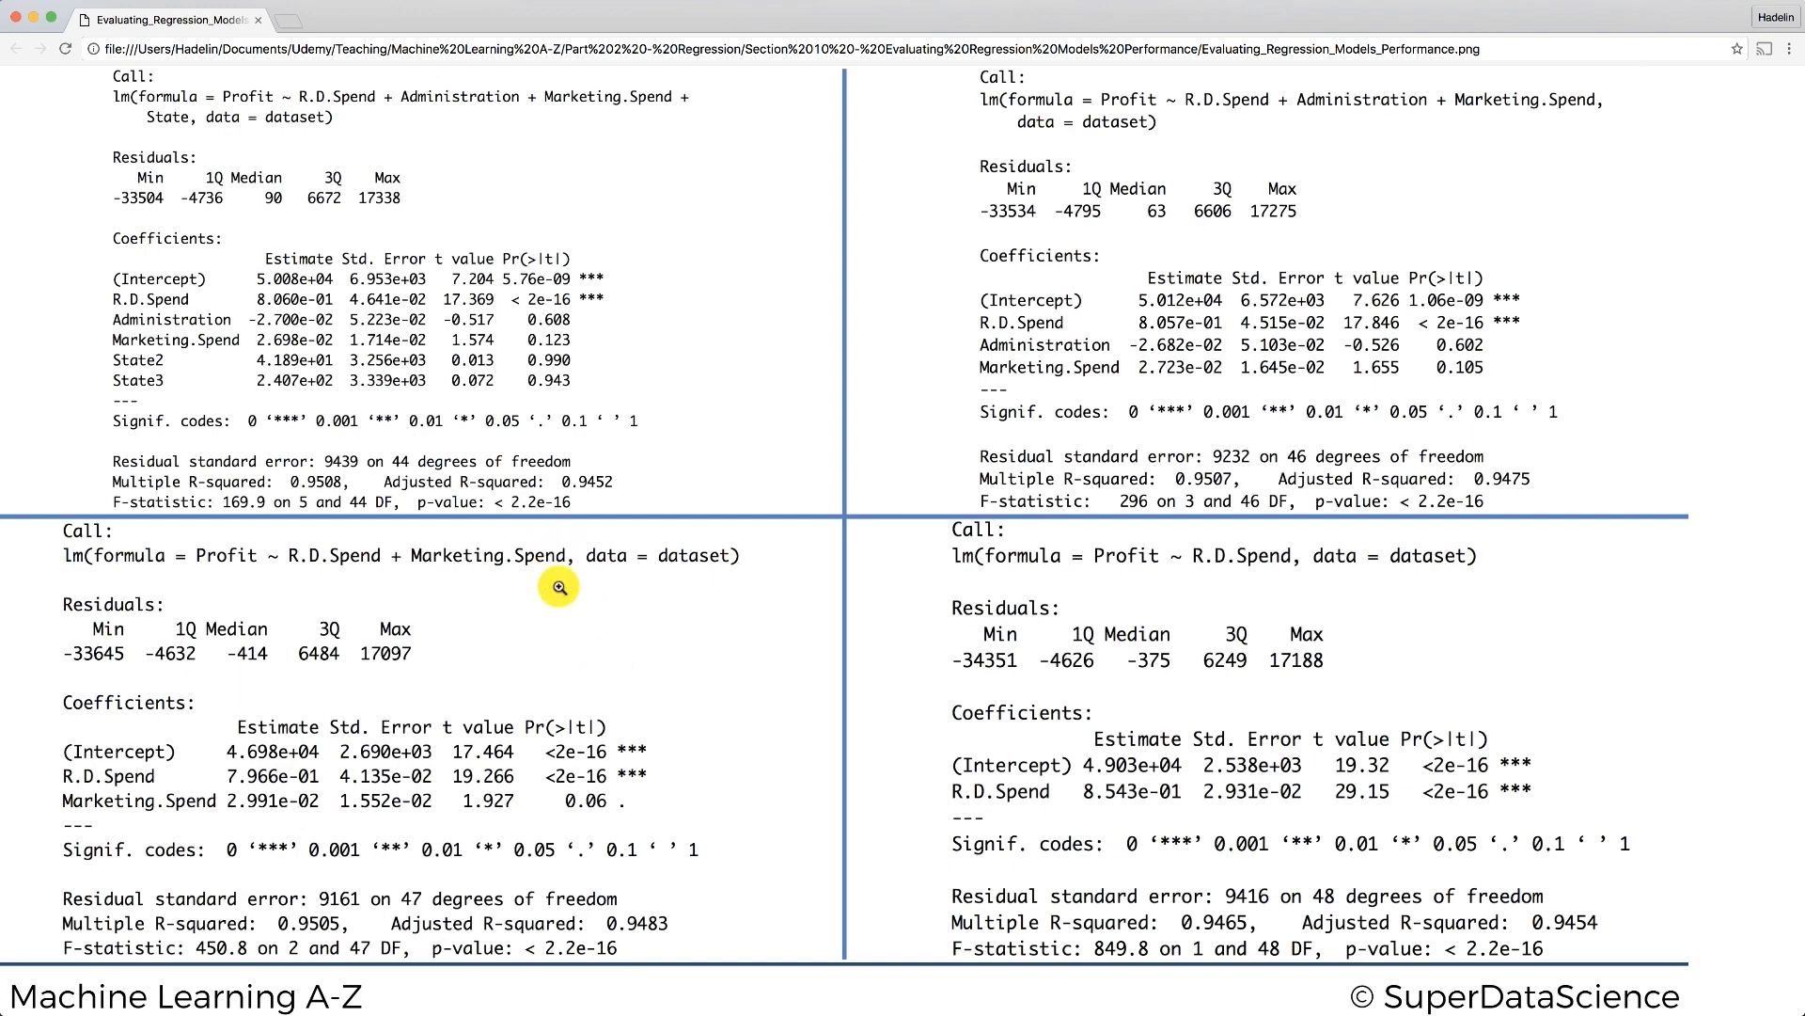
pyautogui.moveTo(319, 276)
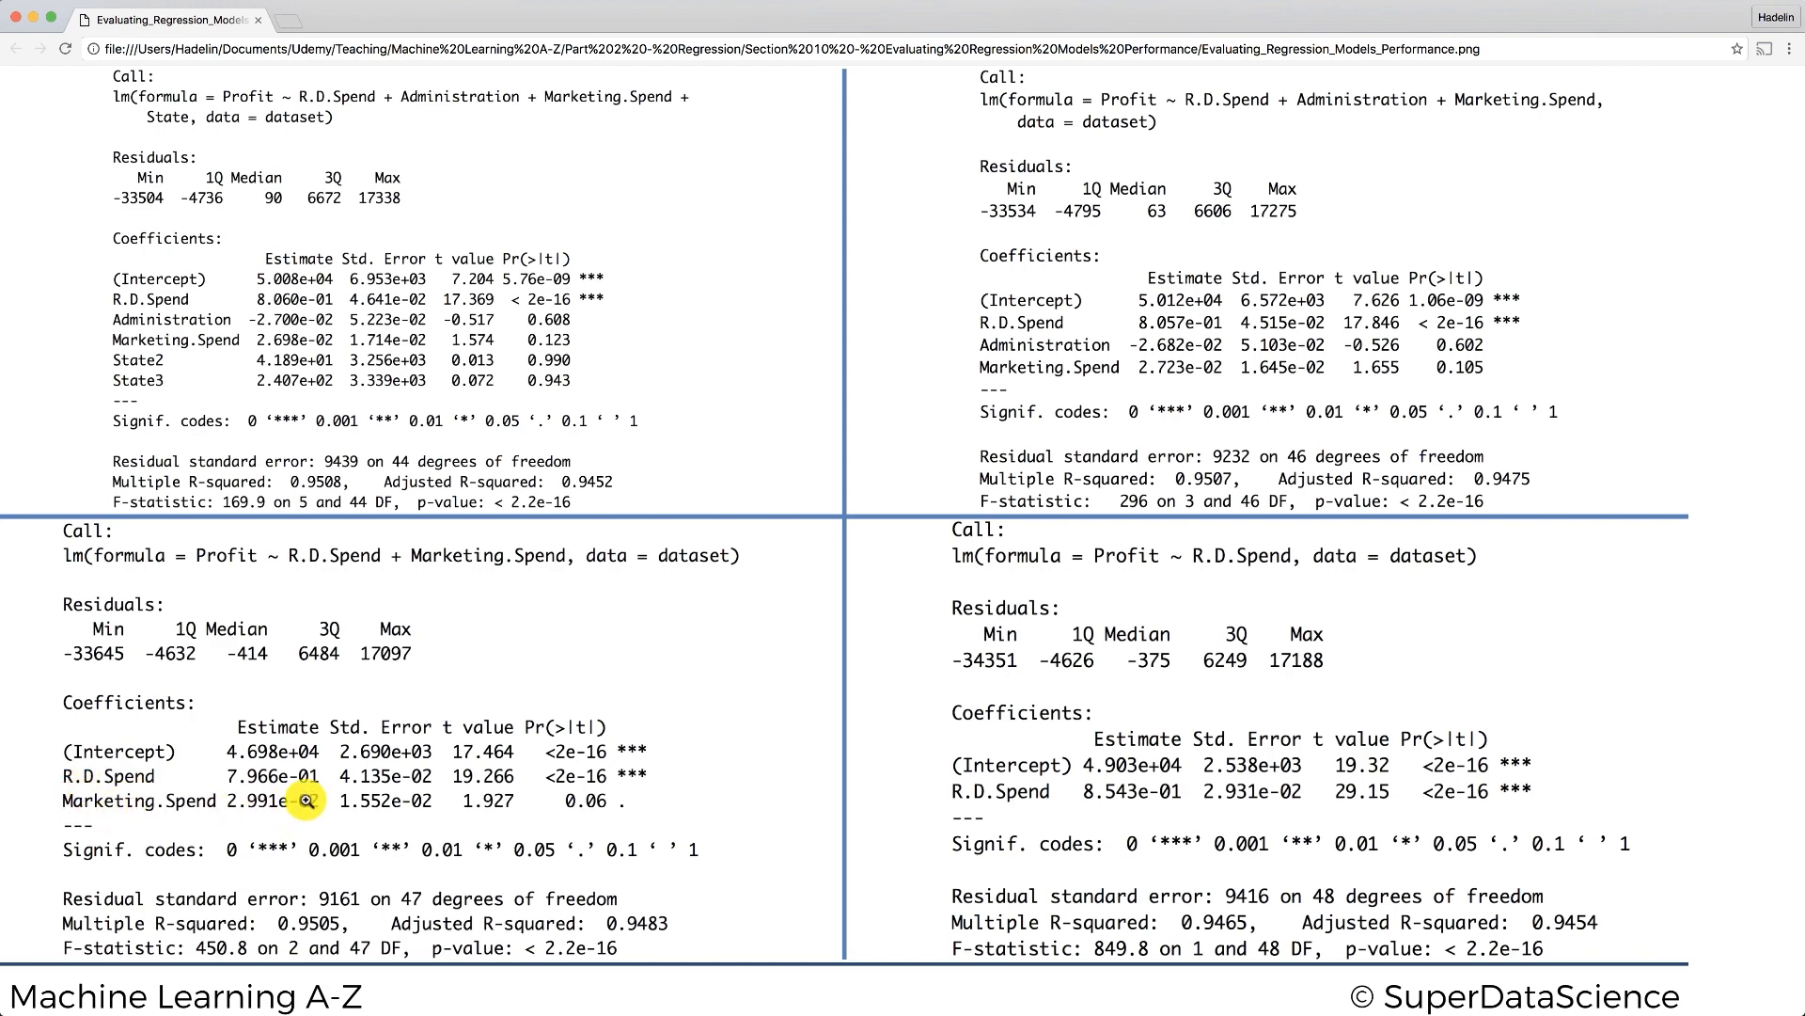
pyautogui.moveTo(267, 804)
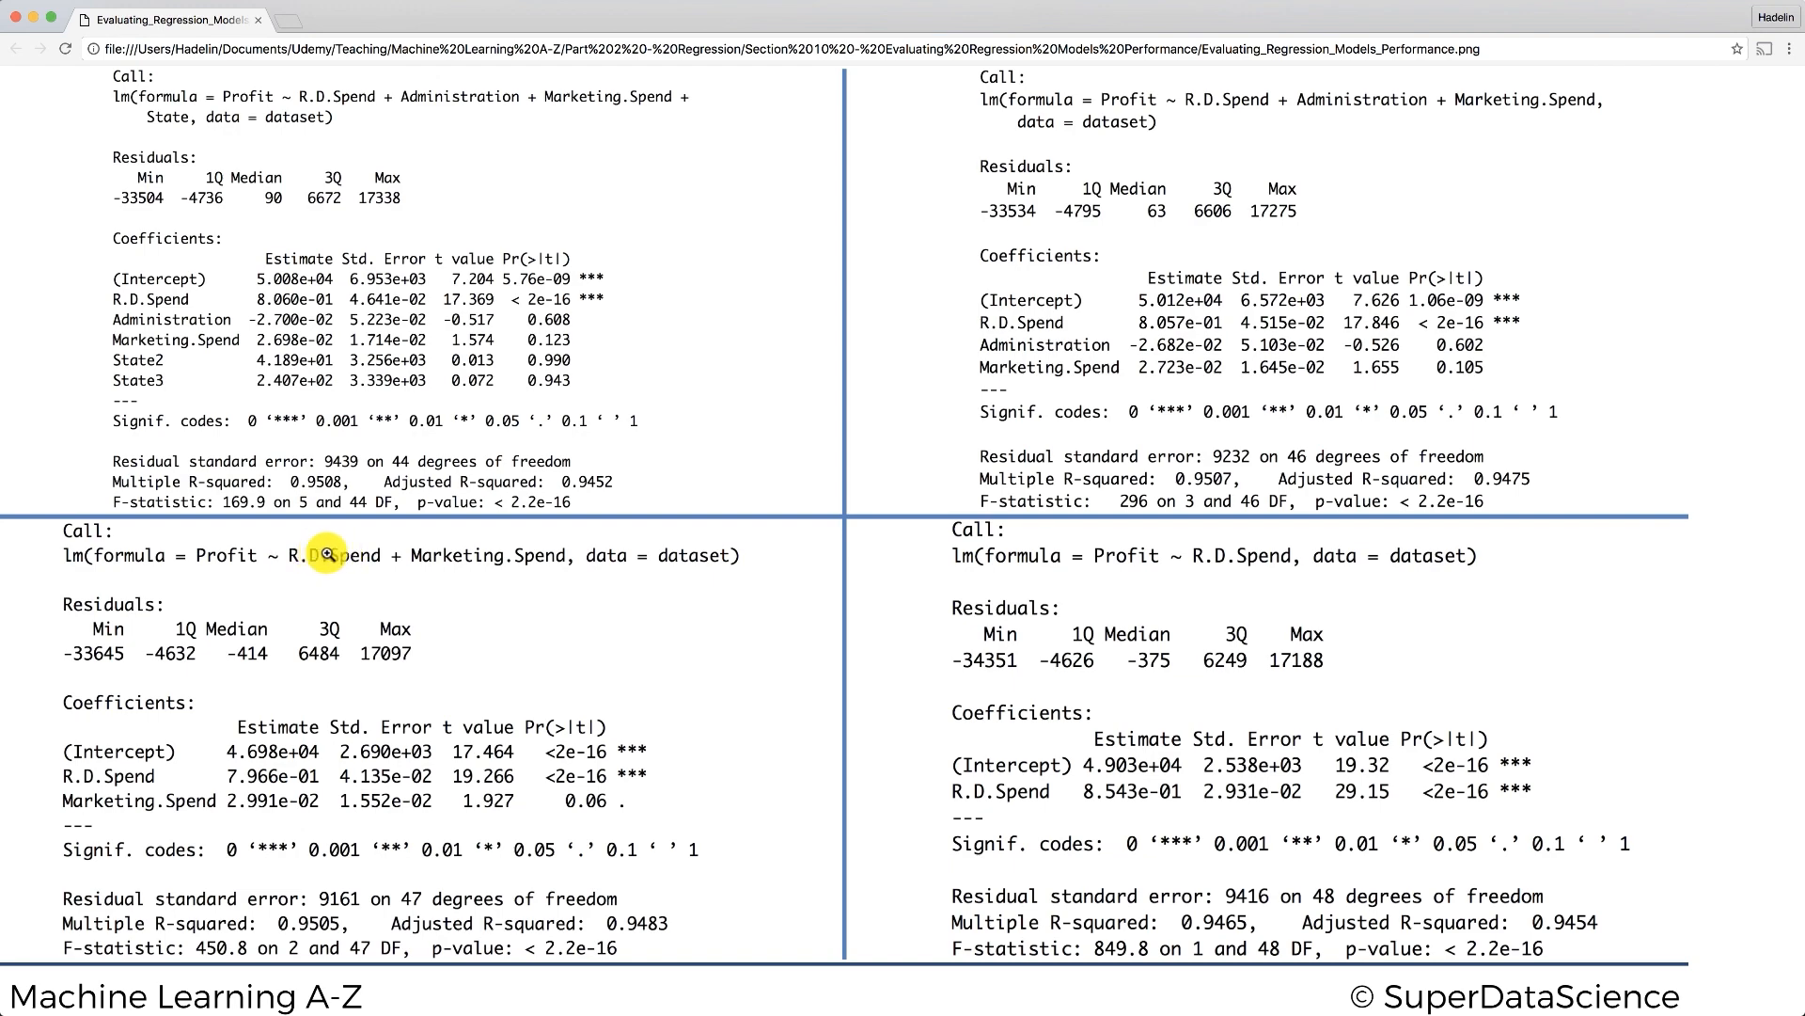
pyautogui.moveTo(103, 809)
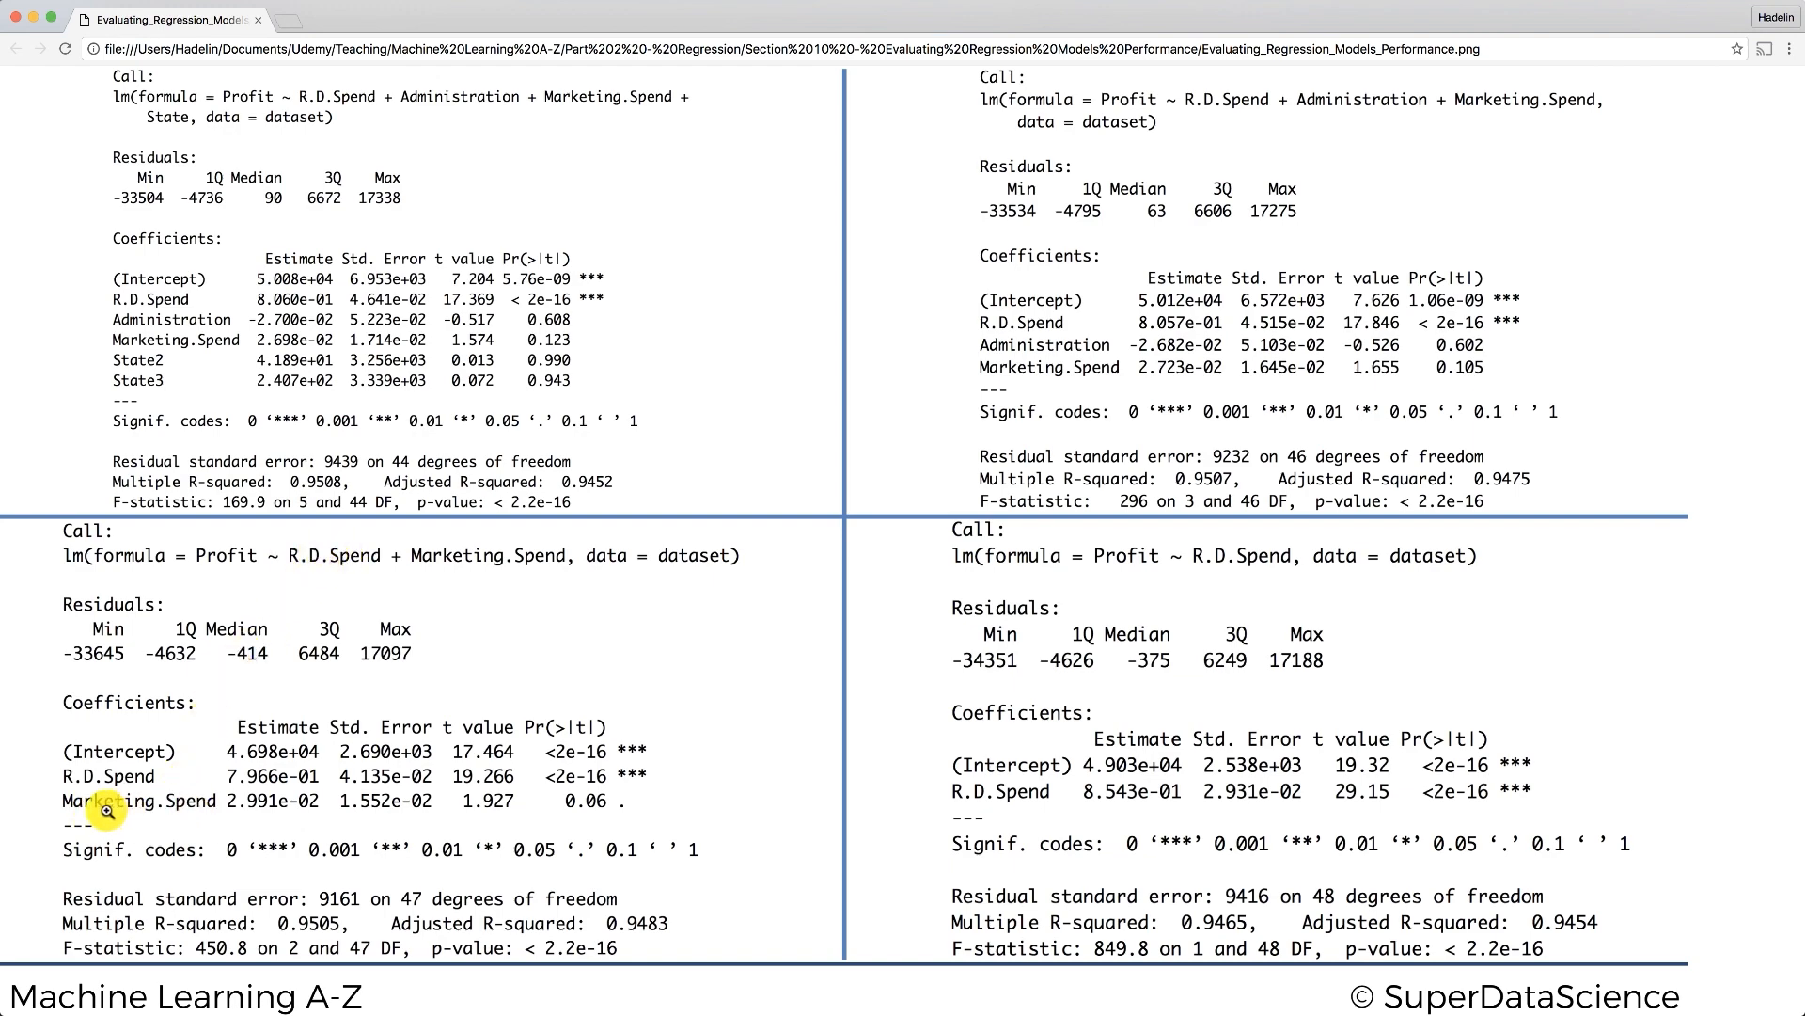
pyautogui.moveTo(265, 812)
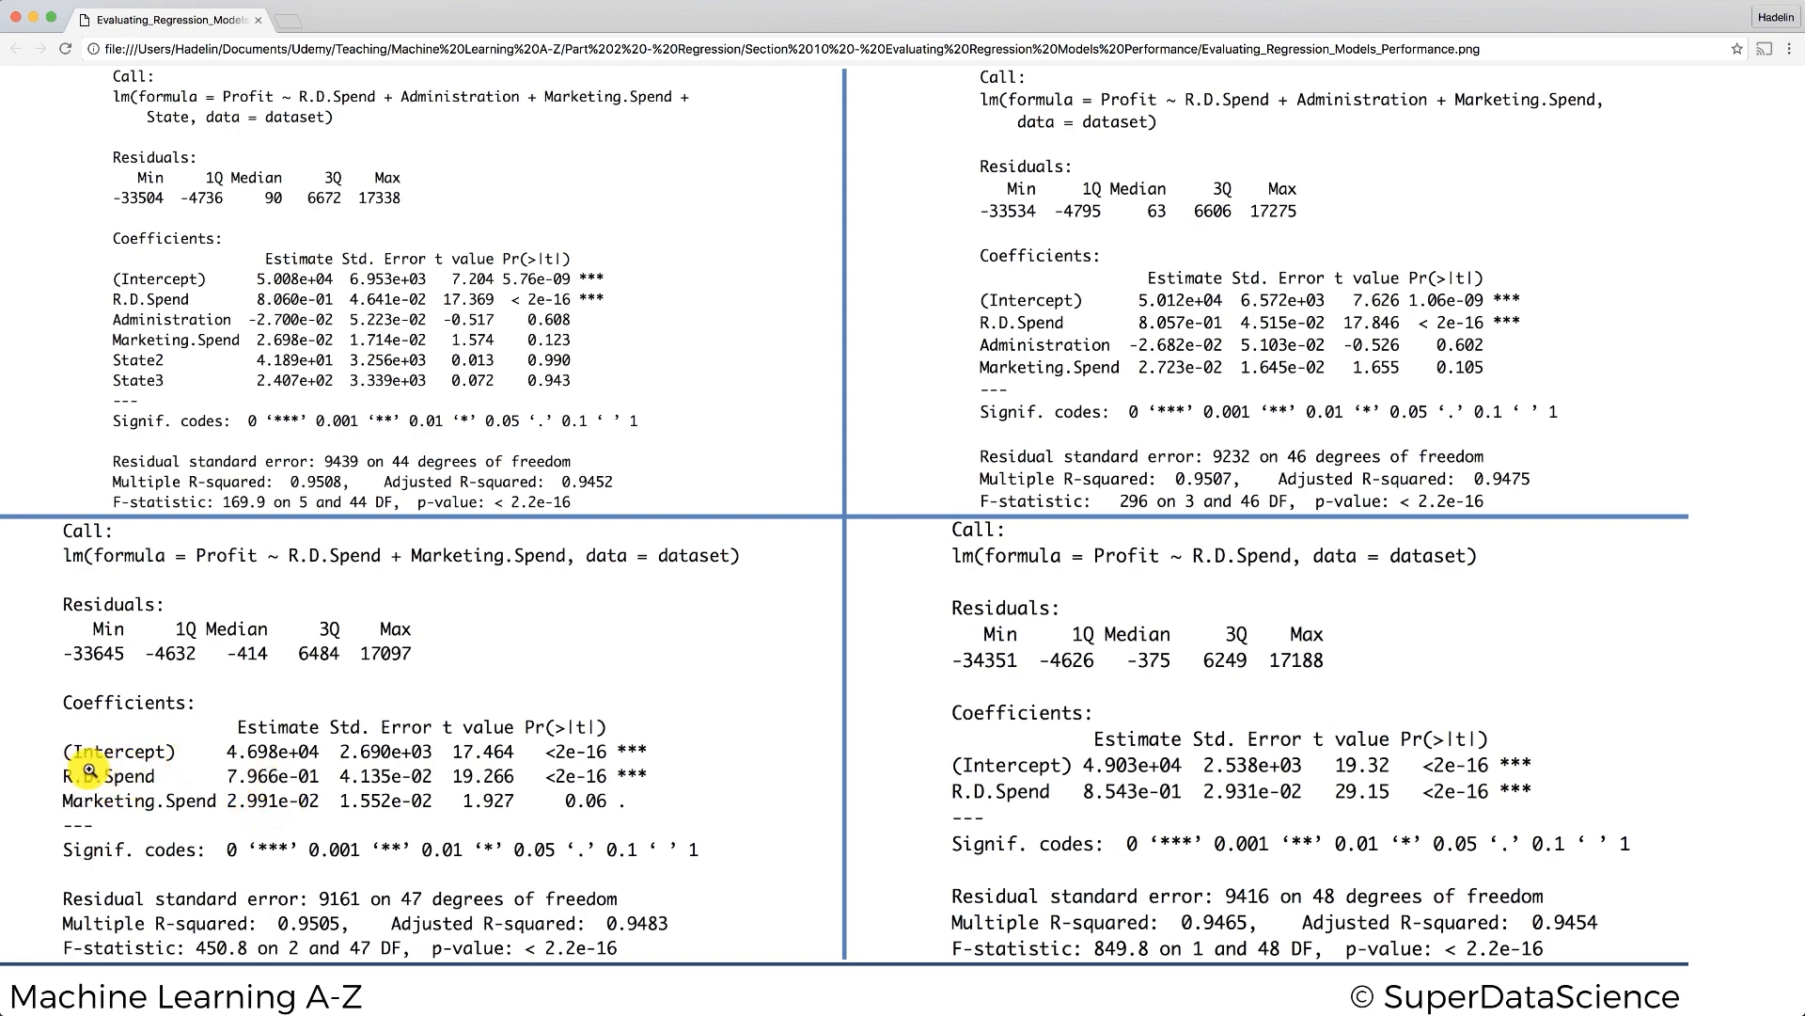
pyautogui.moveTo(346, 555)
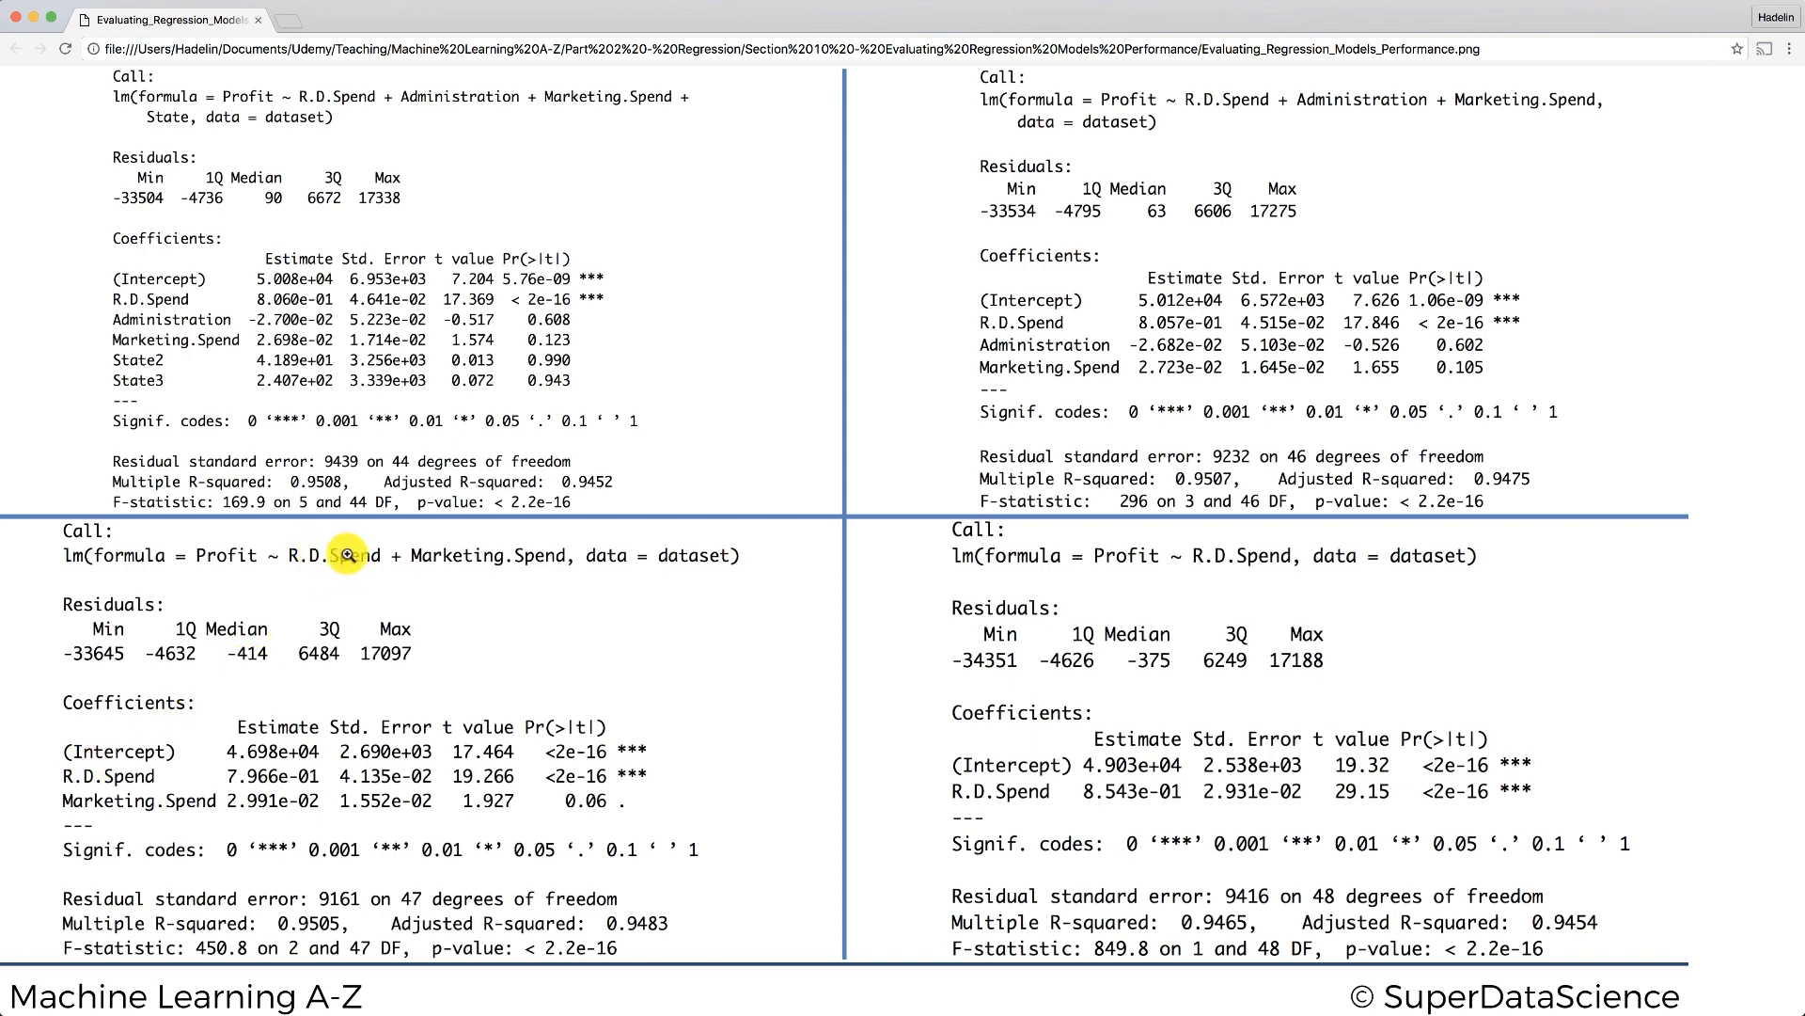
pyautogui.moveTo(270, 627)
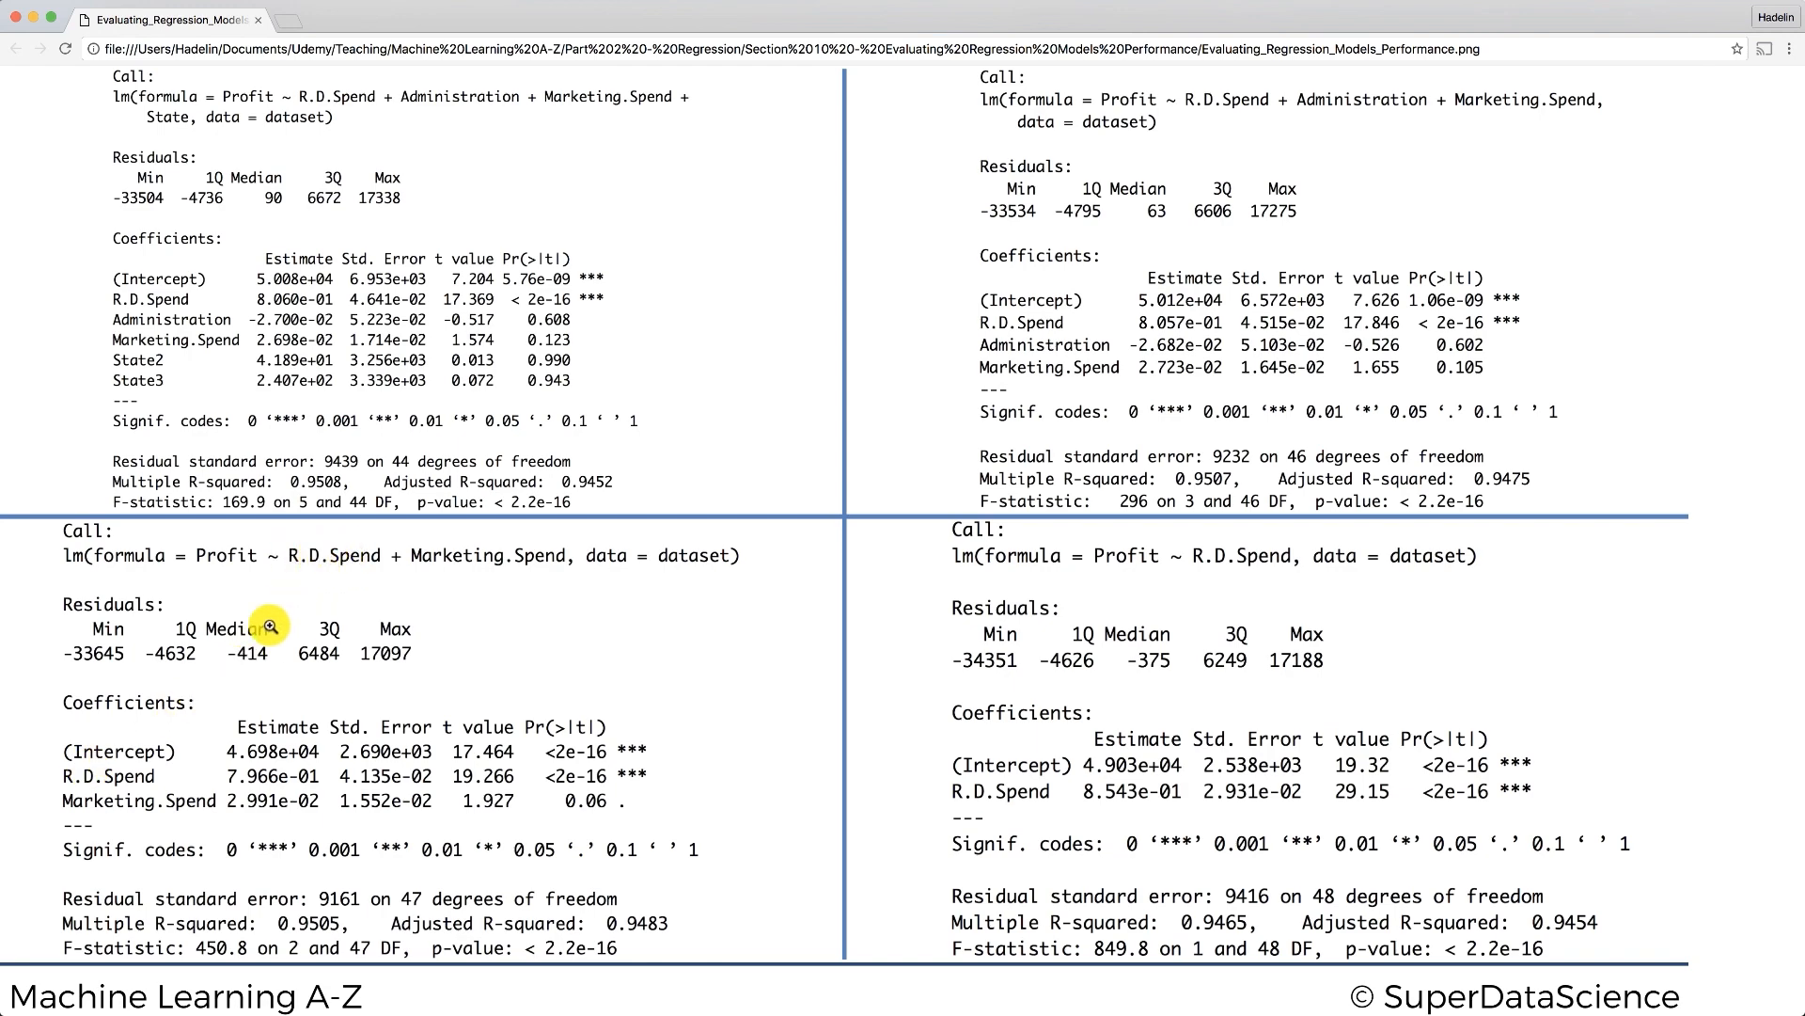
pyautogui.moveTo(181, 812)
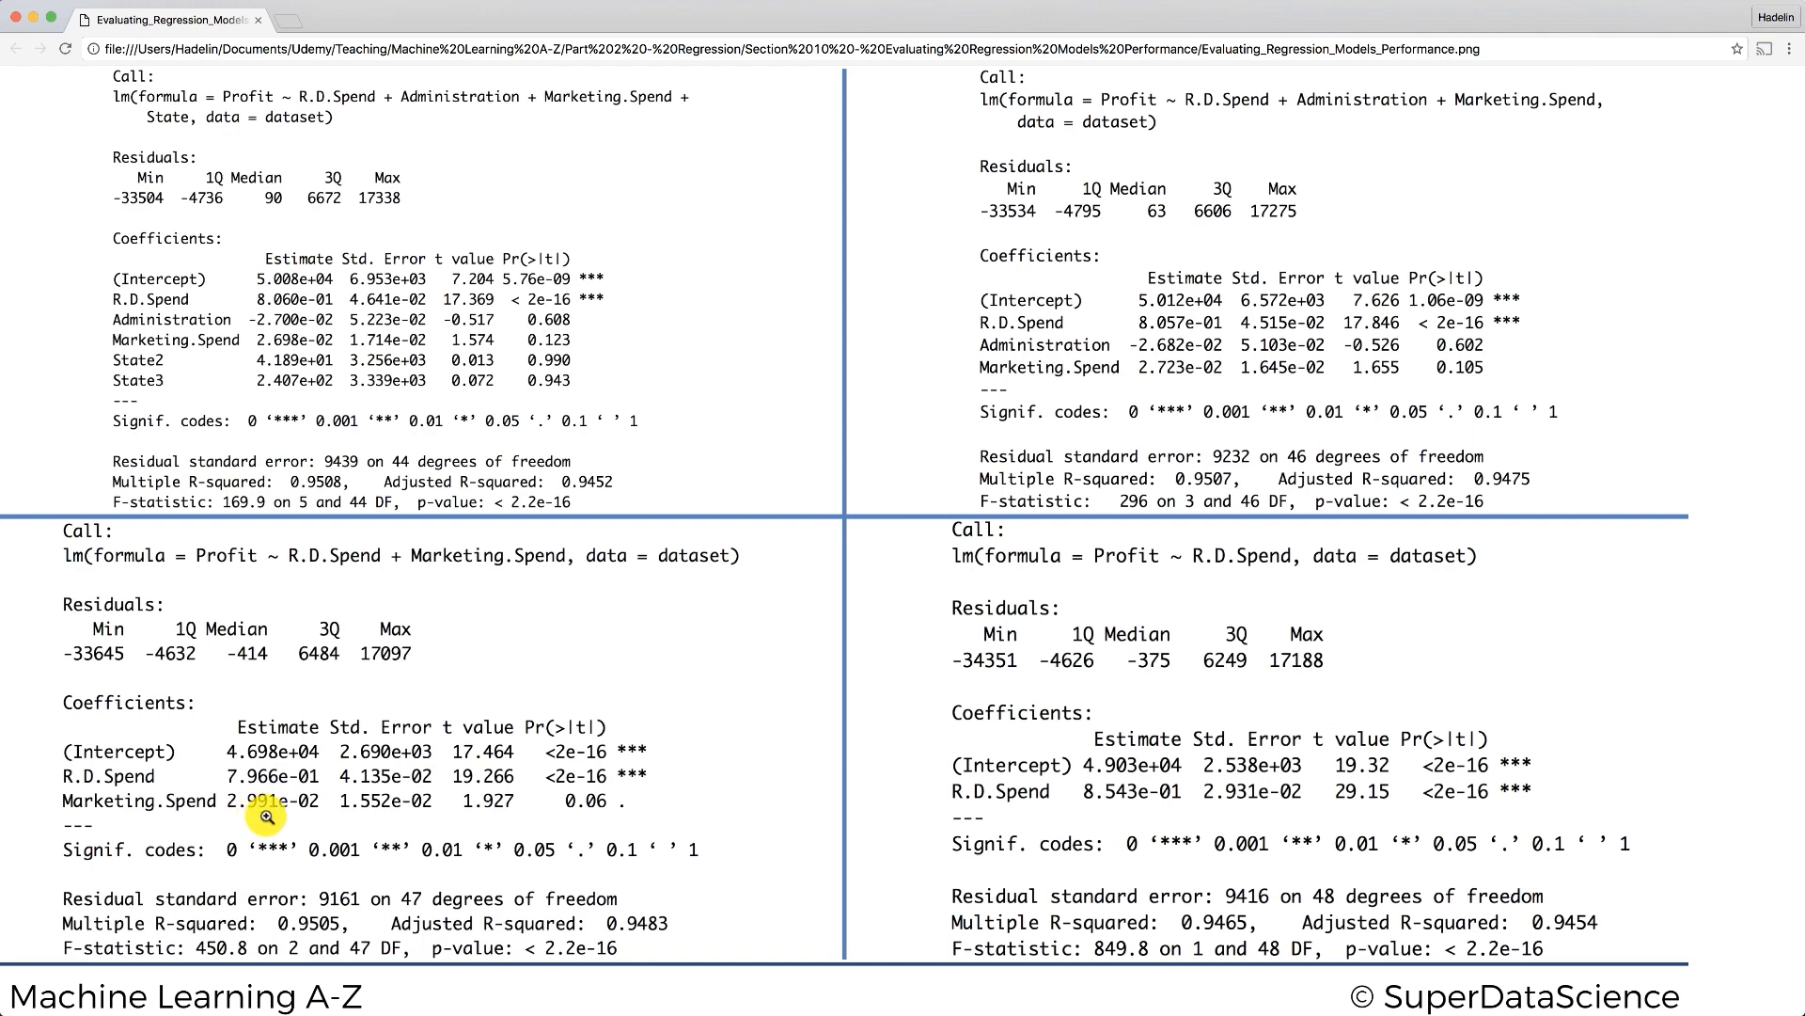
pyautogui.moveTo(1305, 576)
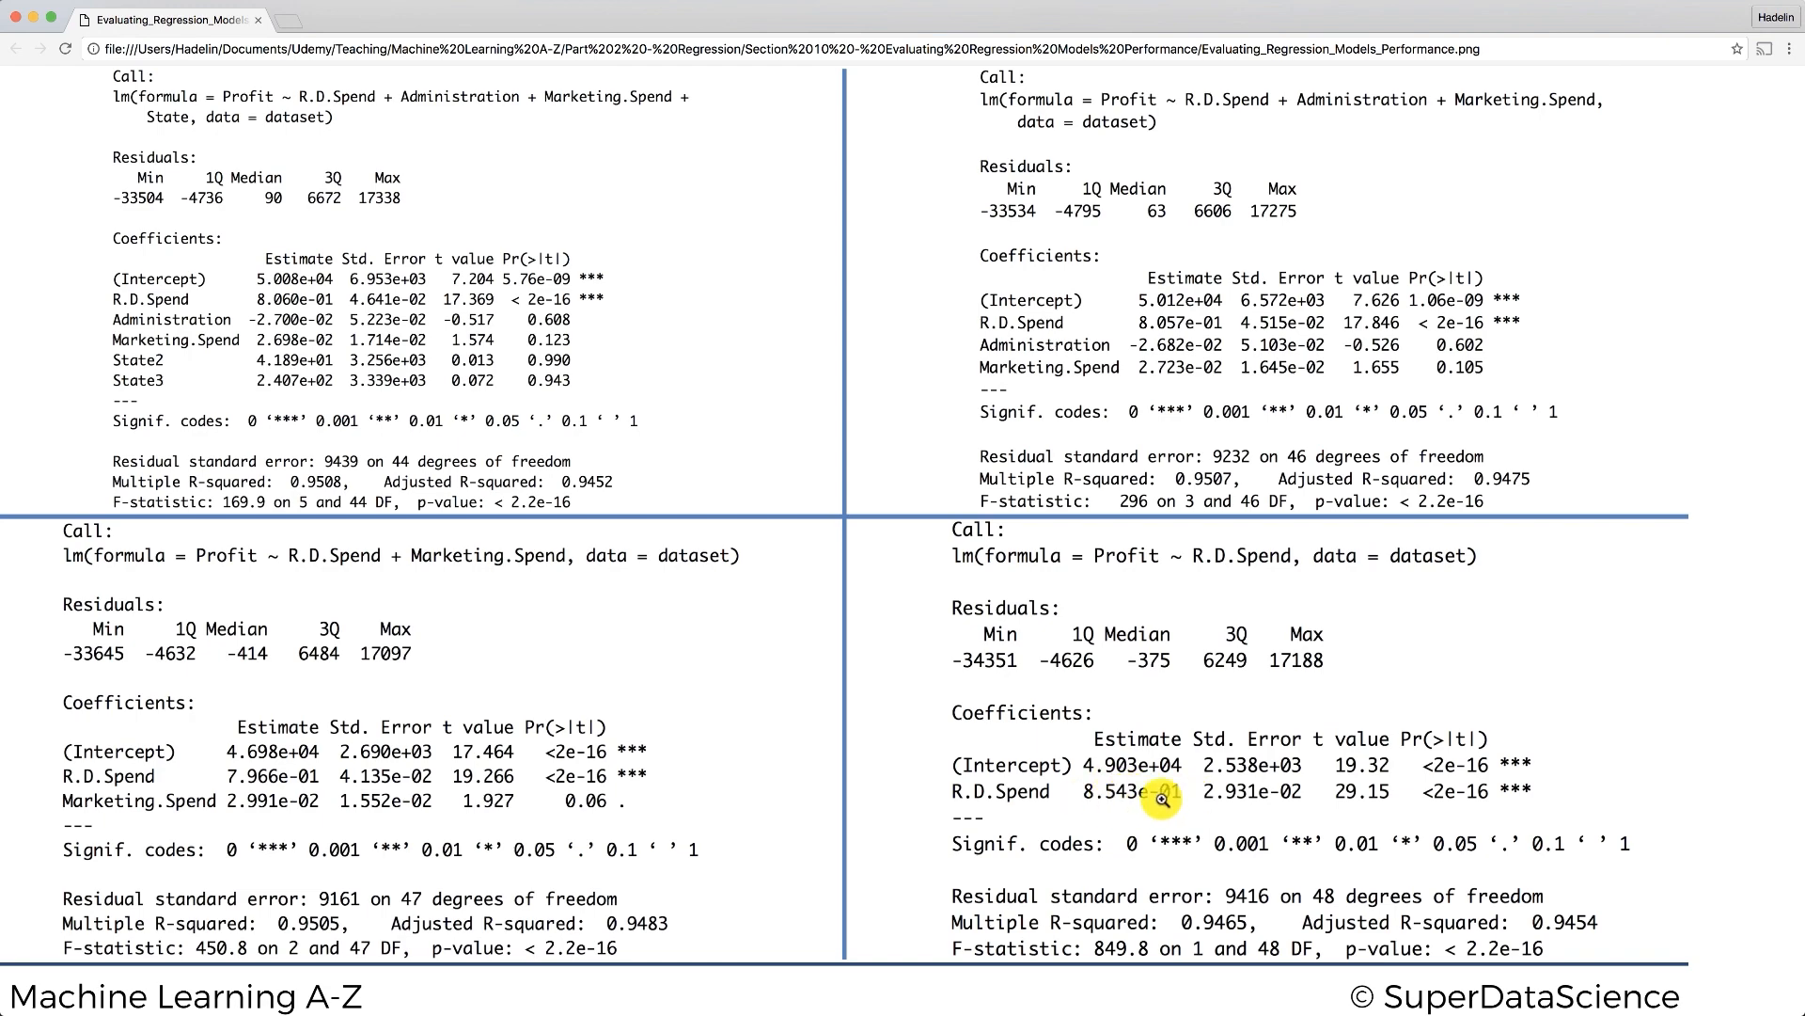
pyautogui.moveTo(1200, 555)
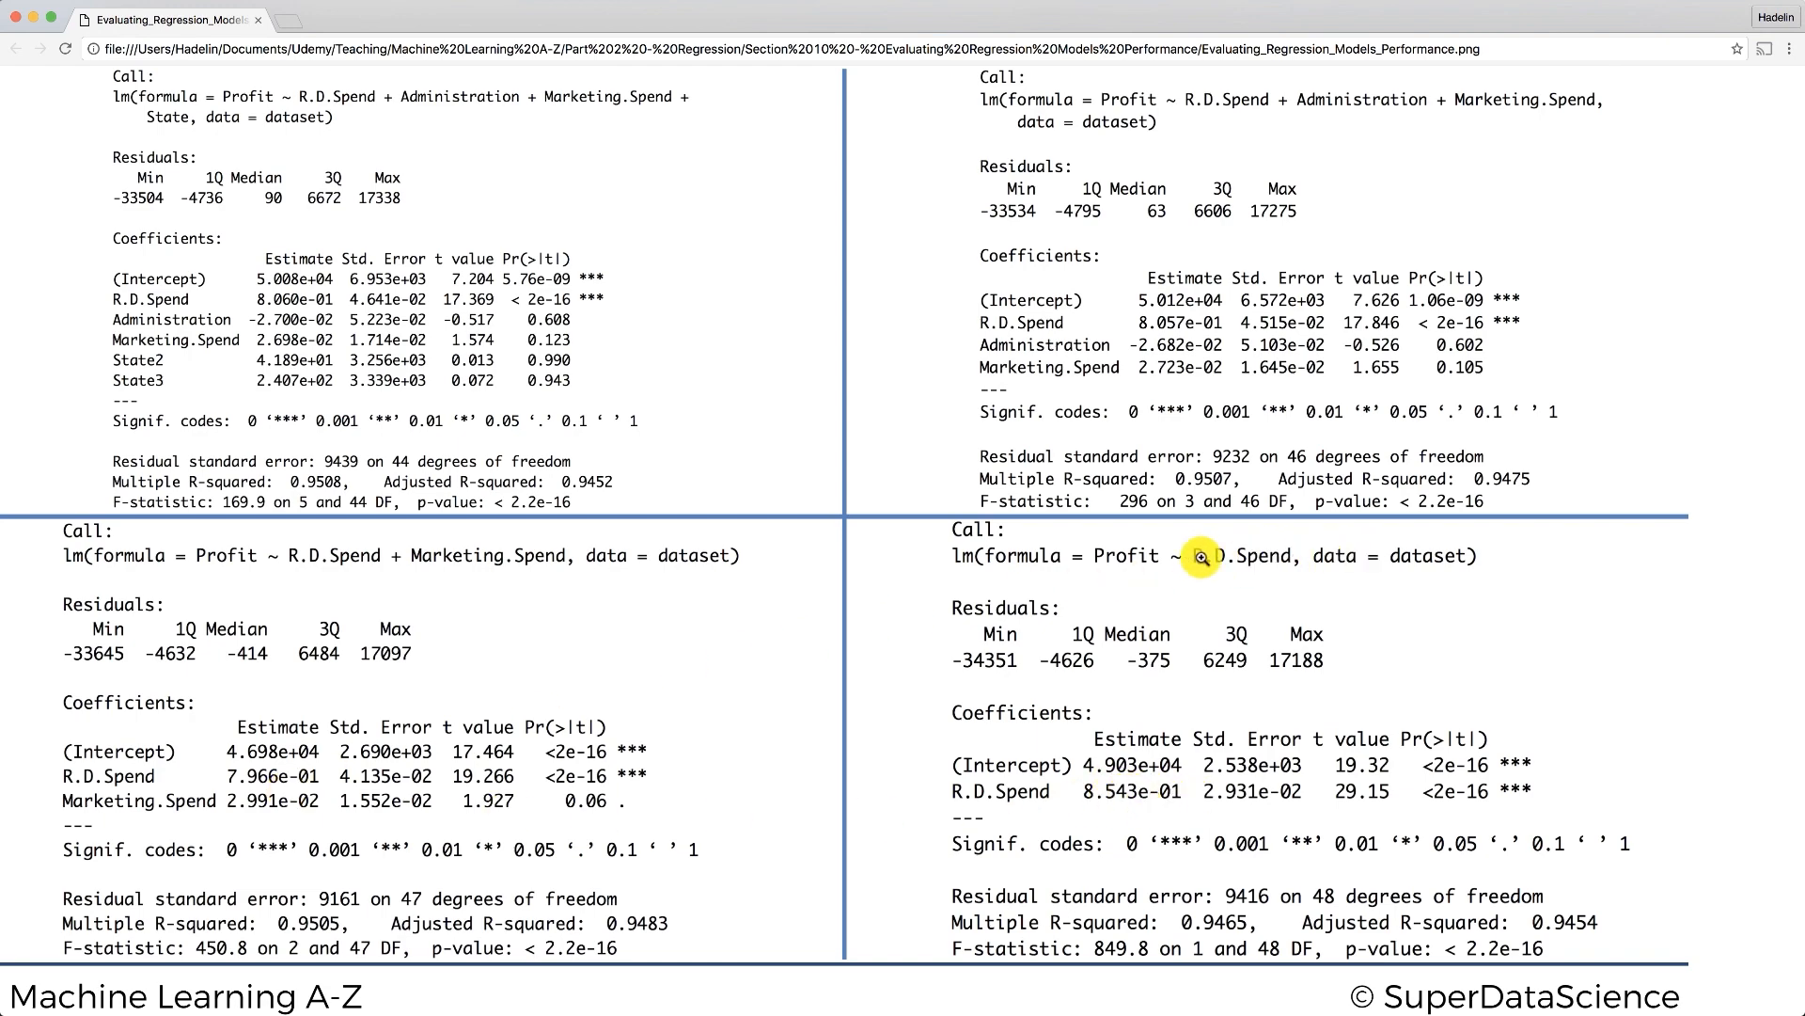
pyautogui.moveTo(1101, 791)
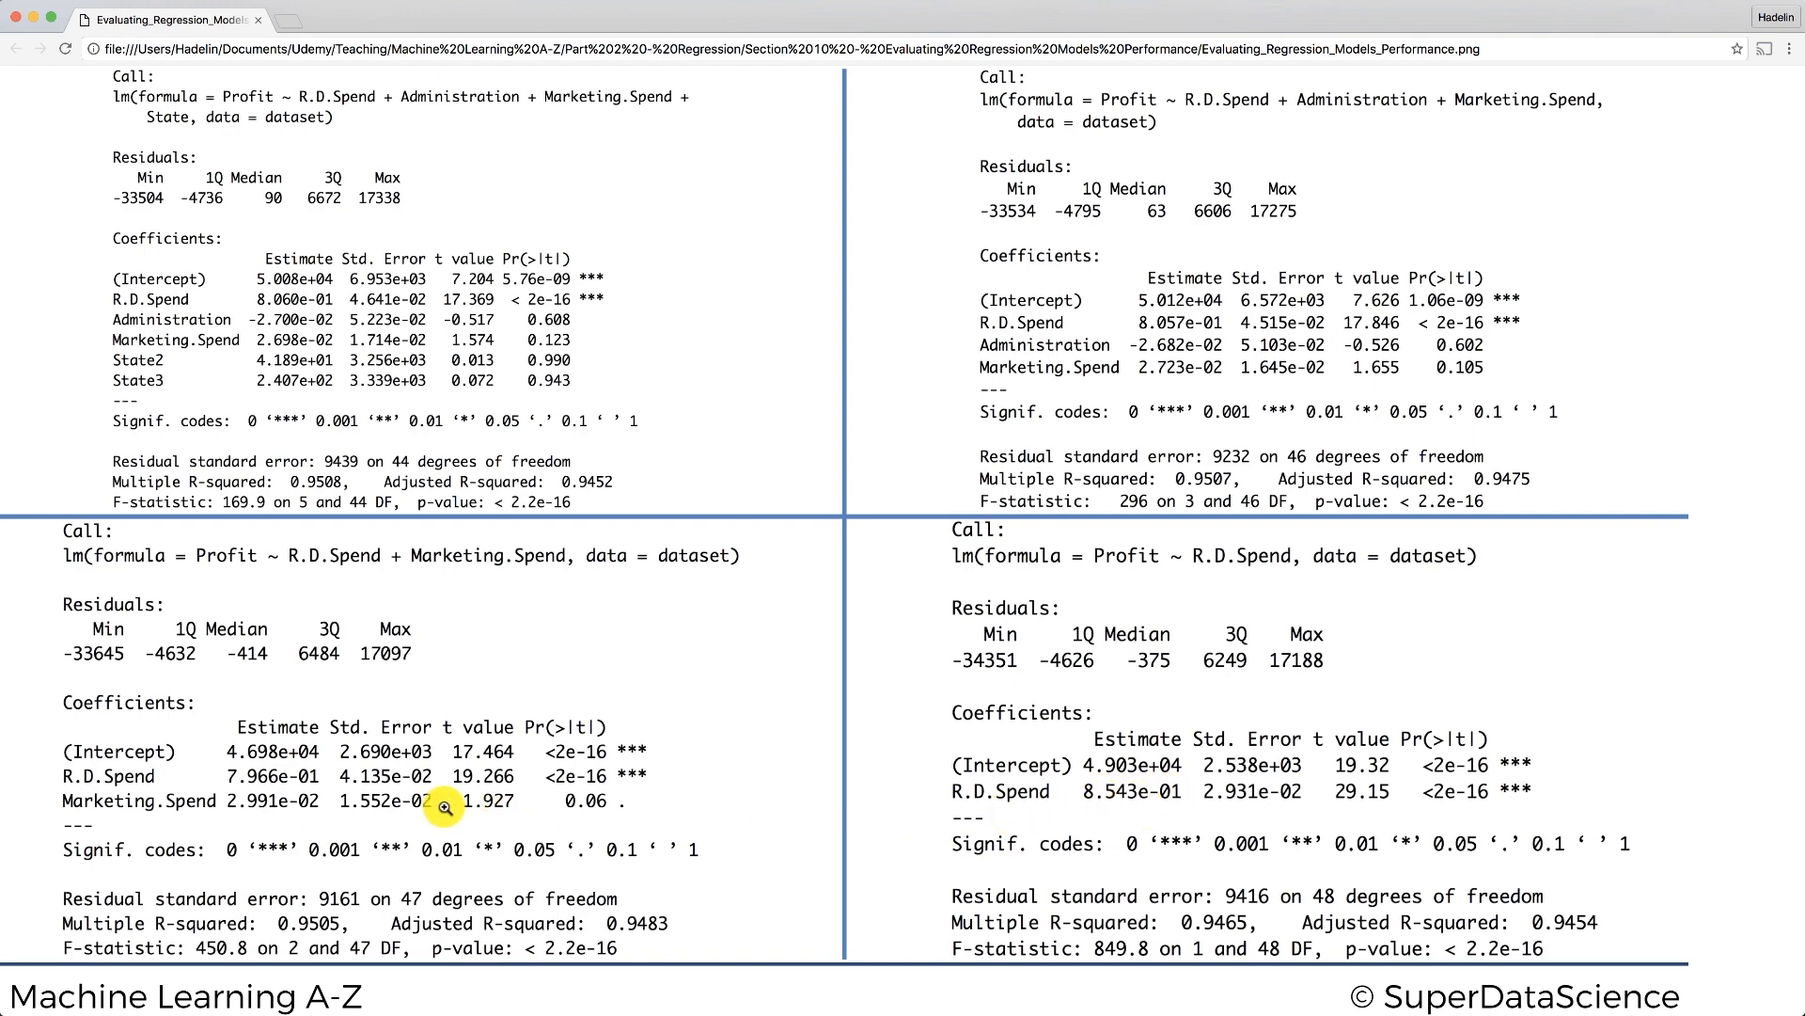
pyautogui.moveTo(335, 765)
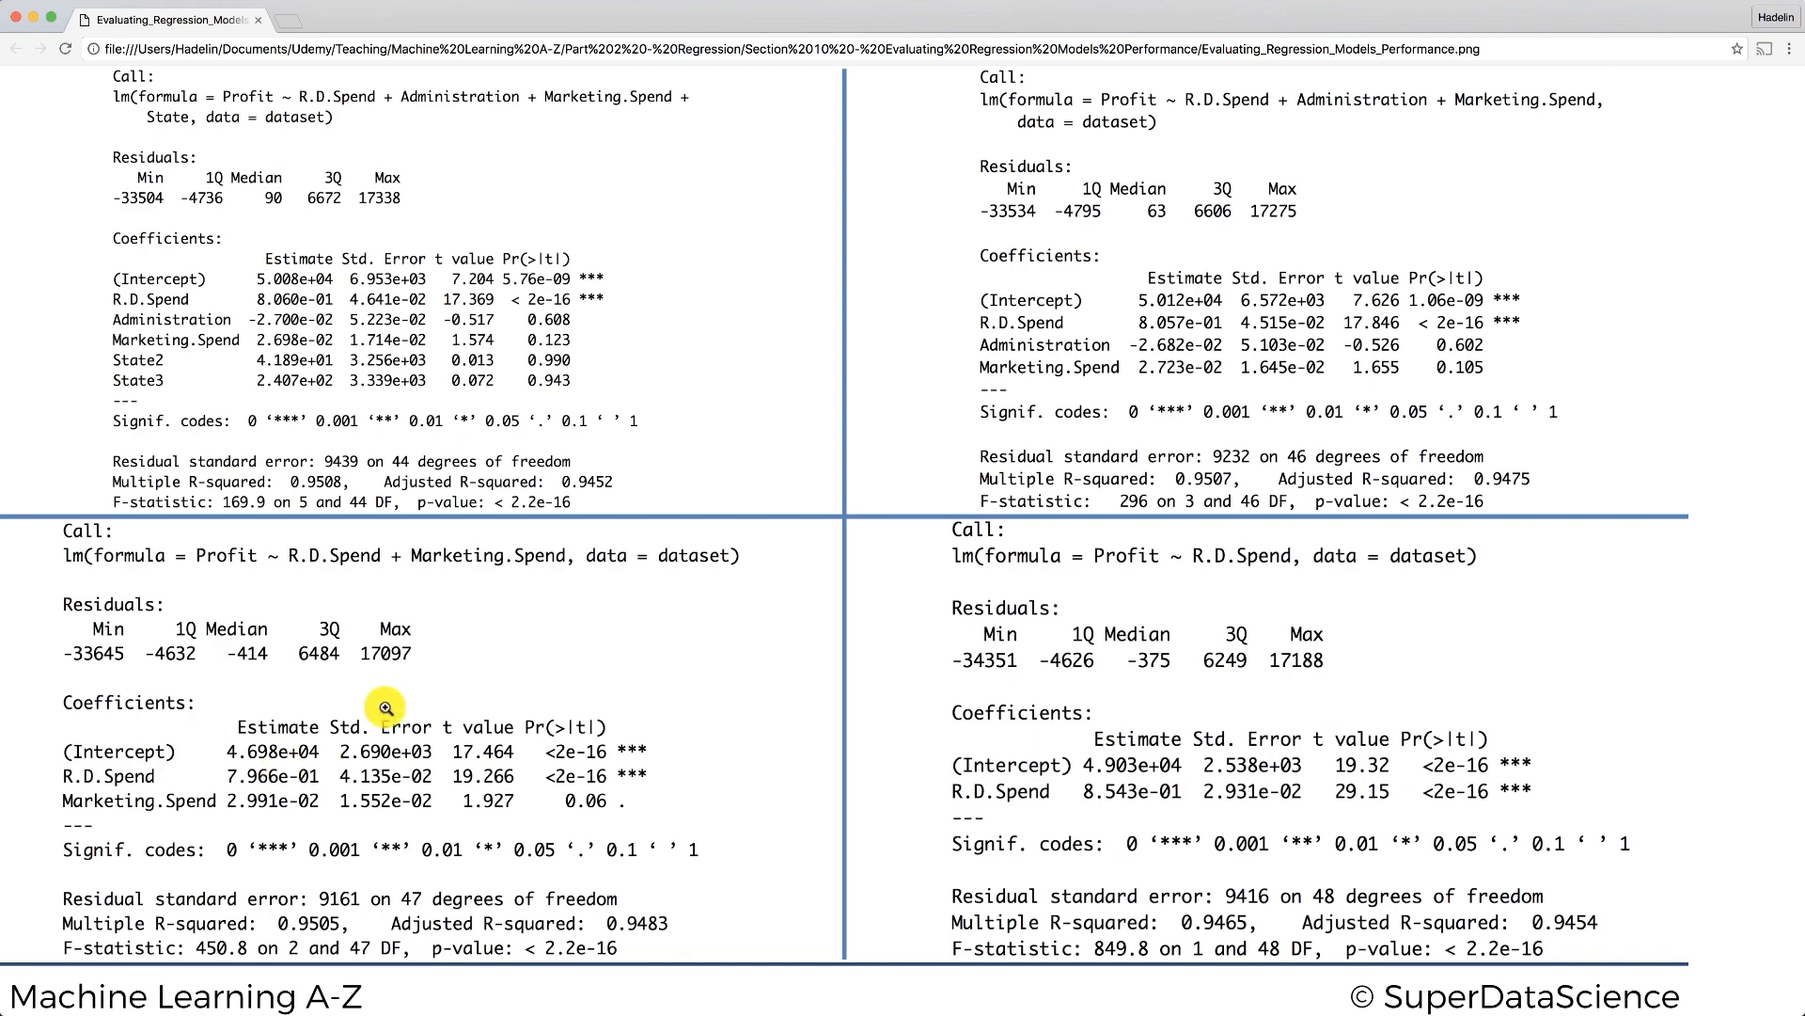
pyautogui.moveTo(559, 626)
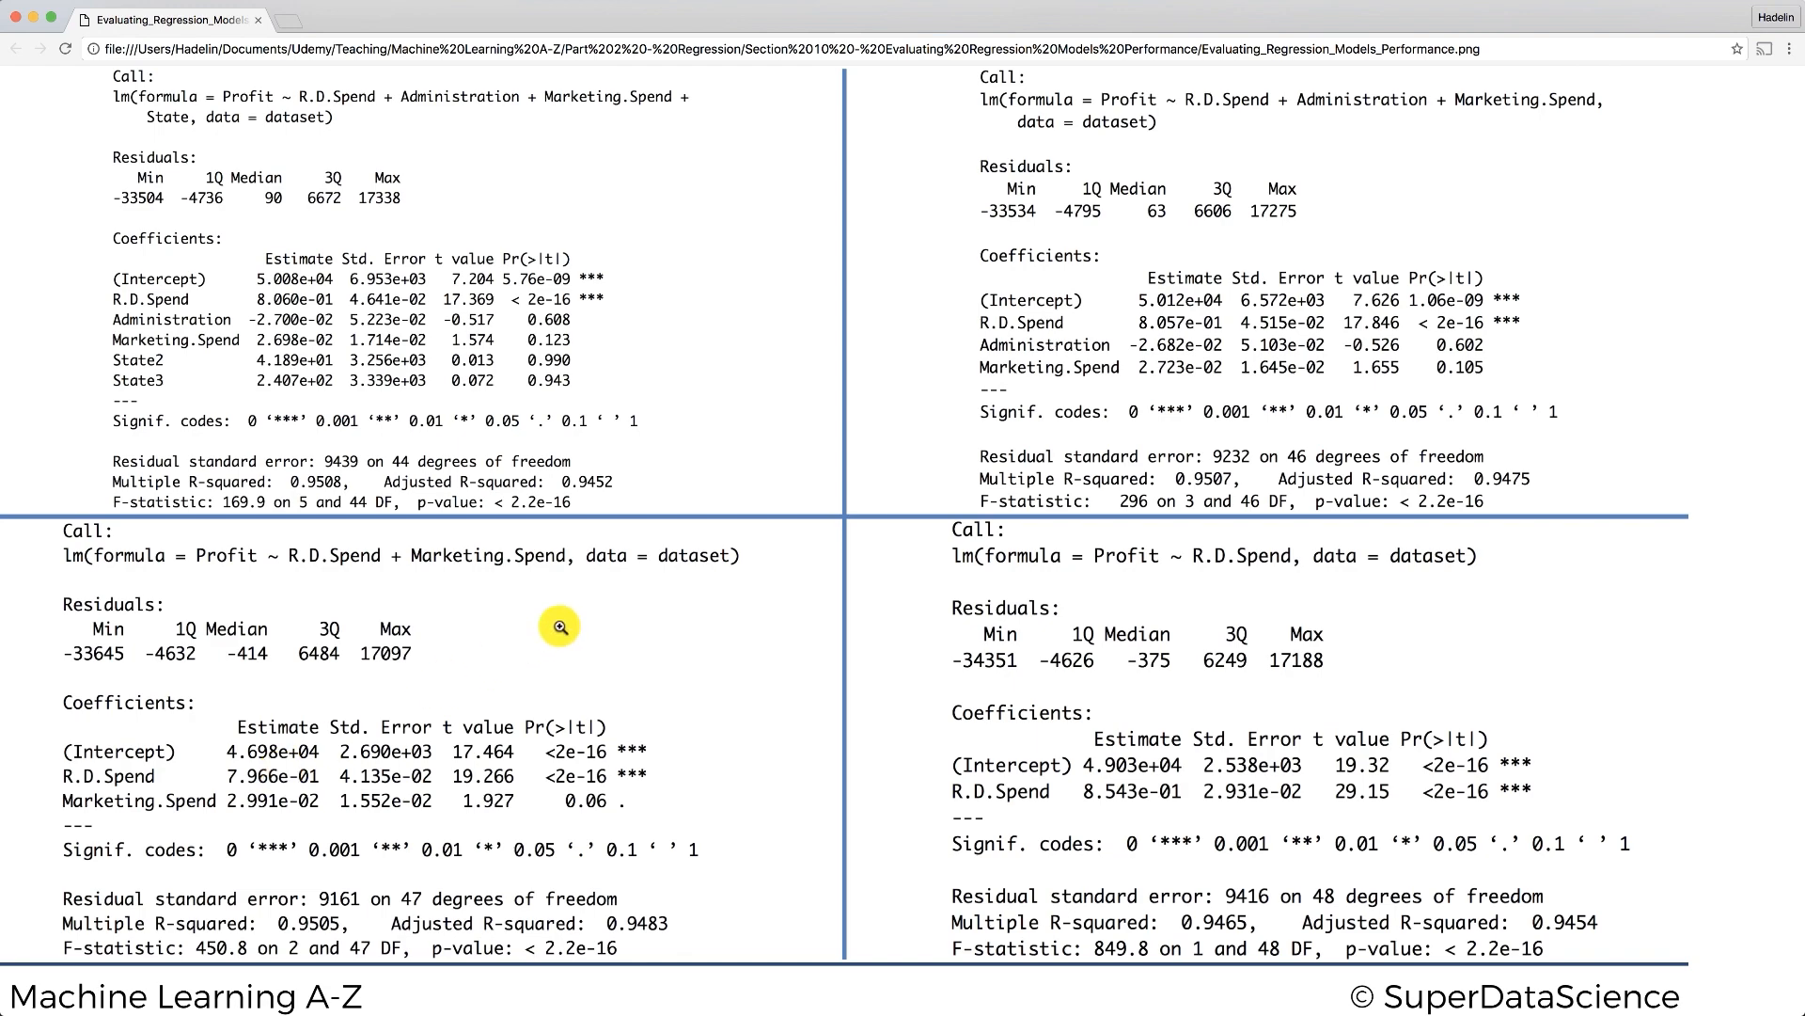